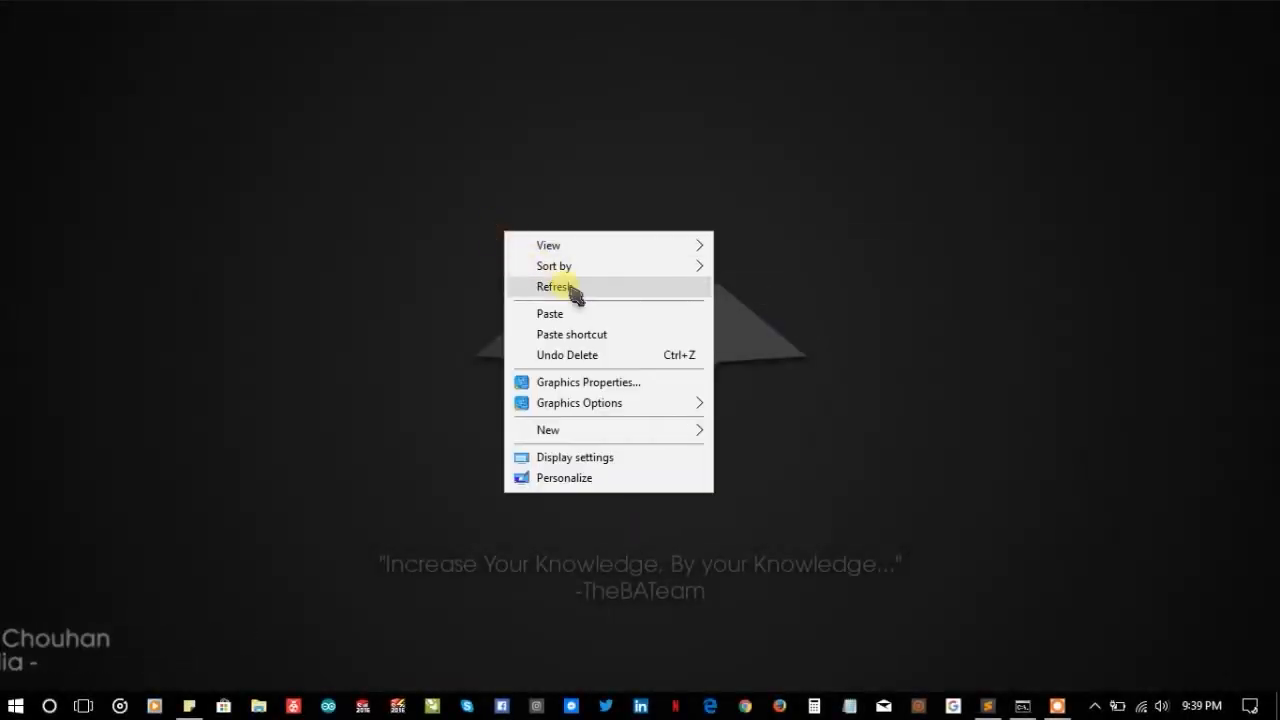
Refresh the Windows desktop from its context menu
left_click(556, 288)
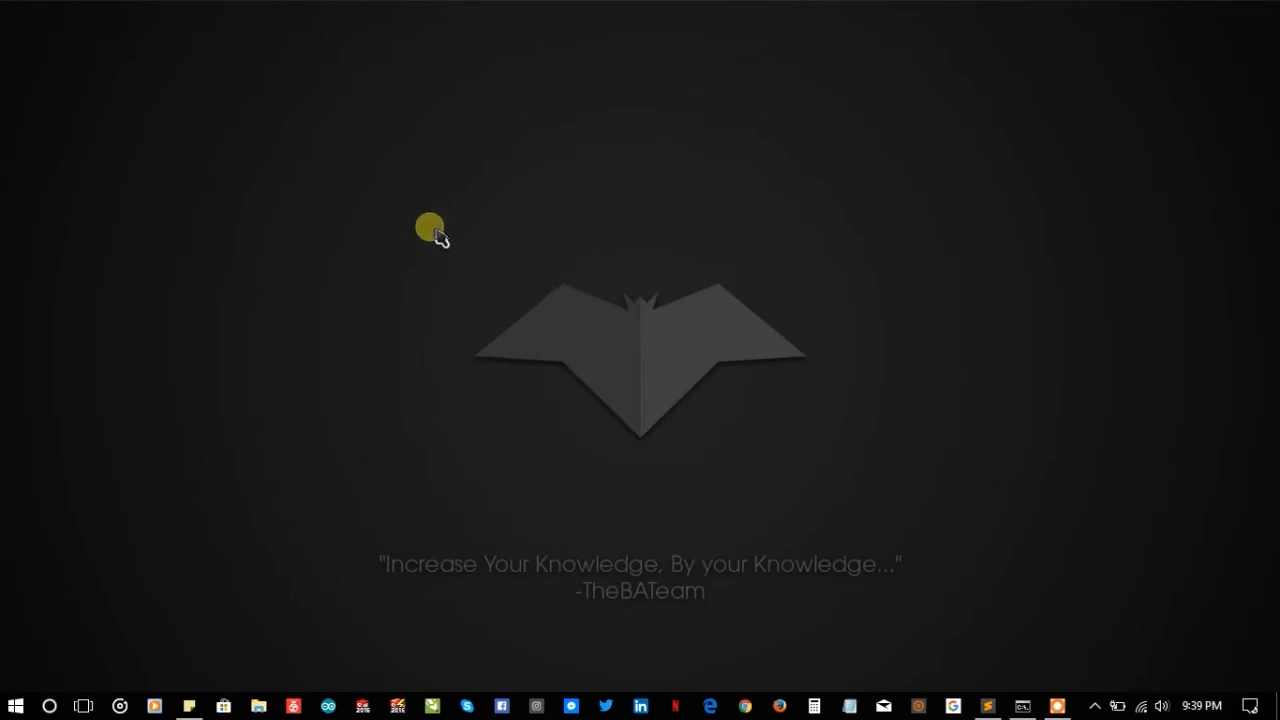
right_click(432, 228)
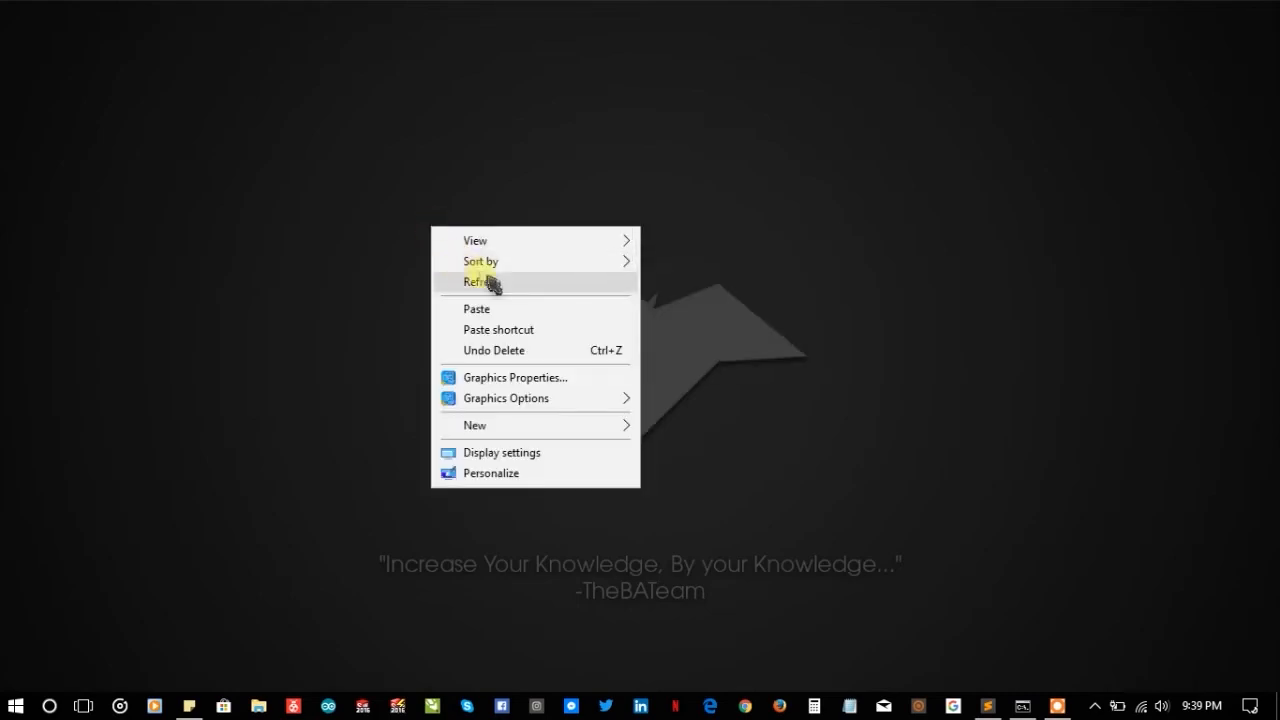
left_click(484, 280)
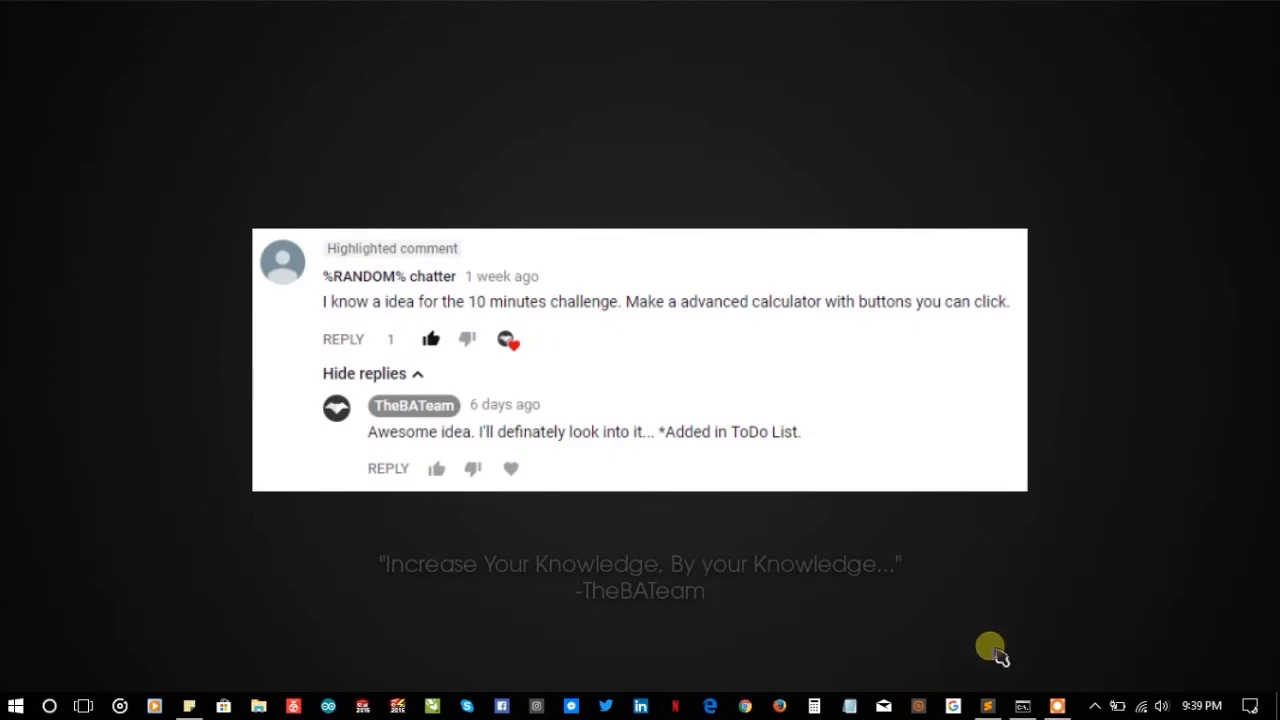
Bring up the empty Sublime Text file and launch the Stopwatch console reading PRESS H TO START
left_click(988, 706)
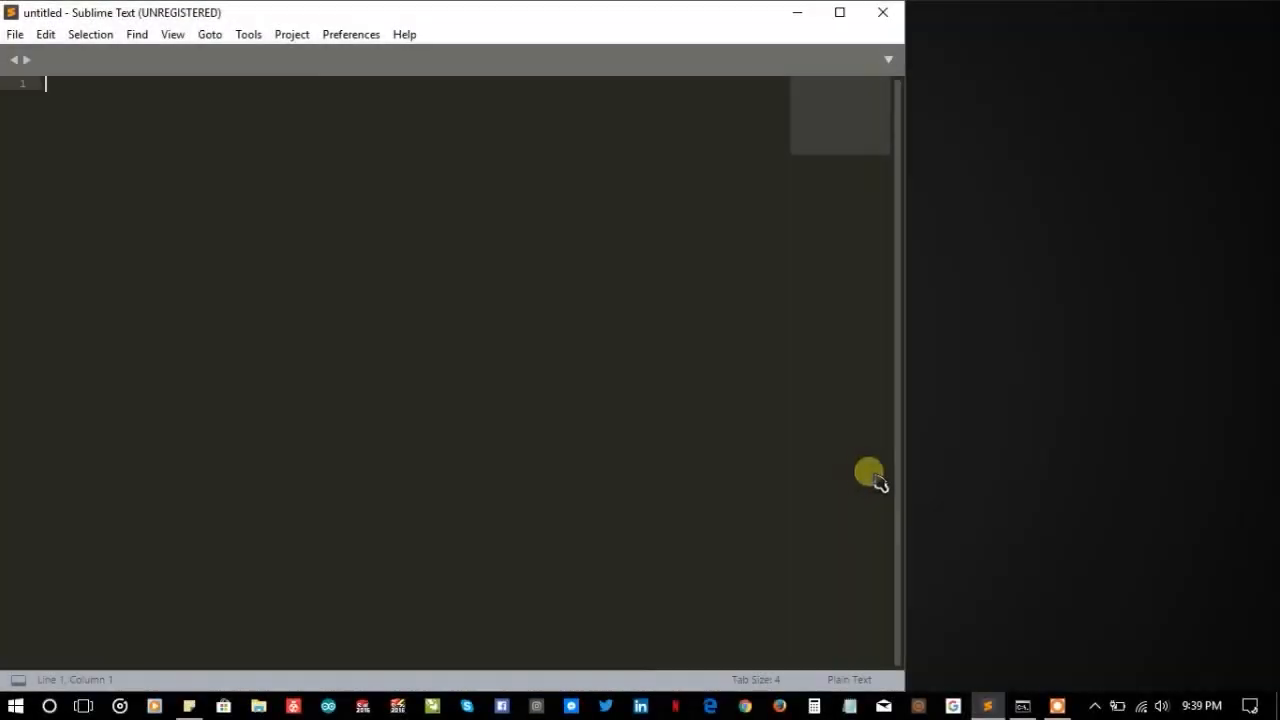
left_click(1022, 704)
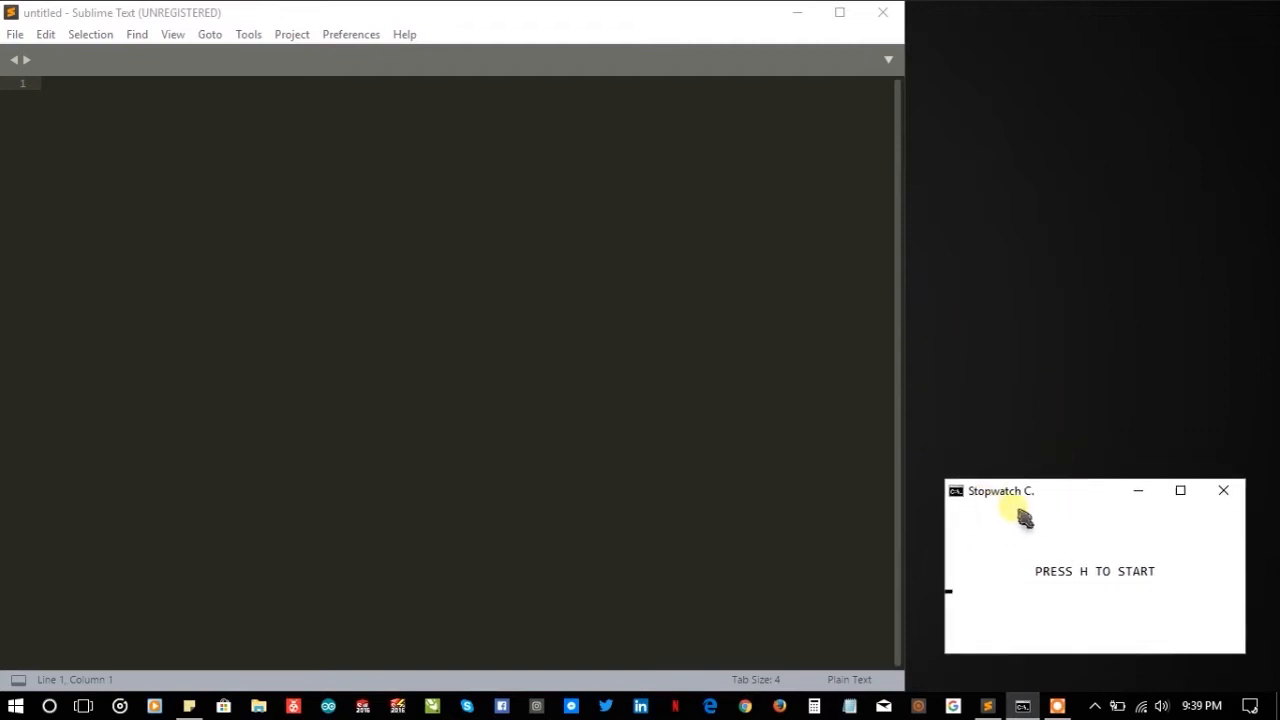
mouse_move(984, 522)
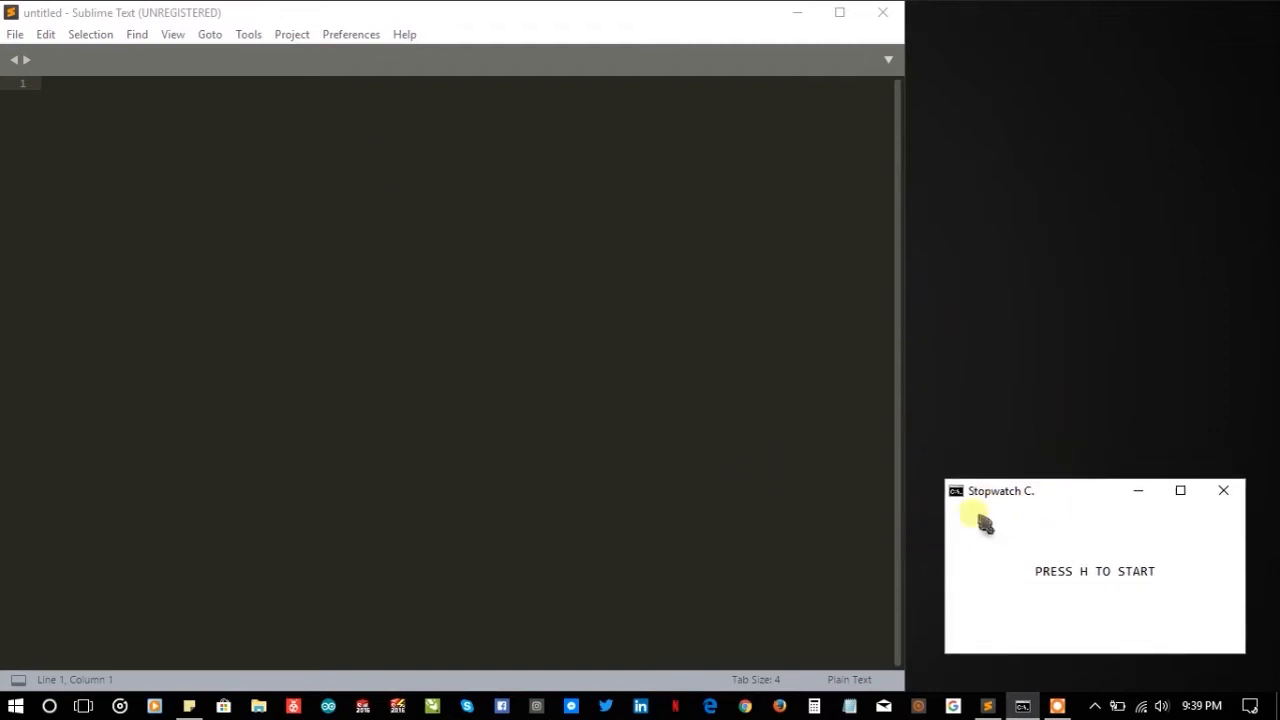
left_click(140, 64)
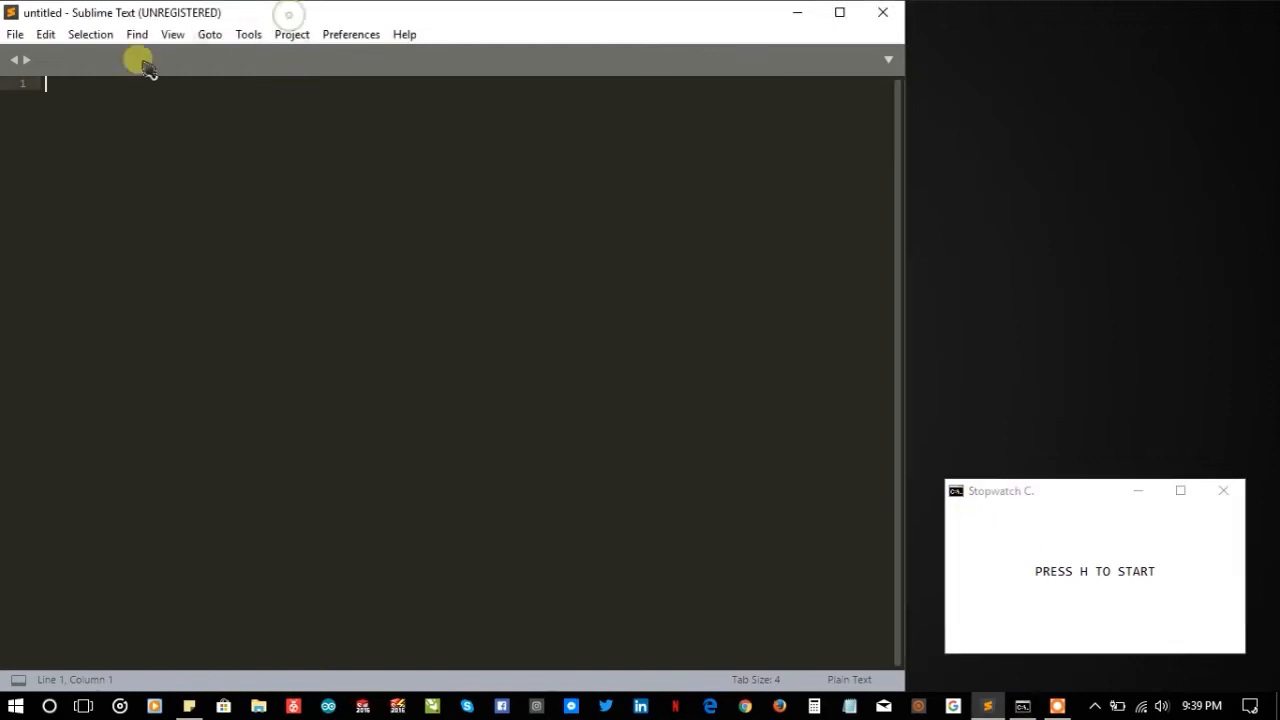
mouse_move(888, 530)
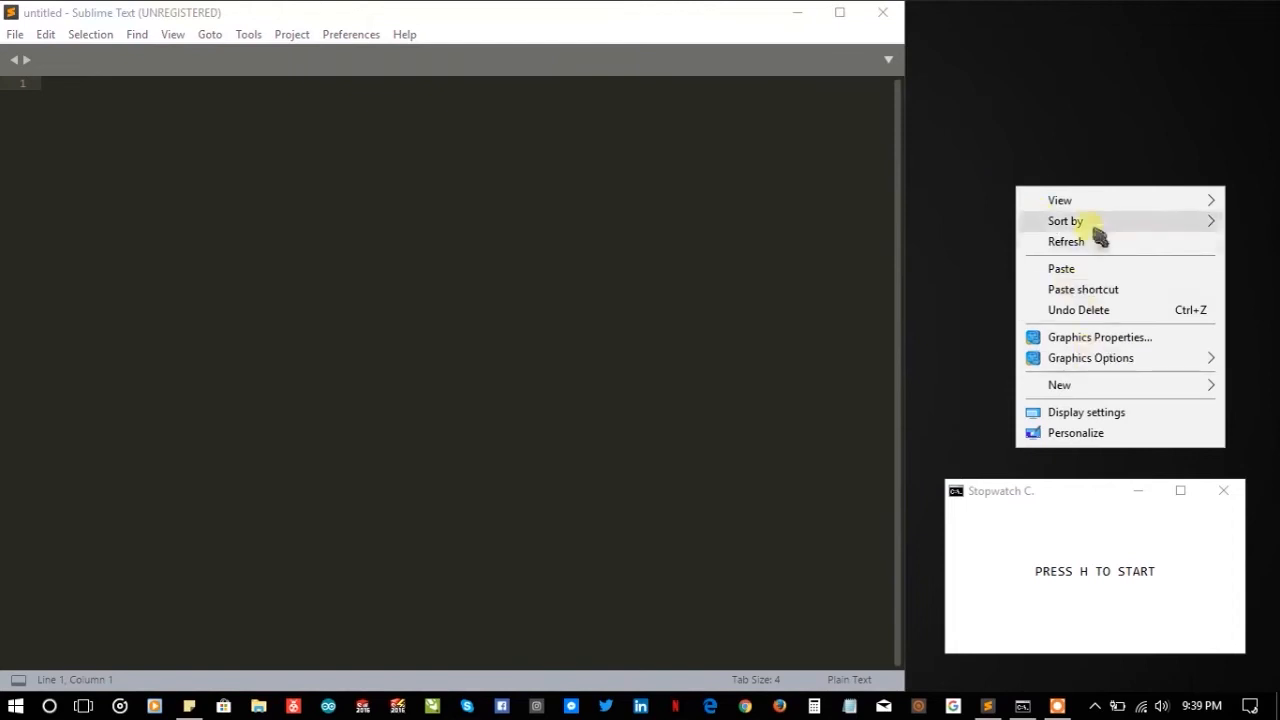
left_click(1068, 230)
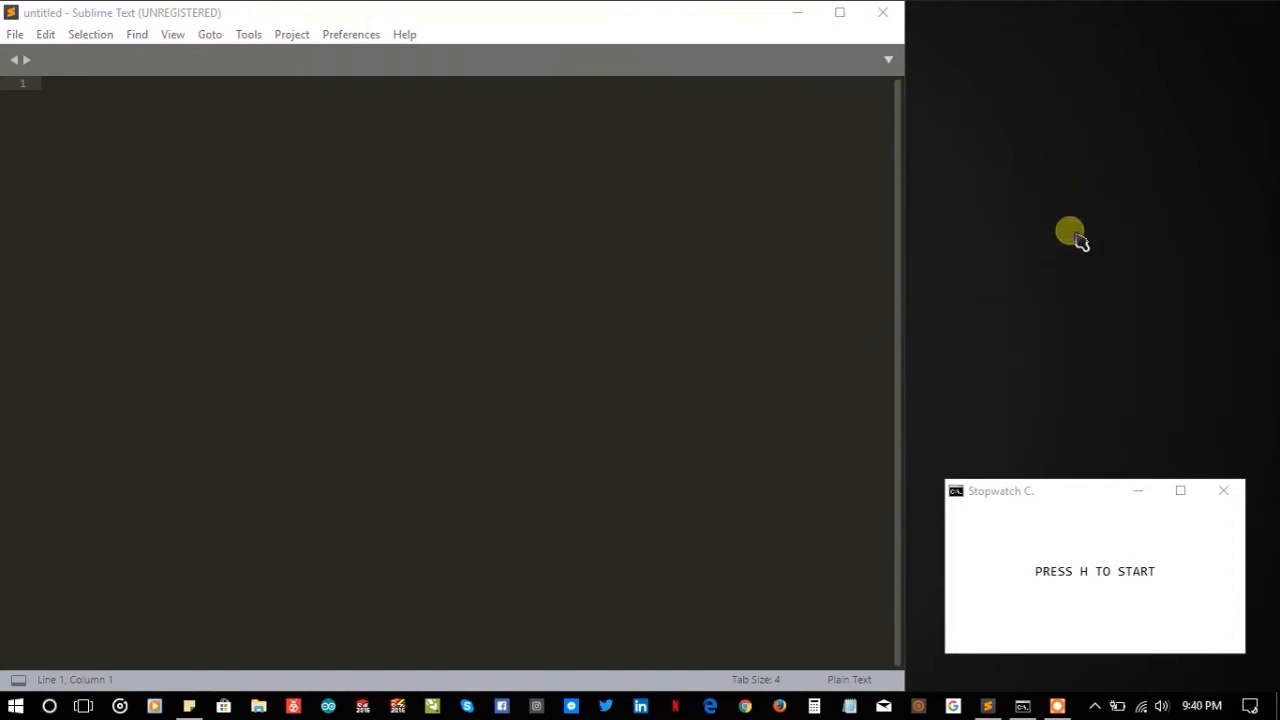
Create a new desktop folder and name it GUI Calc
right_click(1068, 230)
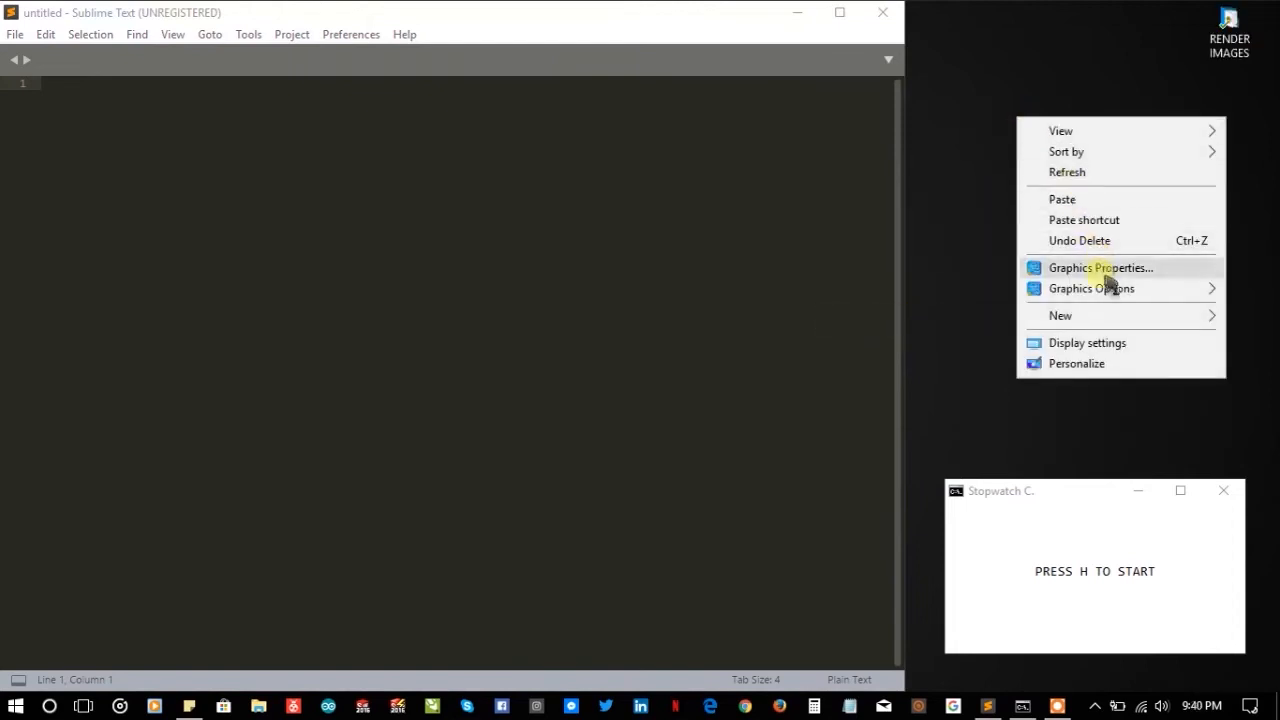
left_click(1060, 316)
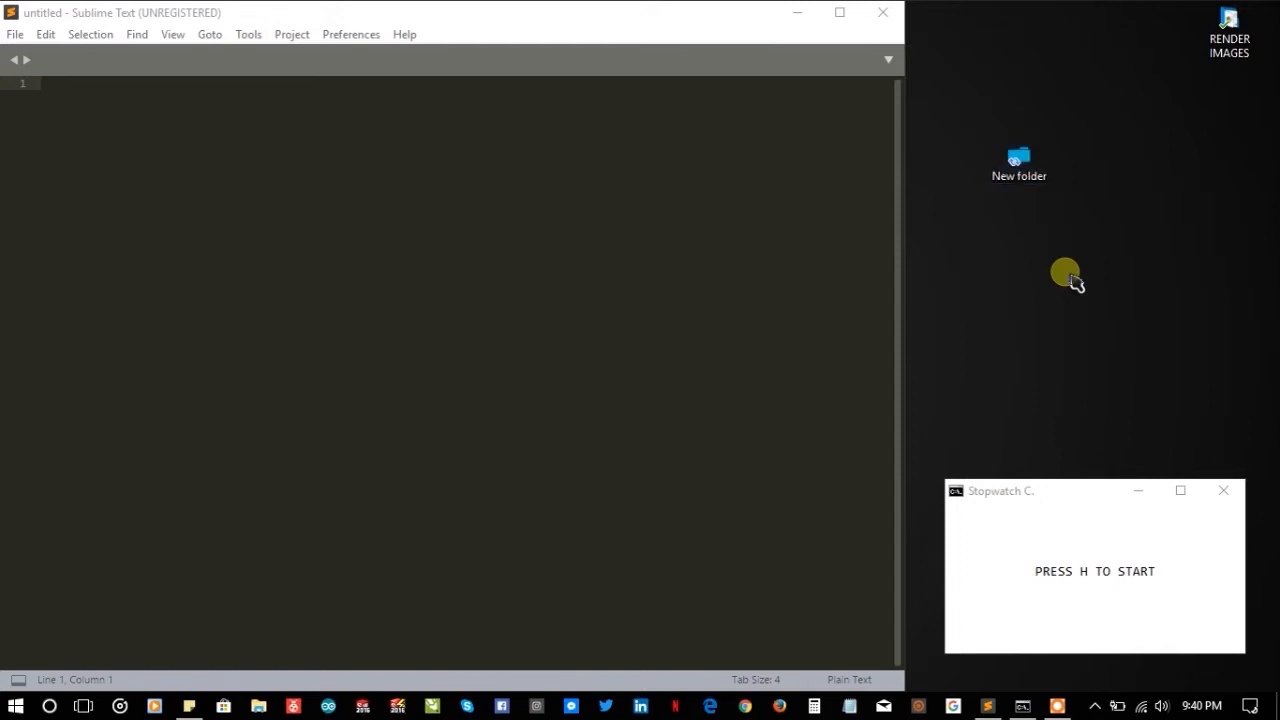
left_click(1018, 160)
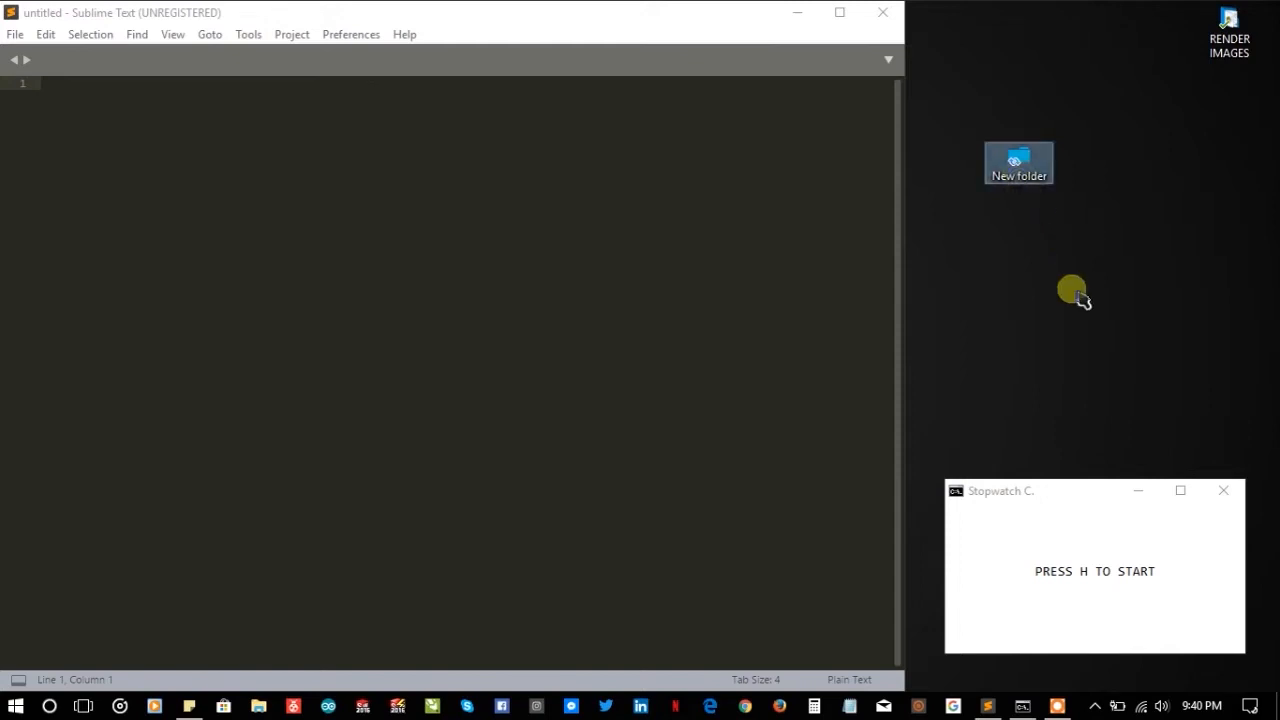
type("GUI Calc")
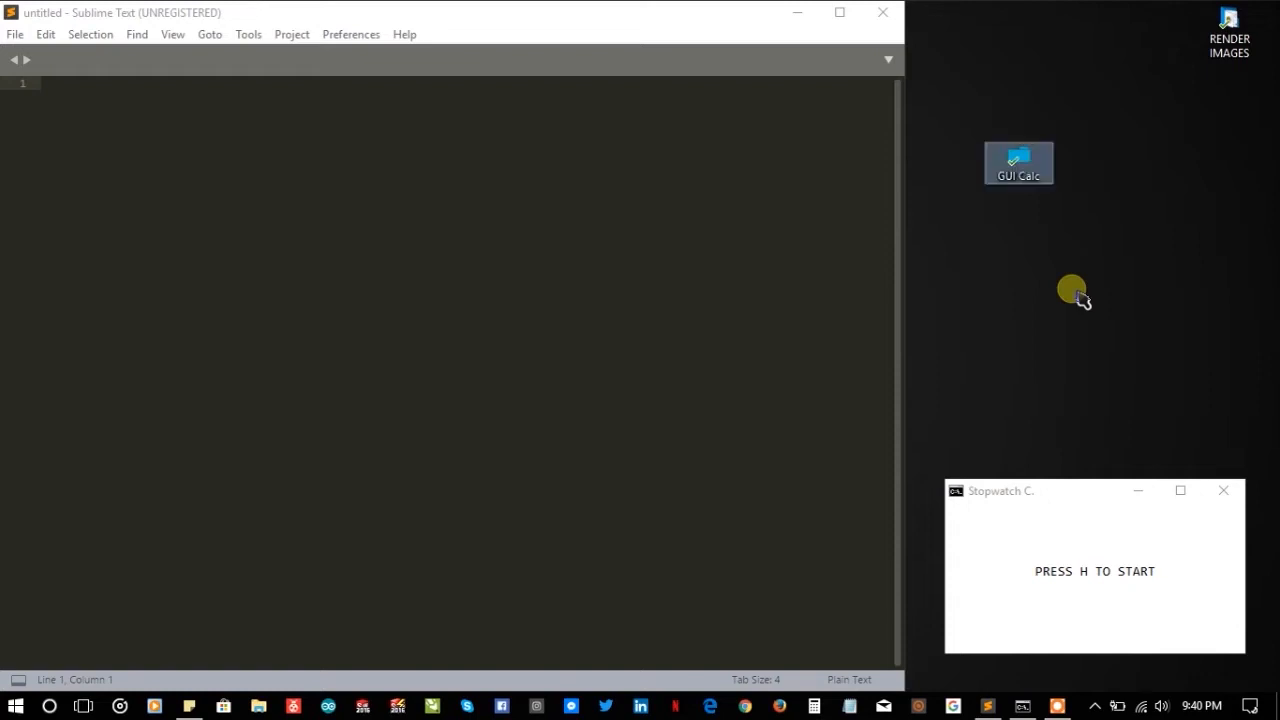
Navigate All Plugins > Button+Function v2.0 > Button 2.0 and copy all its files
double_click(1018, 162)
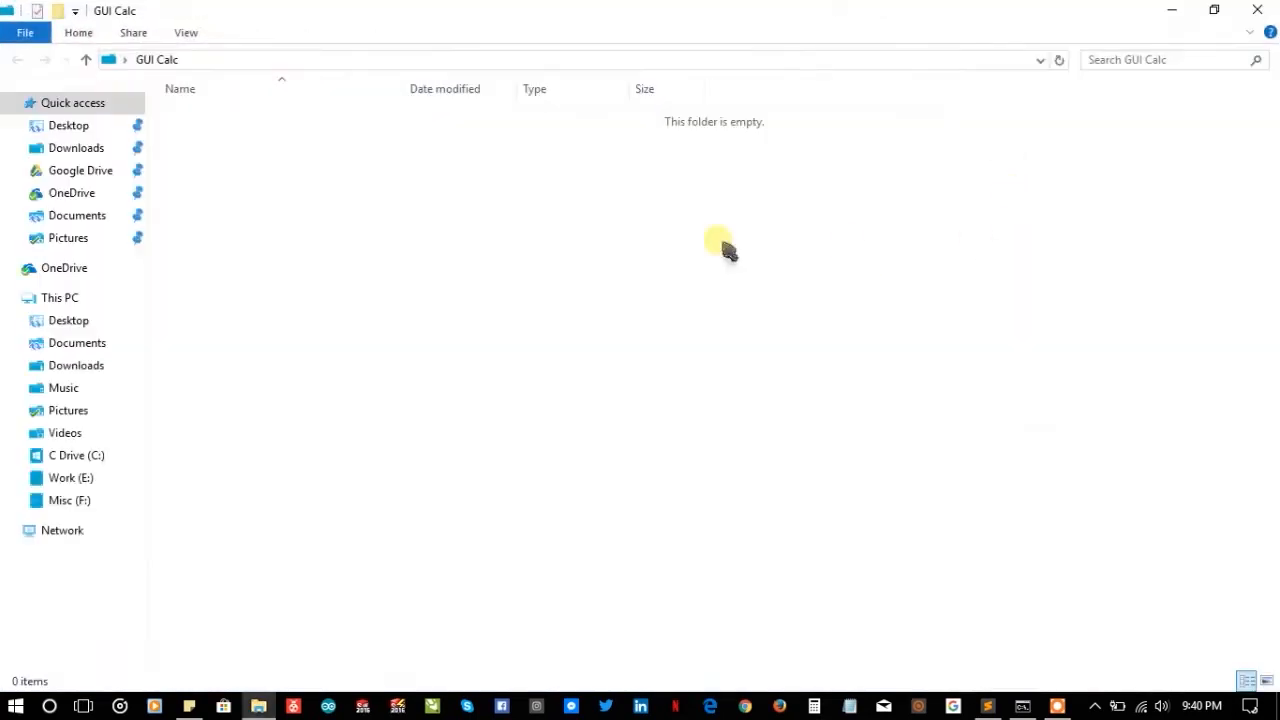
mouse_move(432, 218)
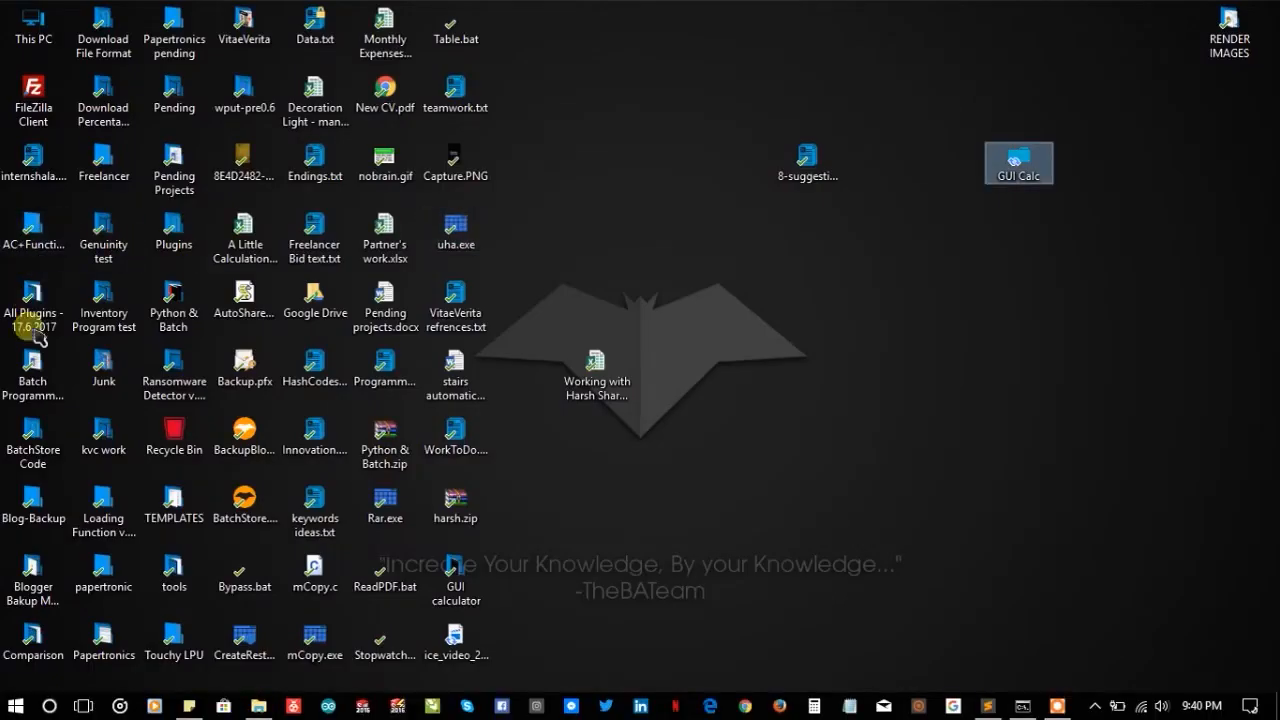
left_click(316, 238)
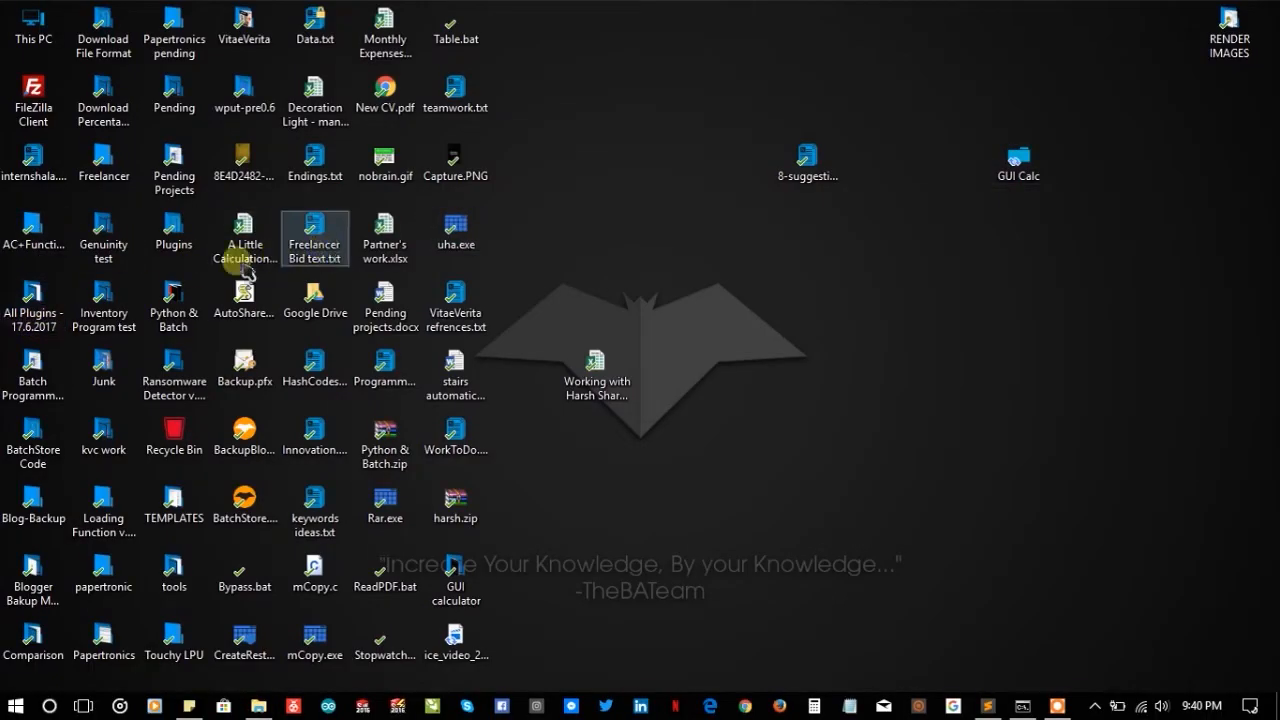
double_click(32, 298)
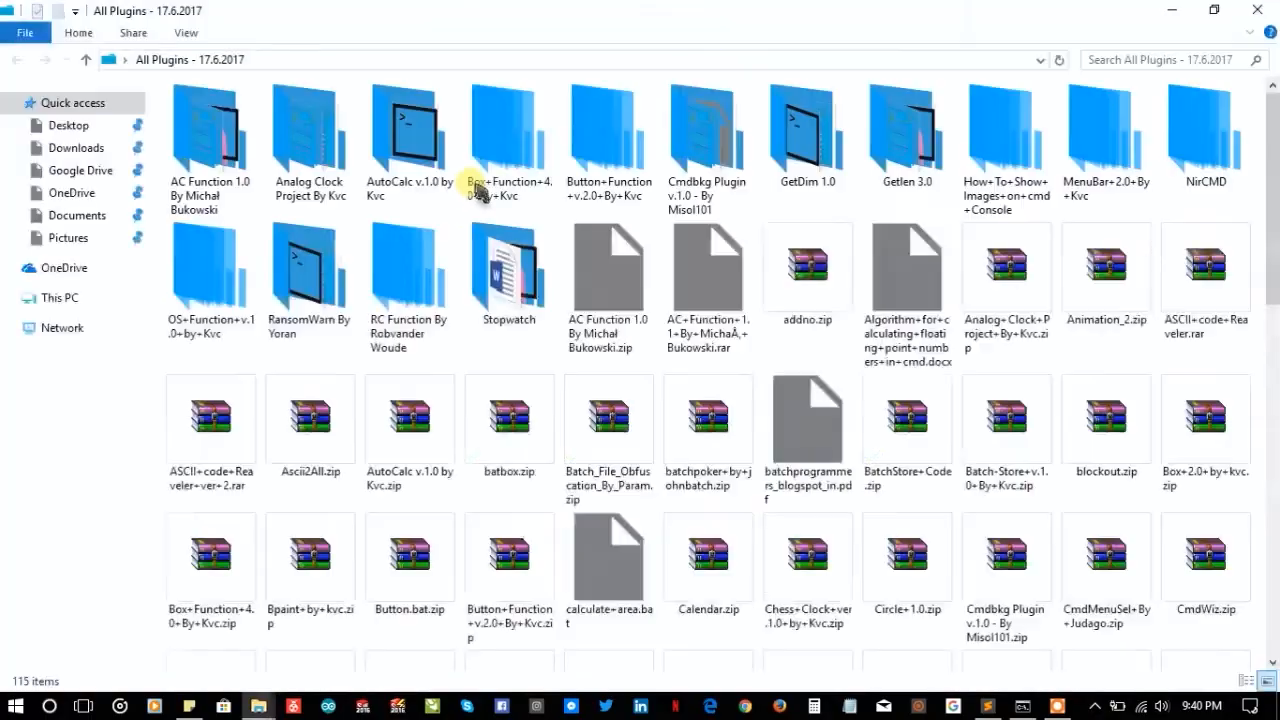
double_click(608, 130)
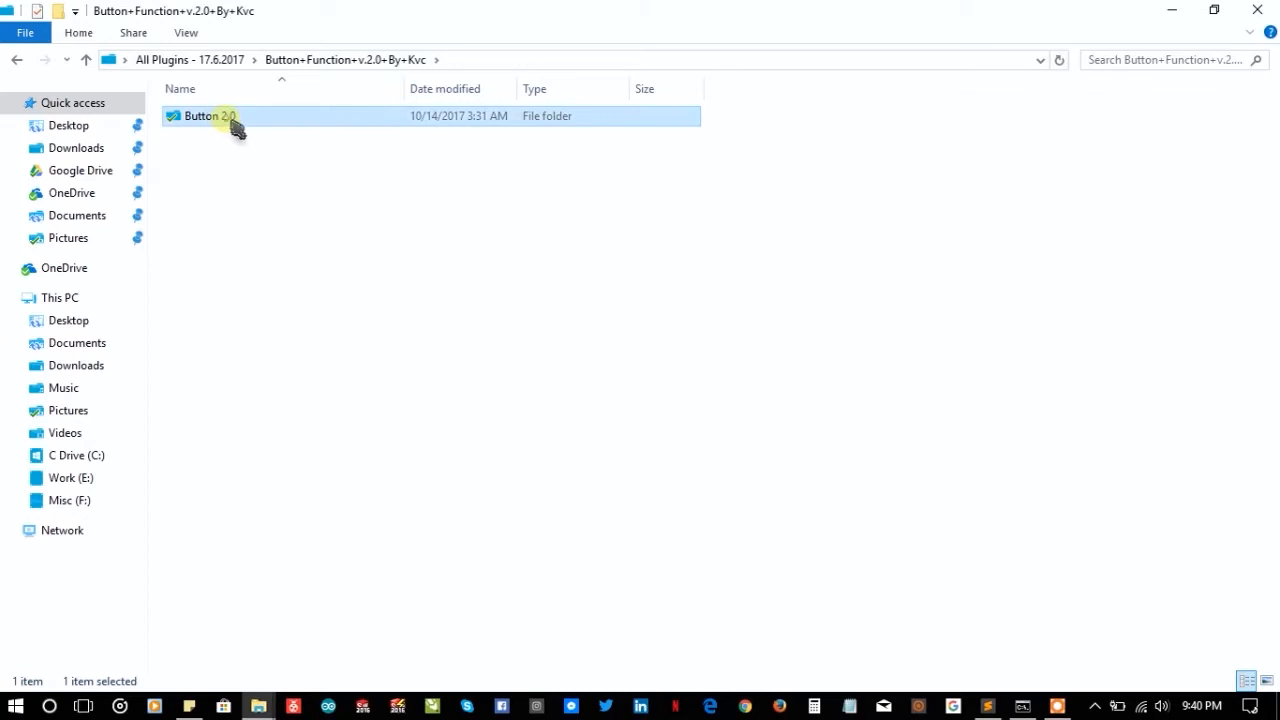
double_click(210, 114)
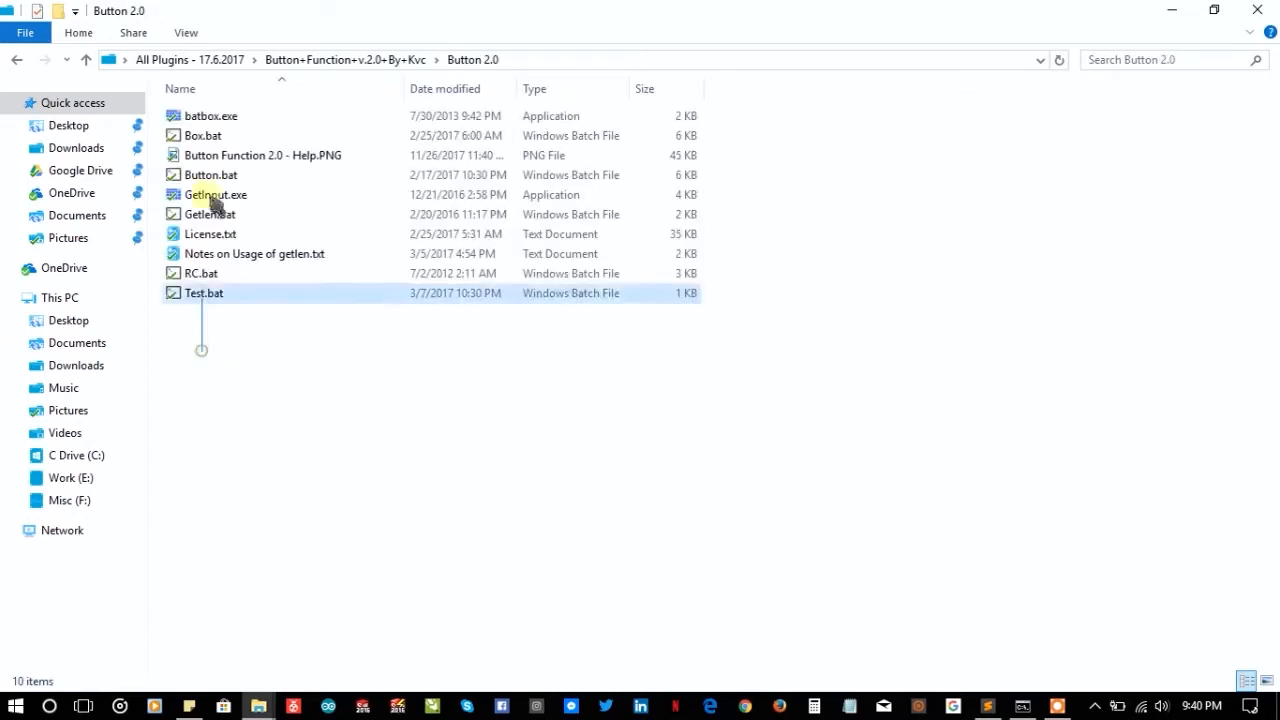
key("ctrl+a")
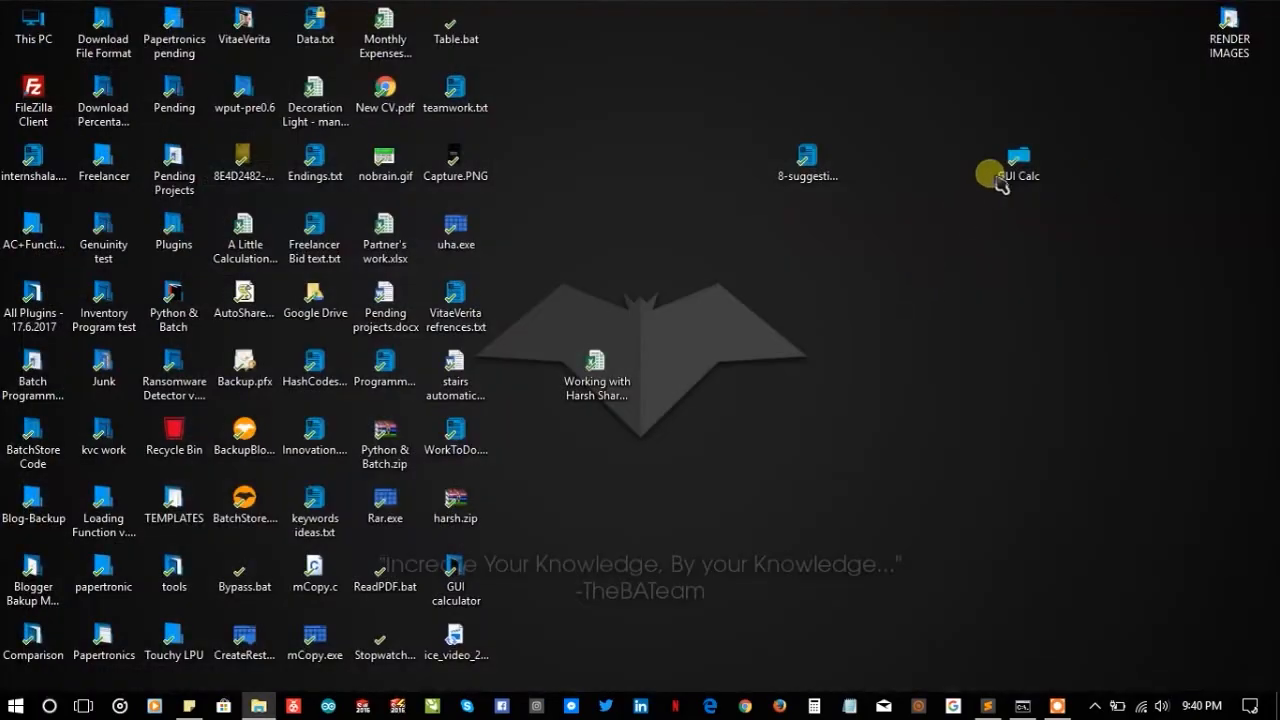
Paste the ten Button 2.0 files into the maximized GUI Calc folder
double_click(1020, 156)
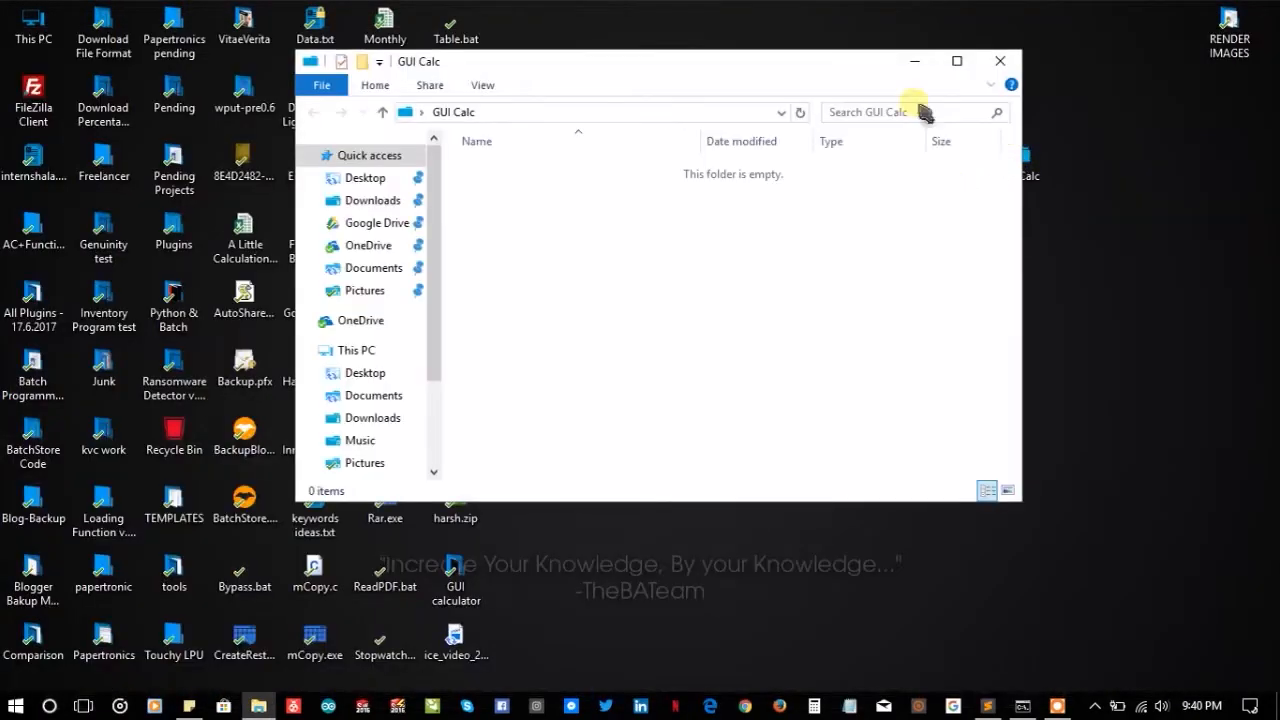
left_click(956, 60)
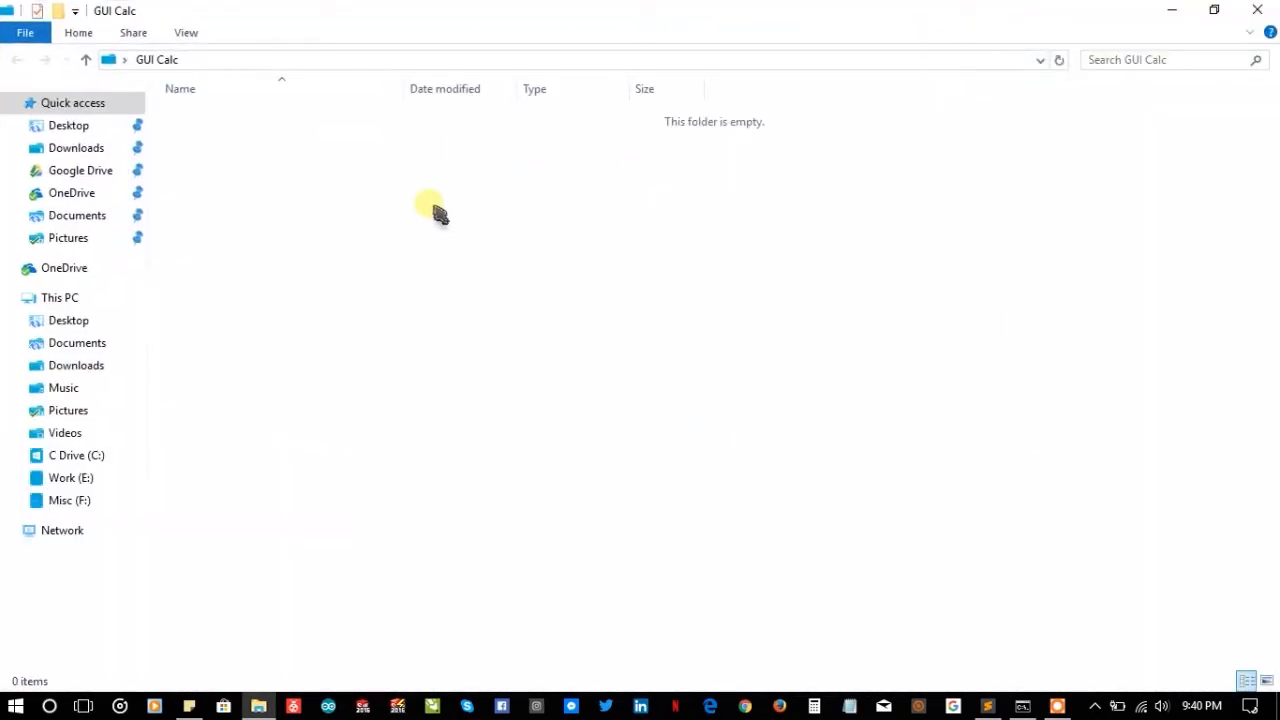
key("ctrl+v")
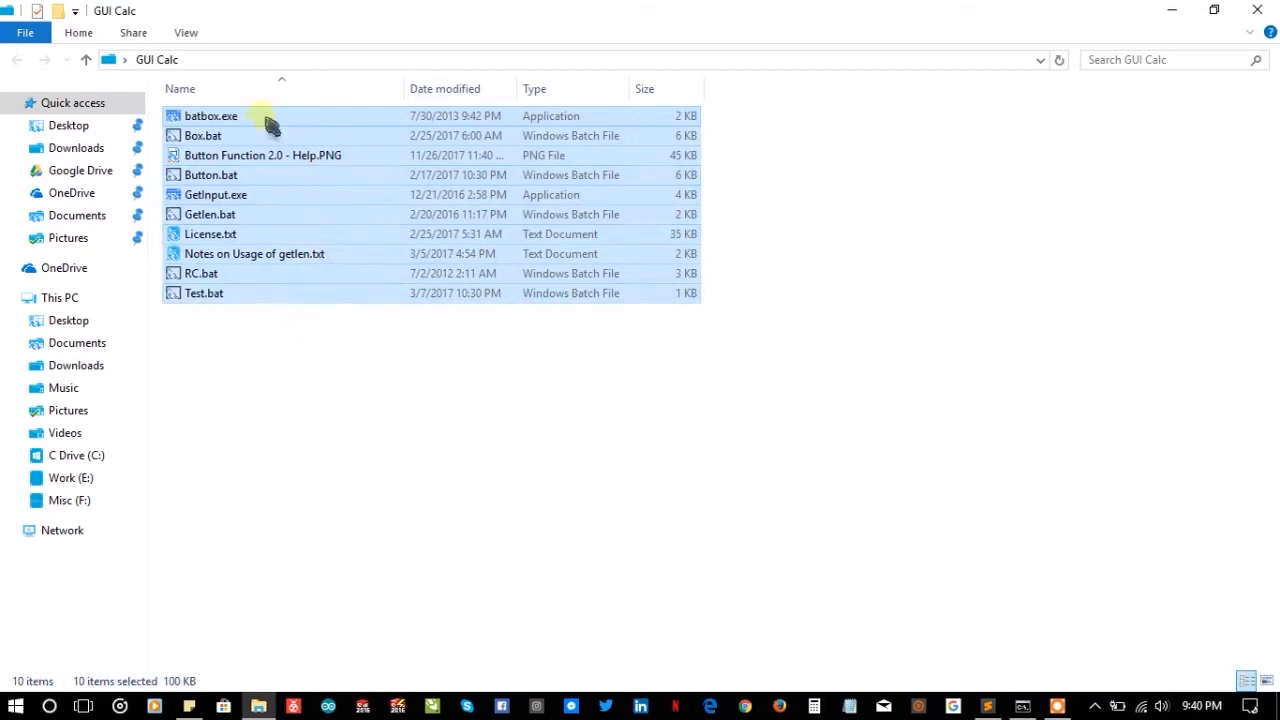
left_click(344, 356)
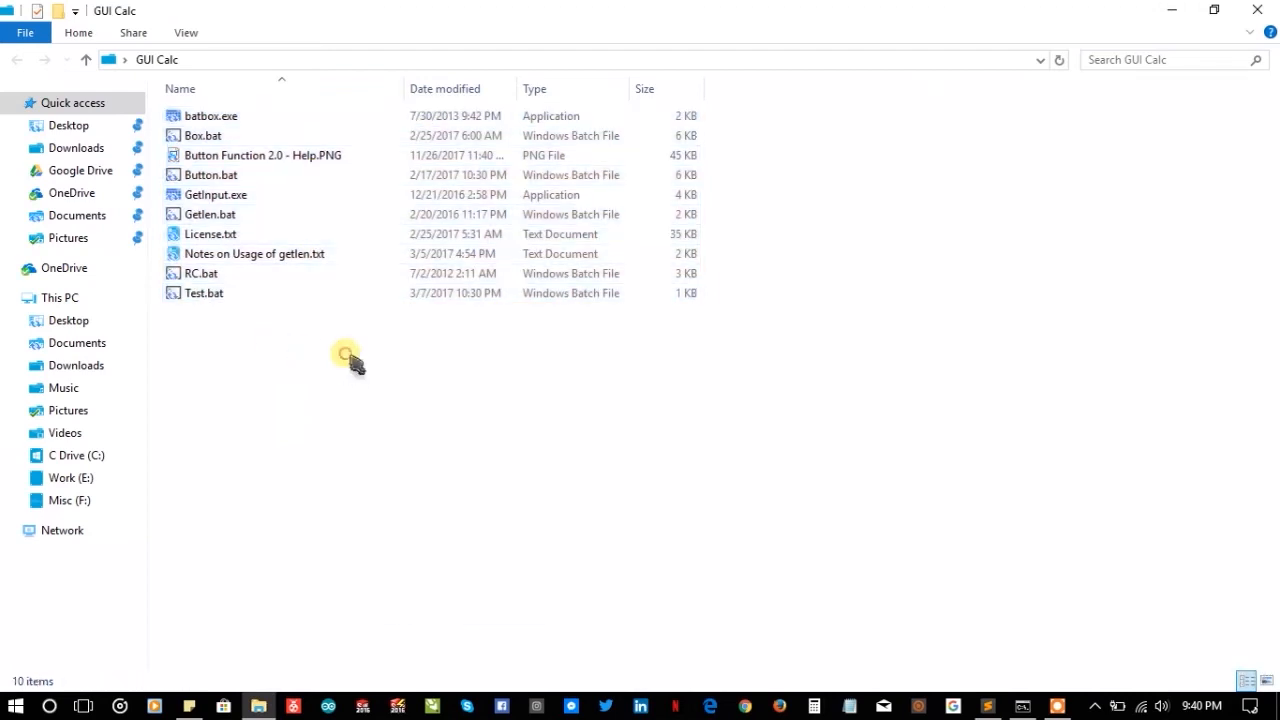
Create a new text document in GUI Calc renamed Calc.bat, accepting the extension change
right_click(344, 356)
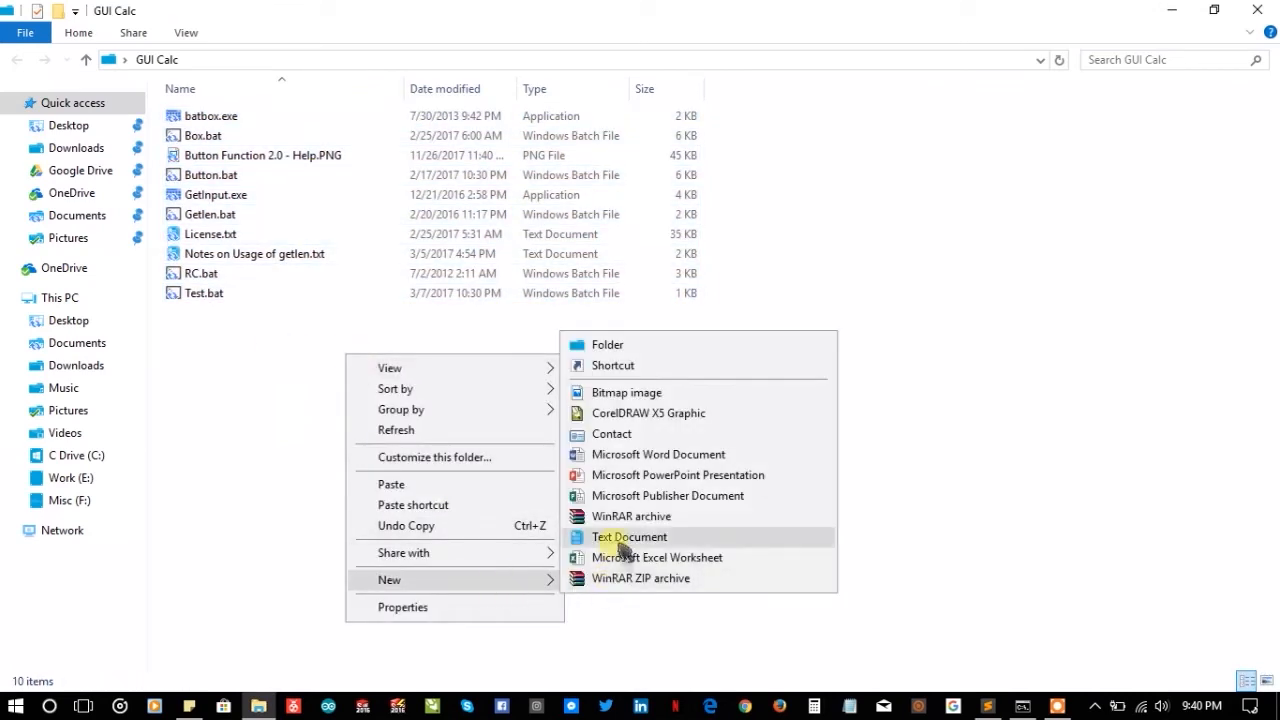
left_click(628, 536)
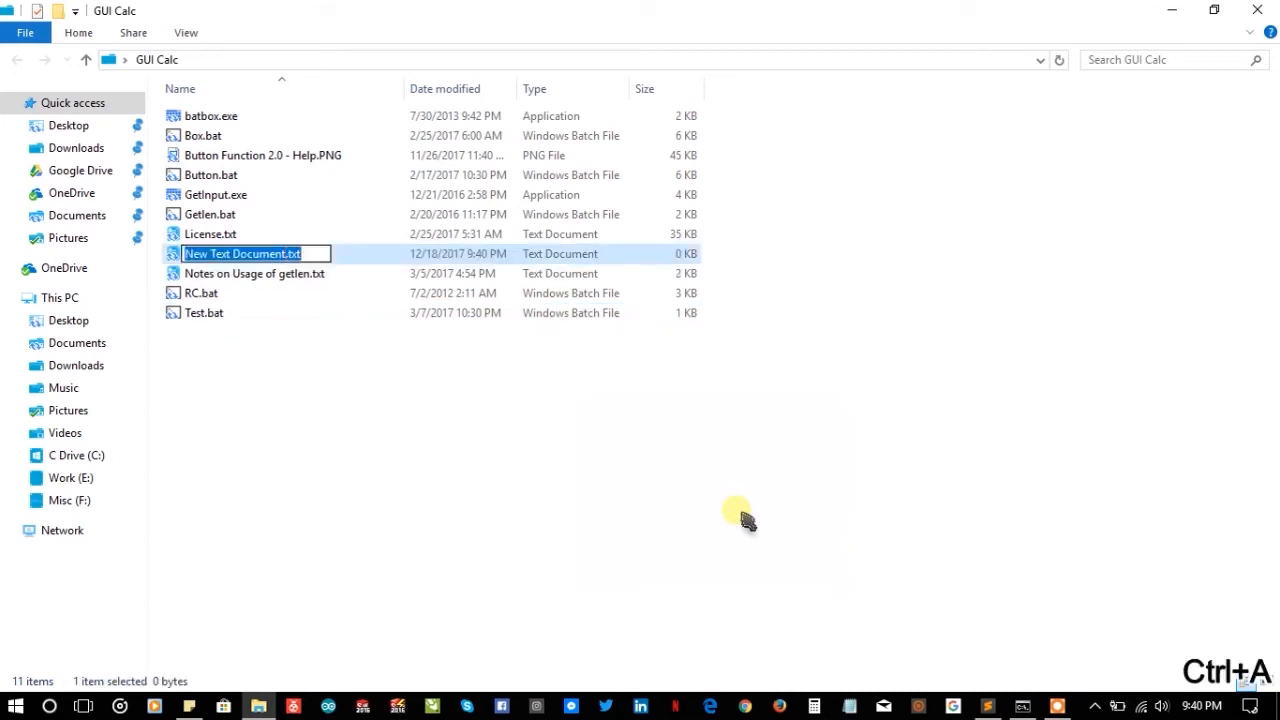
type("Calc")
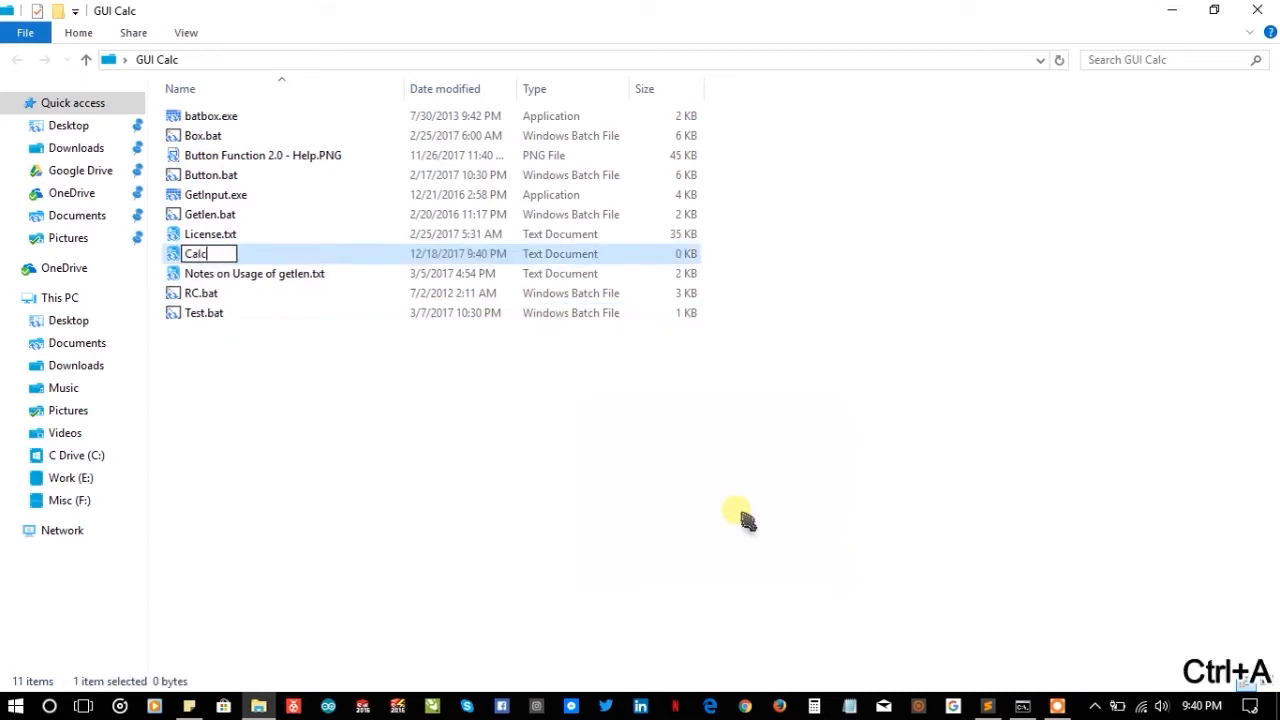
key("Return")
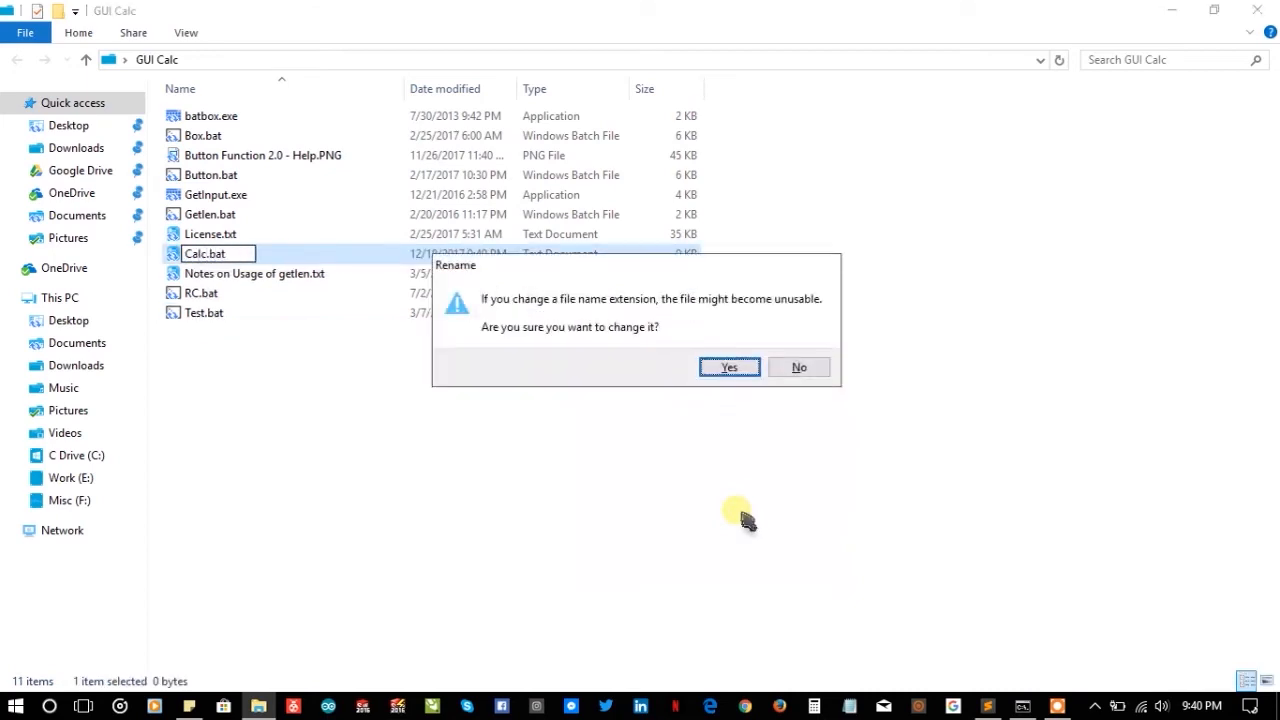
left_click(728, 368)
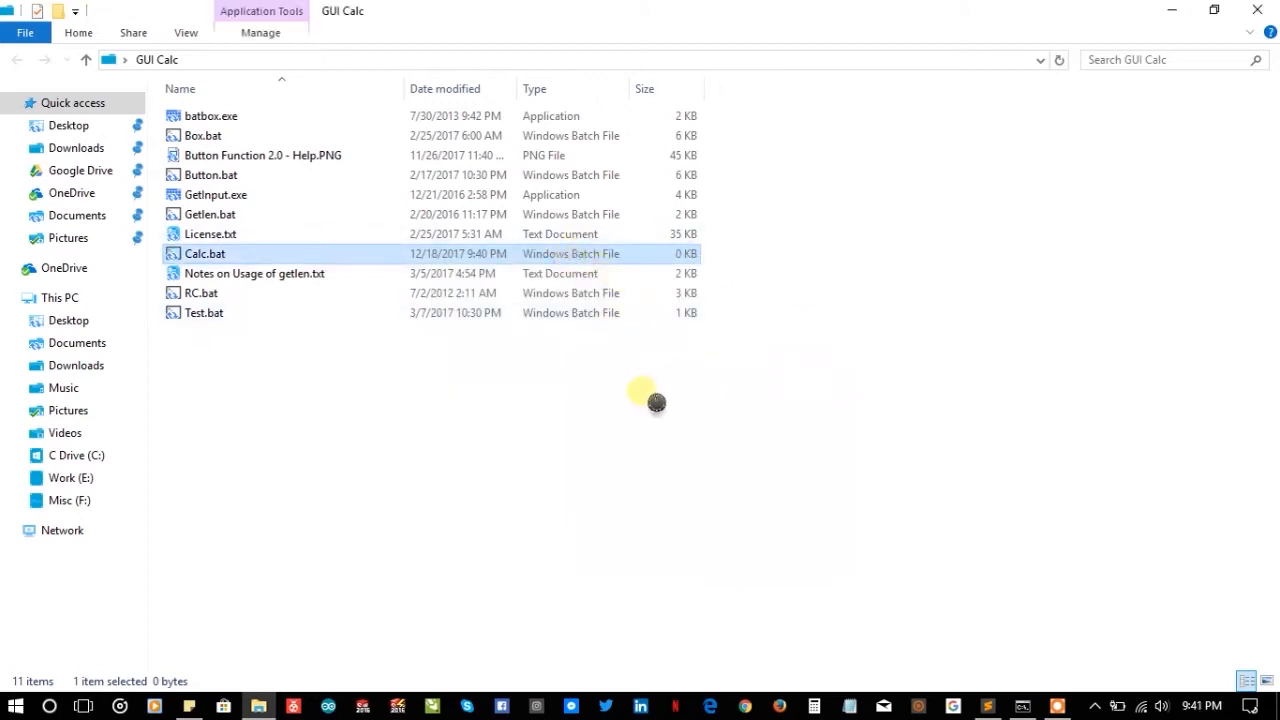
Open Calc.bat in Sublime Text and minimize File Explorer to show the desktop beside it
double_click(204, 252)
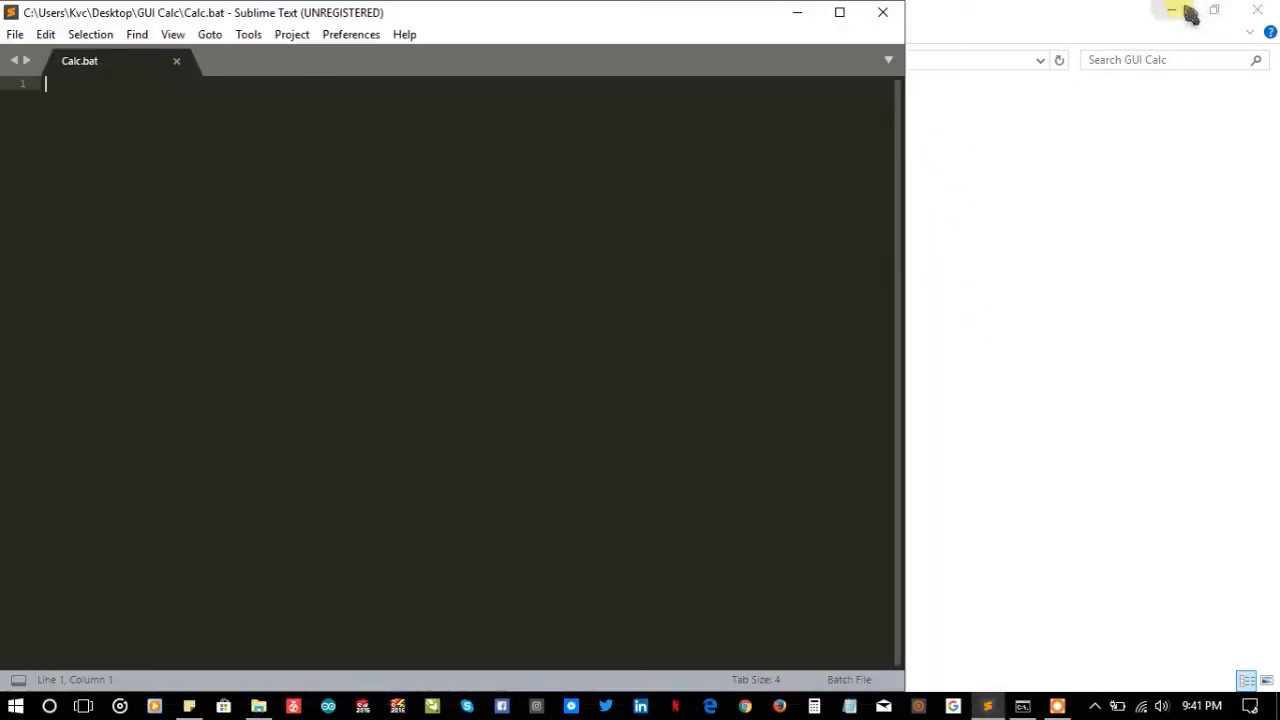
left_click(1256, 8)
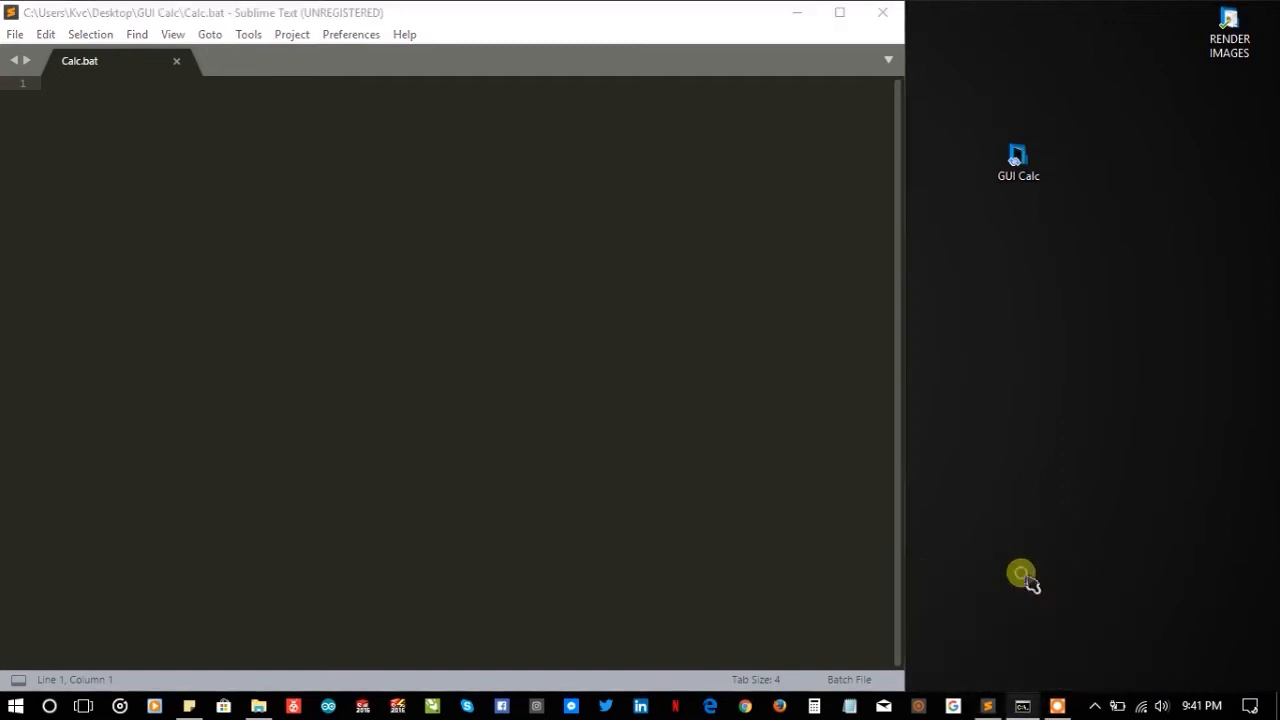
double_click(1018, 160)
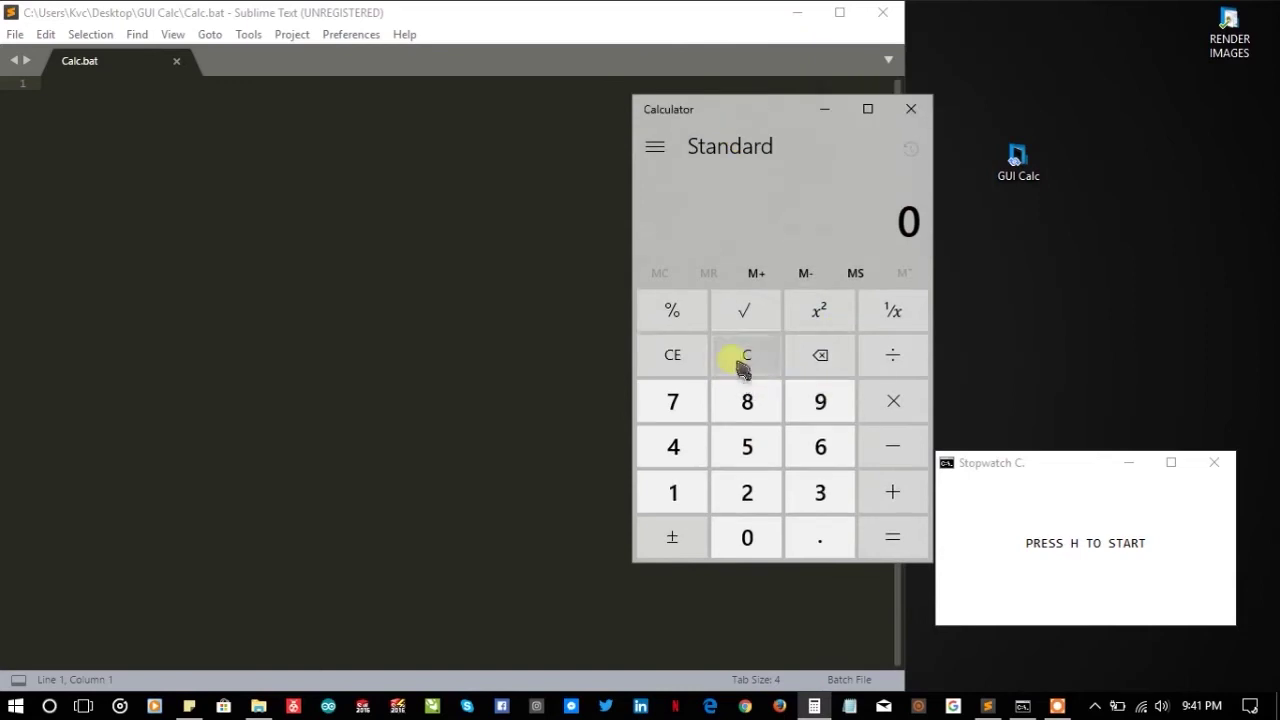
mouse_move(672, 400)
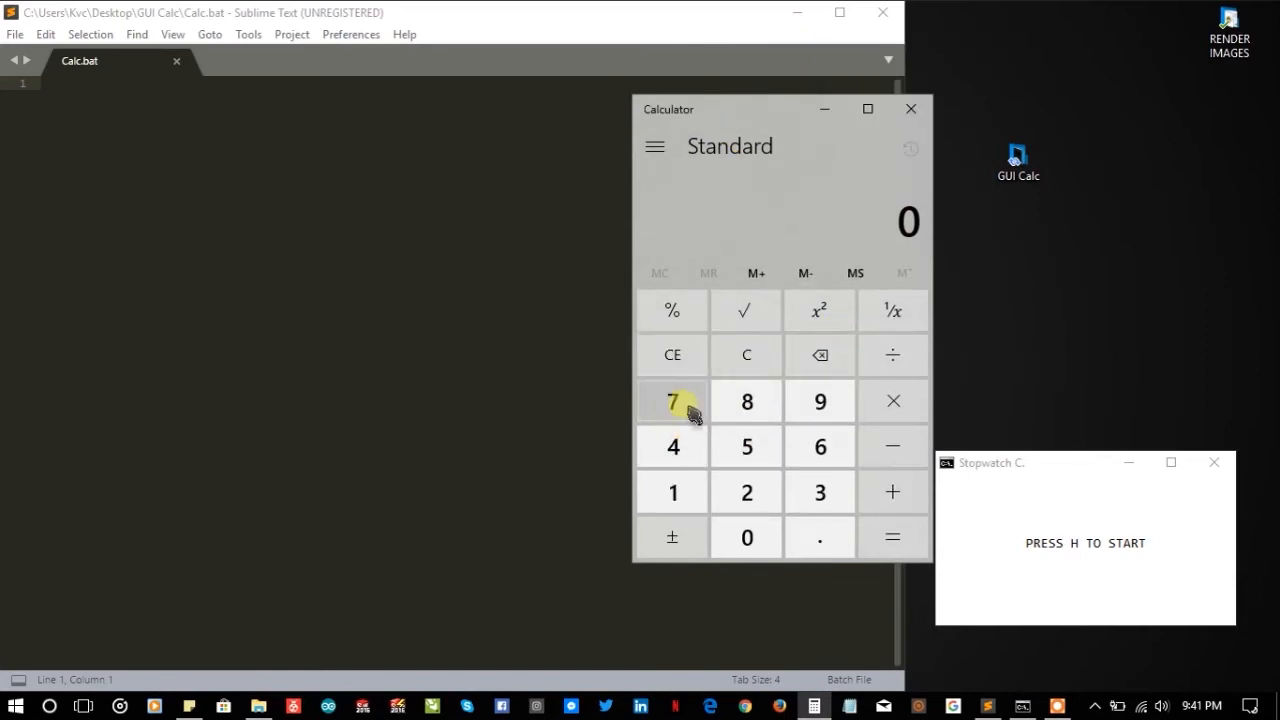
mouse_move(746, 536)
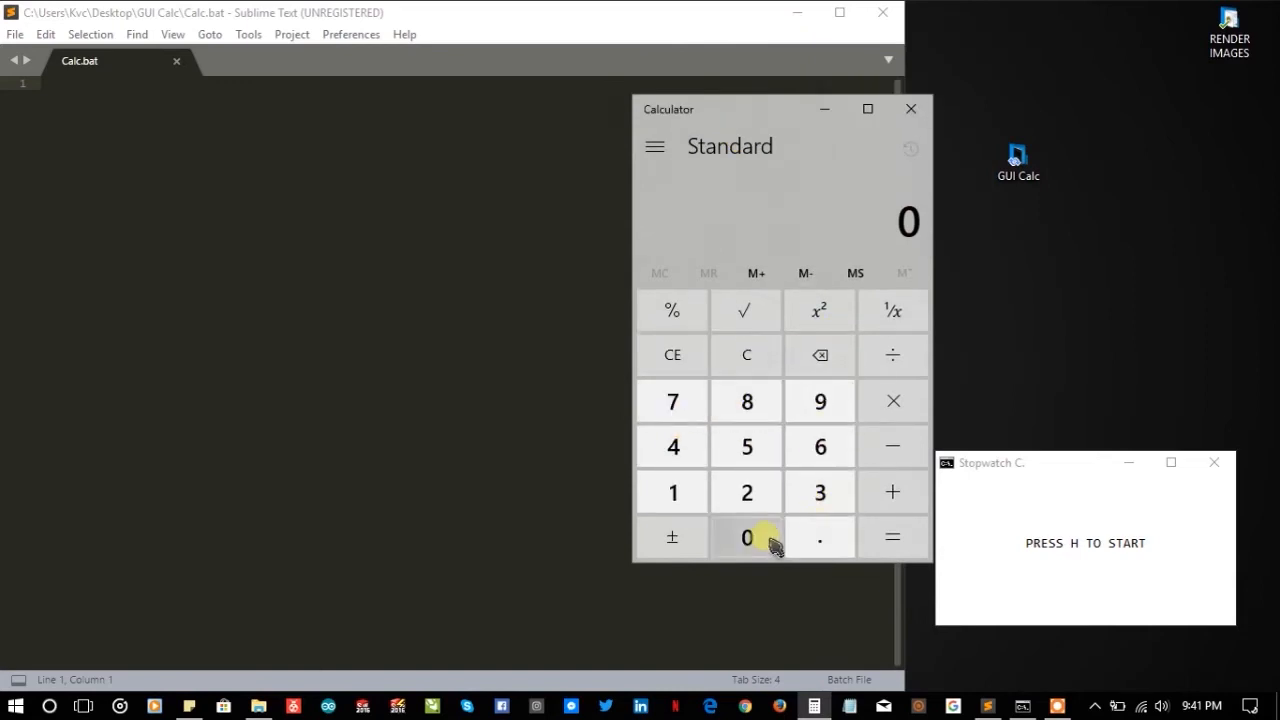
mouse_move(746, 446)
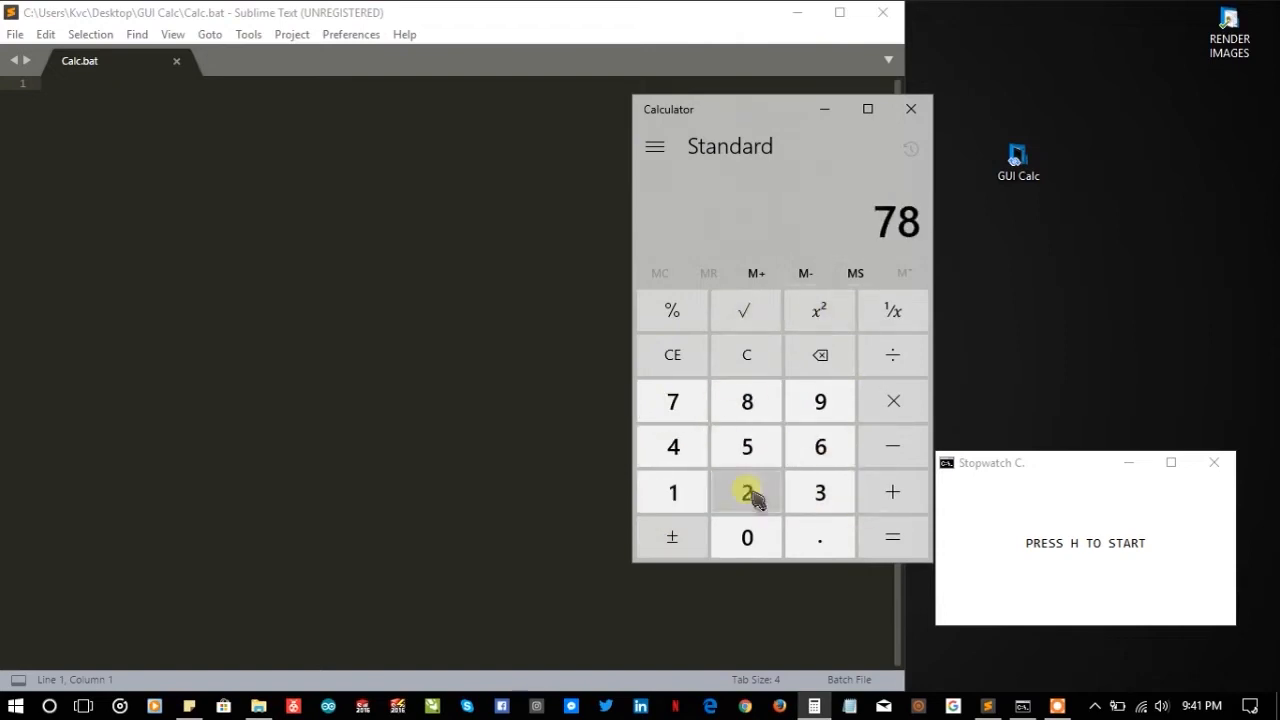
mouse_move(892, 492)
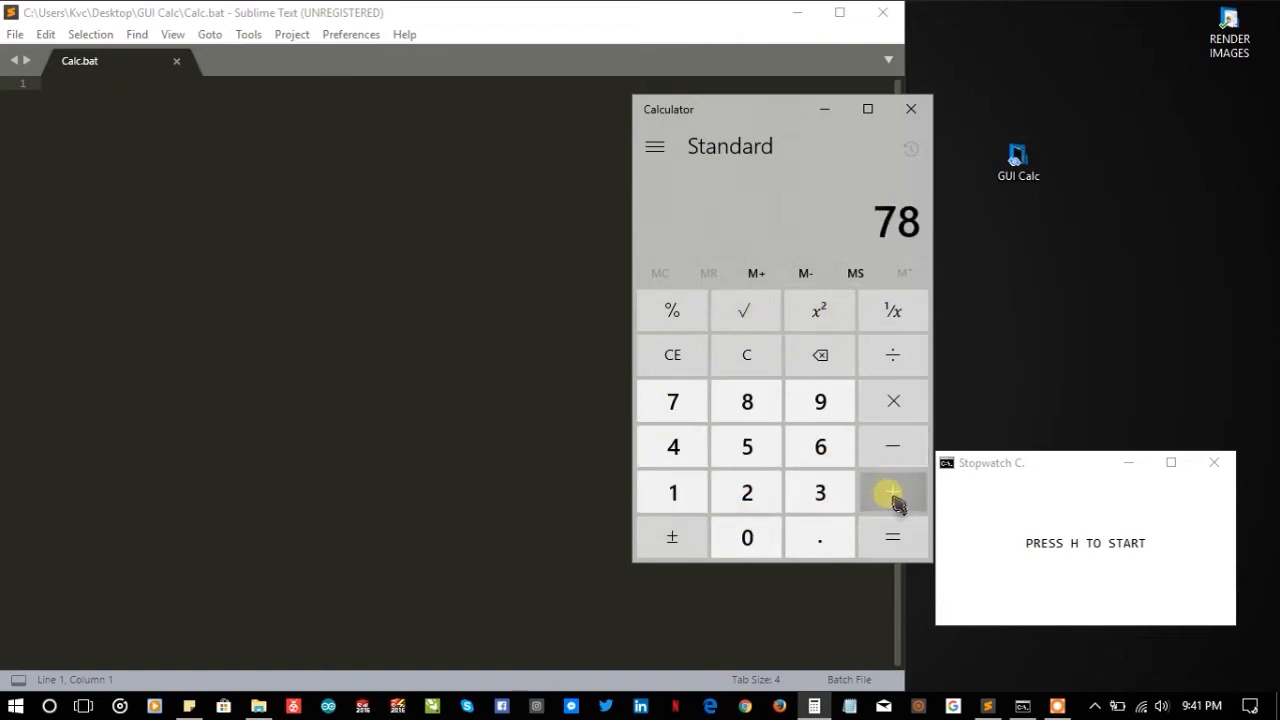
Finish the sum 78 + 2 in Windows Calculator to show 80
left_click(892, 492)
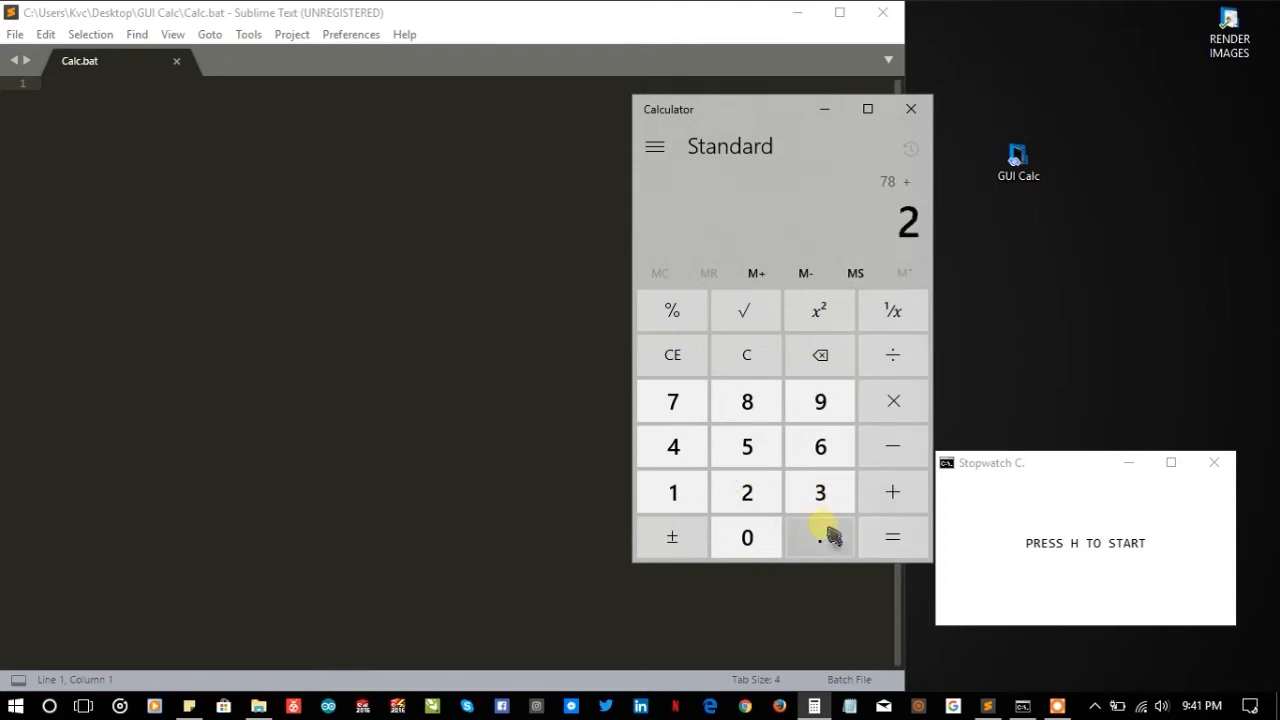
left_click(892, 536)
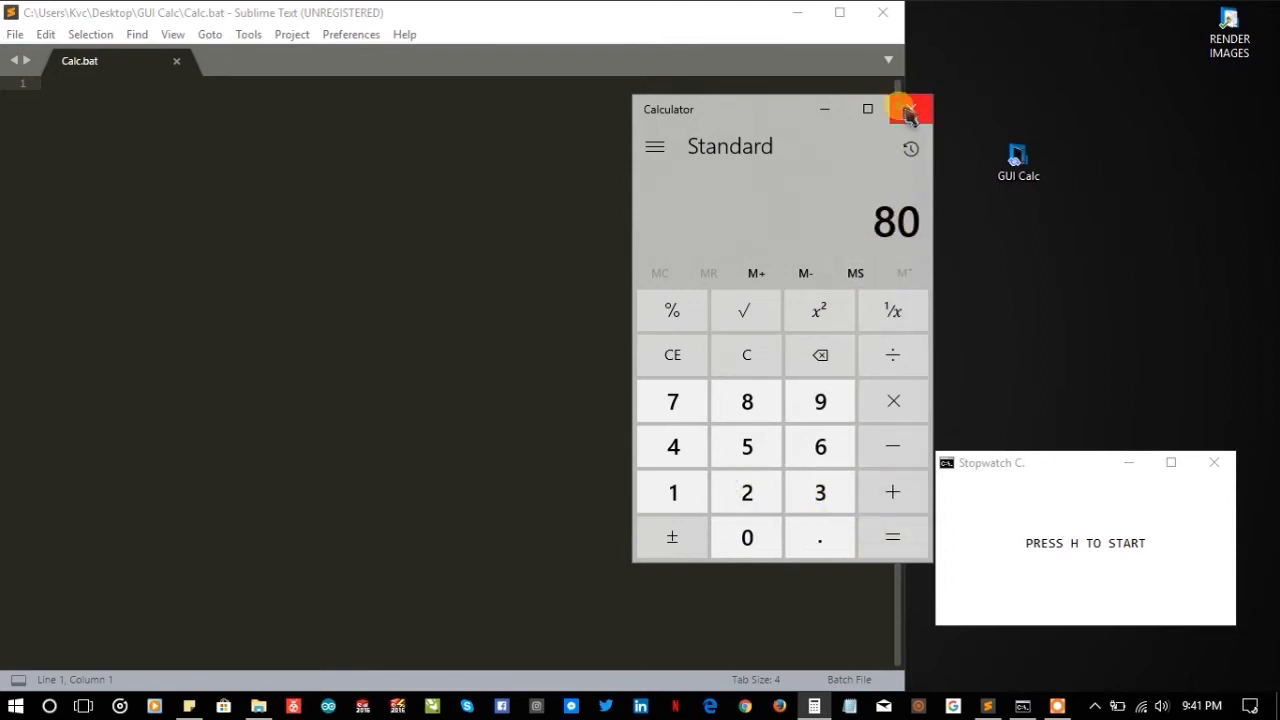
Close Calculator and start the Stopwatch console timer with H
left_click(908, 108)
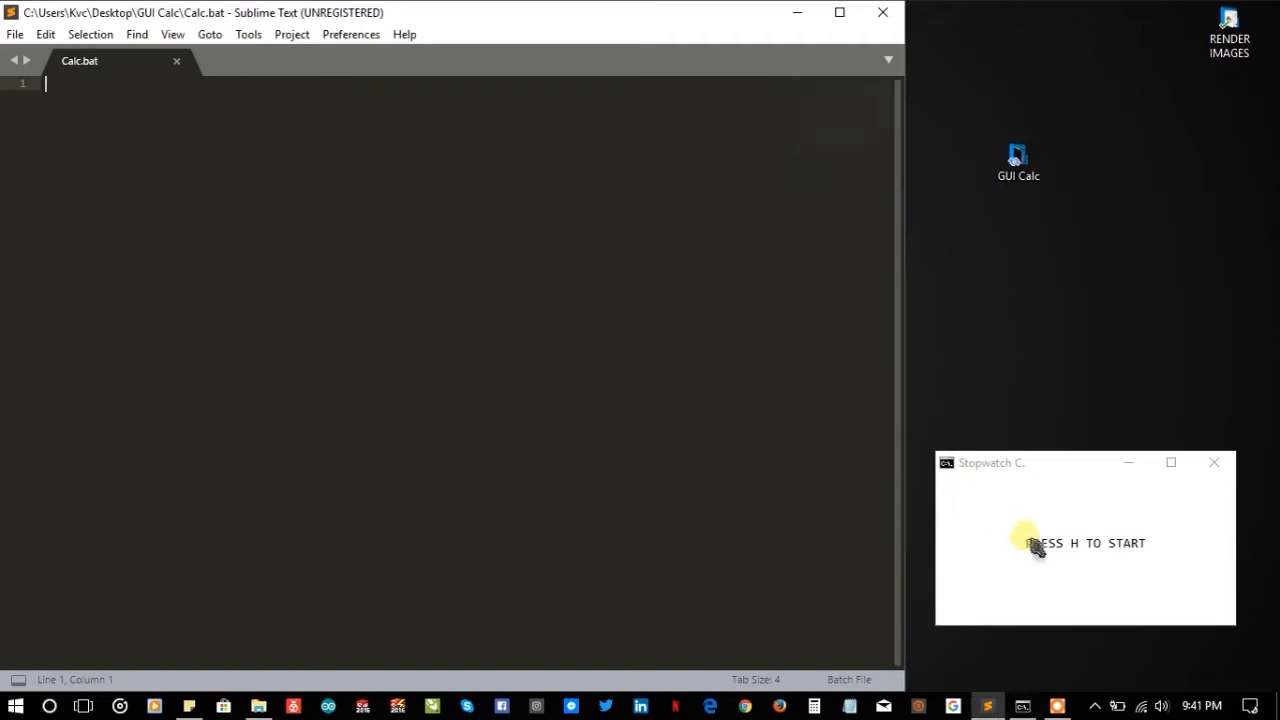
left_click(1084, 540)
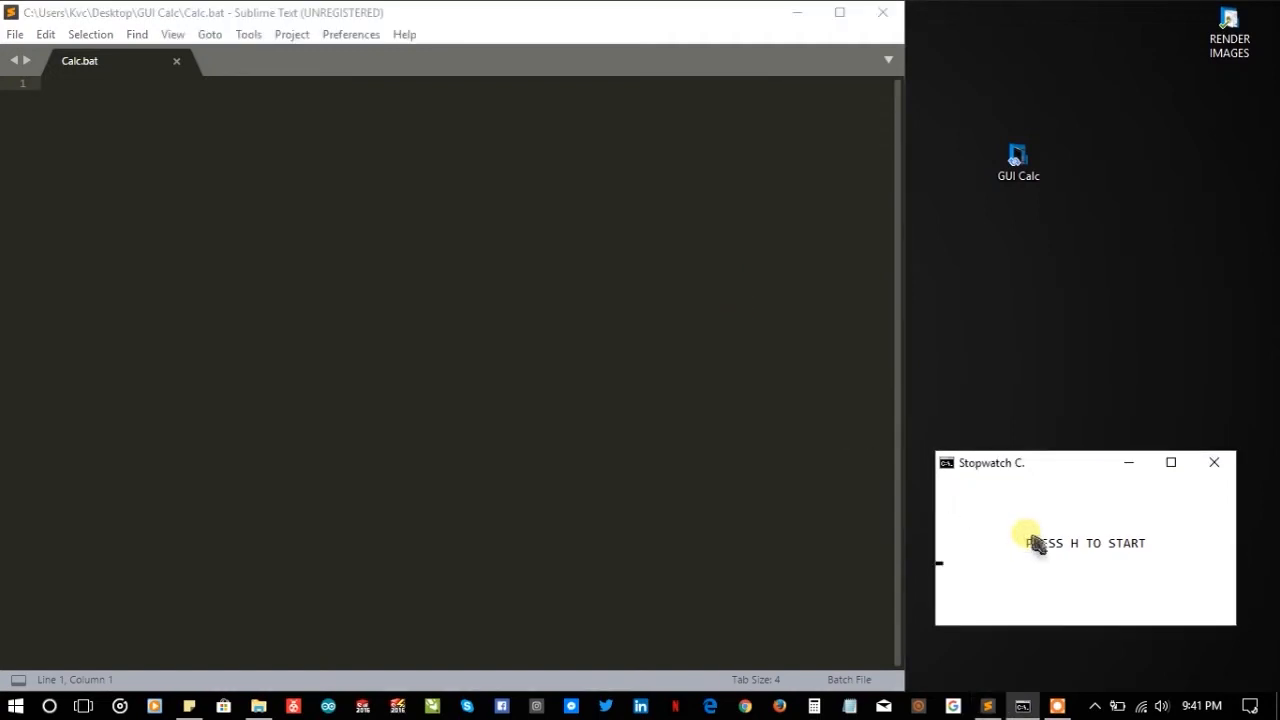
key("h")
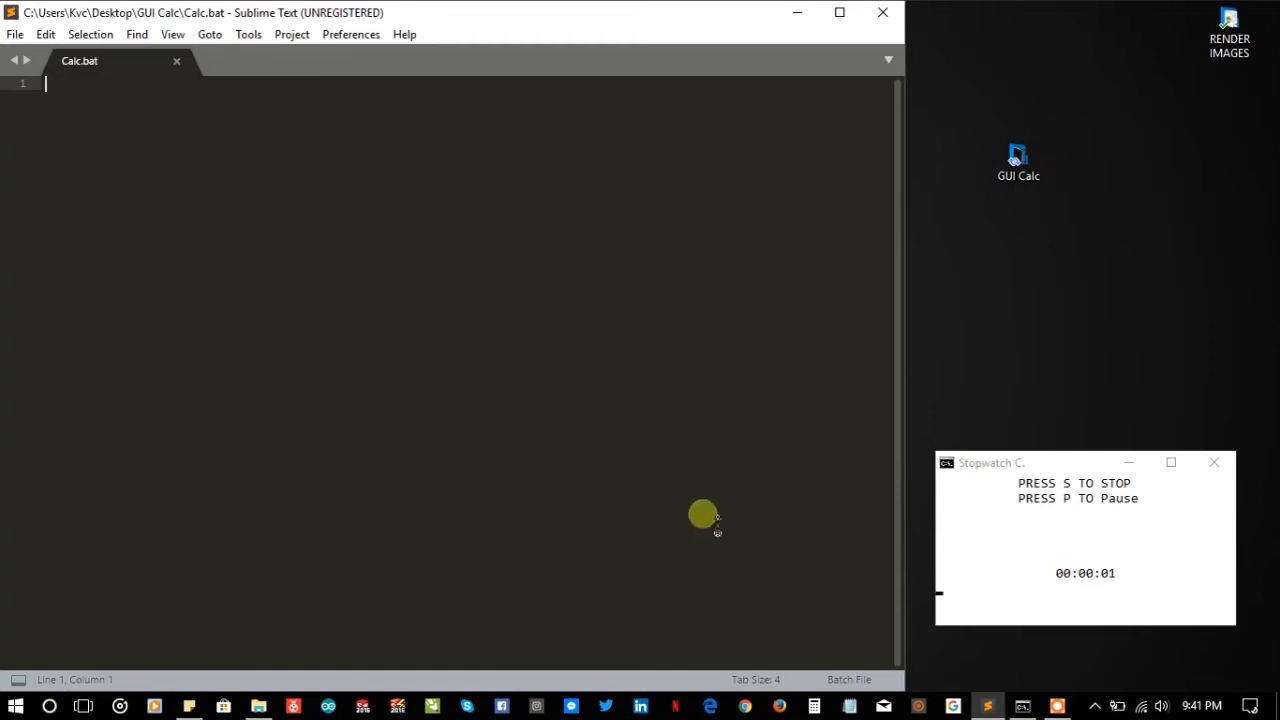
mouse_move(300, 256)
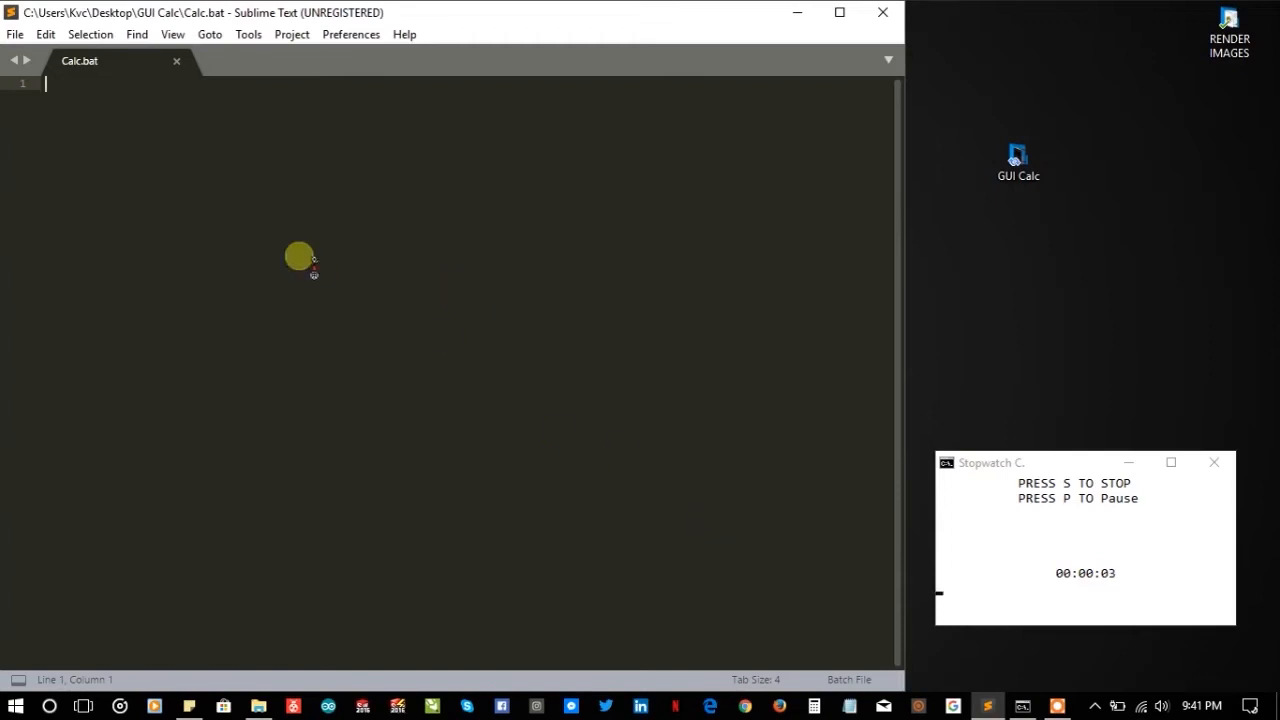
type("@echo off")
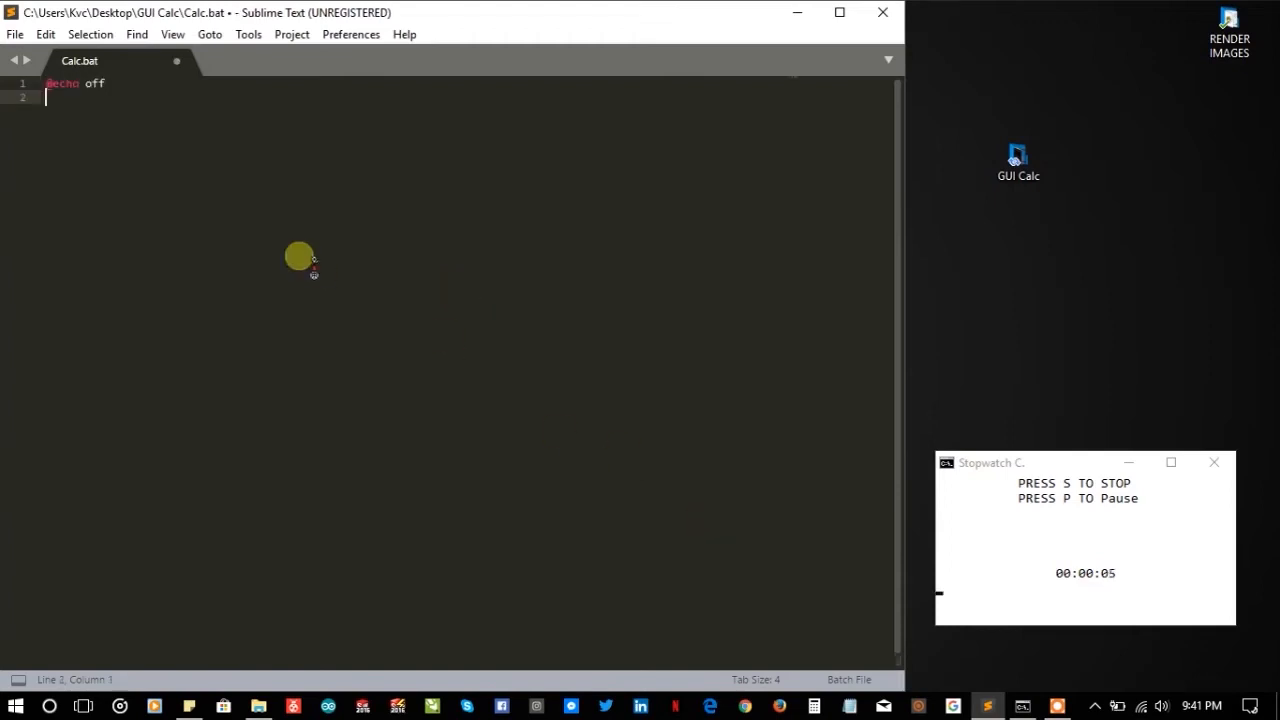
type("Cls")
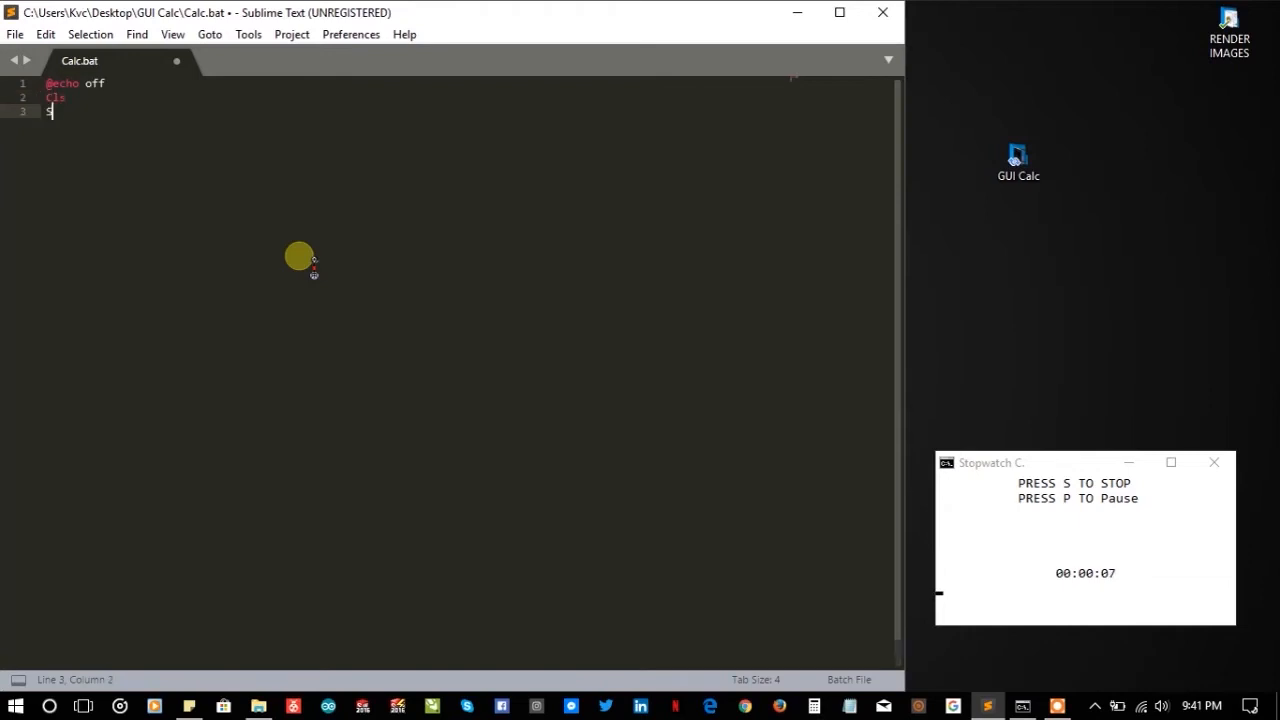
type("etlocal")
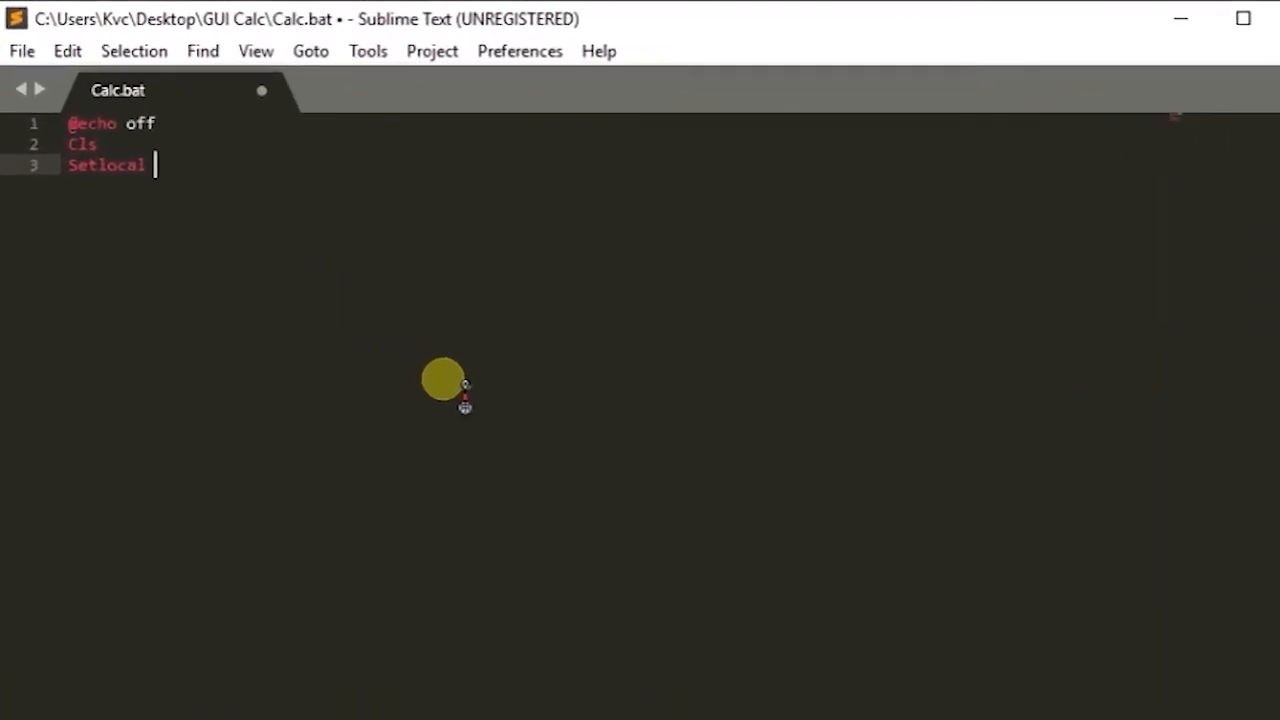
type("Enable")
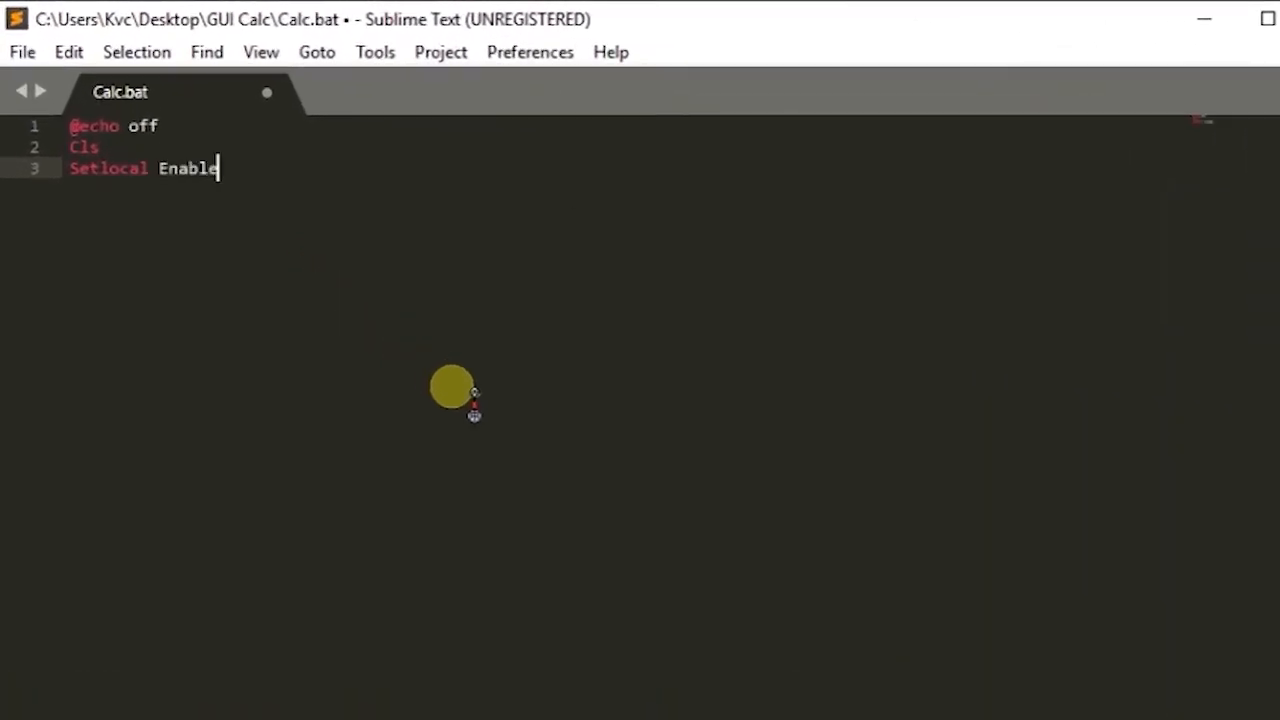
type("De")
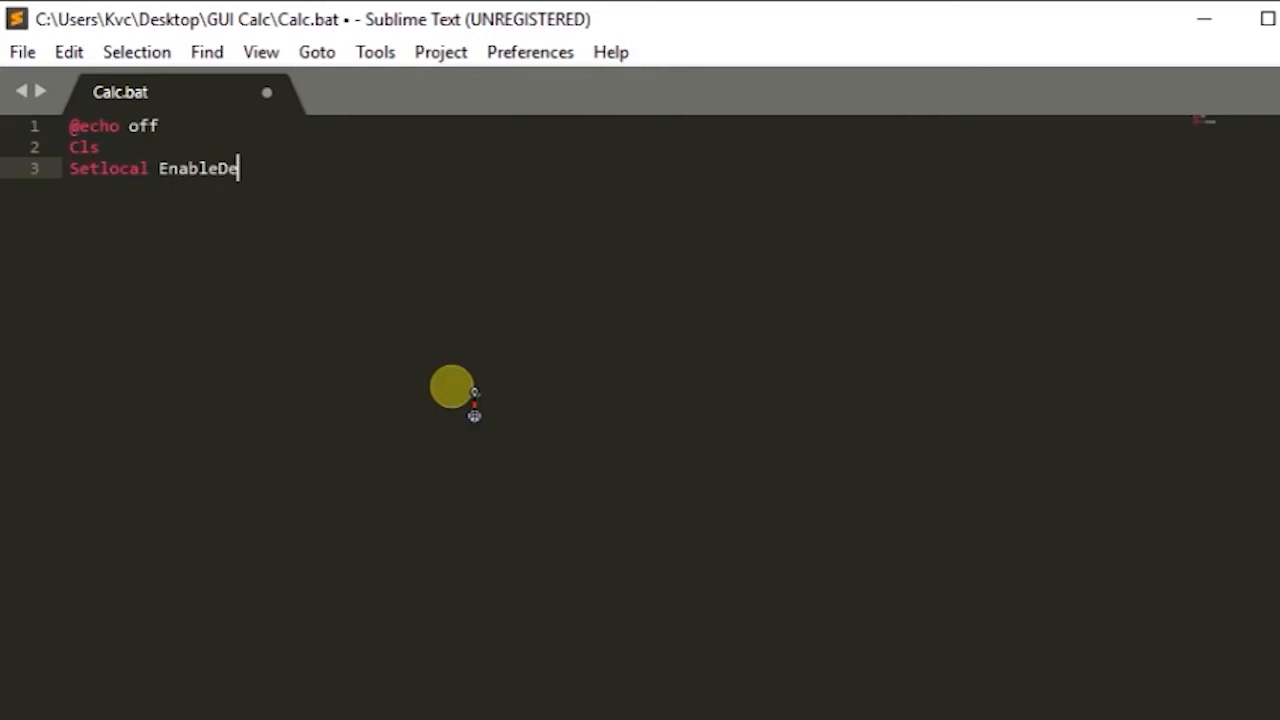
type("layedE")
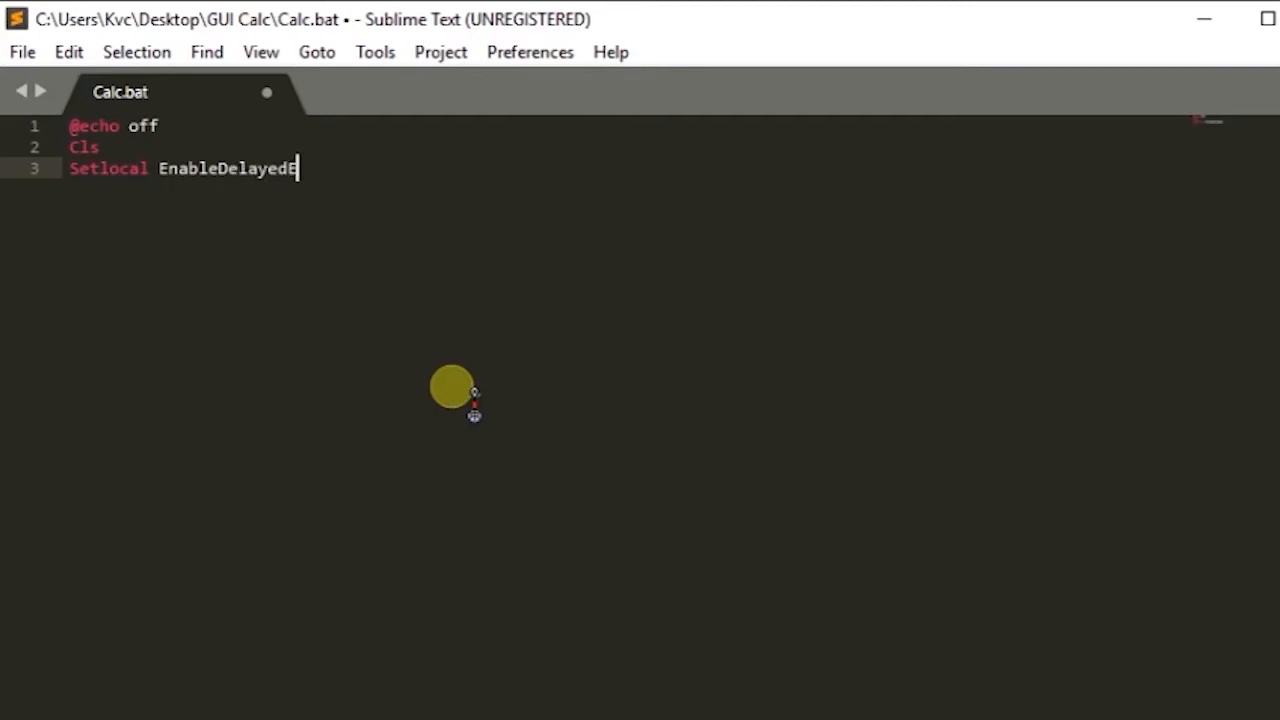
type("xpans")
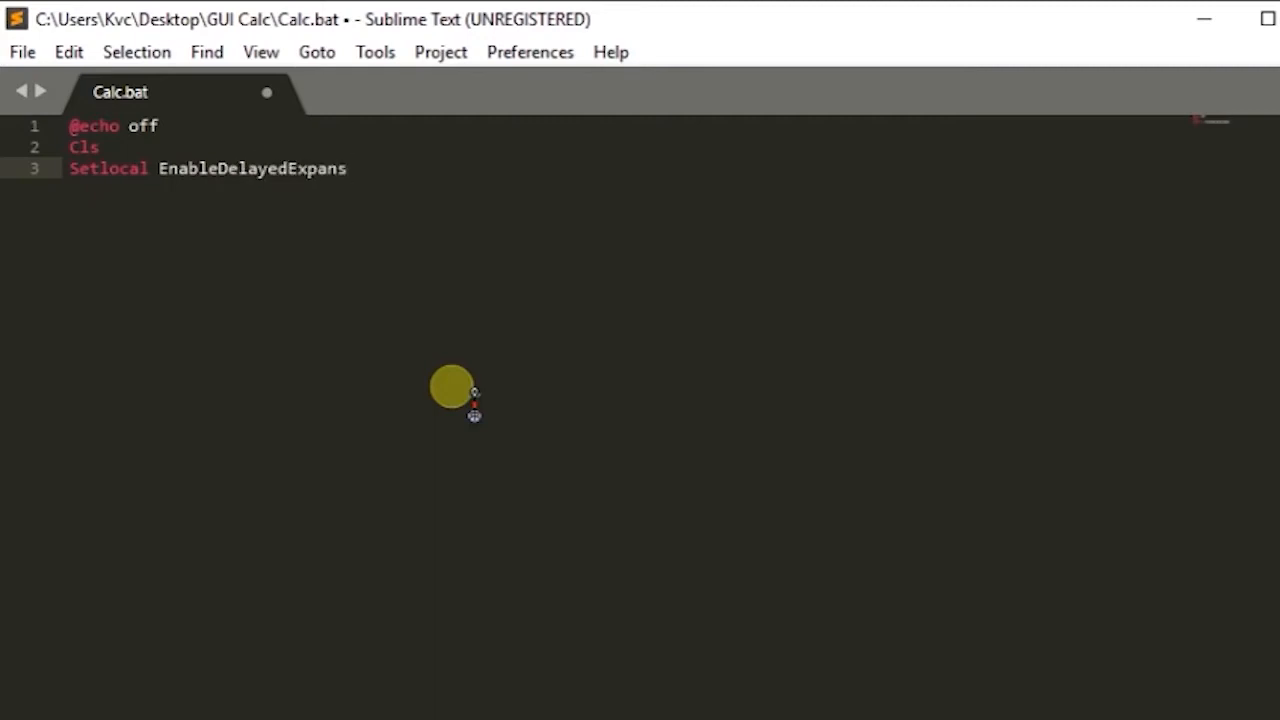
type("ion")
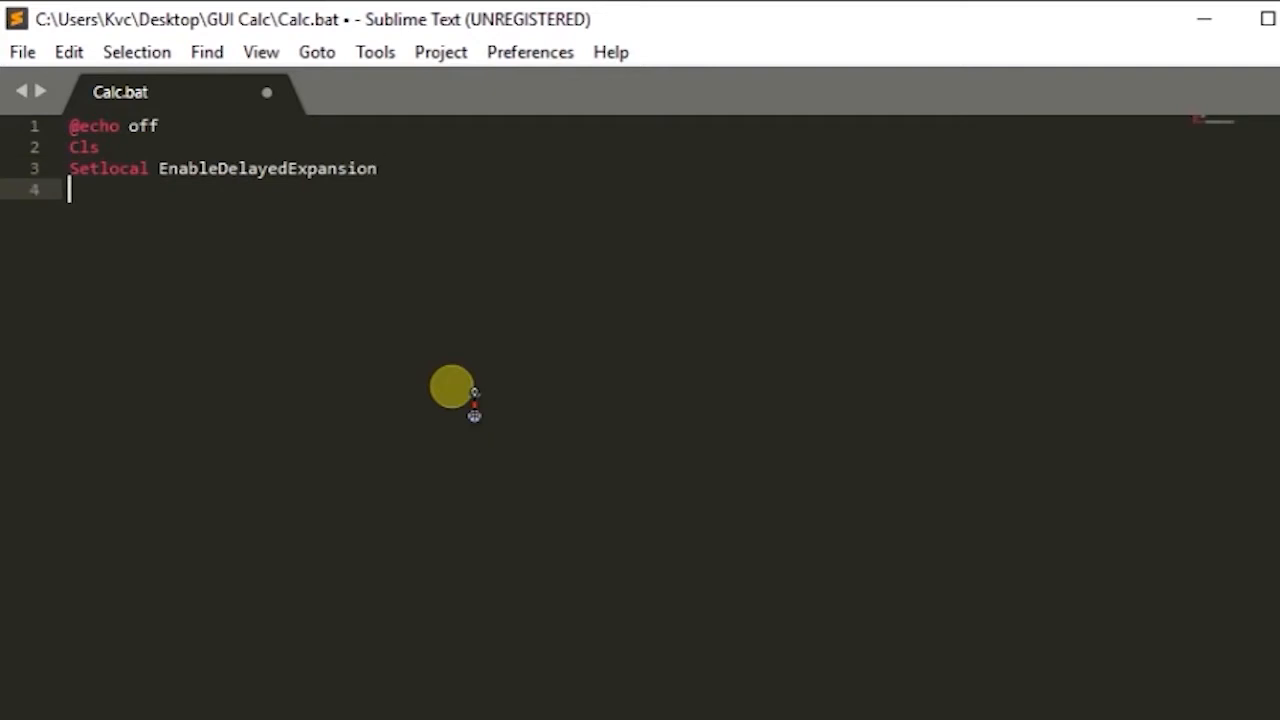
Add the lines Title Advanced GUI calc. and Mode 80,25
type("Title")
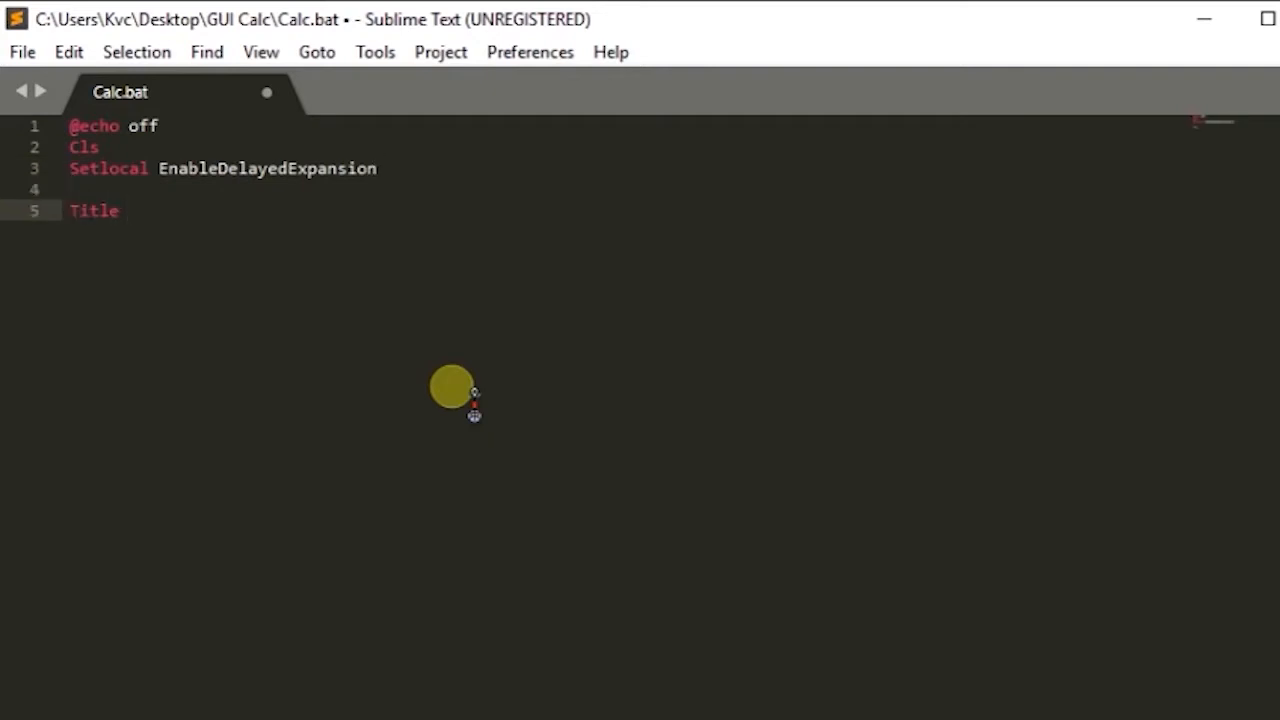
type("Advanced")
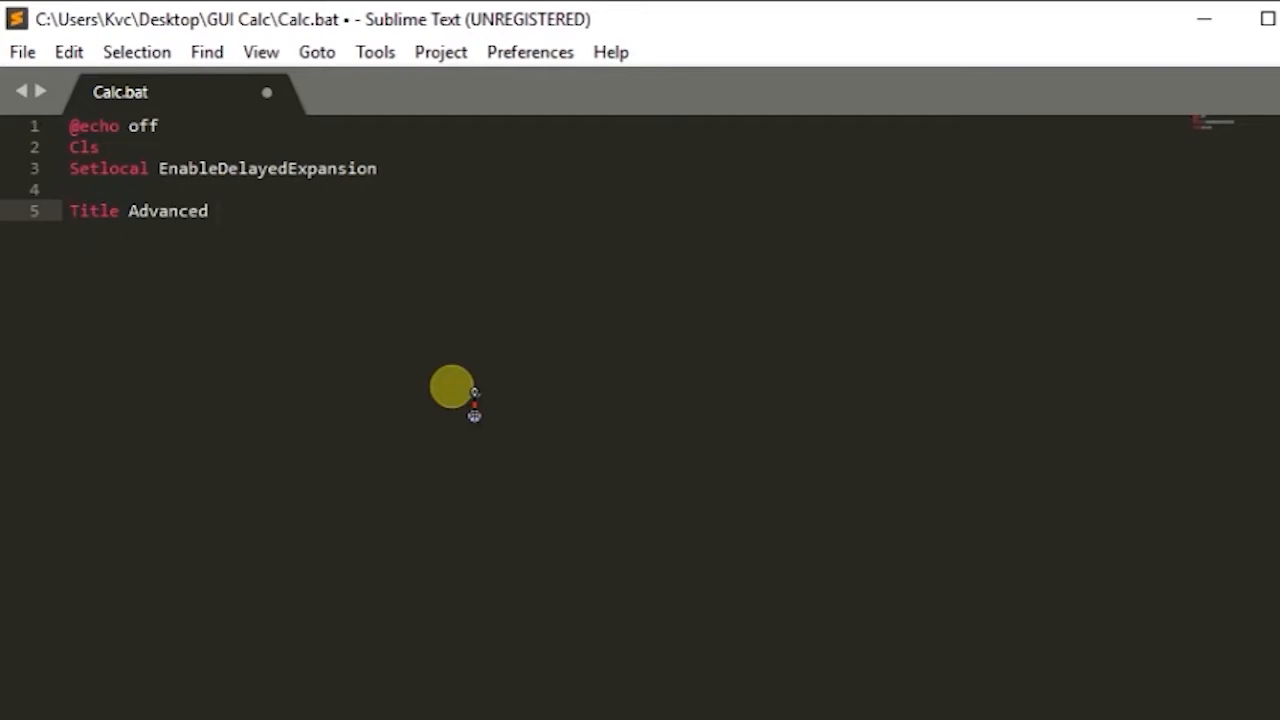
type("GUI calc.")
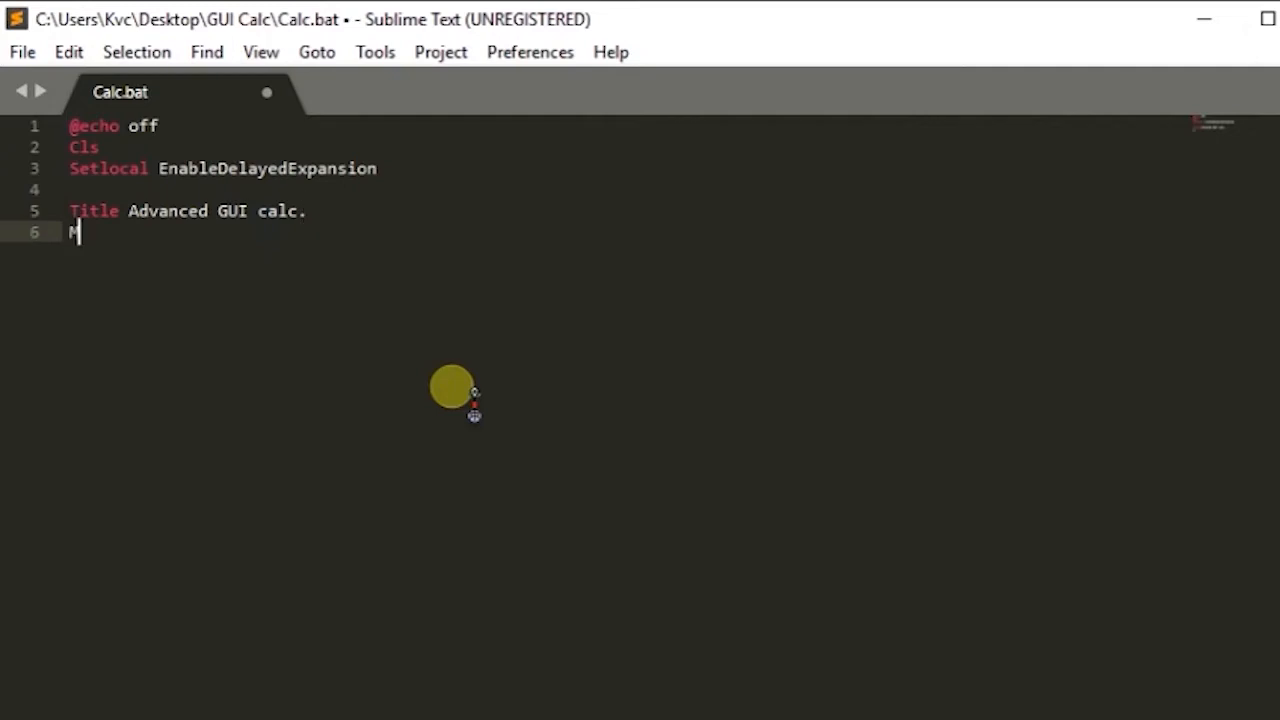
type("ode 80")
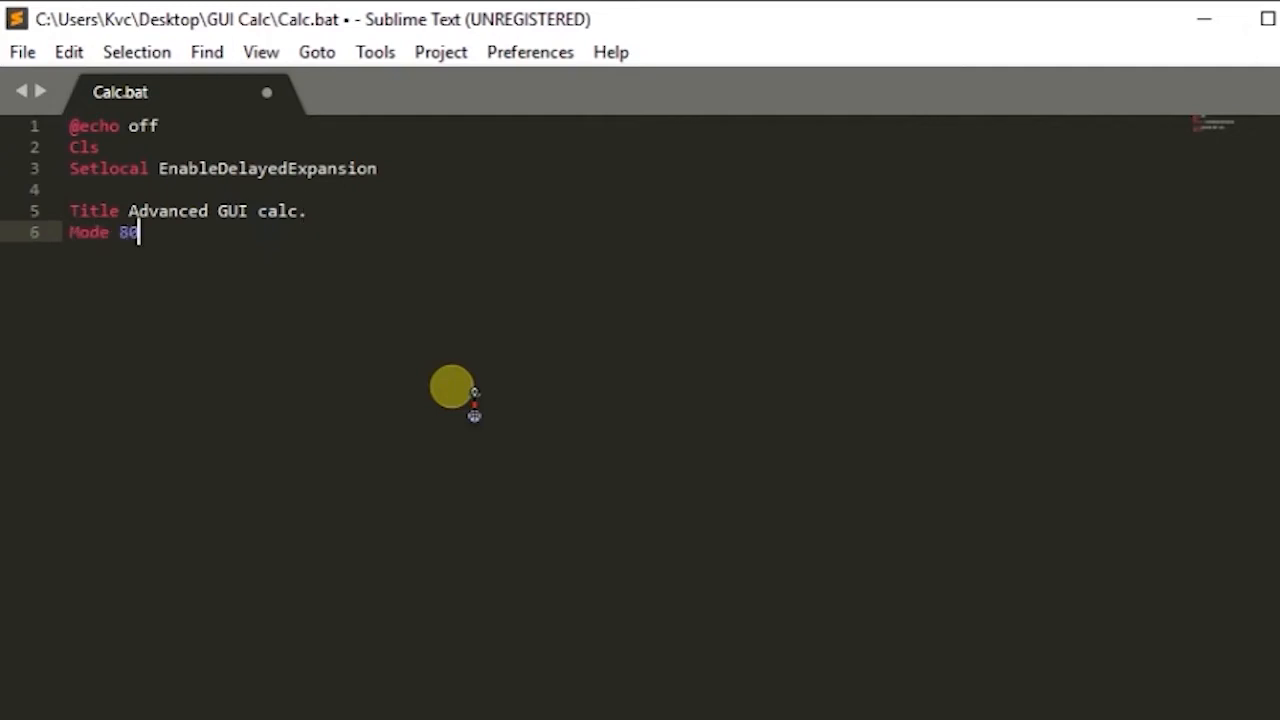
type(",25")
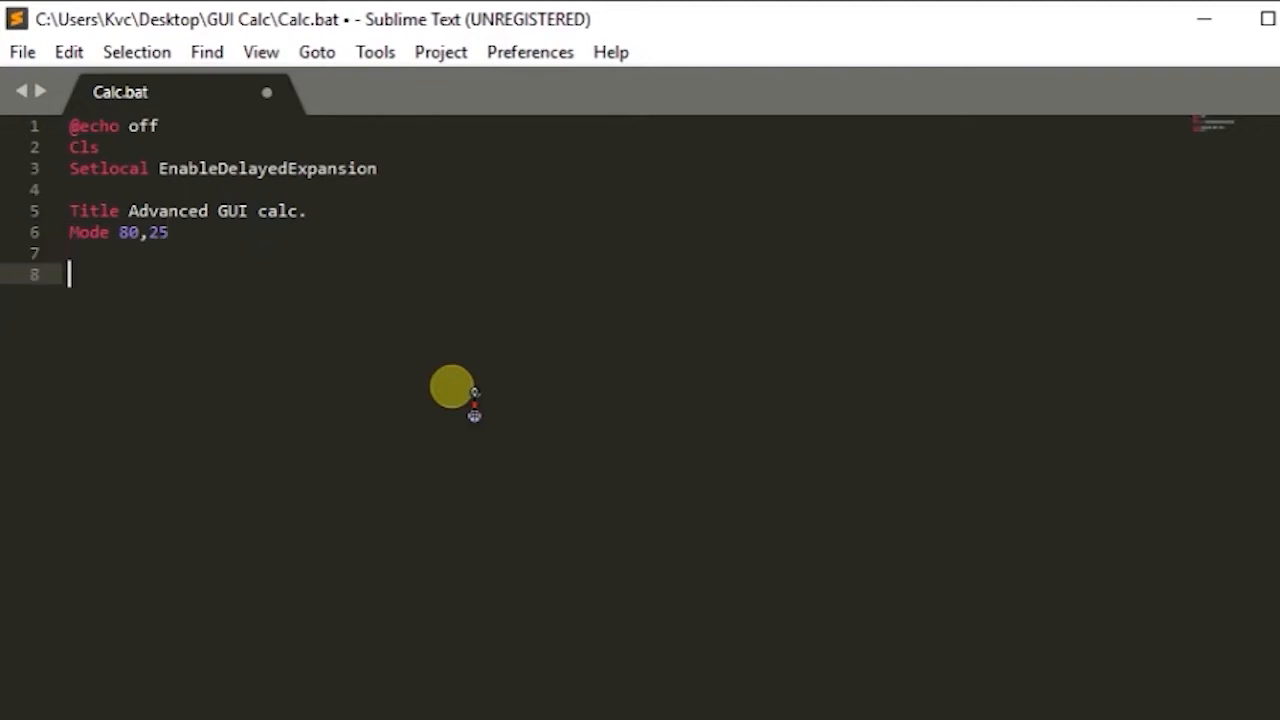
Add a :Top label followed by Set _Count=1 and Set _String= lines
type(":Top")
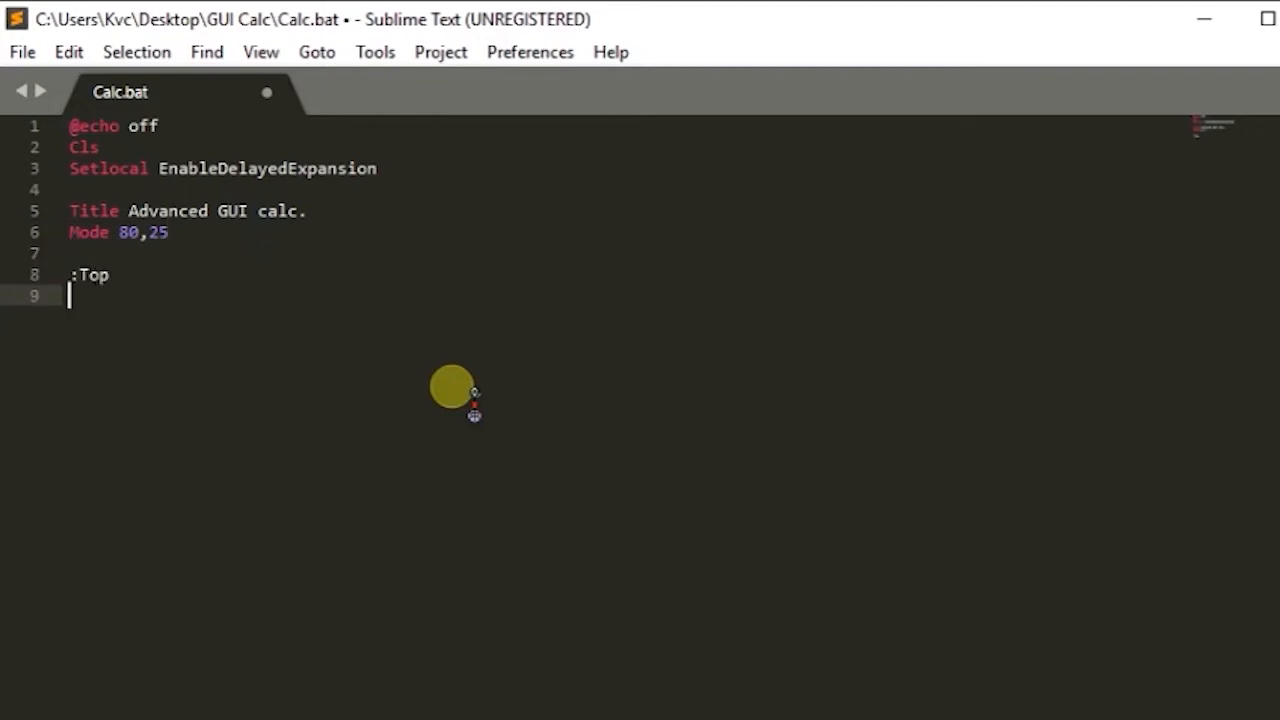
type("Set")
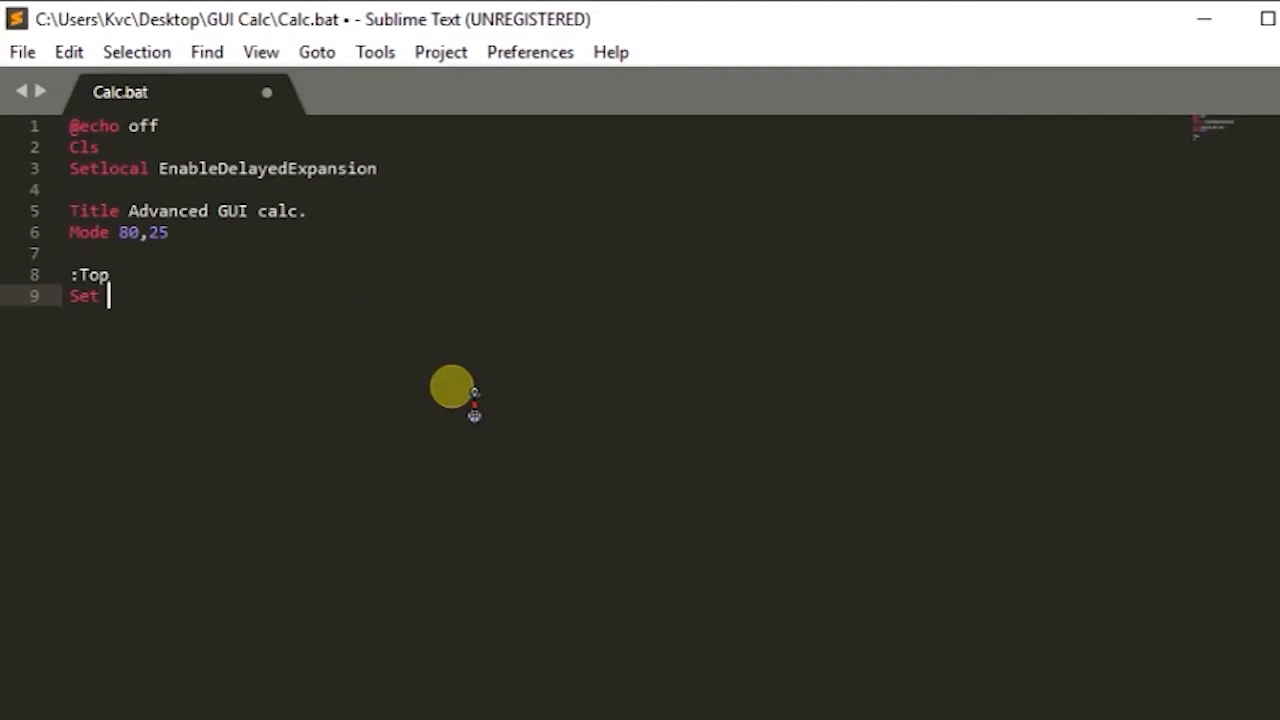
type("_Count=1")
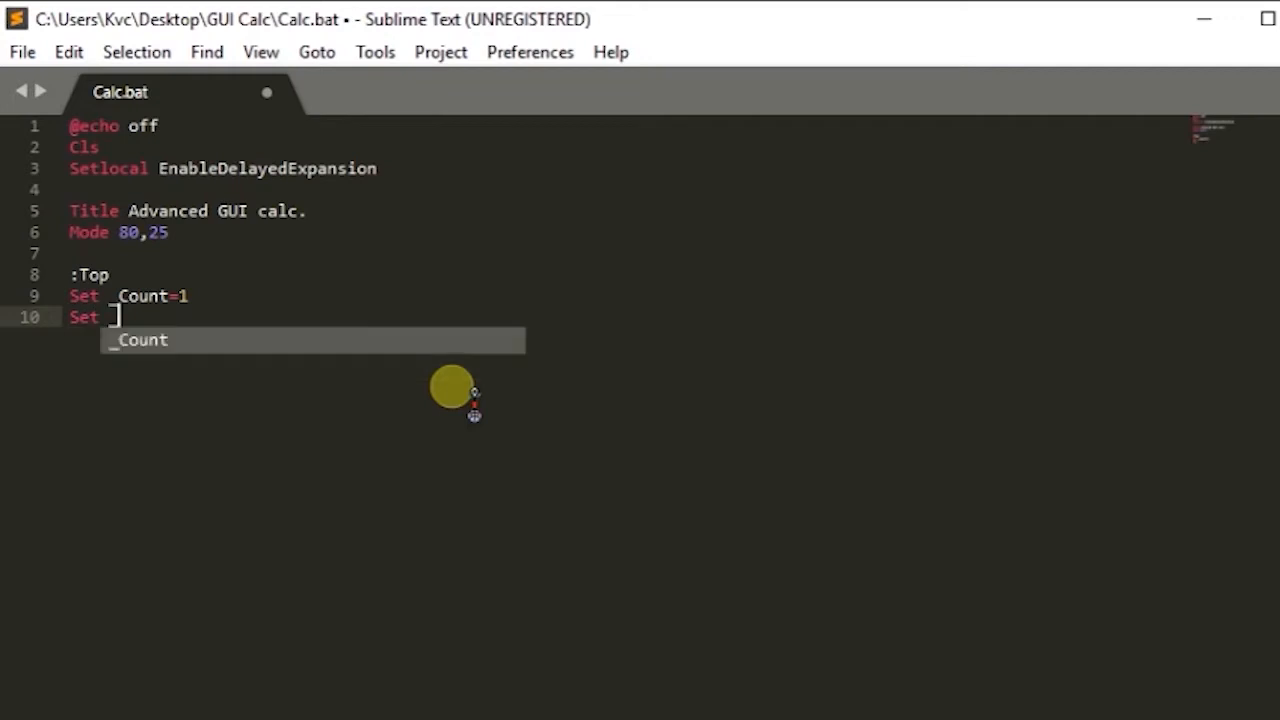
type("_String")
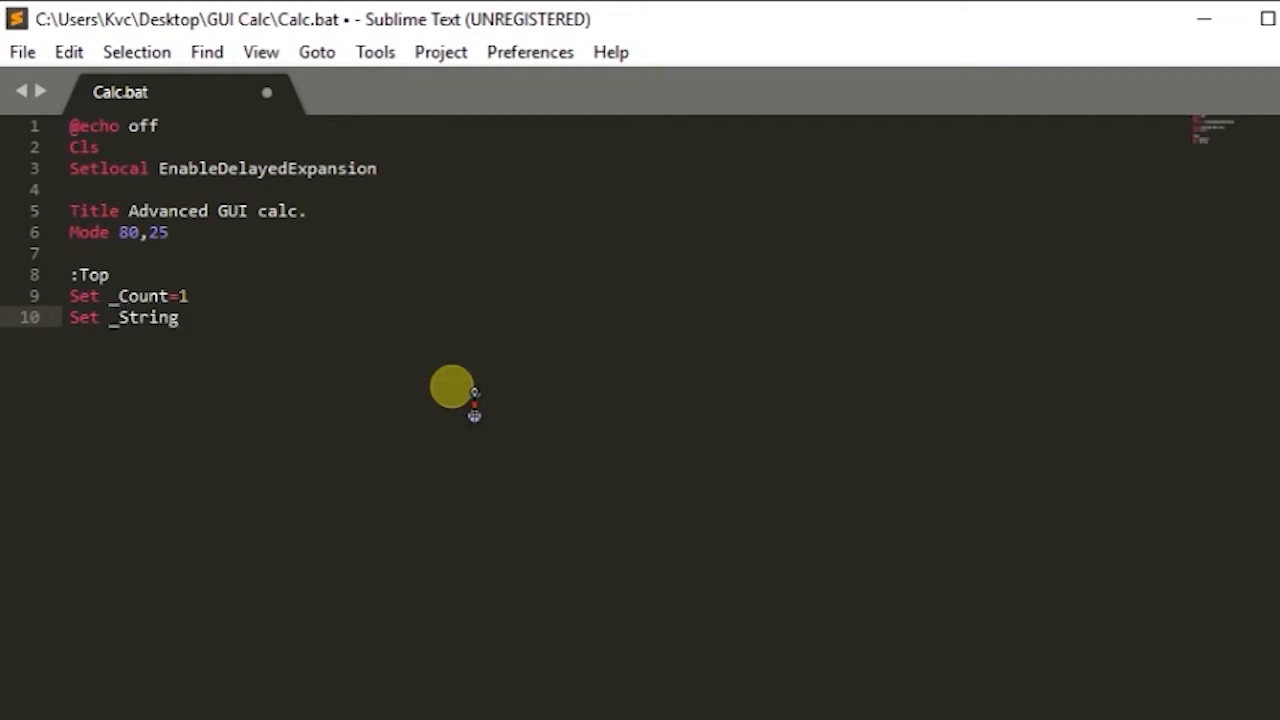
type("=")
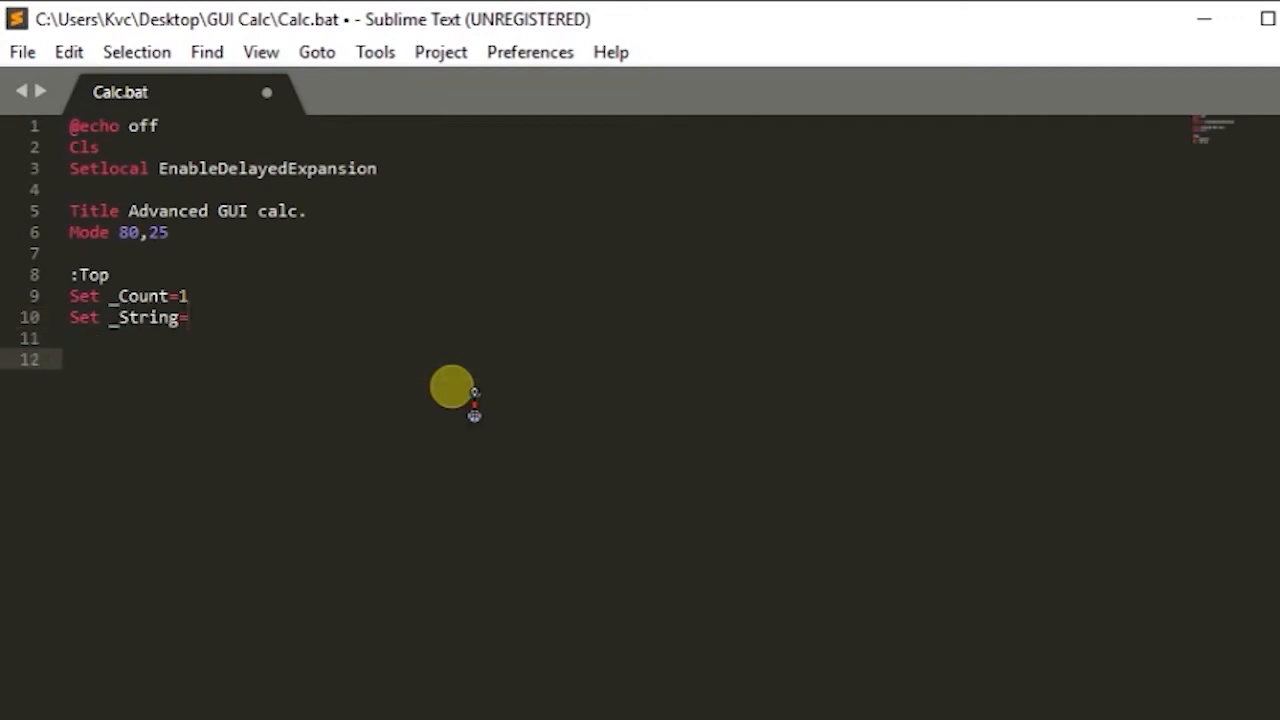
Write the outer loop 'For /L %%X in (1,4,12) do ('
type("For")
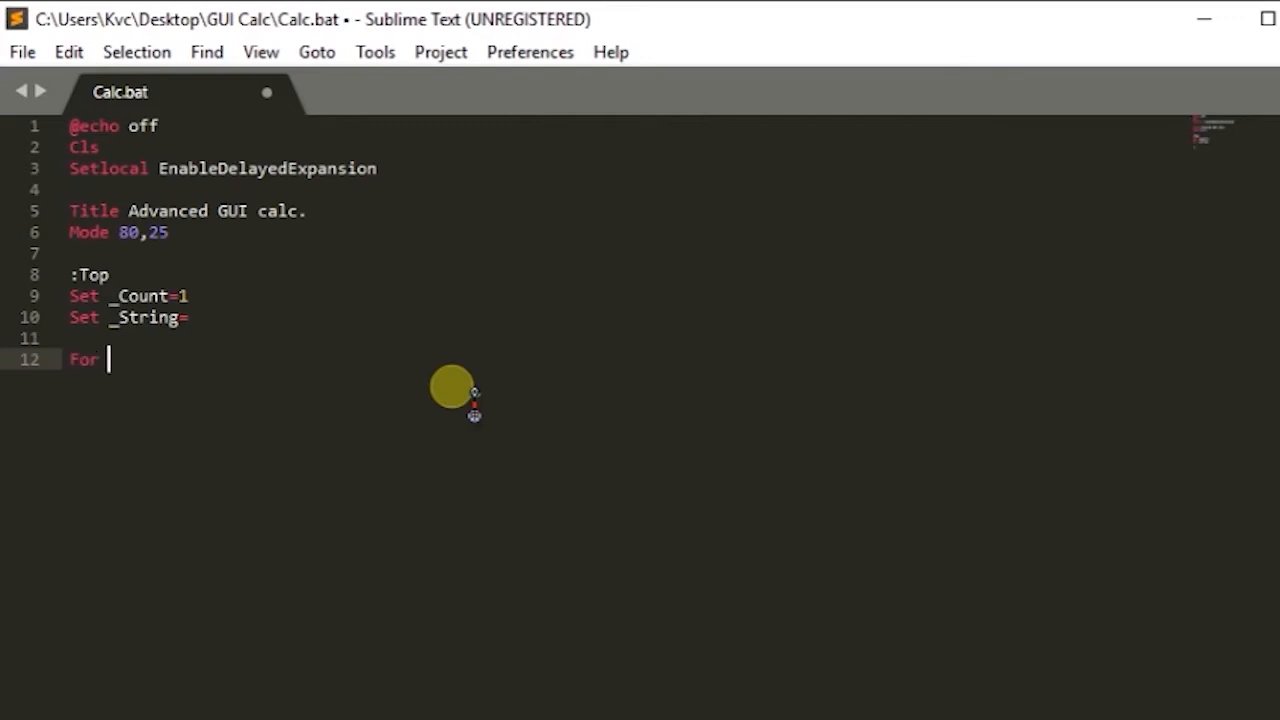
type("/L")
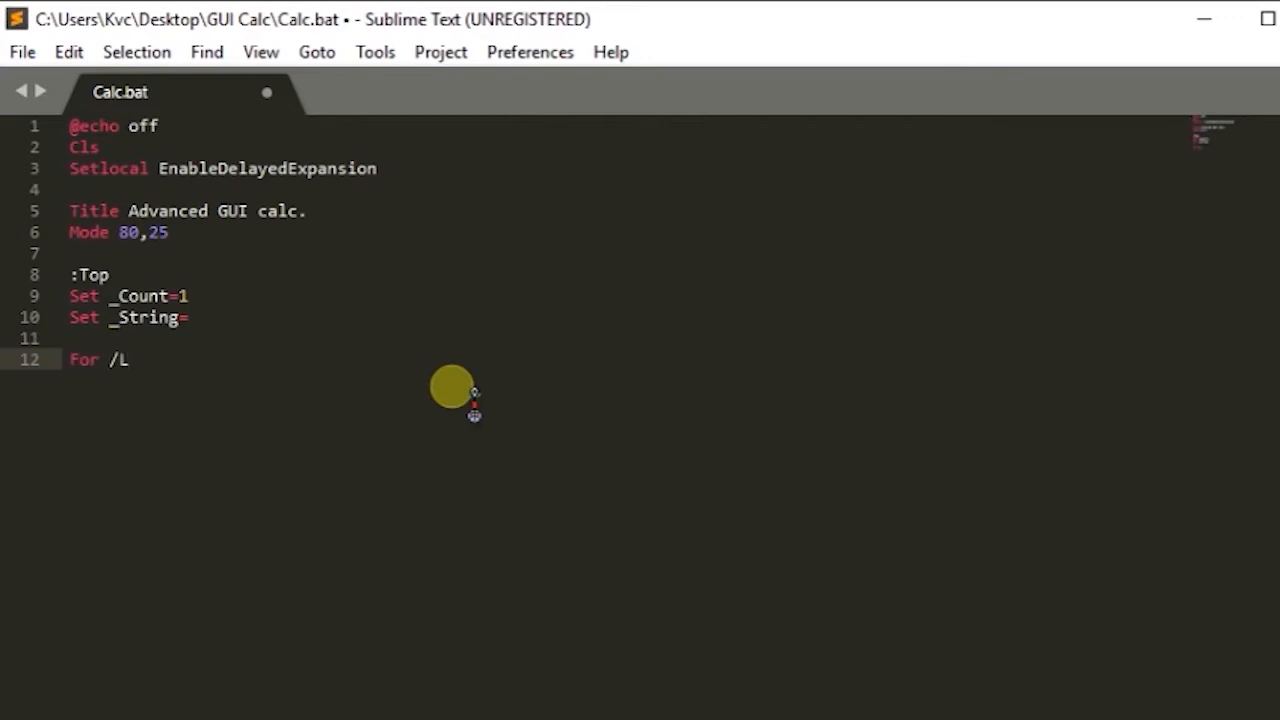
type("%")
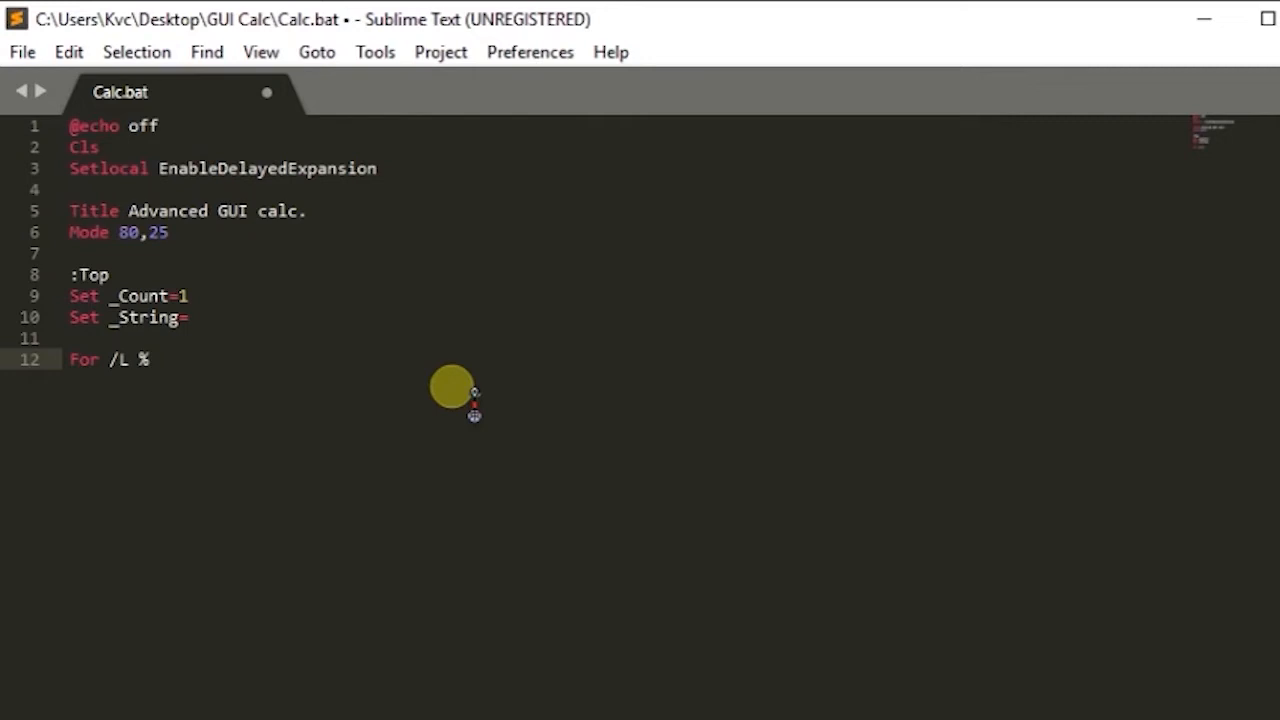
type("%X")
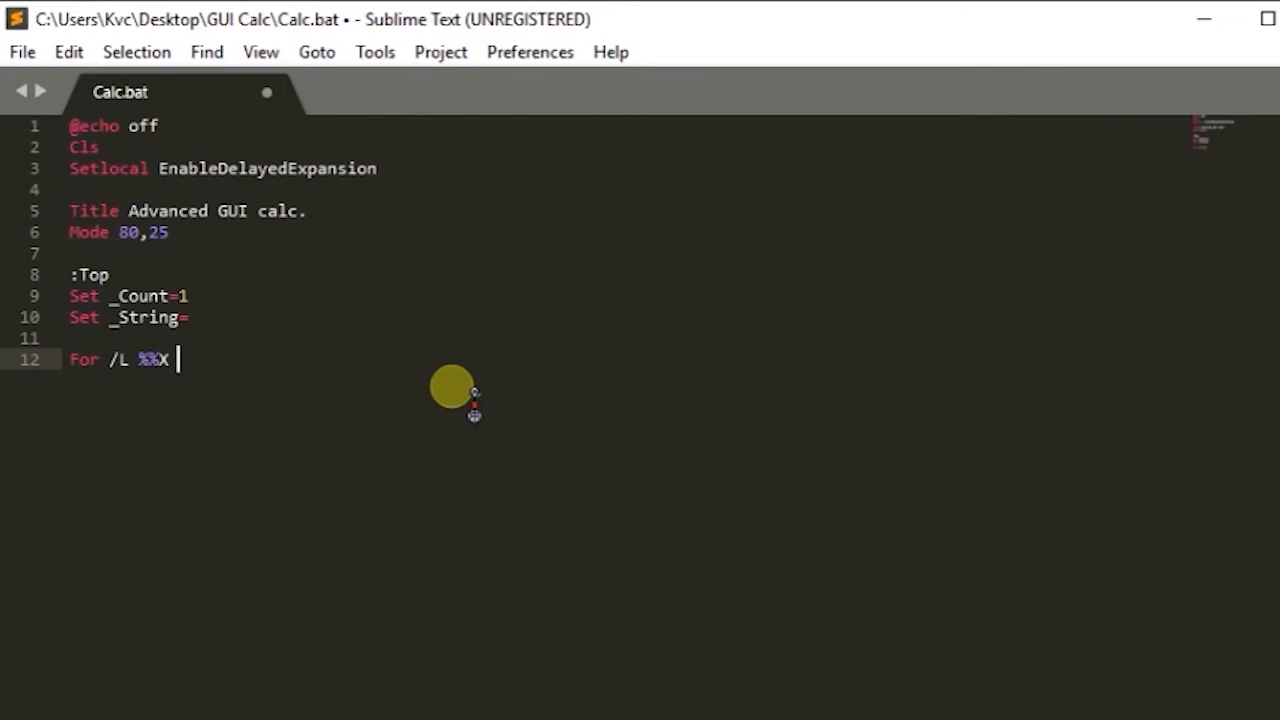
type("in ()")
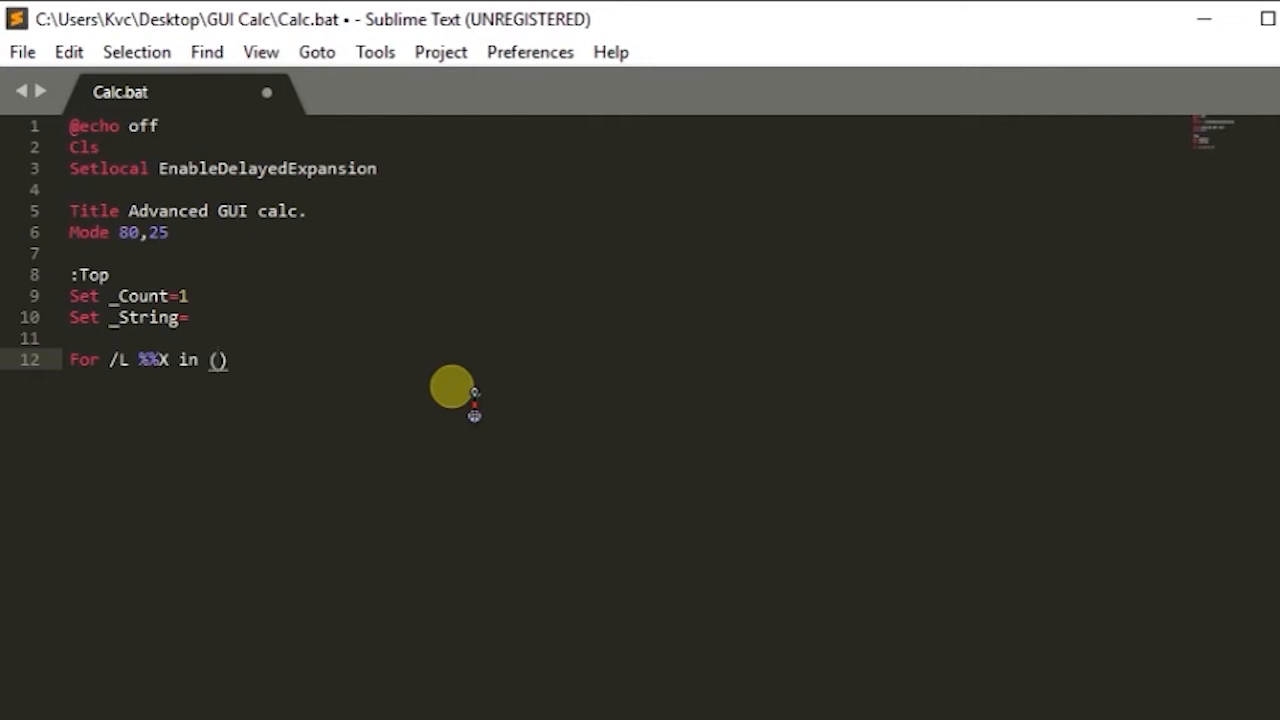
type("1,4,")
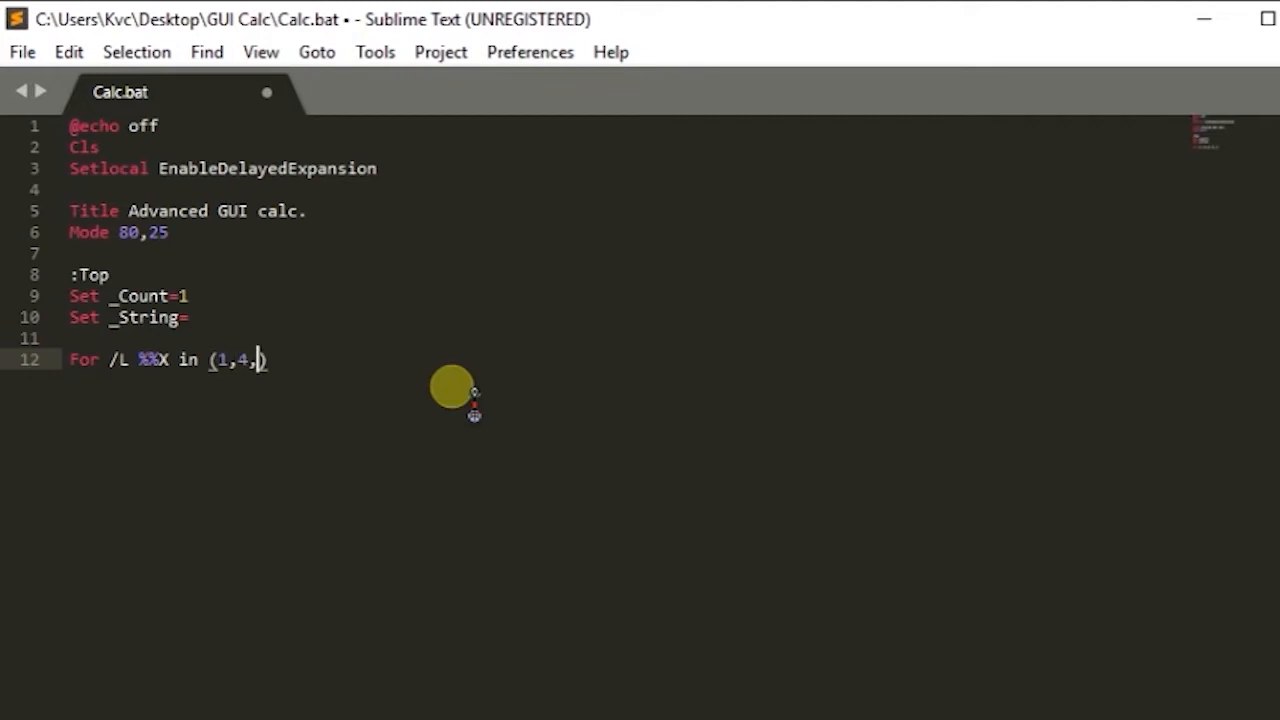
type("12")
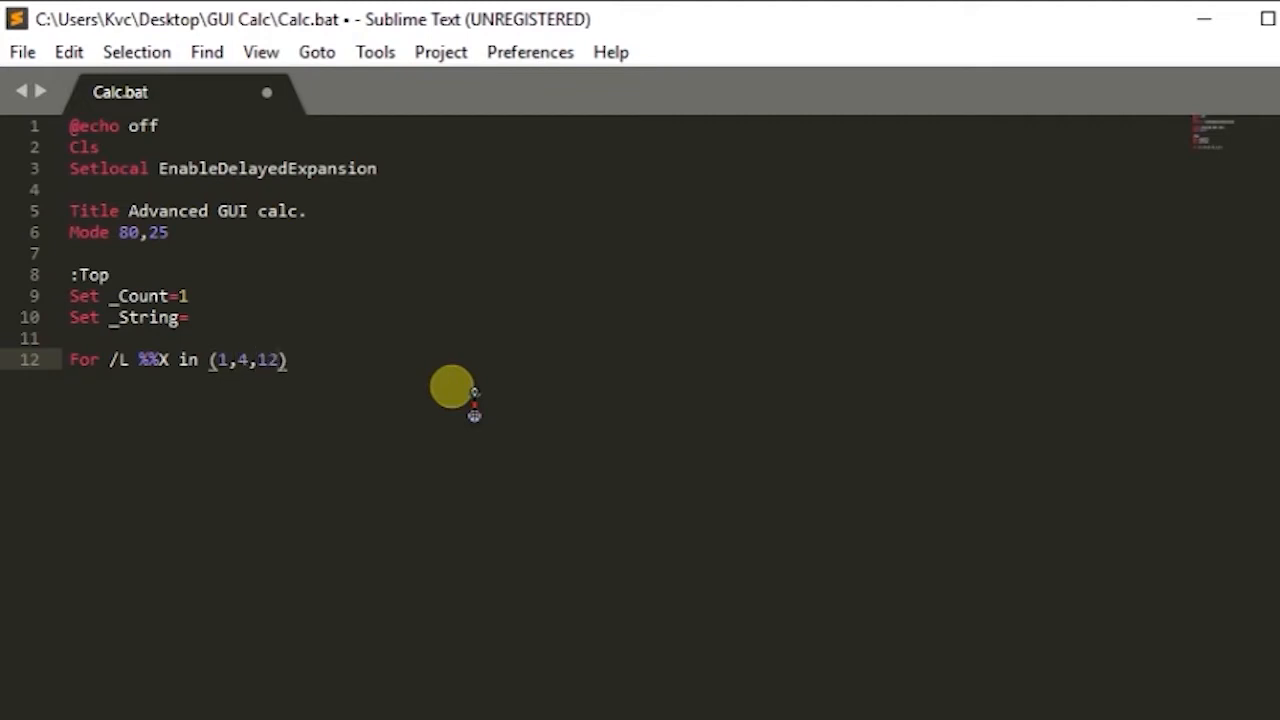
type("do")
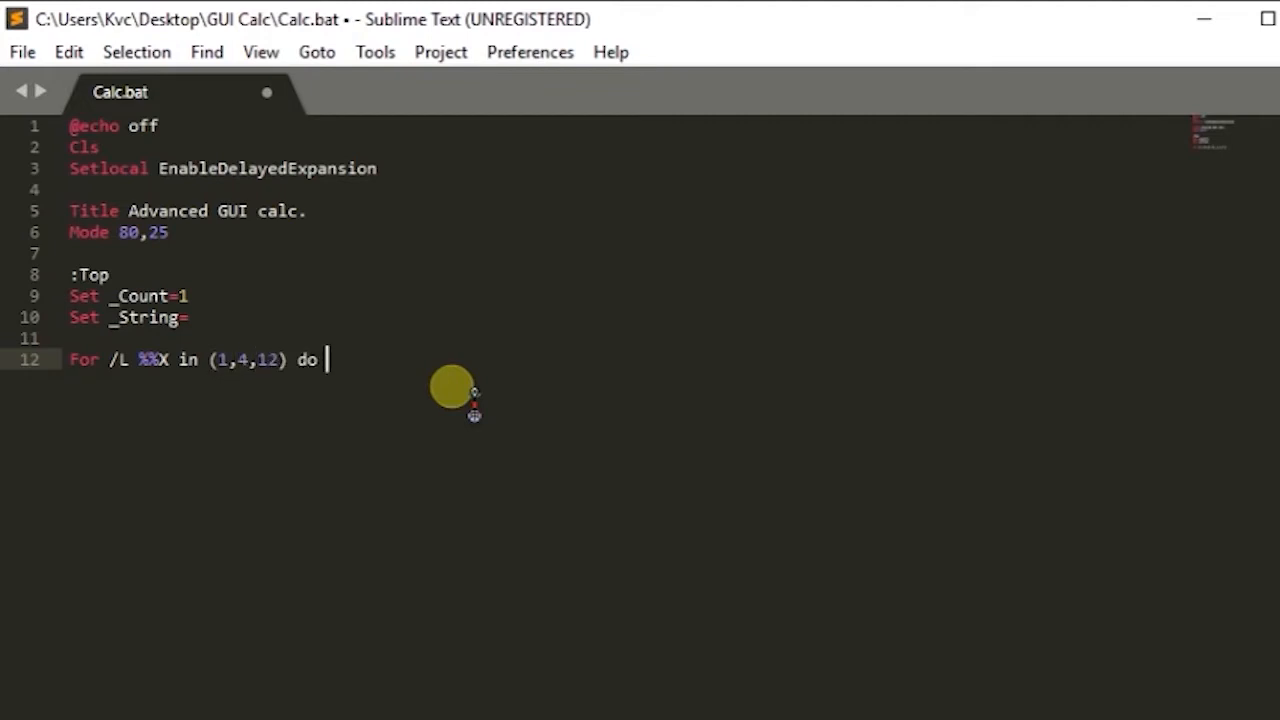
type("()")
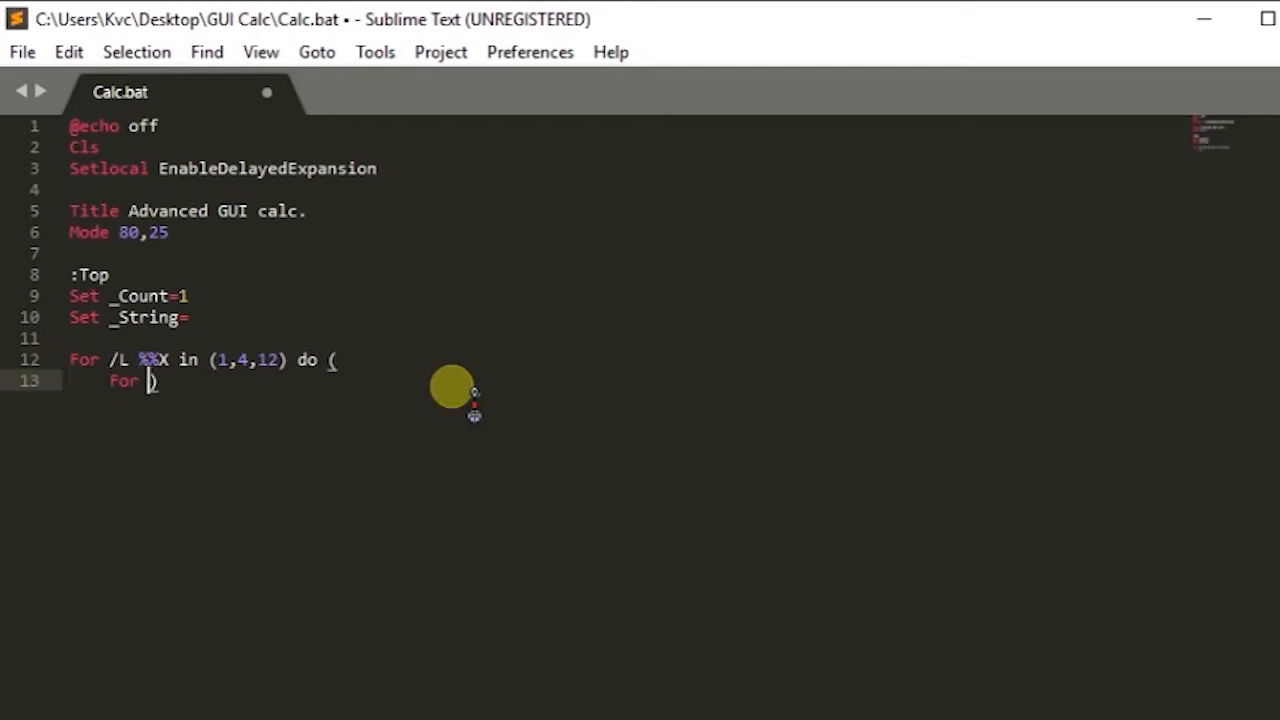
Nest the inner loop 'For /L %%Y in (1,6,18) do (' with an empty body line
type("/l")
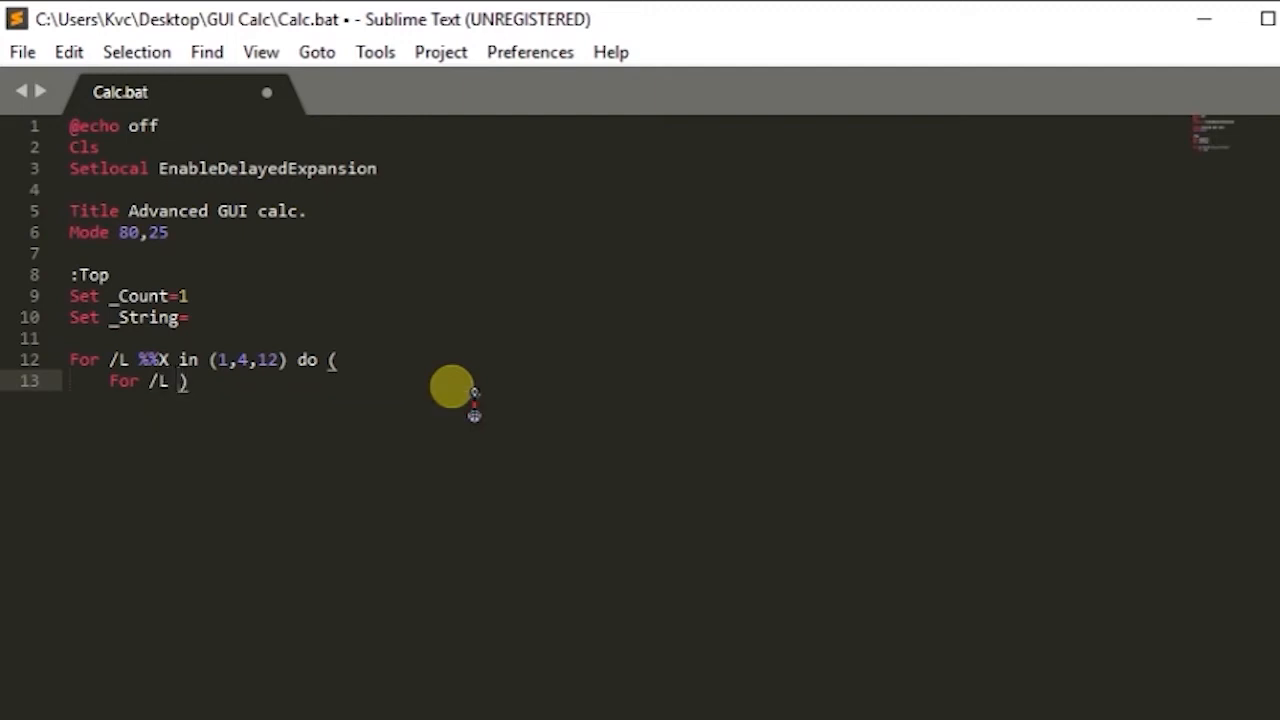
type("%%Y")
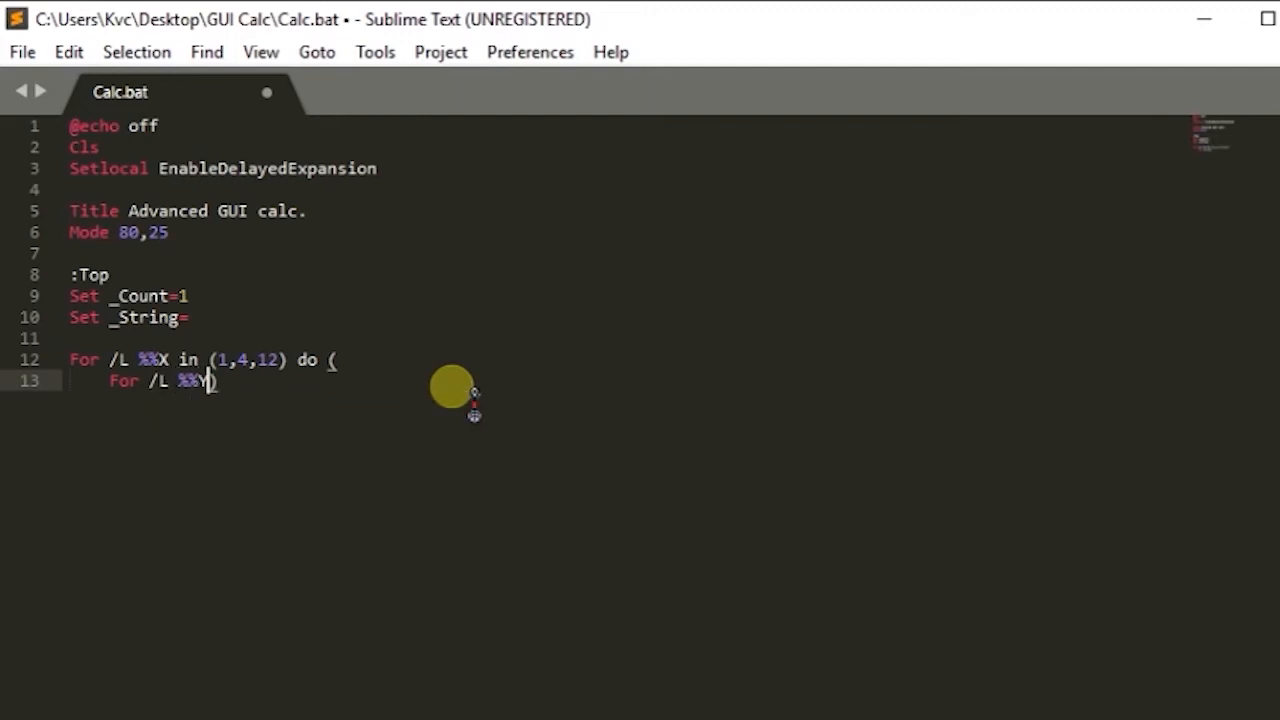
type("in")
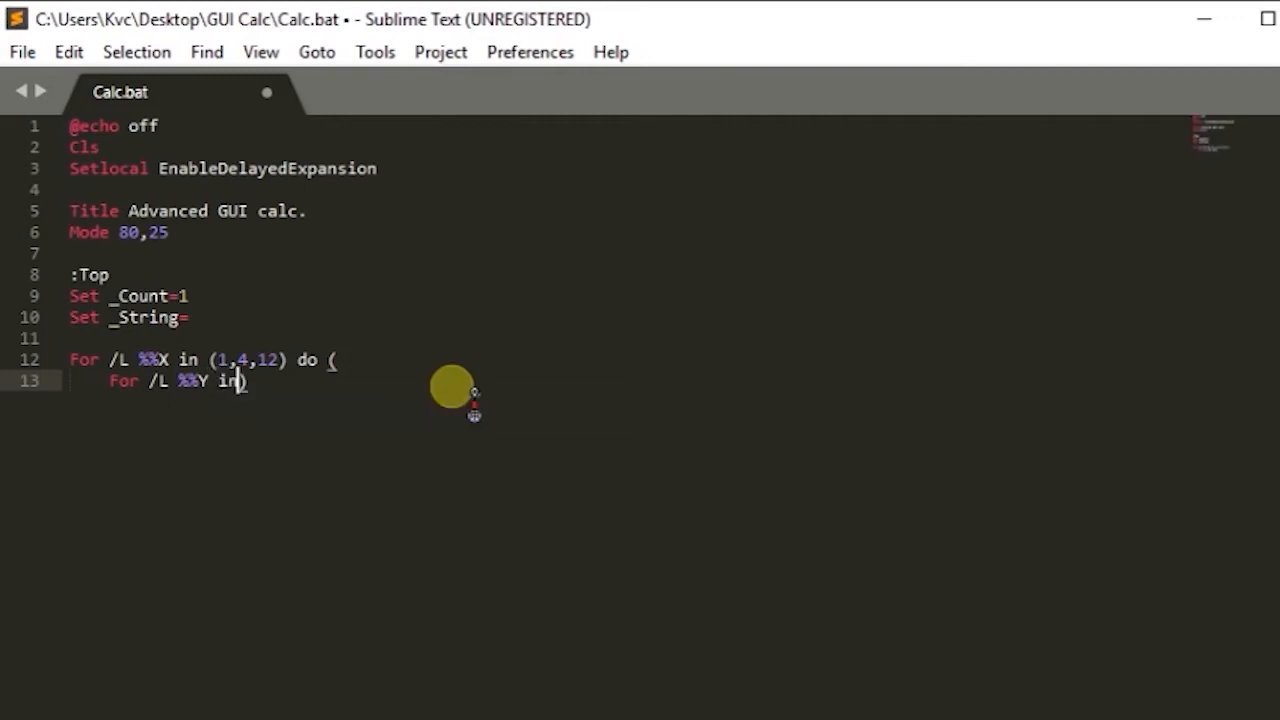
type("(")
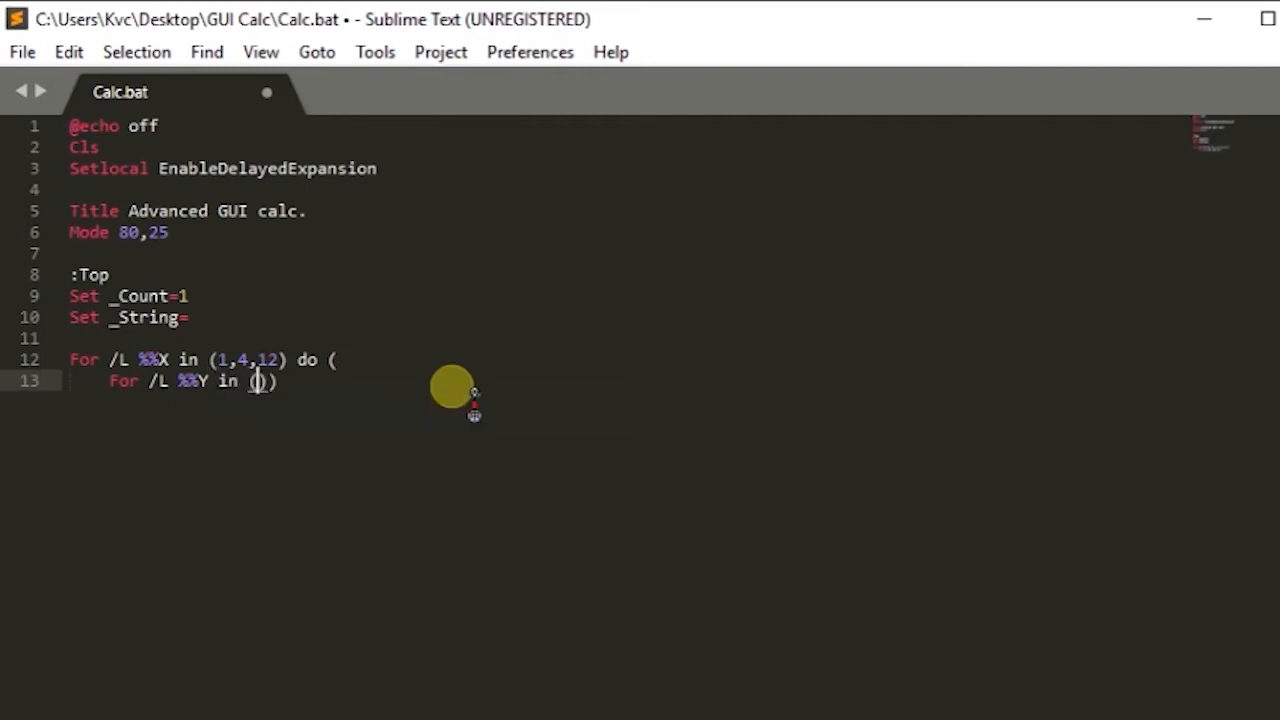
type("1,6,")
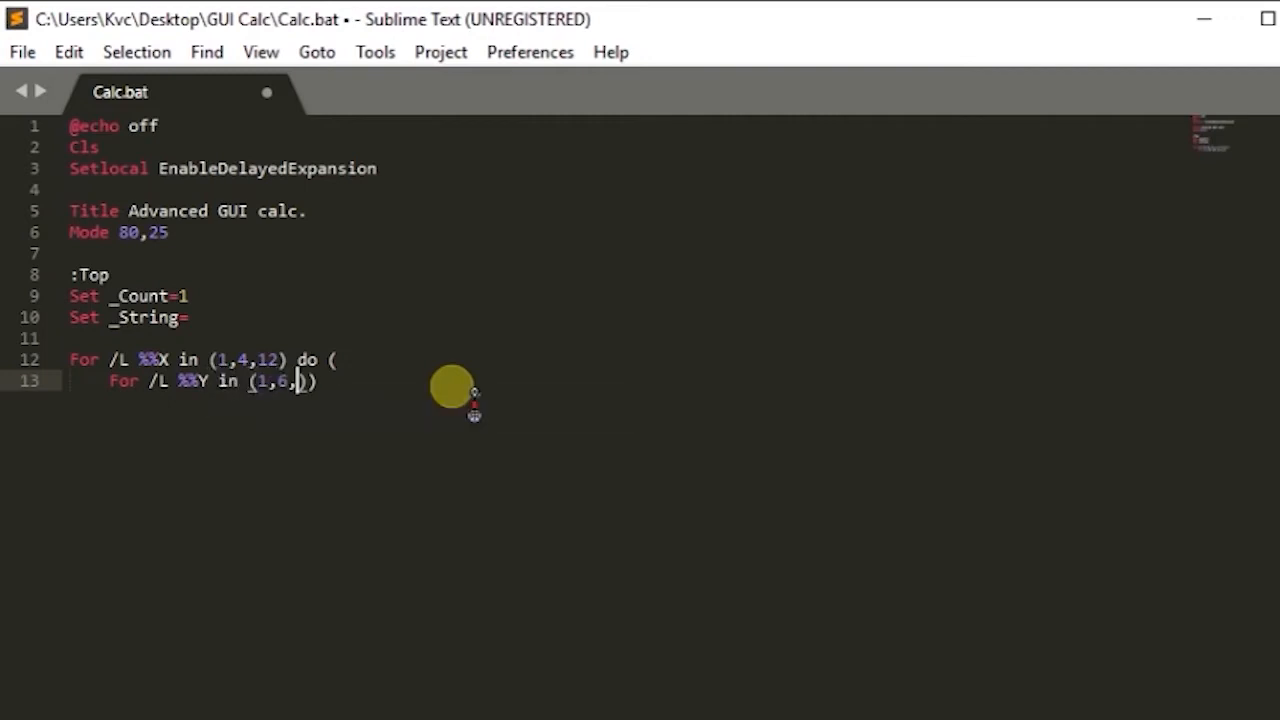
type("18")
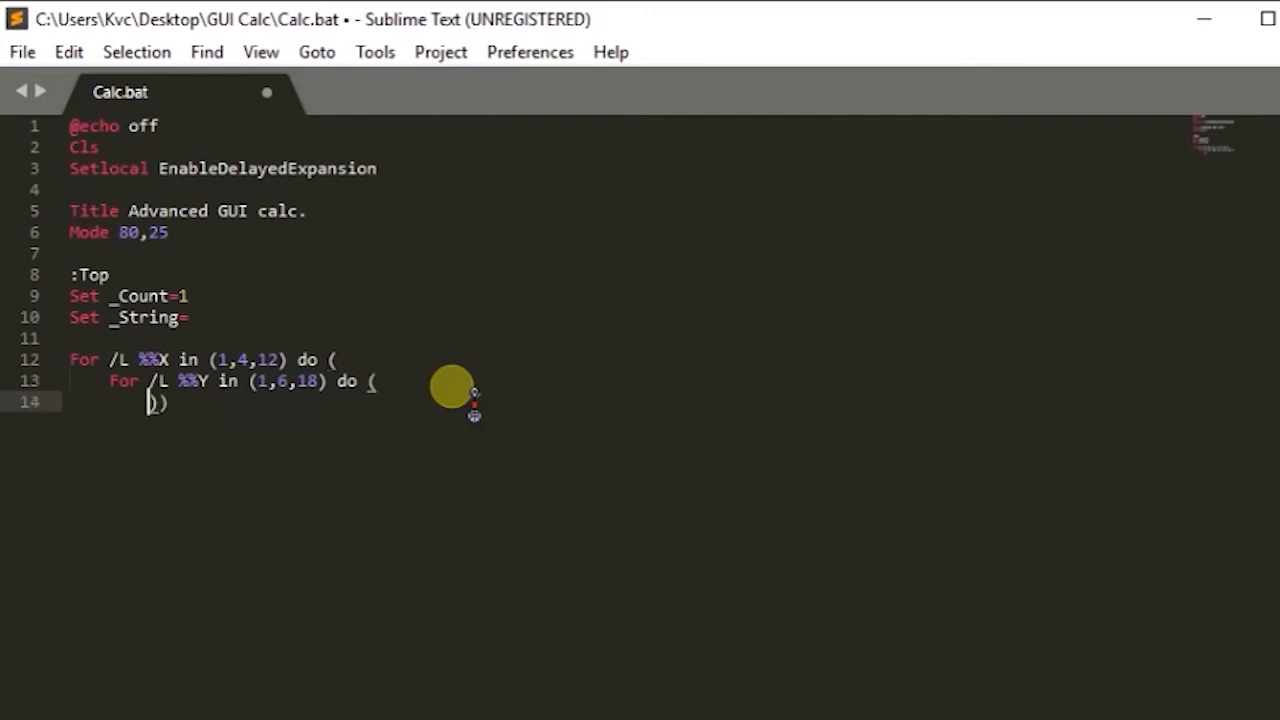
key("enter")
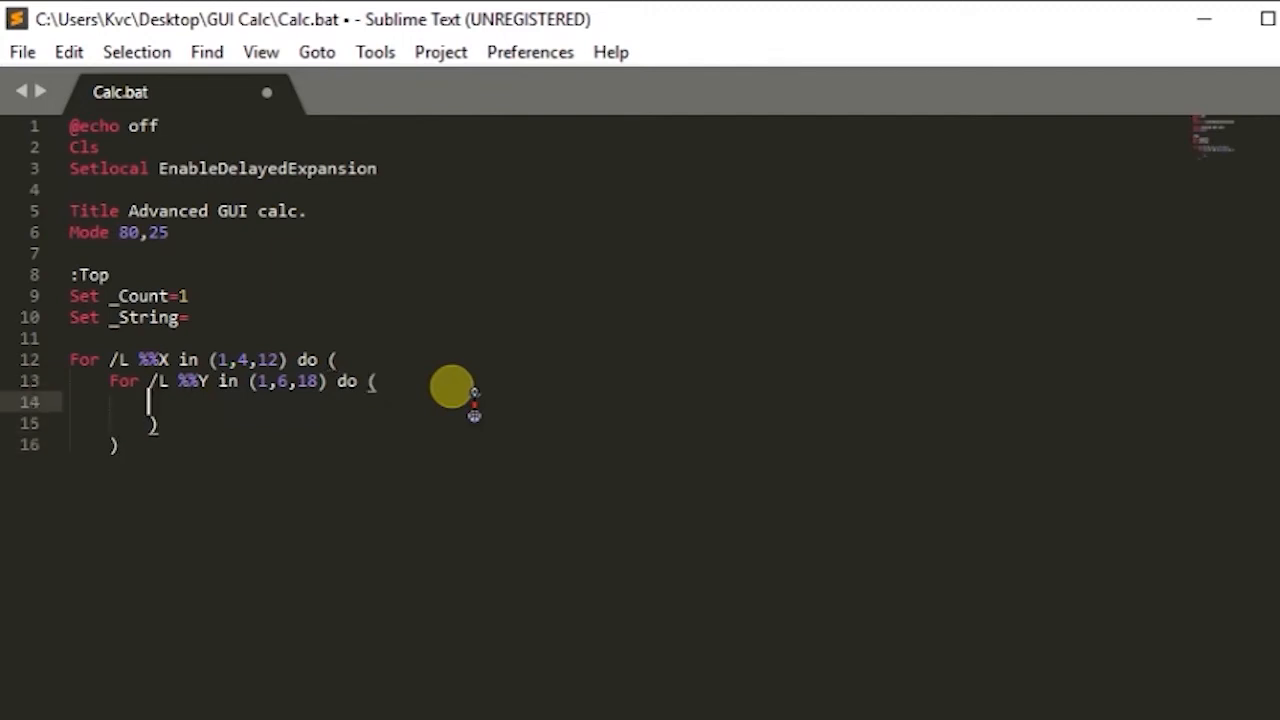
Write the inner-loop line Set "_String=!_String! %%Y %%X Fc "!_Count!"" appending each button
type("c")
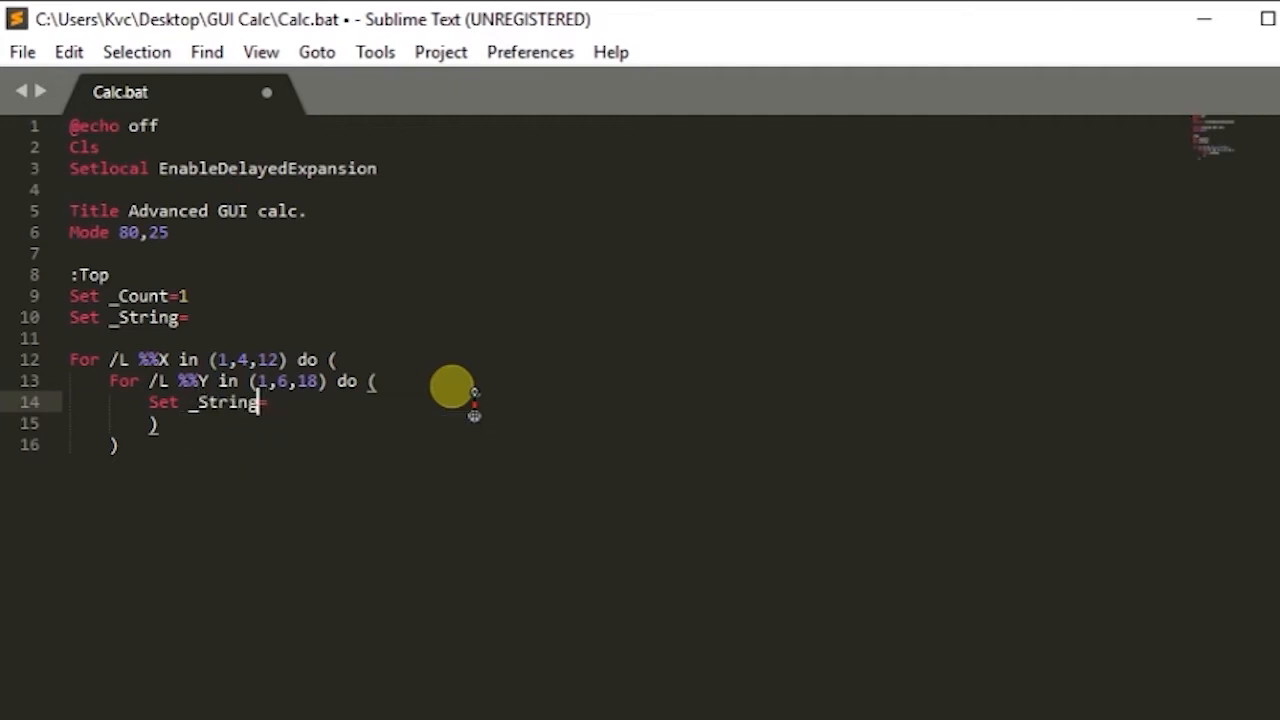
type("\"")
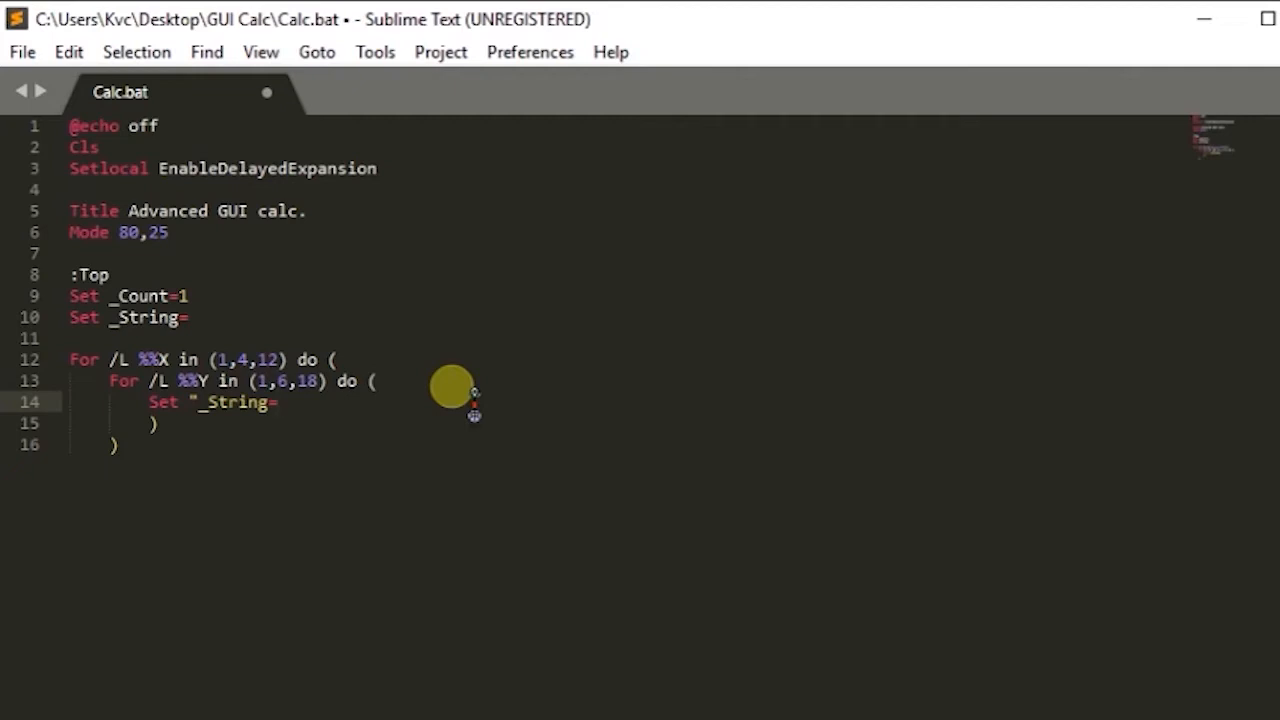
type("!_String")
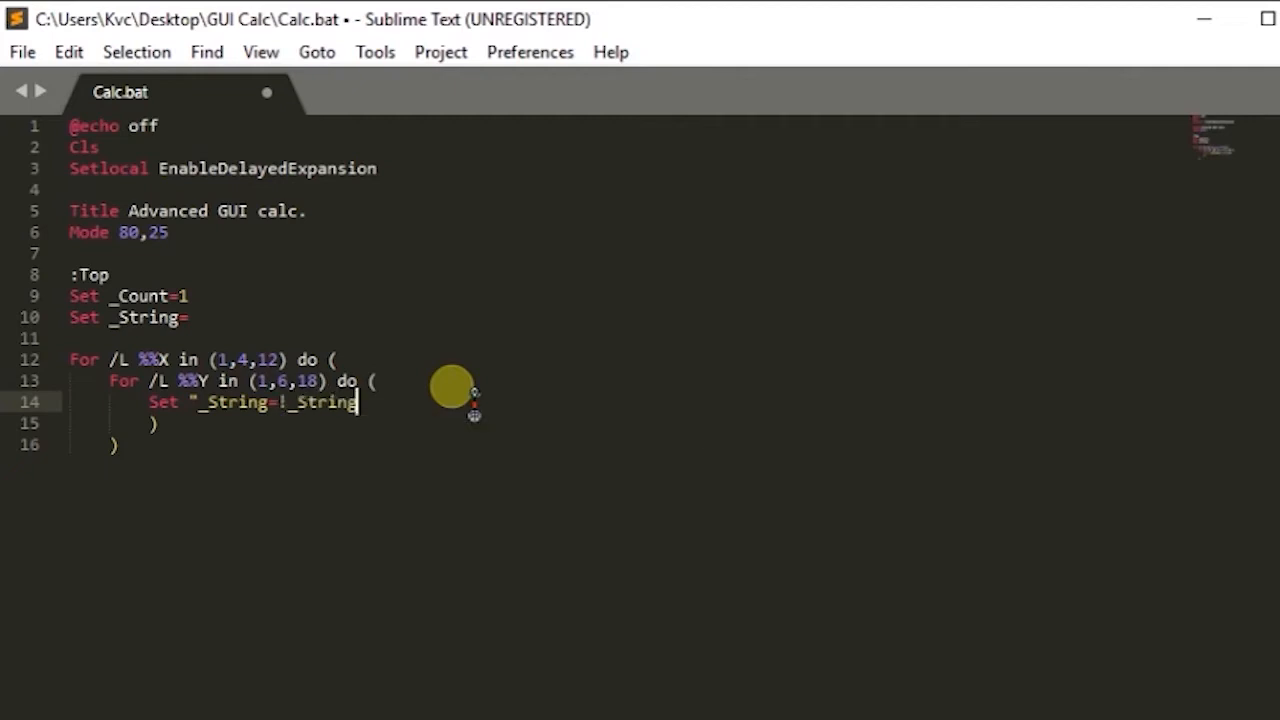
type("!")
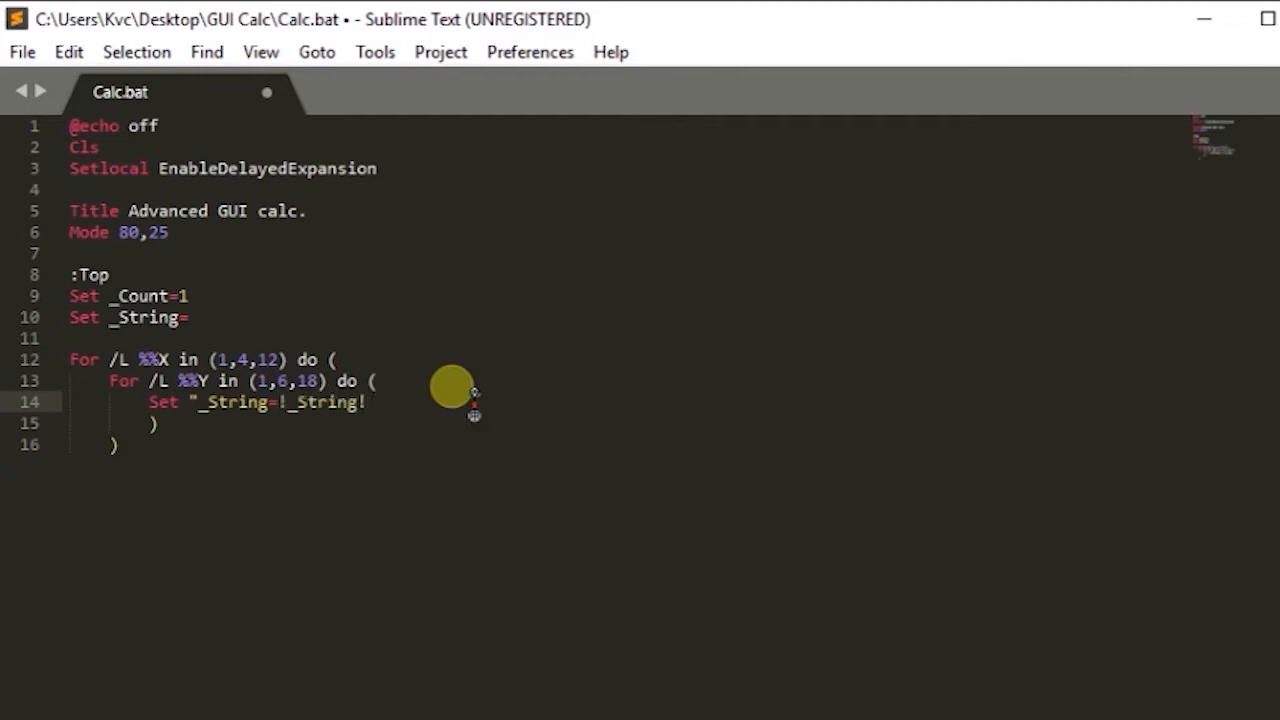
type("%%Y %%")
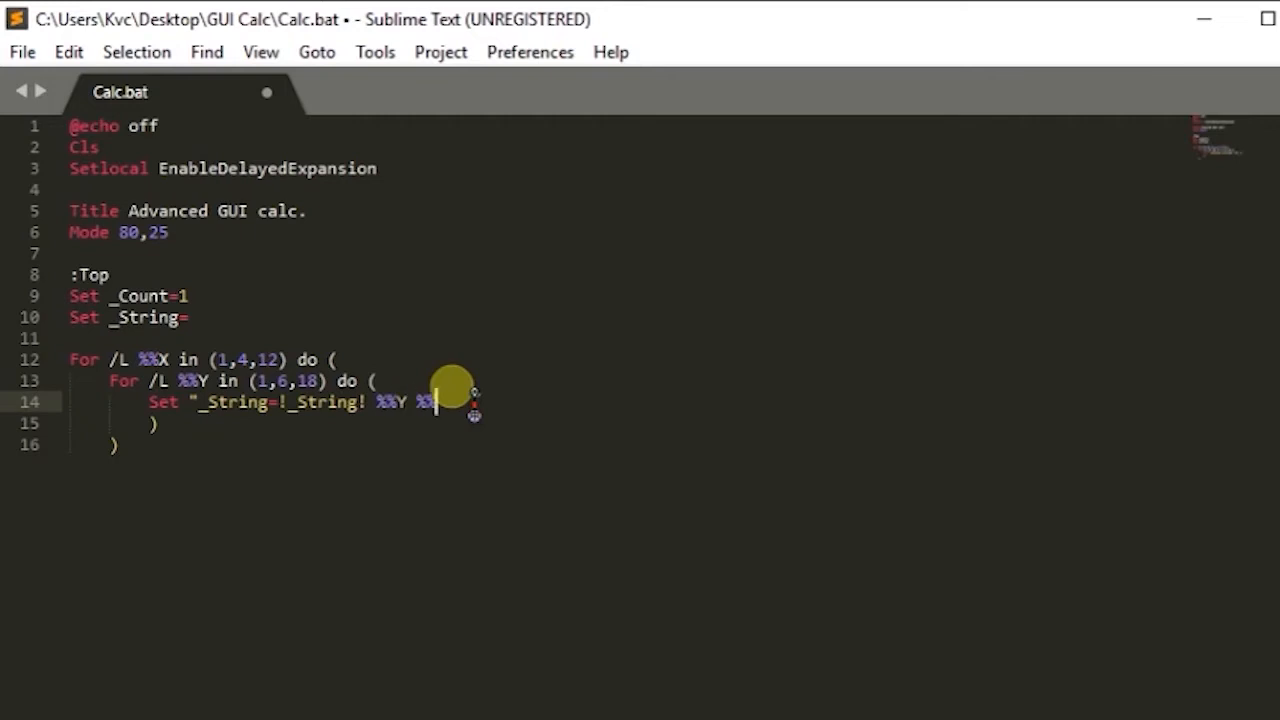
type("X Fc")
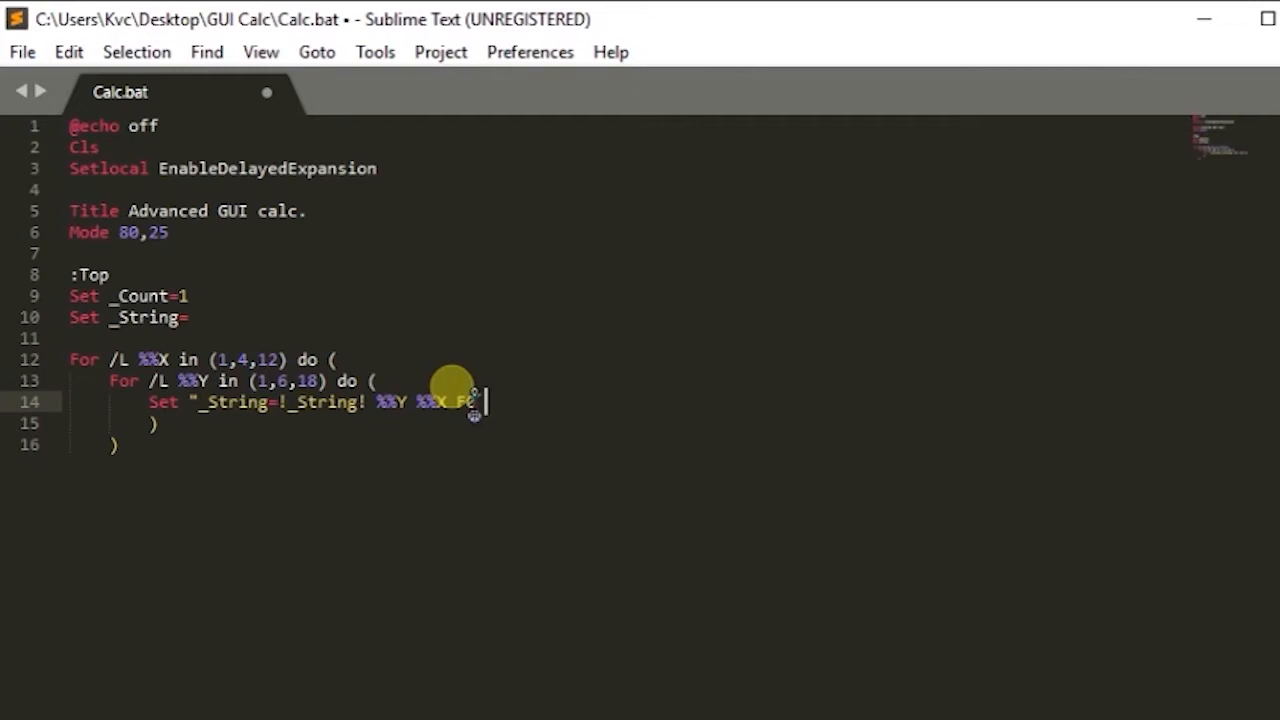
type("\"!")
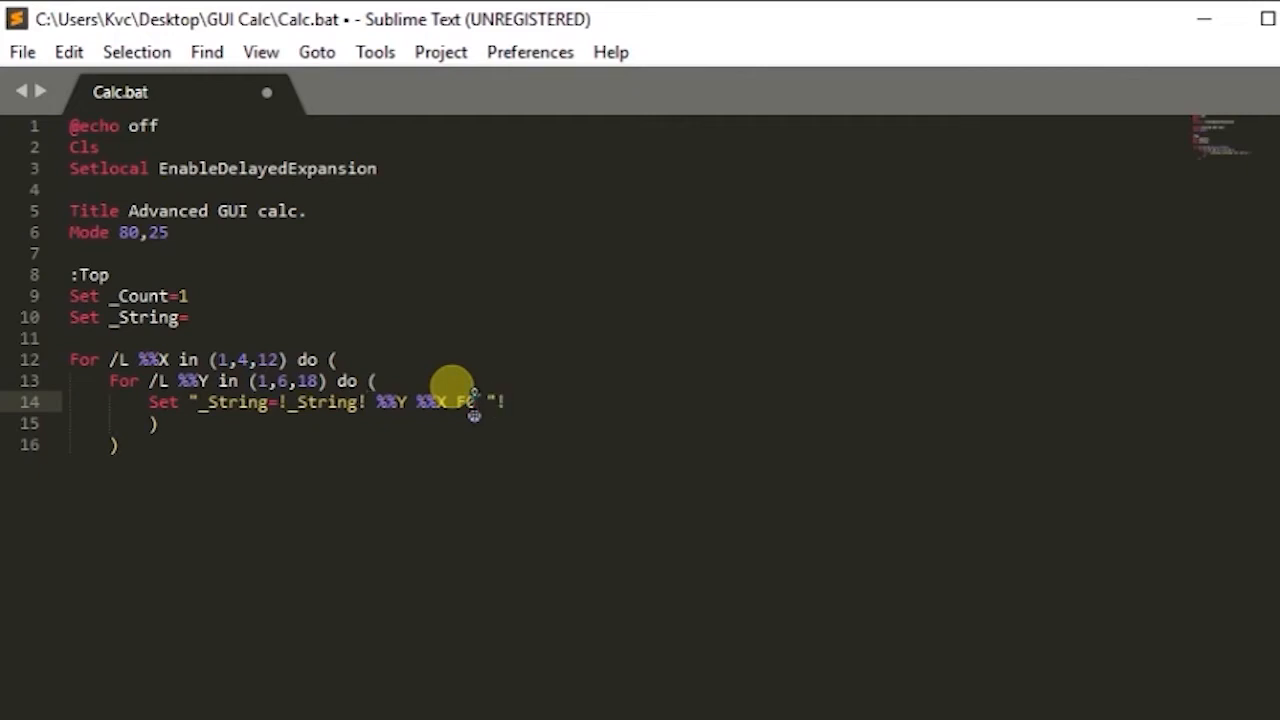
type("_Count!")
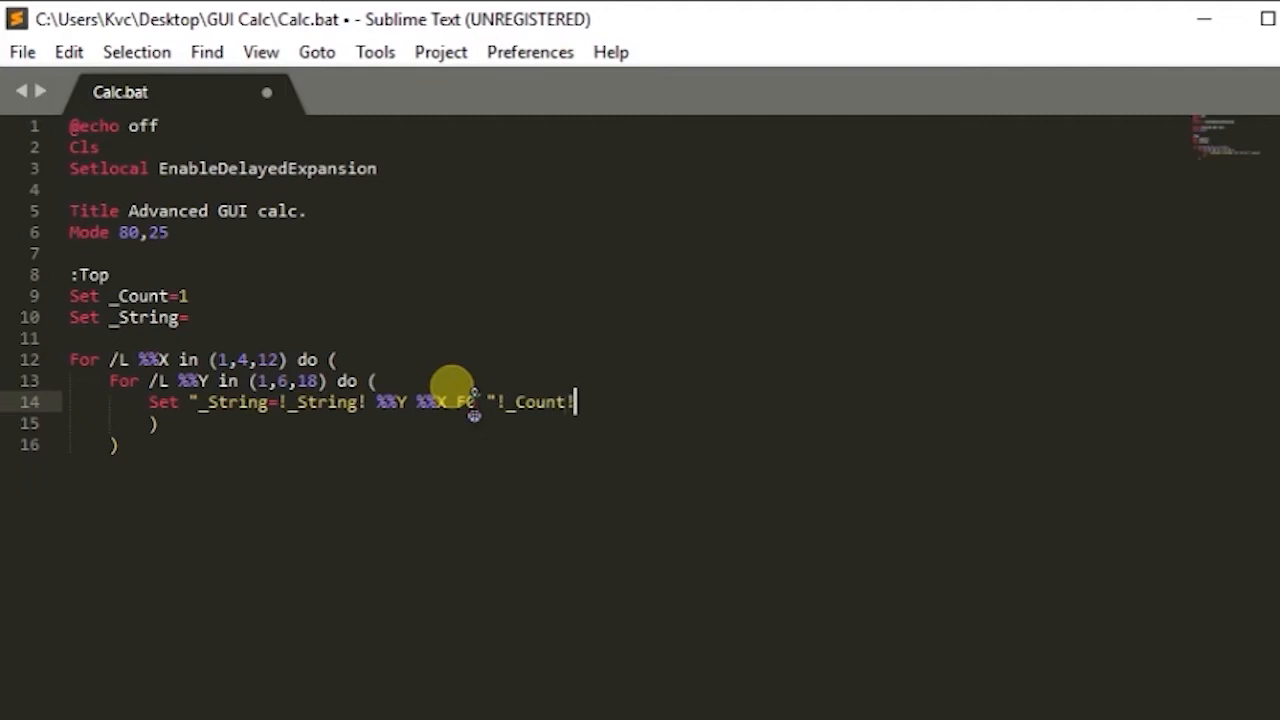
type("\"")
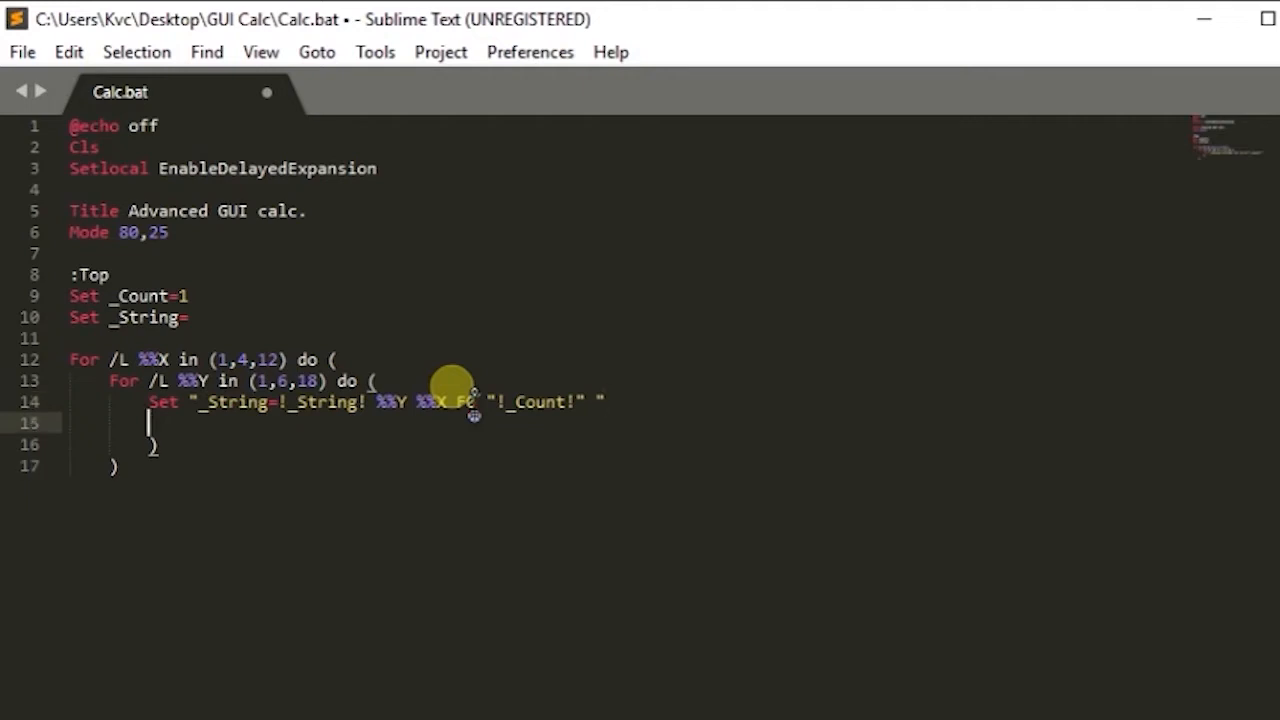
Add Set /A _Count+=1 and Set _Y=%%X, then a blank line after the nested loops
type("Set /A")
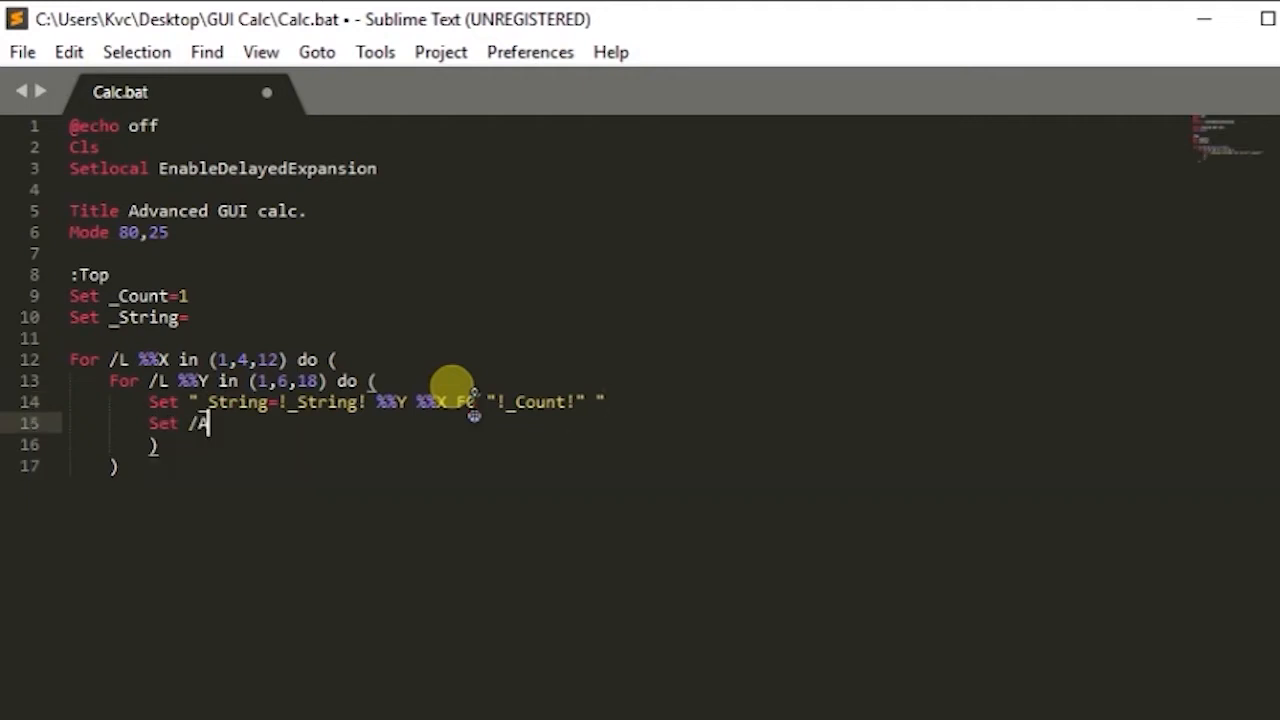
type("_co")
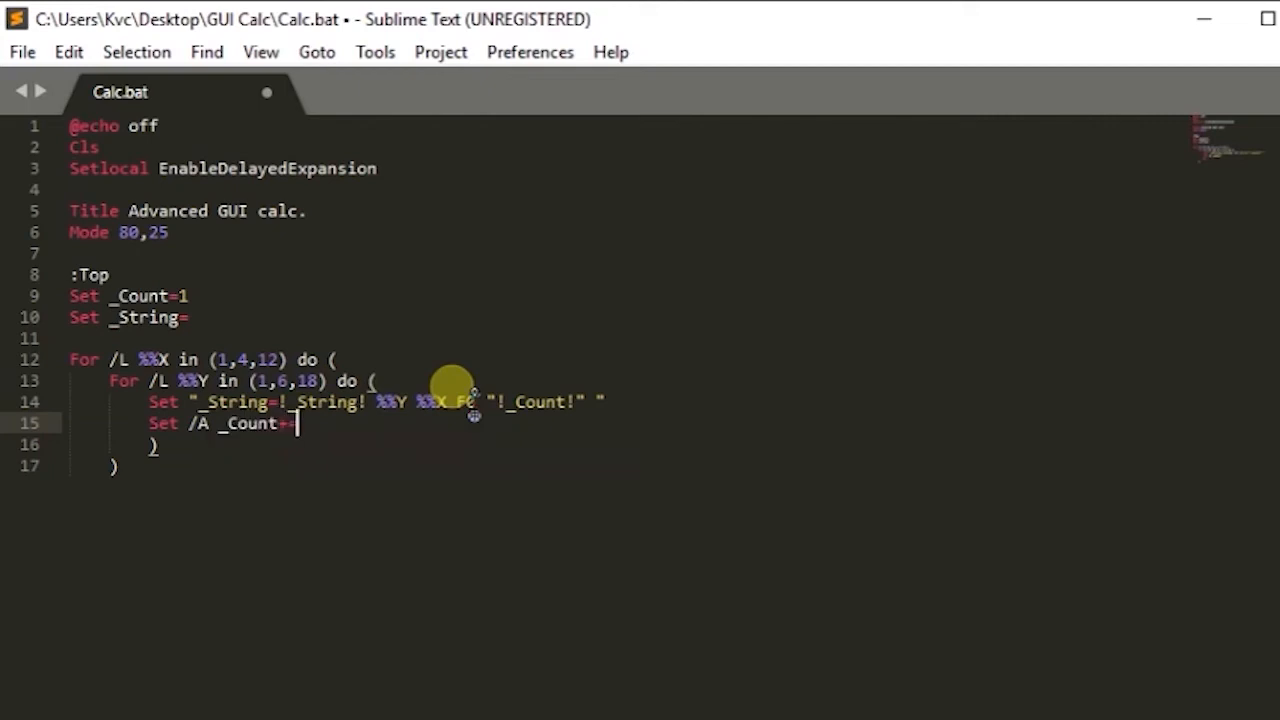
type("1")
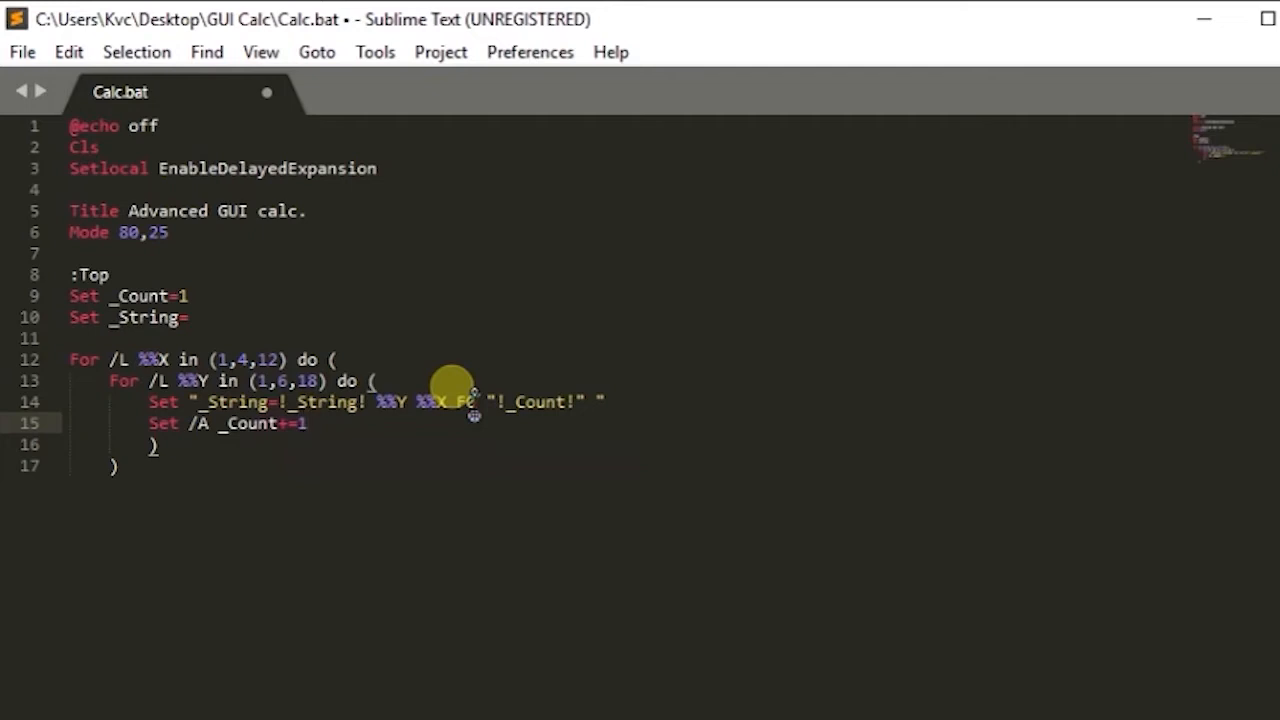
type("Set")
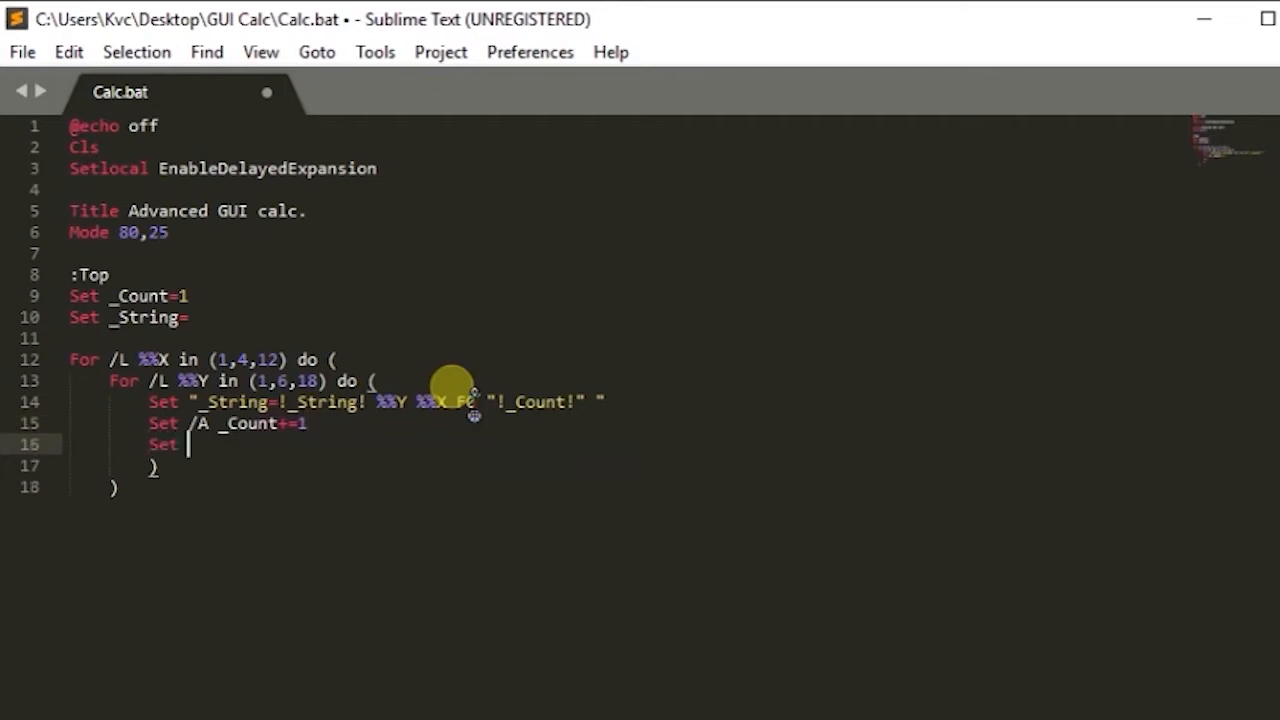
type("_Y=")
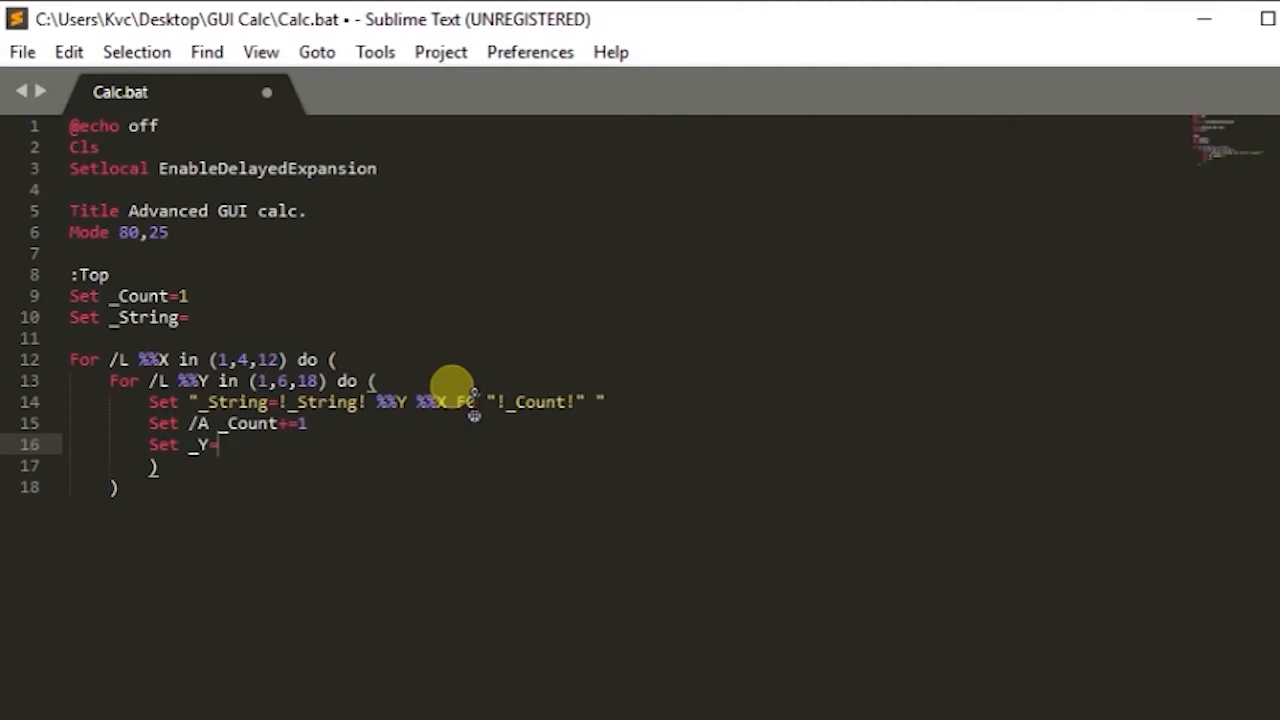
type("%%X")
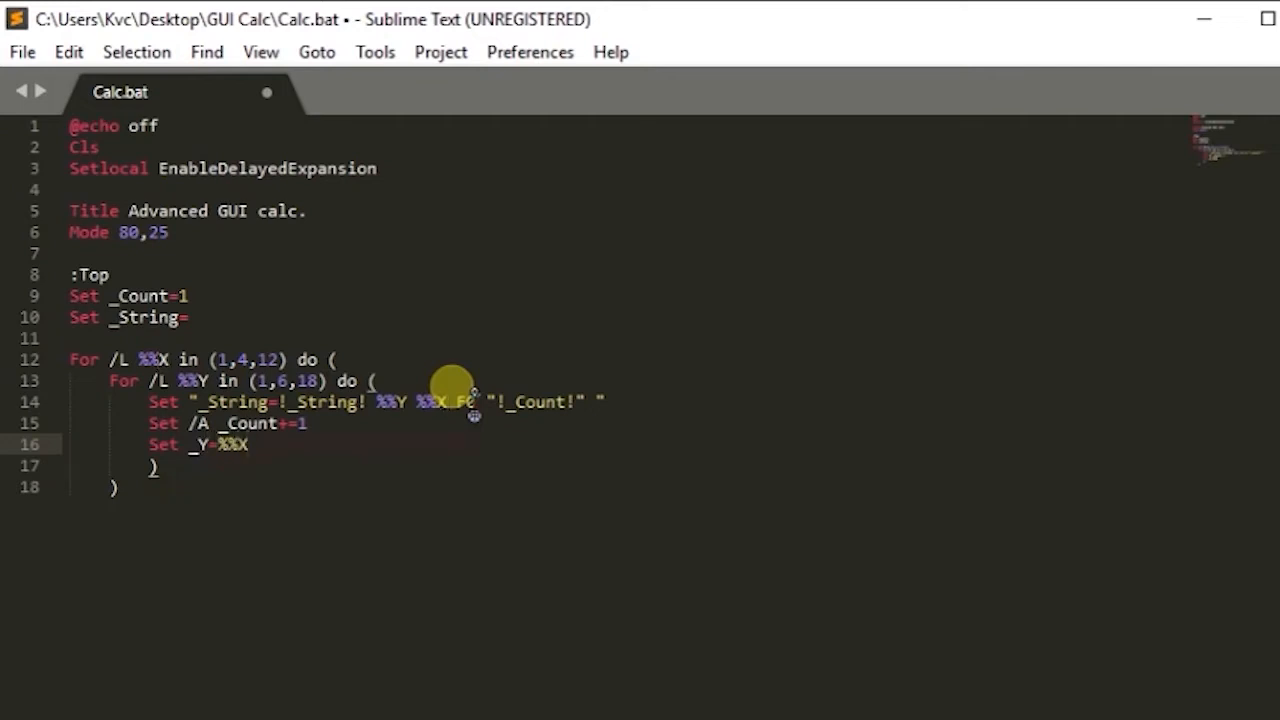
key("Return")
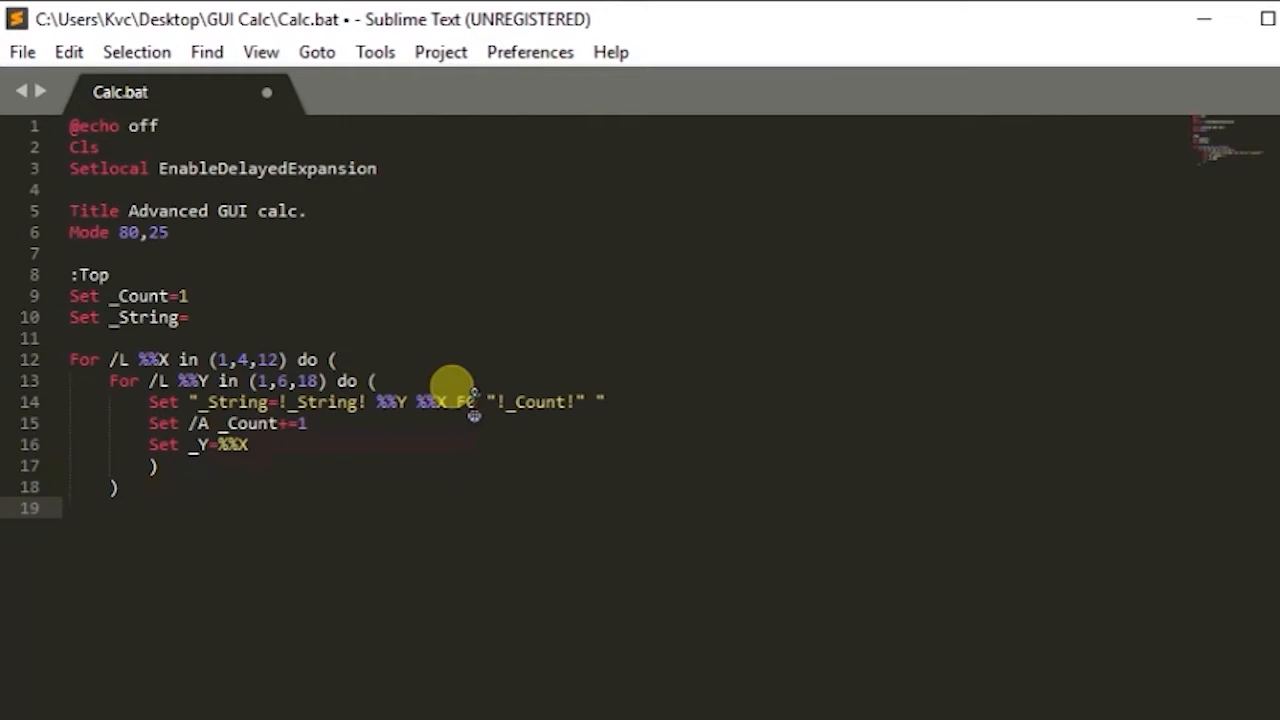
Write the :loop section running Getinput /I 500 /M followed by Goto :loop
key("enter")
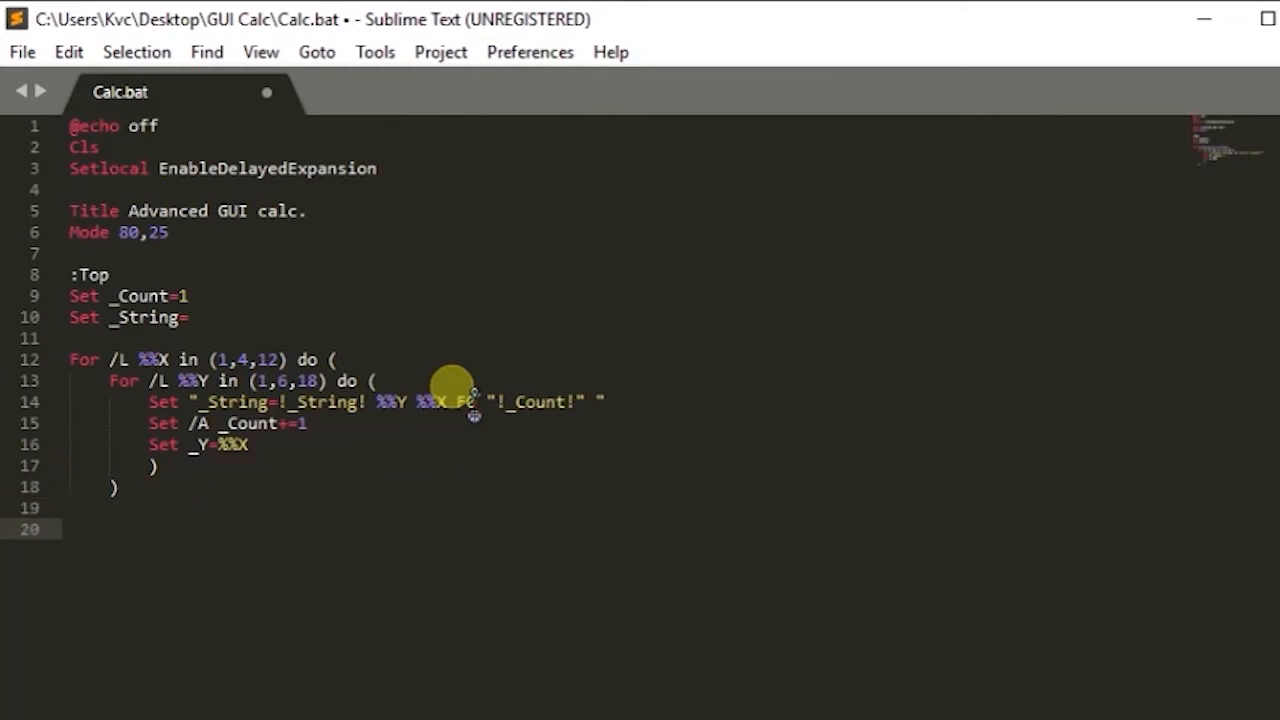
type(":lop")
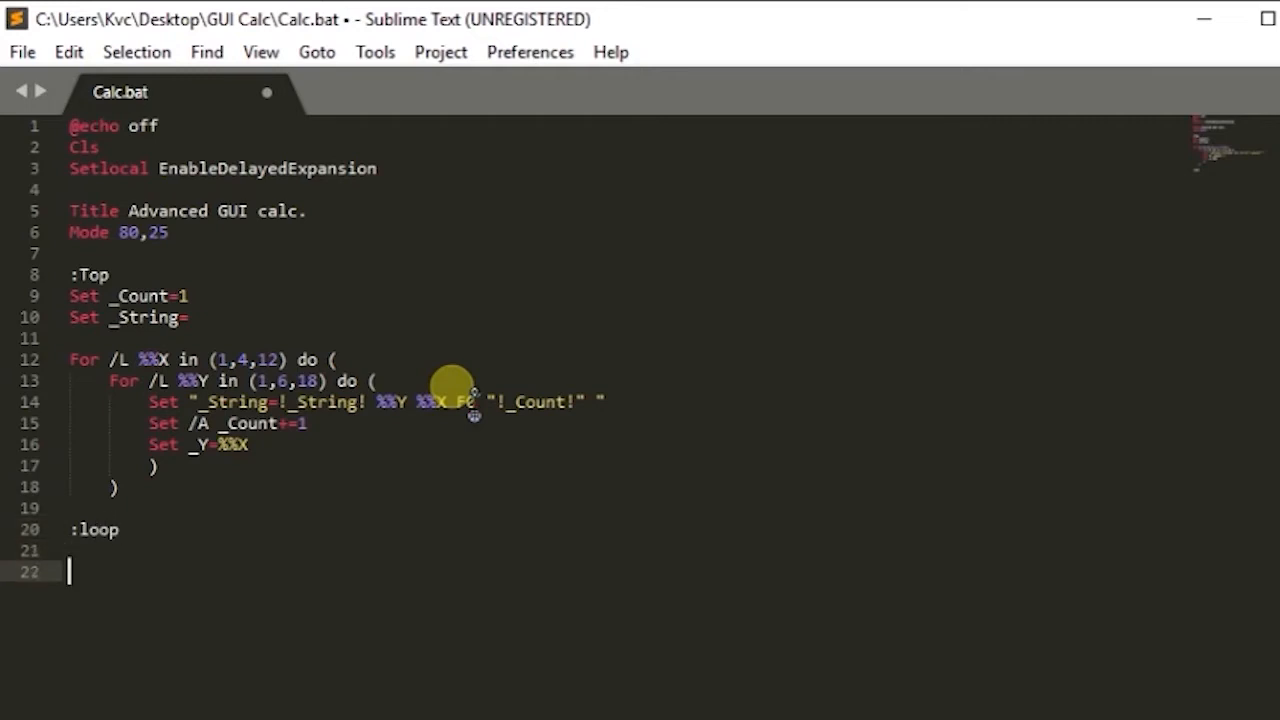
type("Goto :loop")
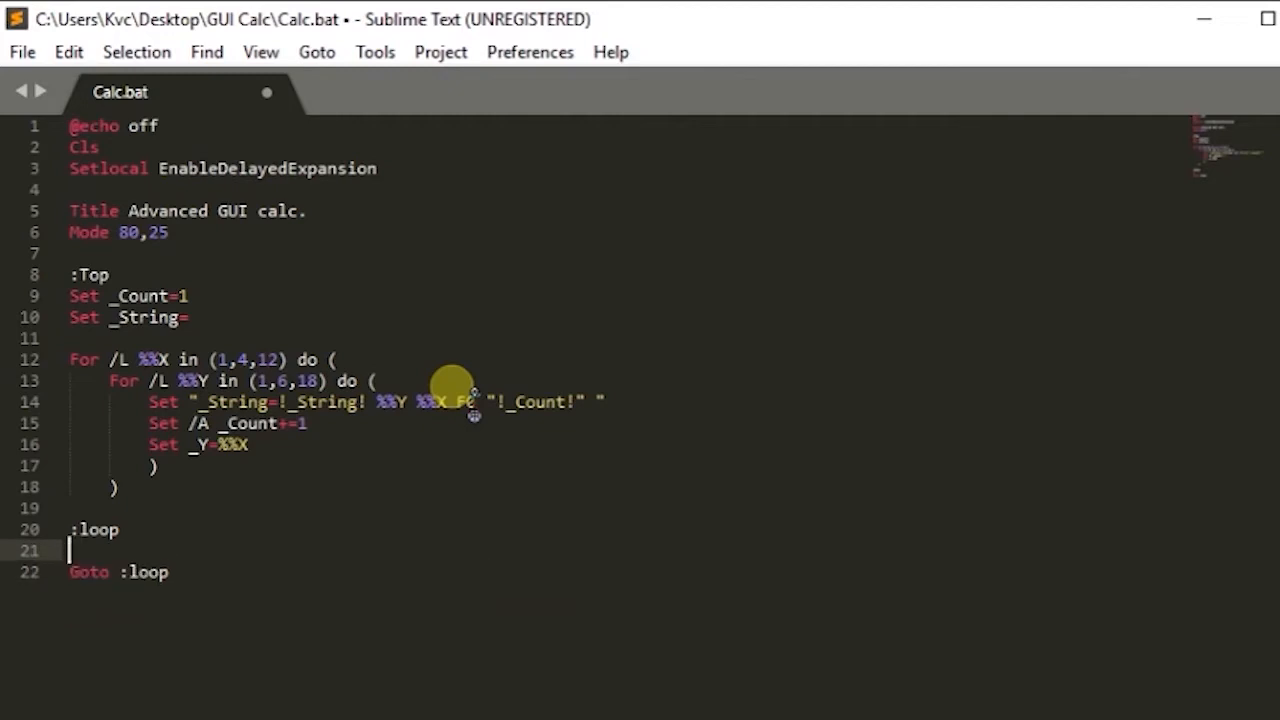
type("eti")
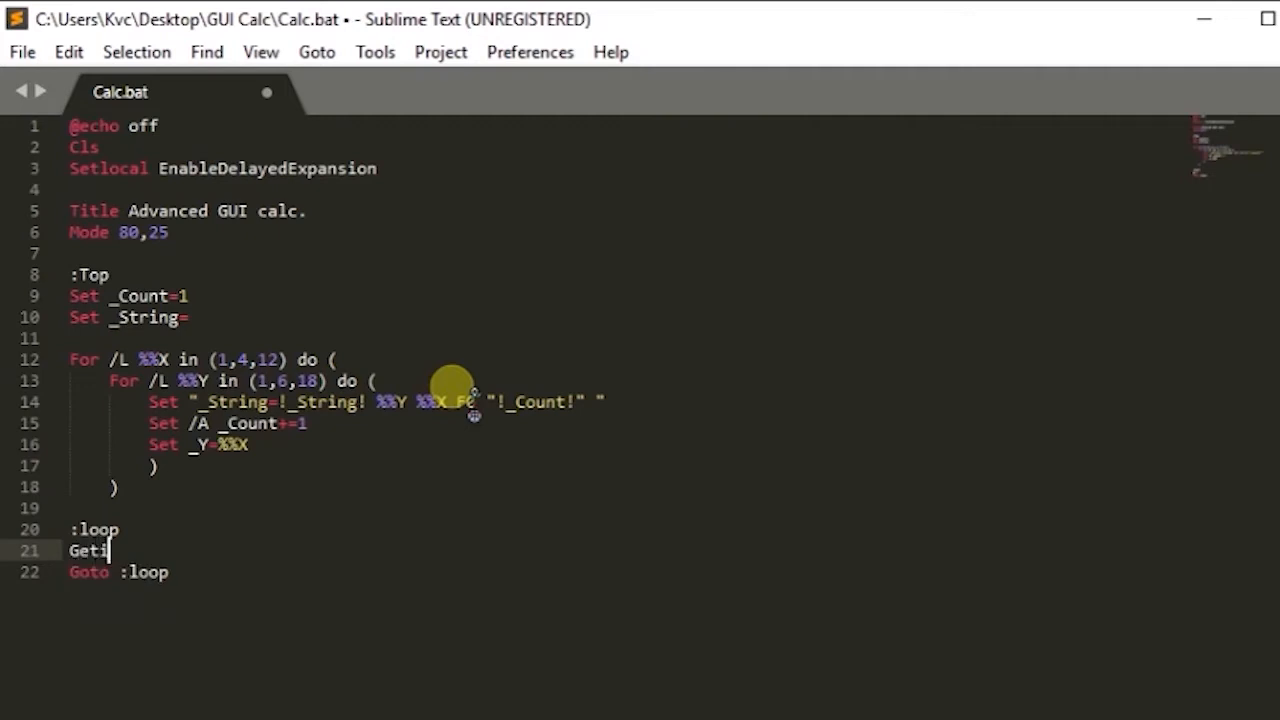
type("nput")
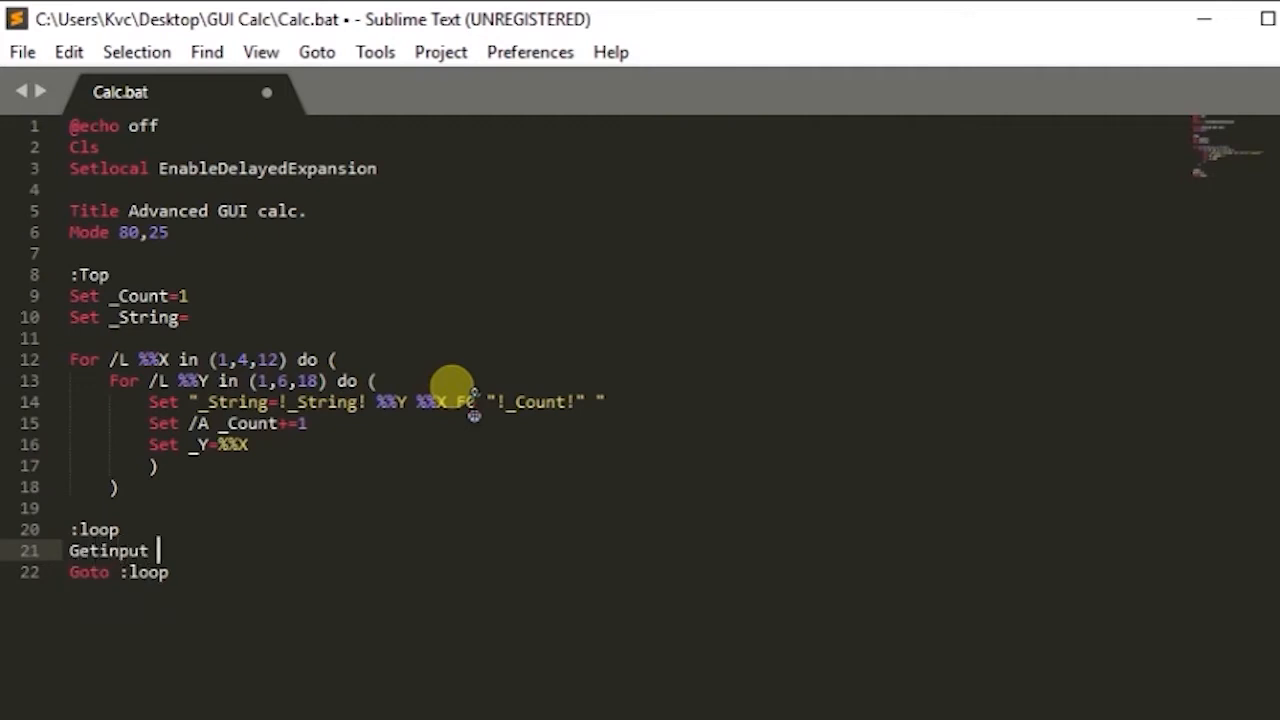
type("/I")
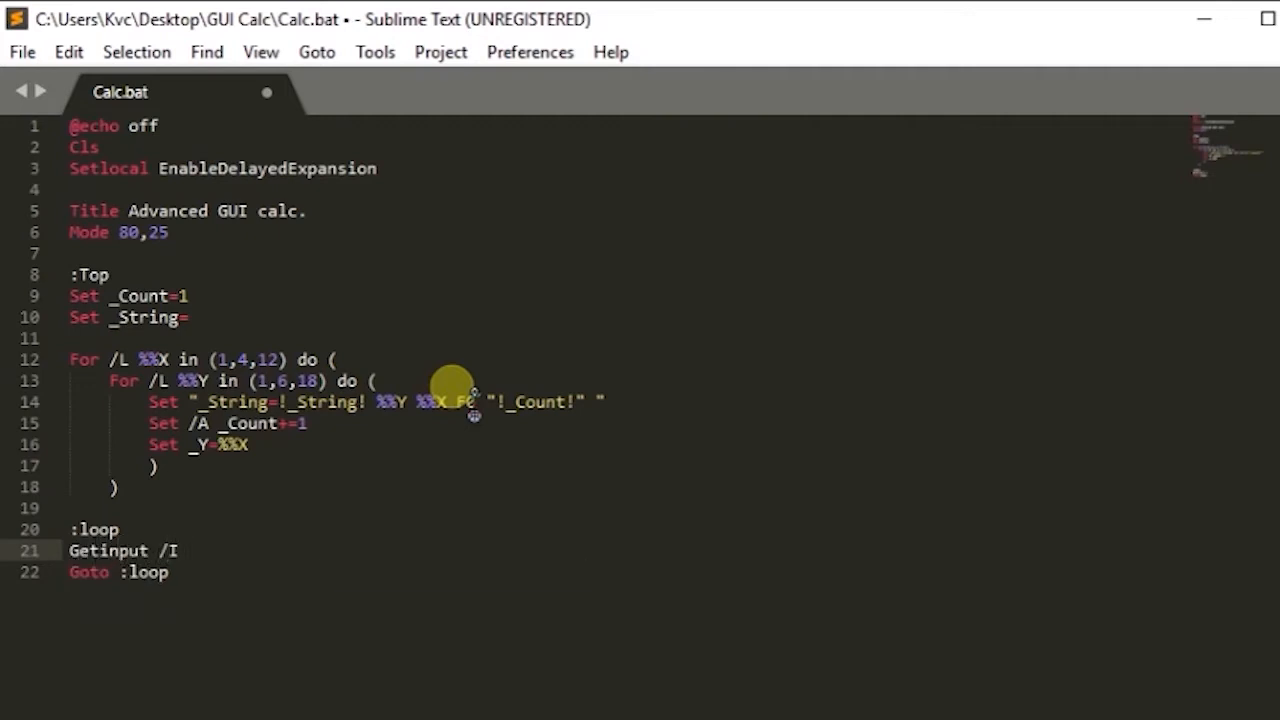
type("500 /")
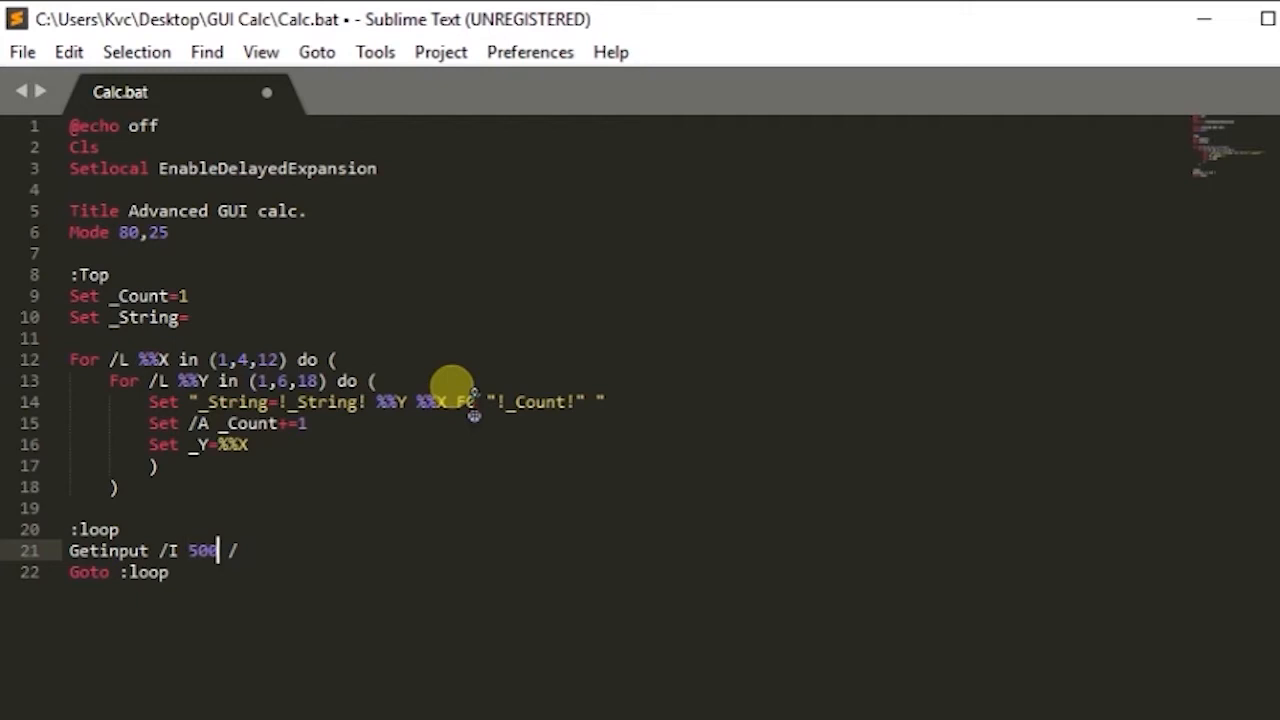
type("M")
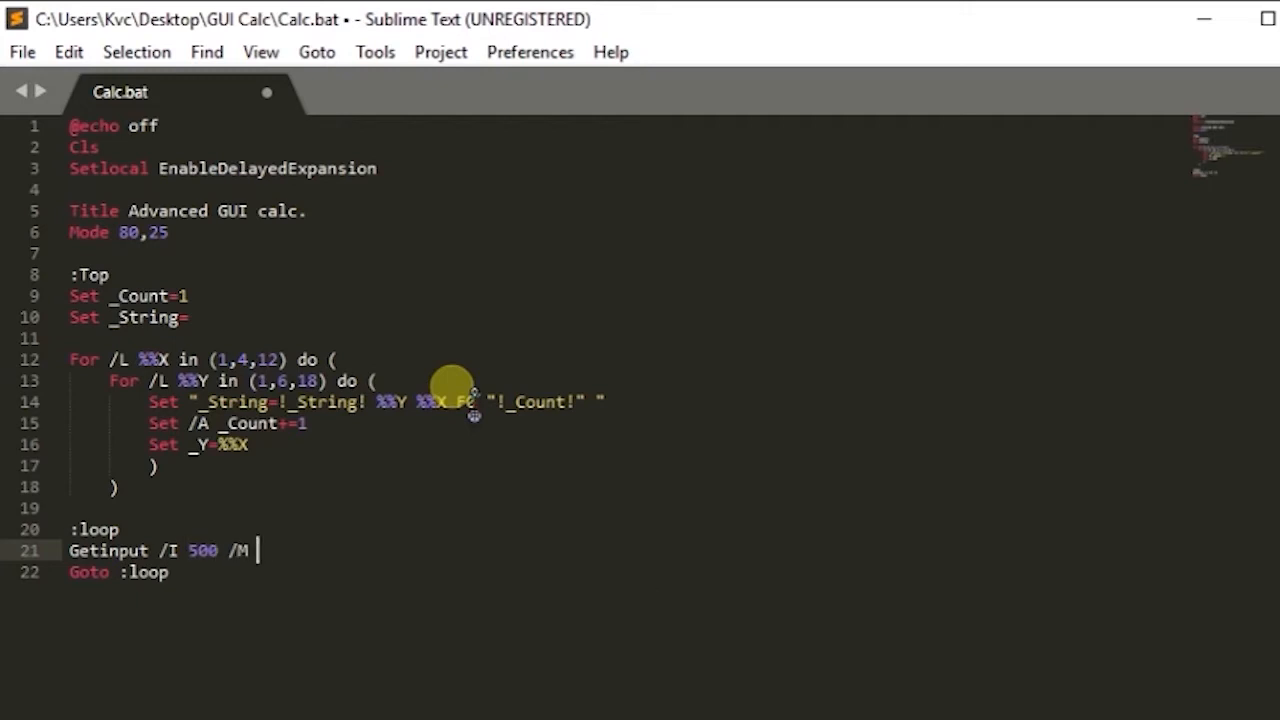
Insert a Call Button line above the :loop label
key("Enter")
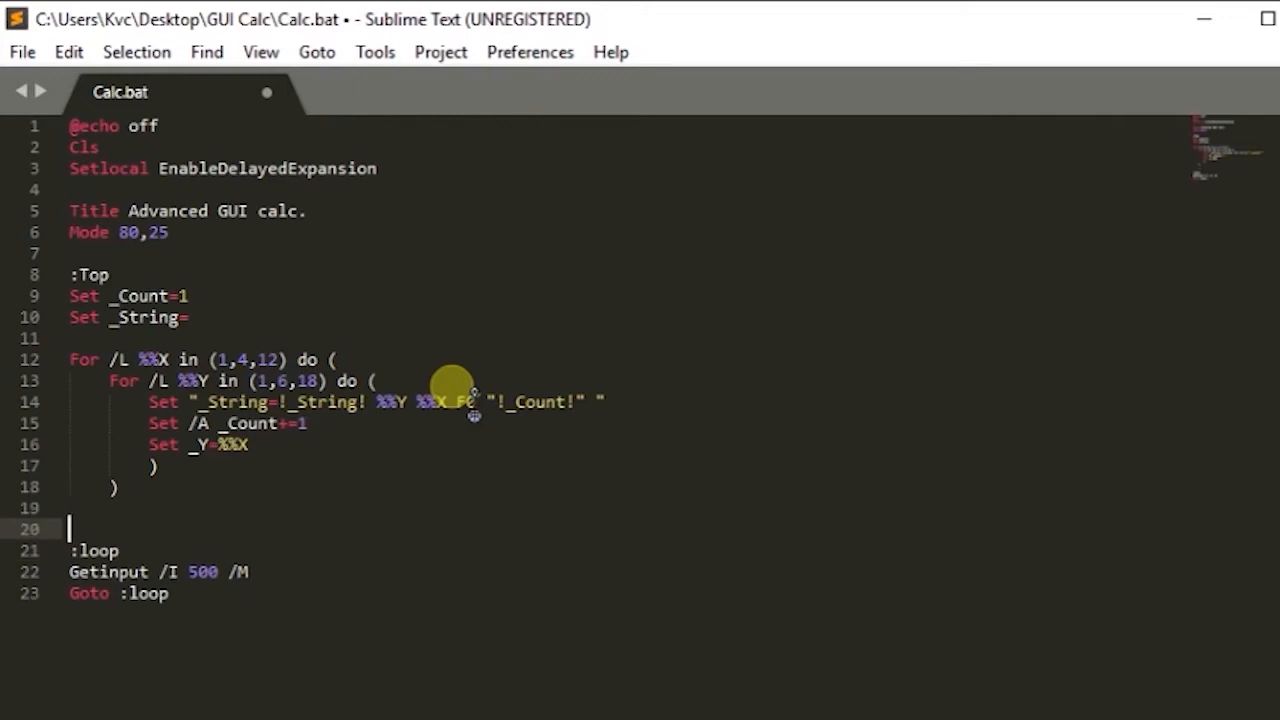
type("Cal")
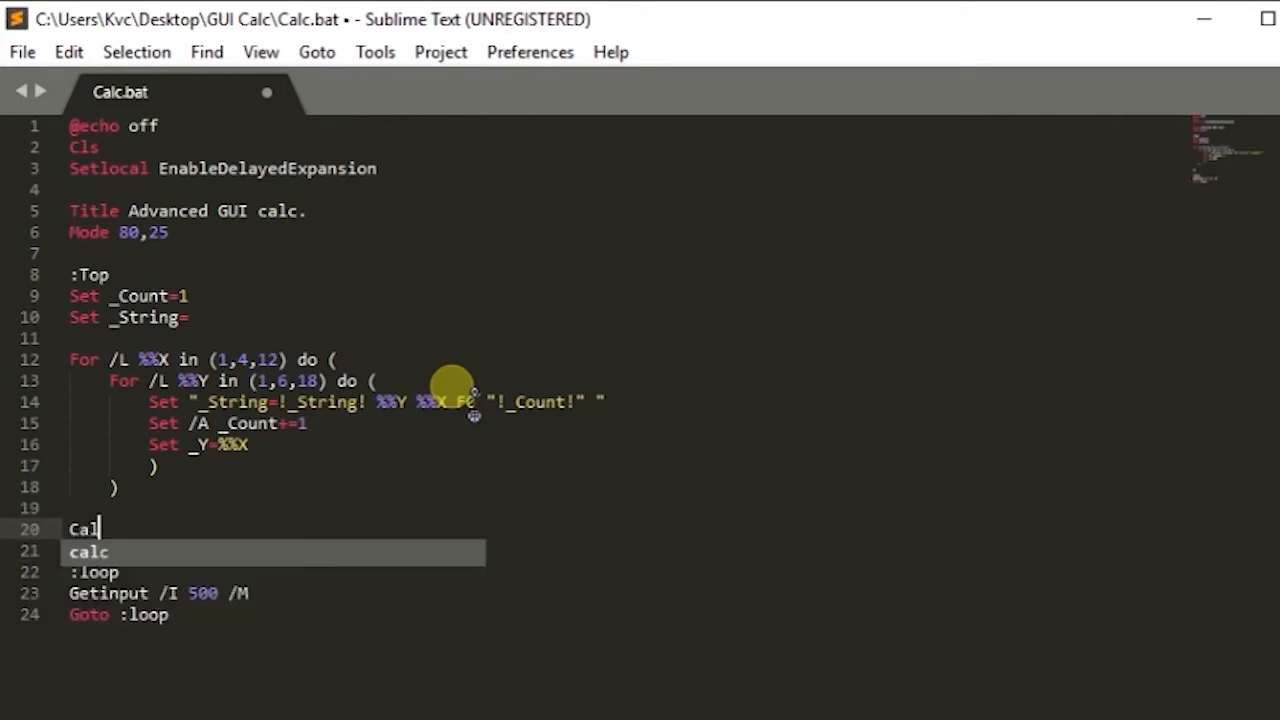
type("l Butto")
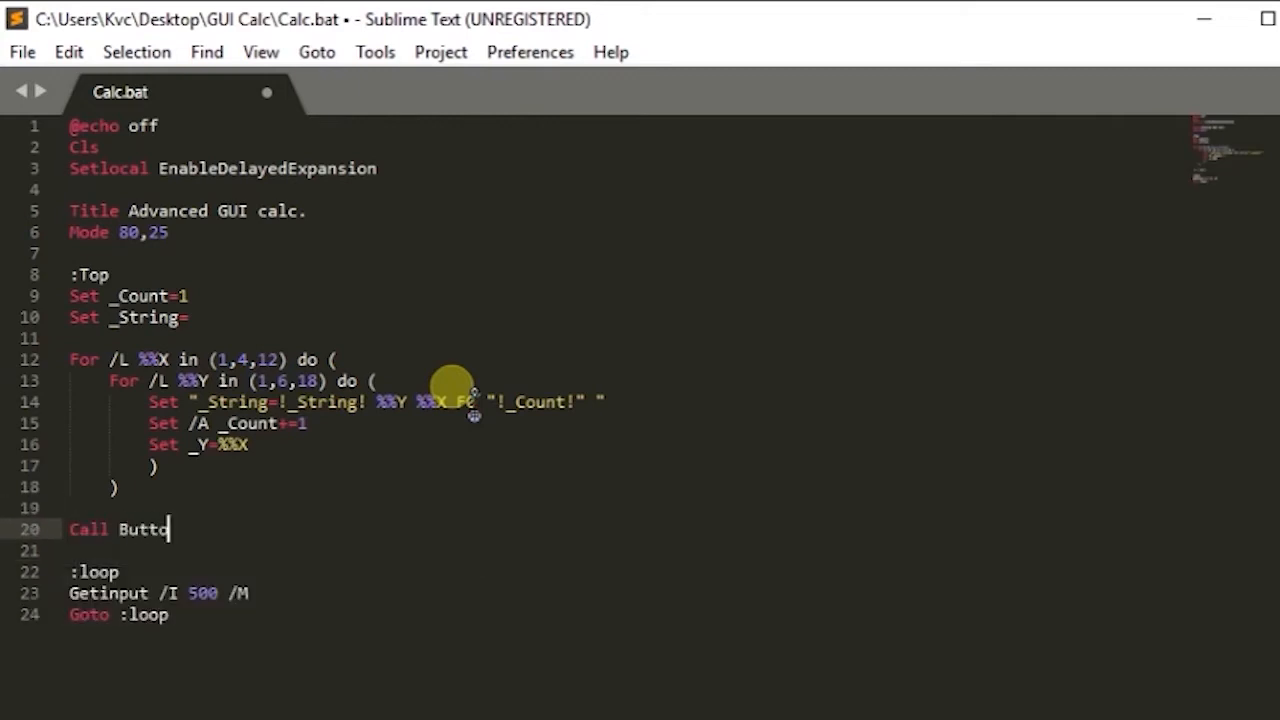
type("n")
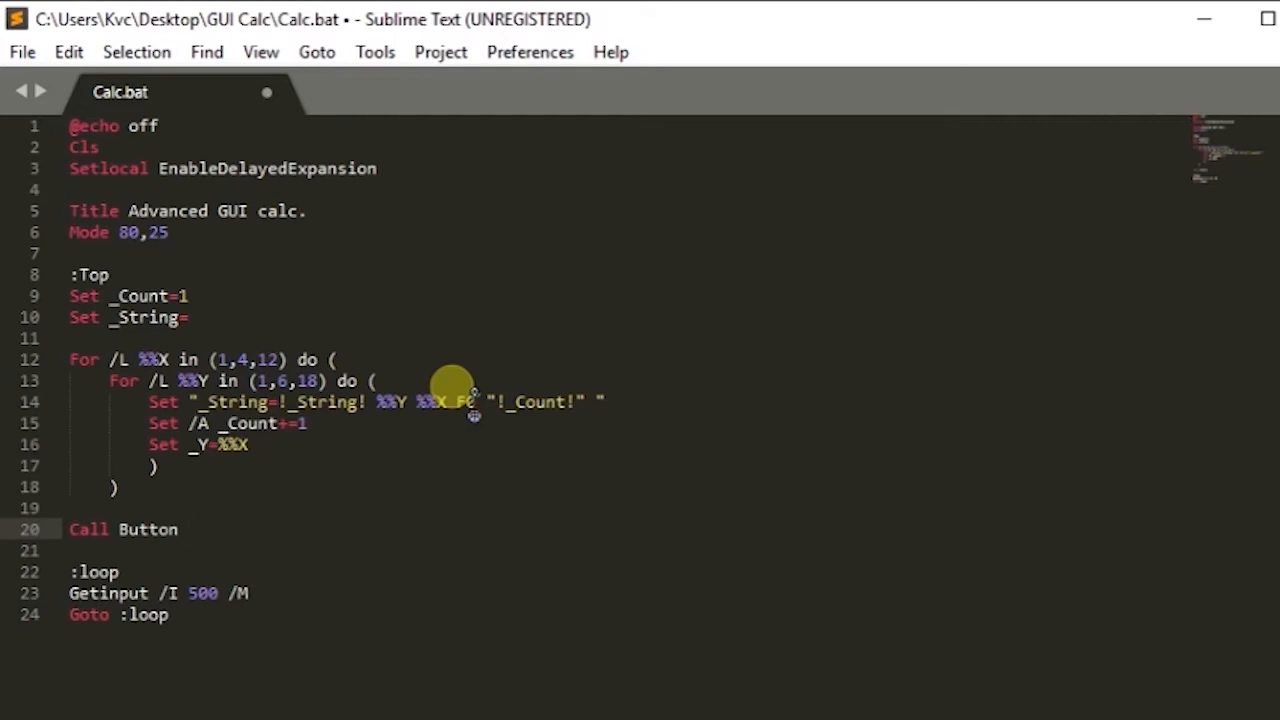
Extend the Call Button line to pass !_String! X _Var _hover
left_click(184, 528)
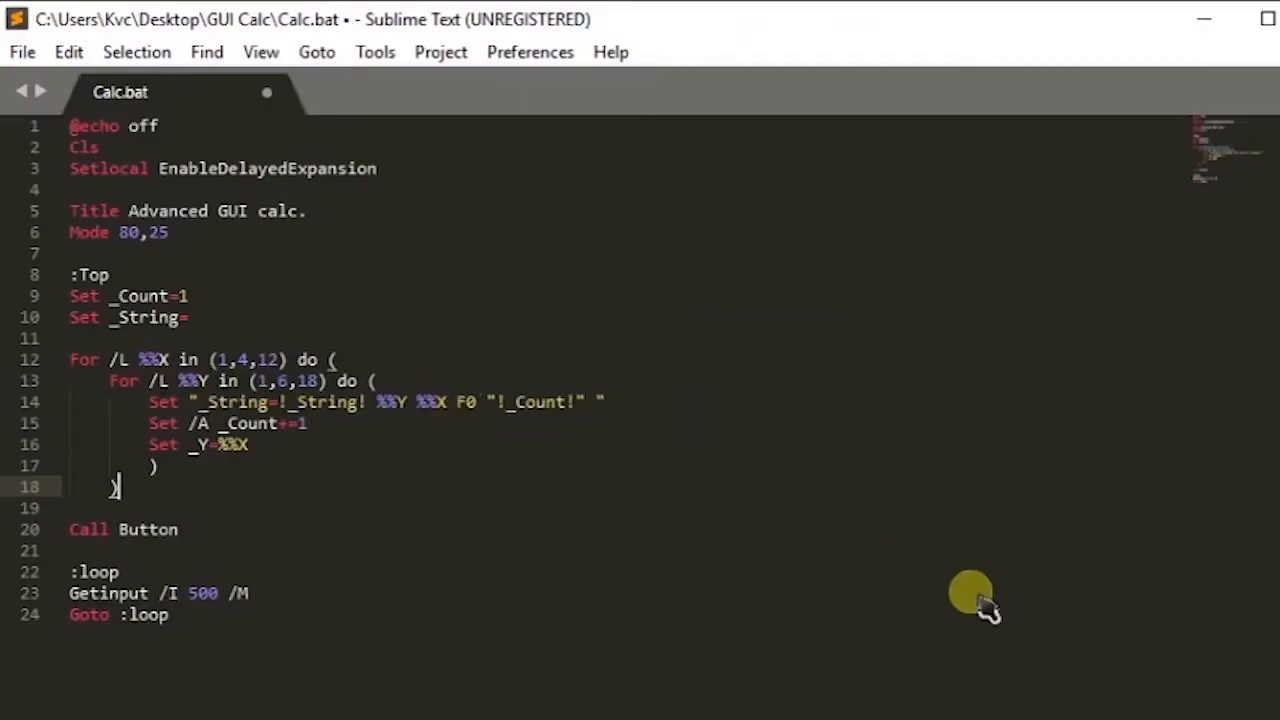
mouse_move(400, 420)
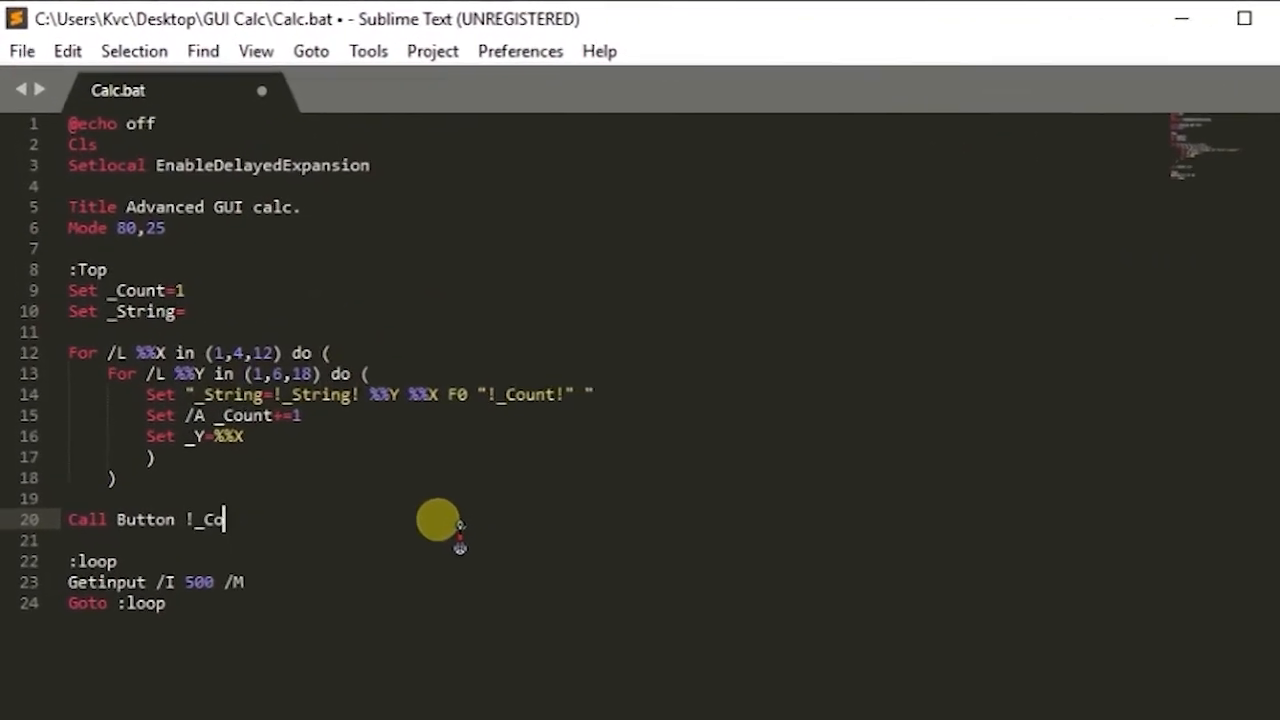
type("String! X")
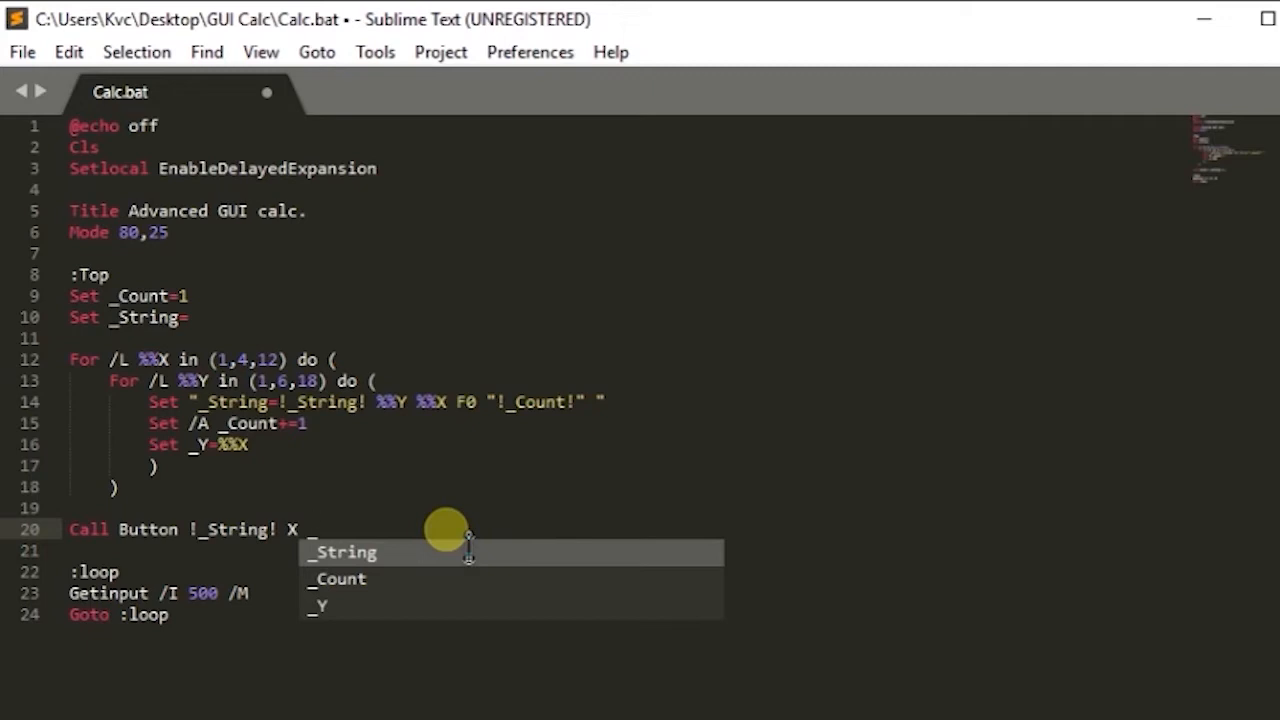
type("_Var _hover")
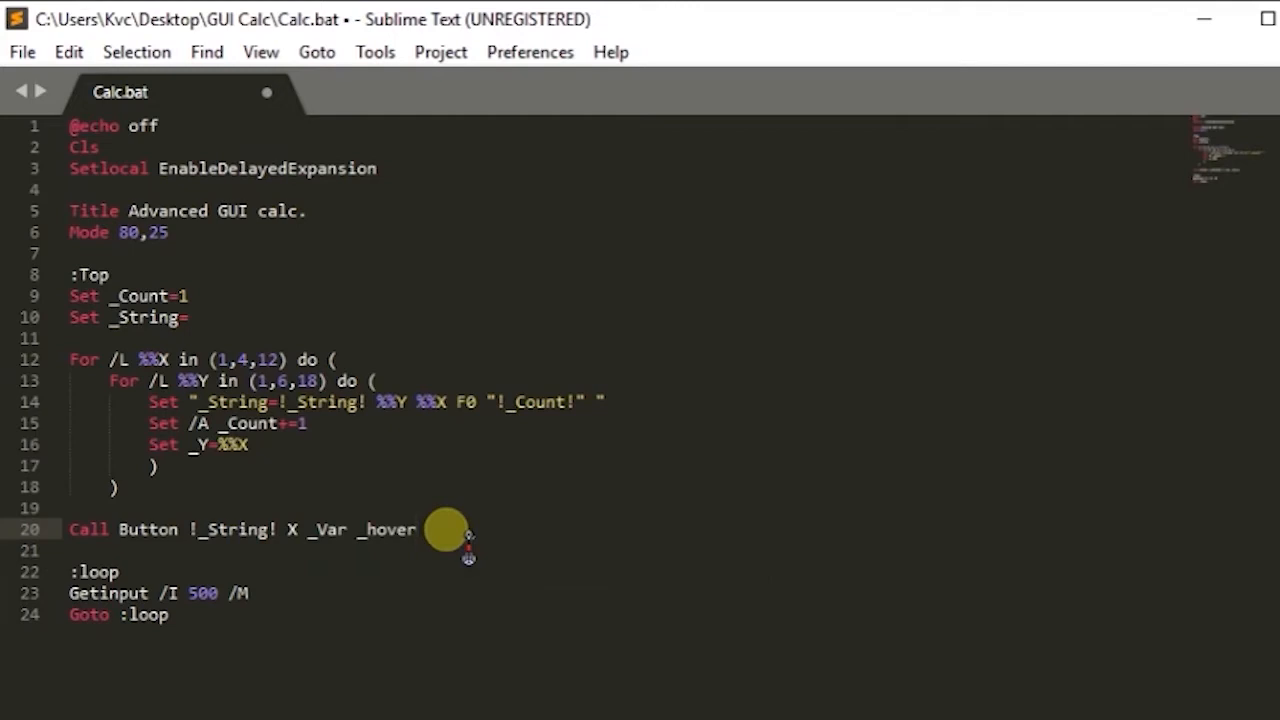
type("_")
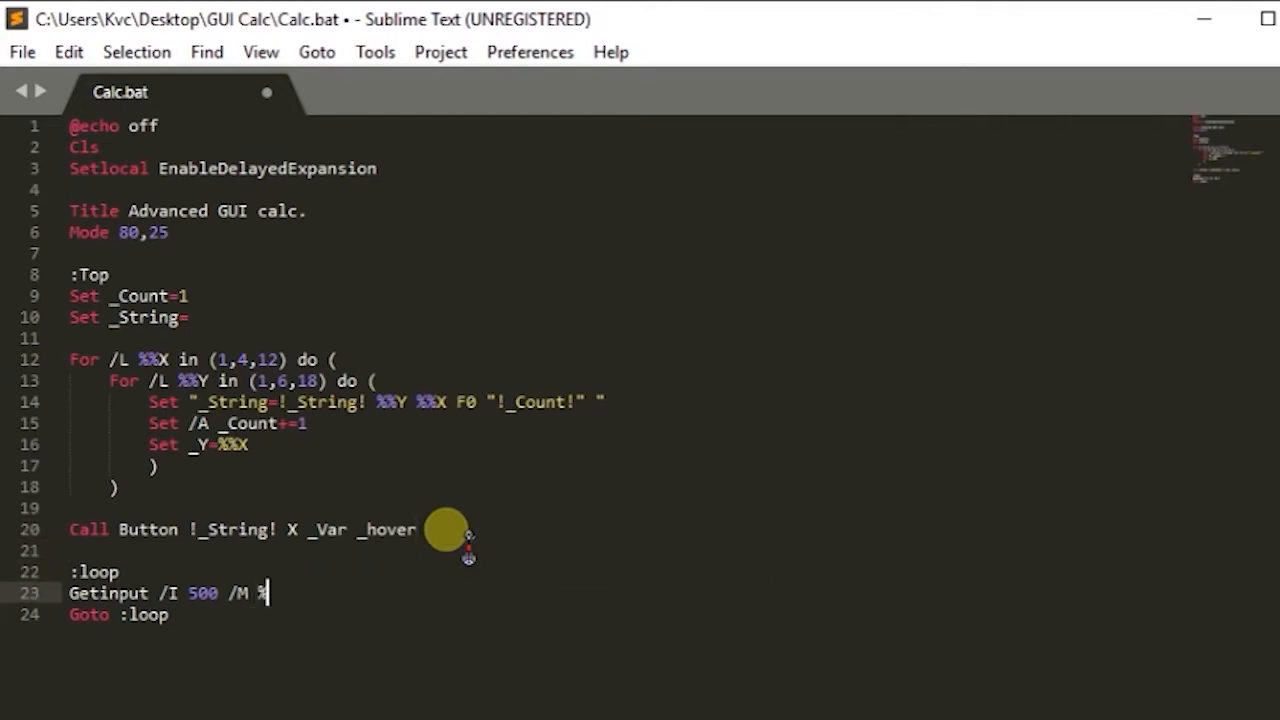
Make the Getinput line use /M %_Var% /H %_hover%
type("_Var%")
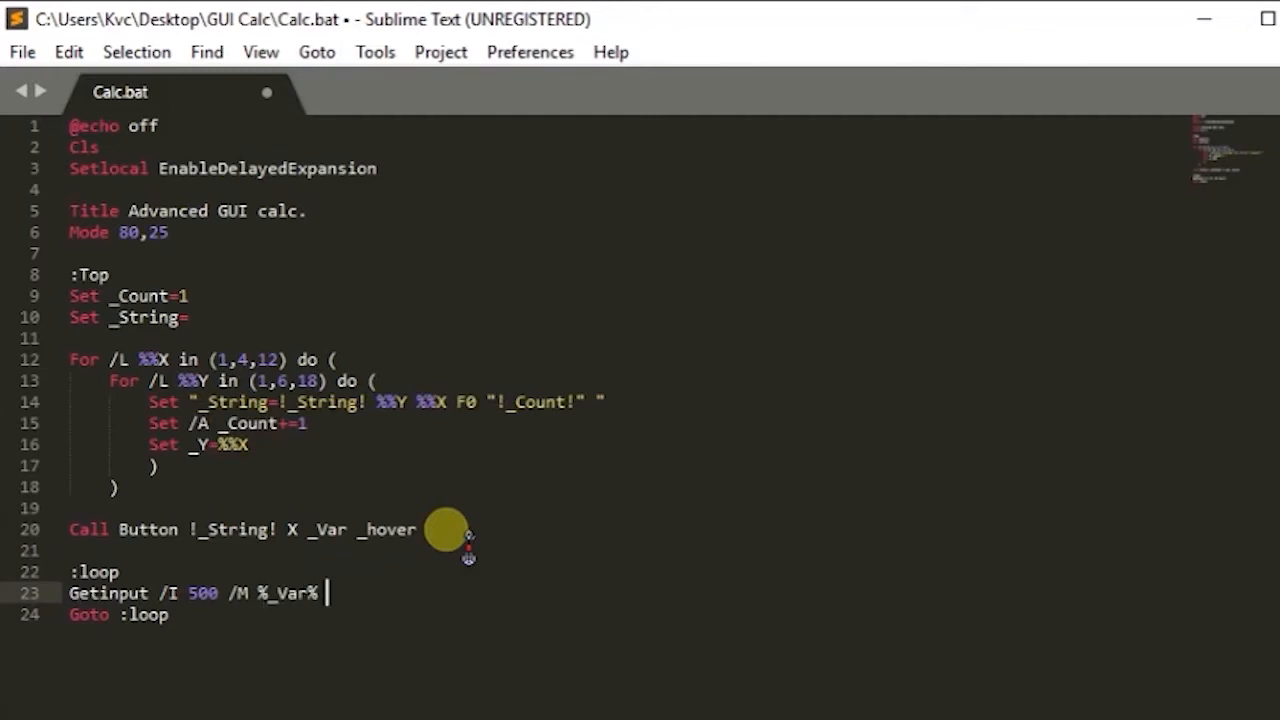
type("%_")
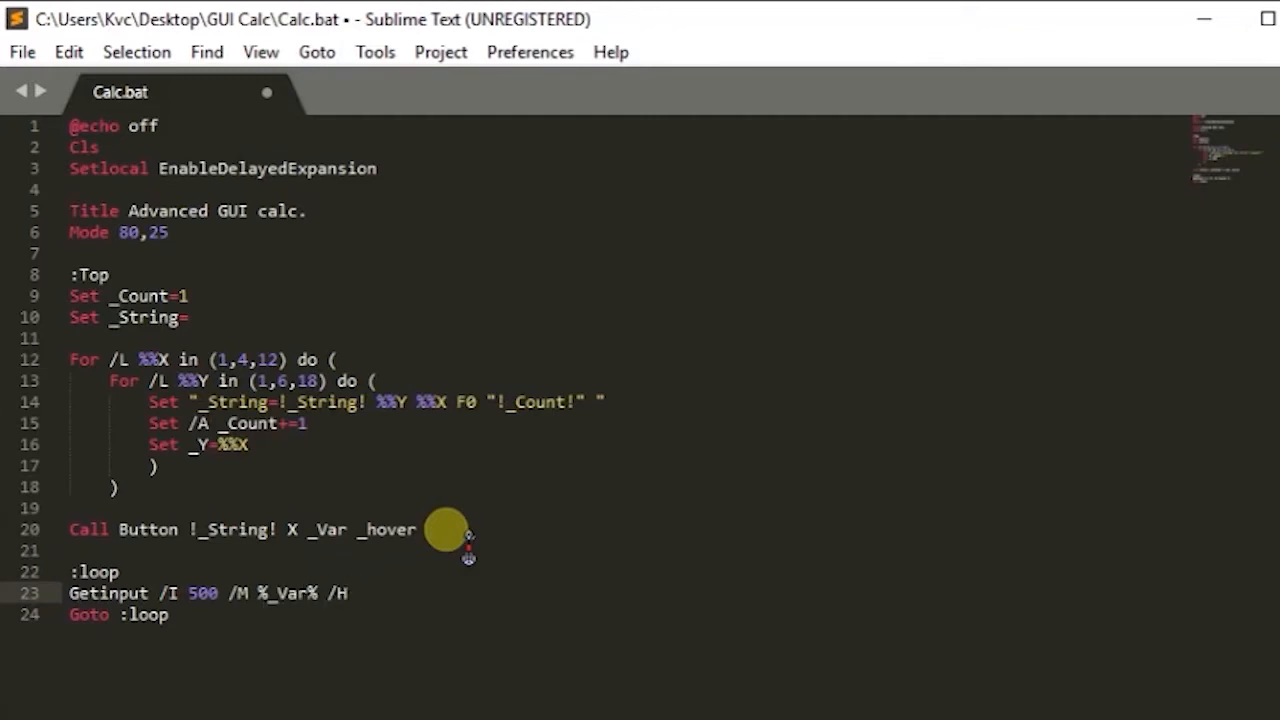
type("%_hover")
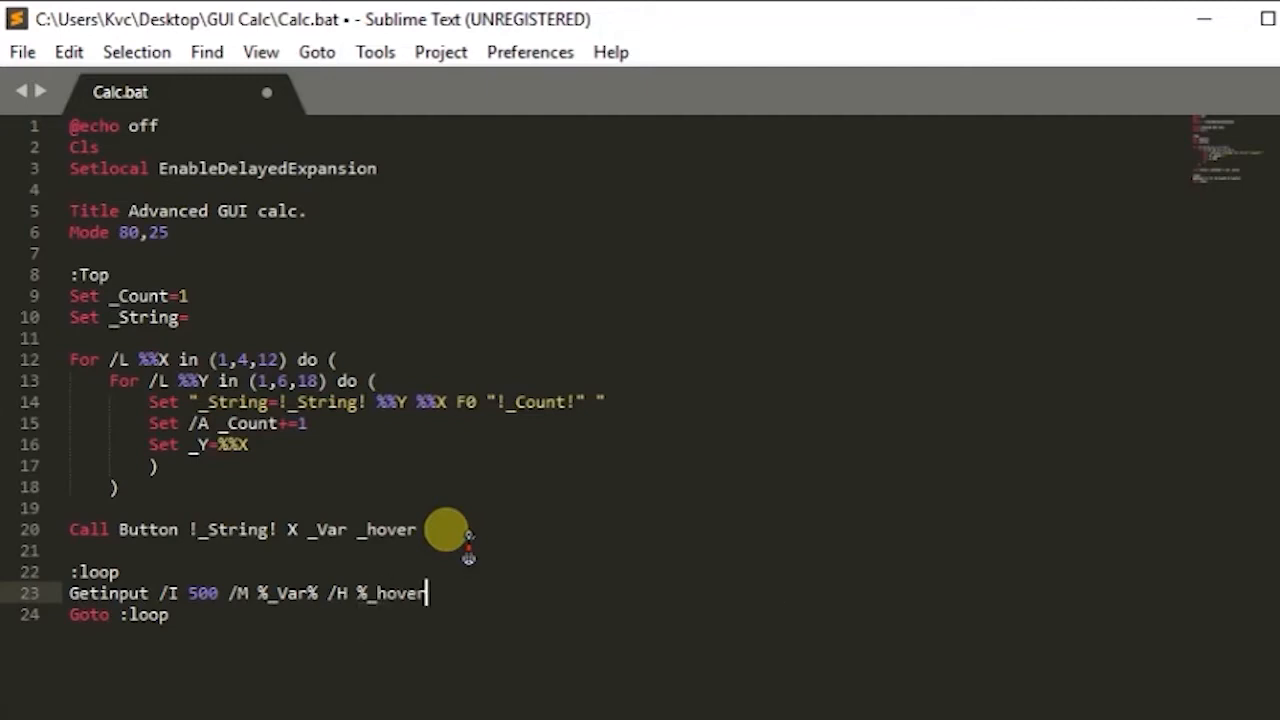
type("%")
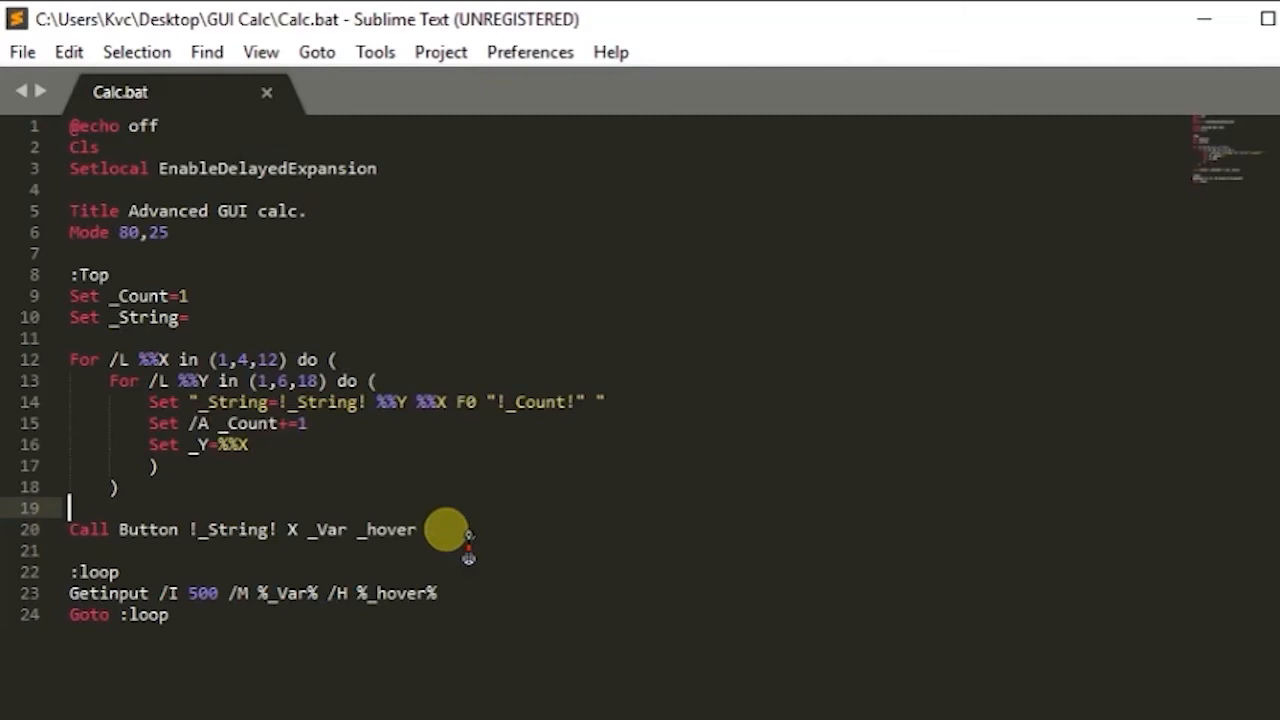
mouse_move(414, 474)
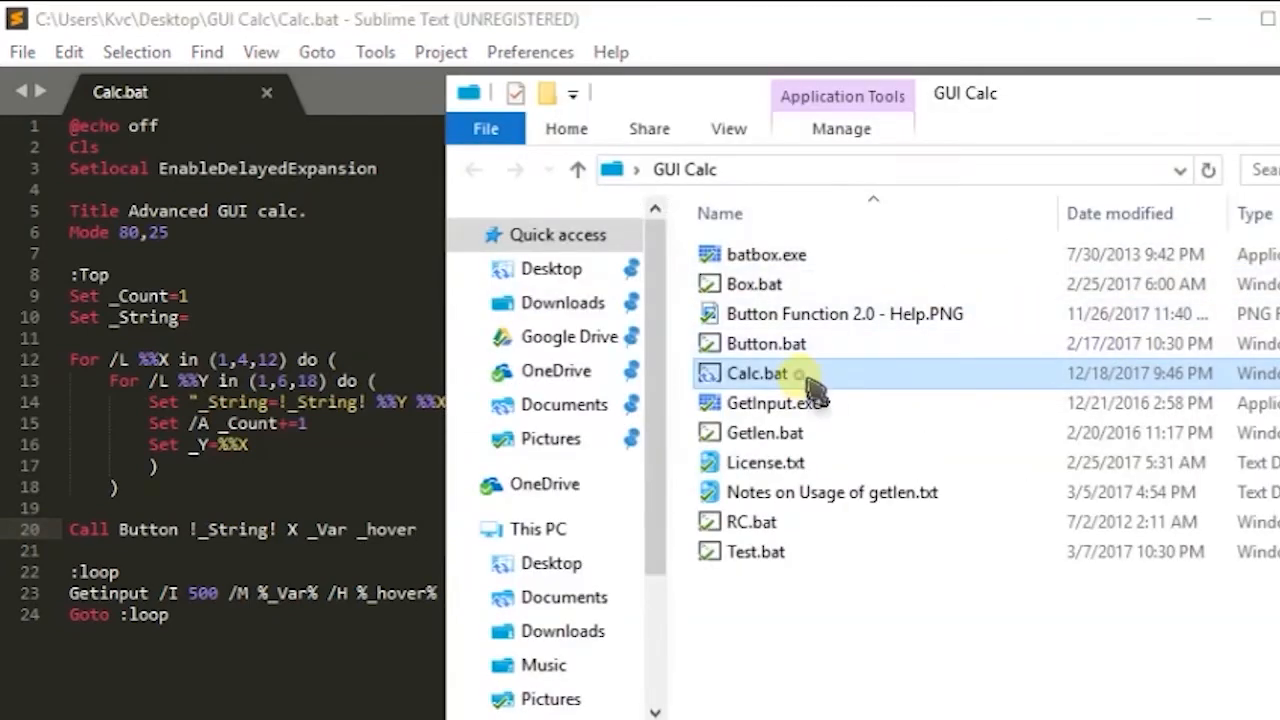
Run Calc.bat to see the 3×3 number-button grid, then close the calculator window
double_click(756, 374)
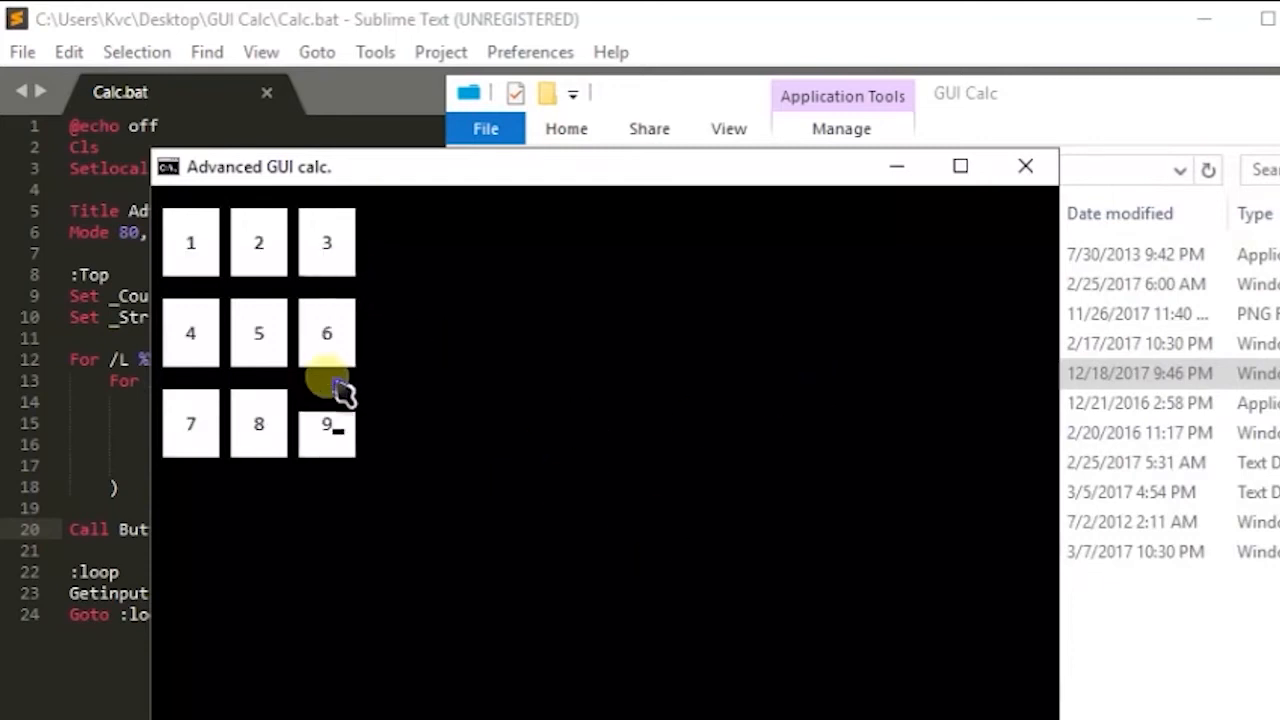
mouse_move(392, 470)
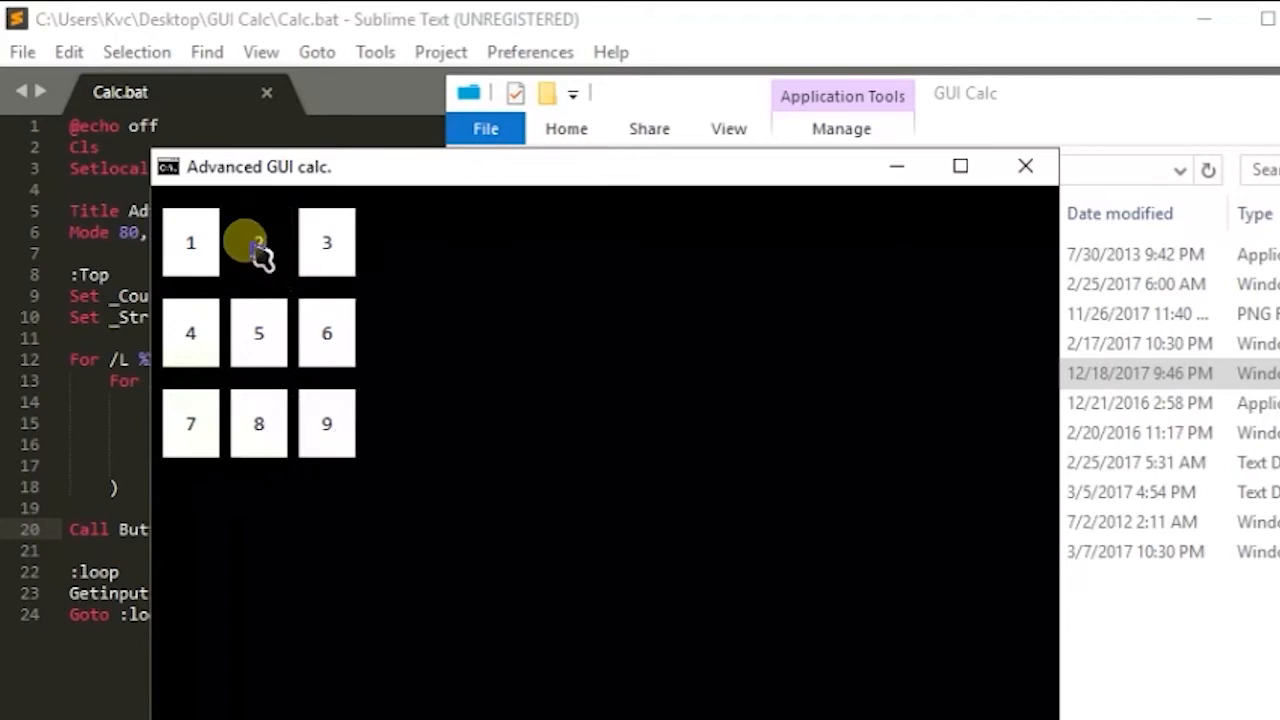
mouse_move(204, 296)
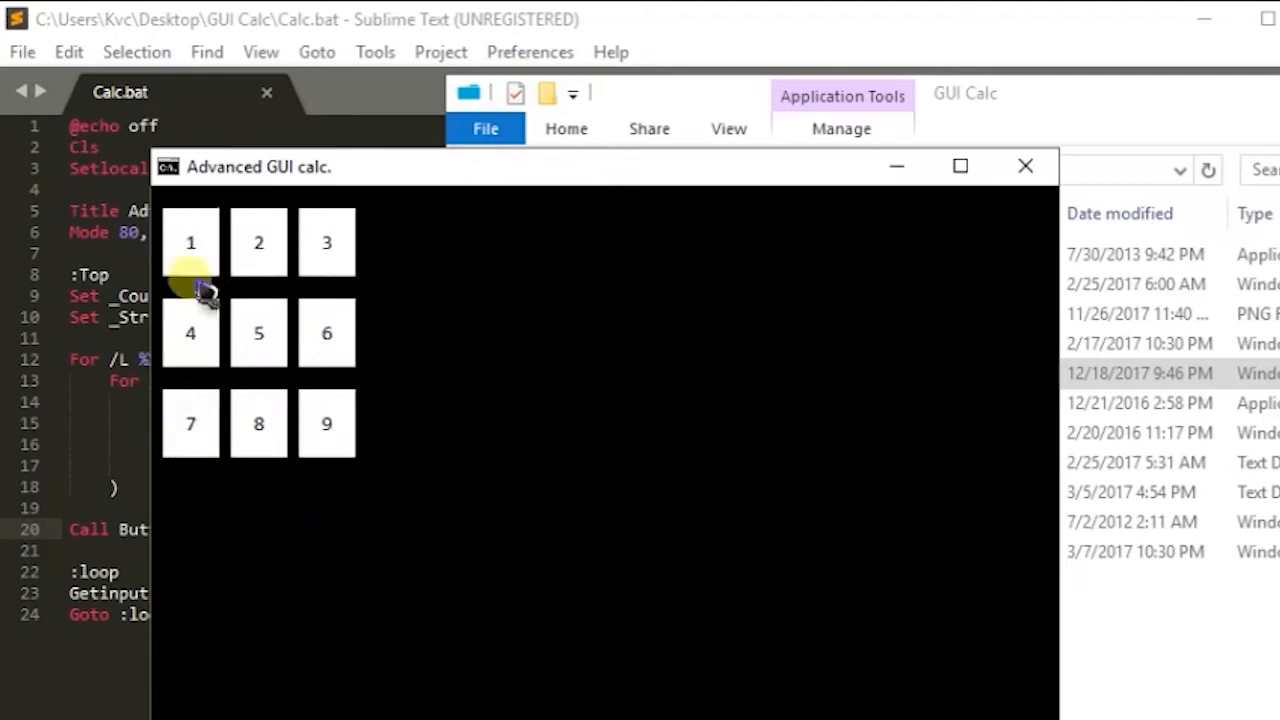
mouse_move(440, 436)
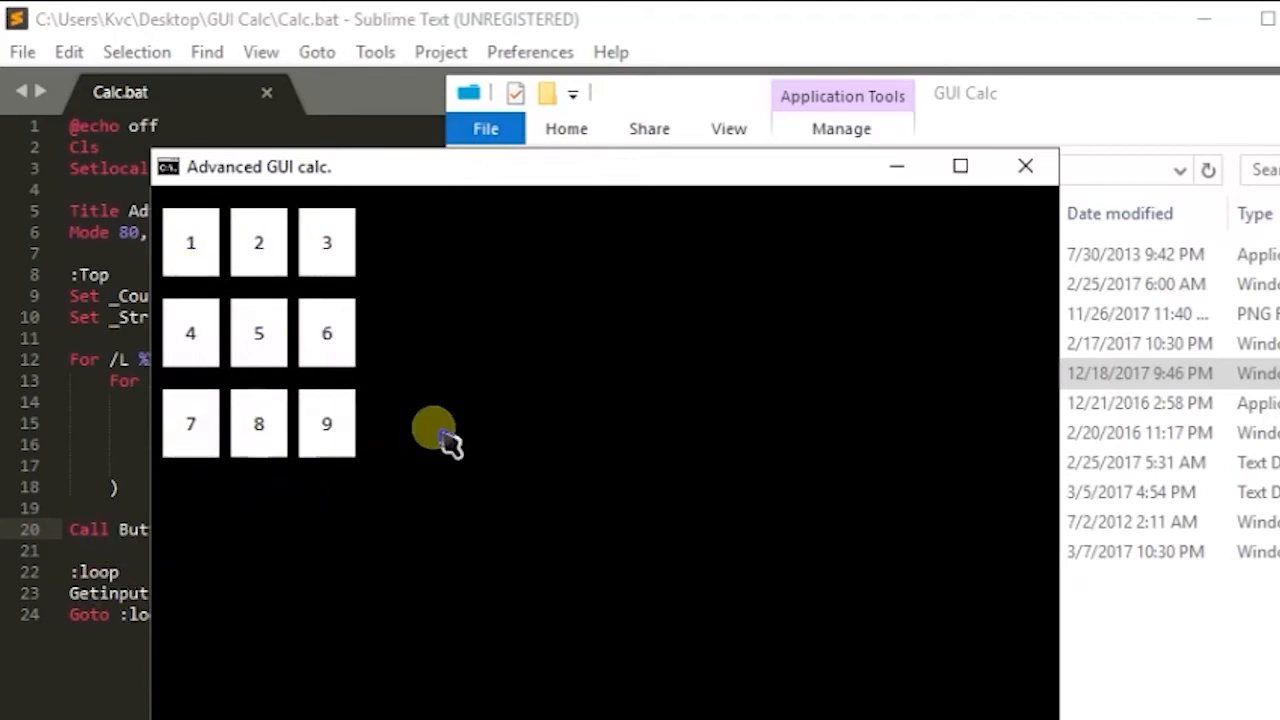
mouse_move(190, 332)
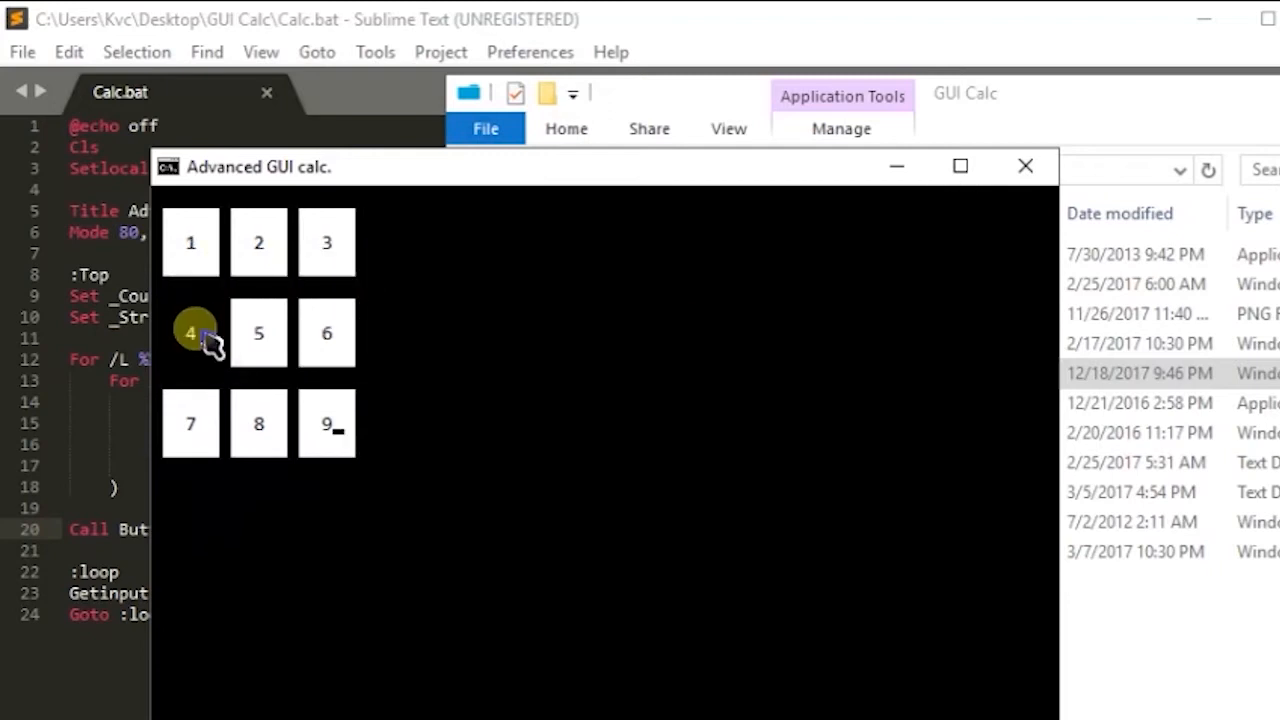
mouse_move(1024, 166)
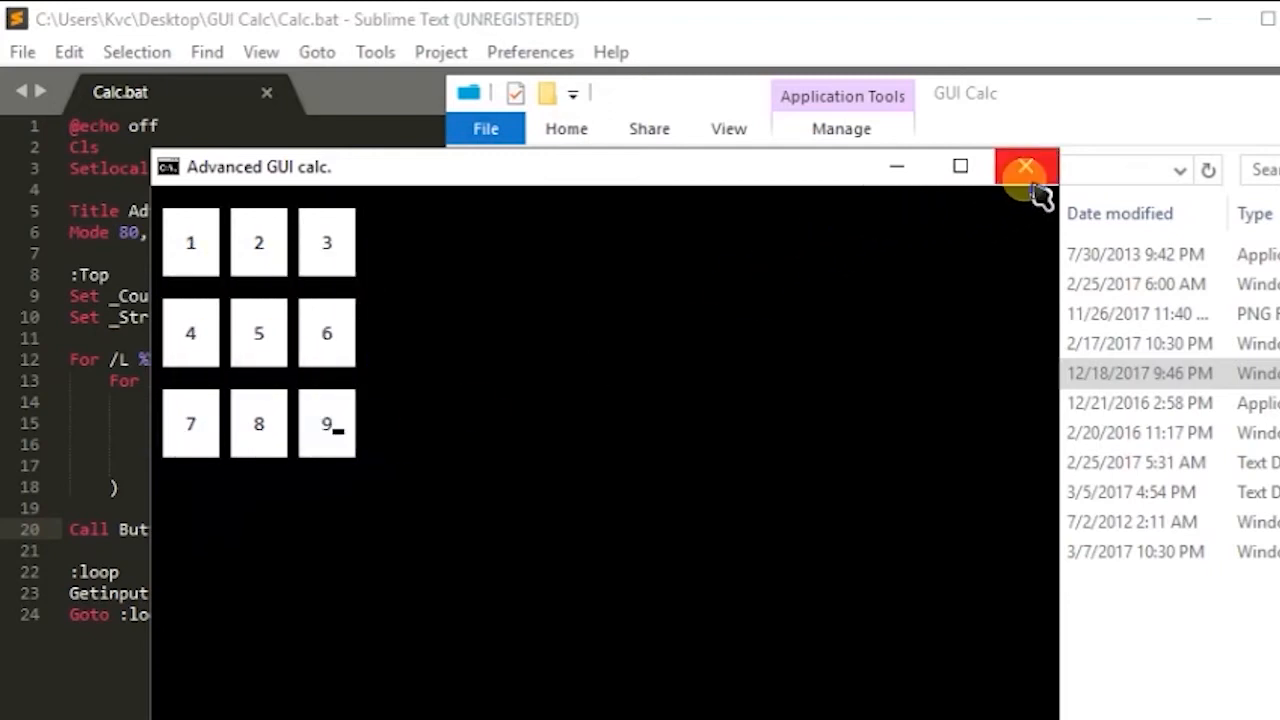
left_click(1024, 166)
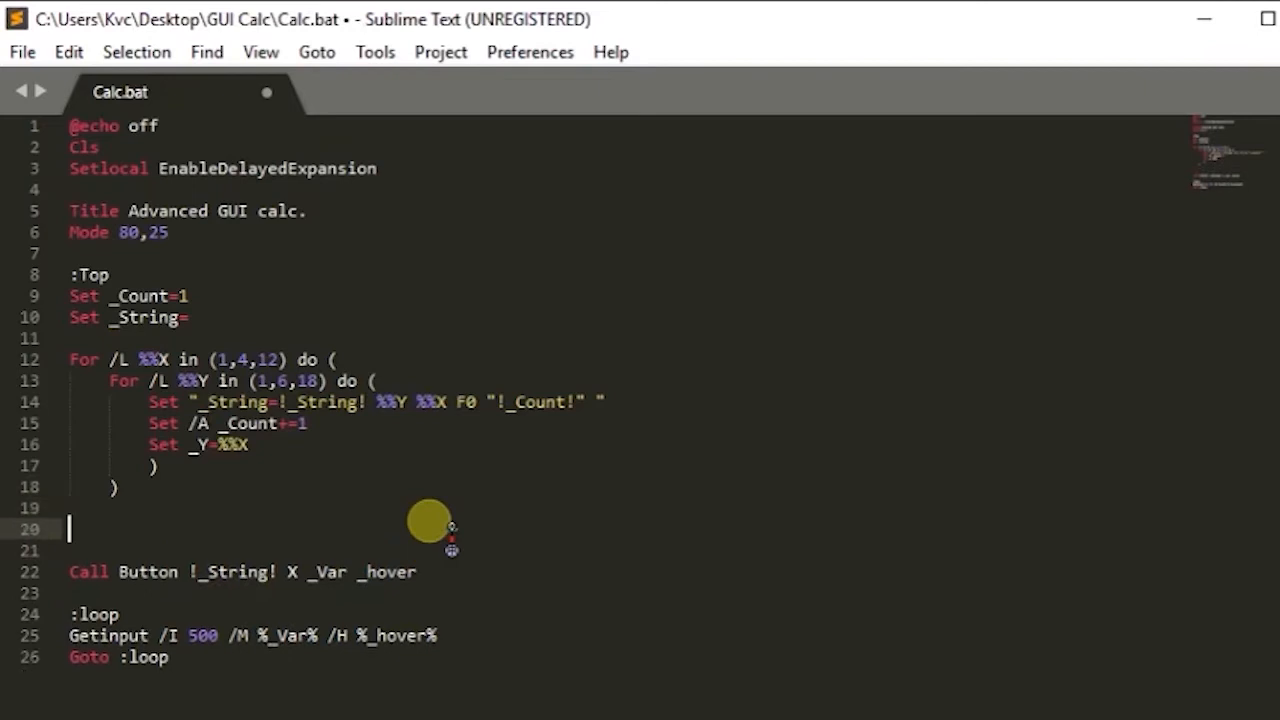
Add Set /a _Y+=4 and Set _X=1 after the number-button loops
type("Set /")
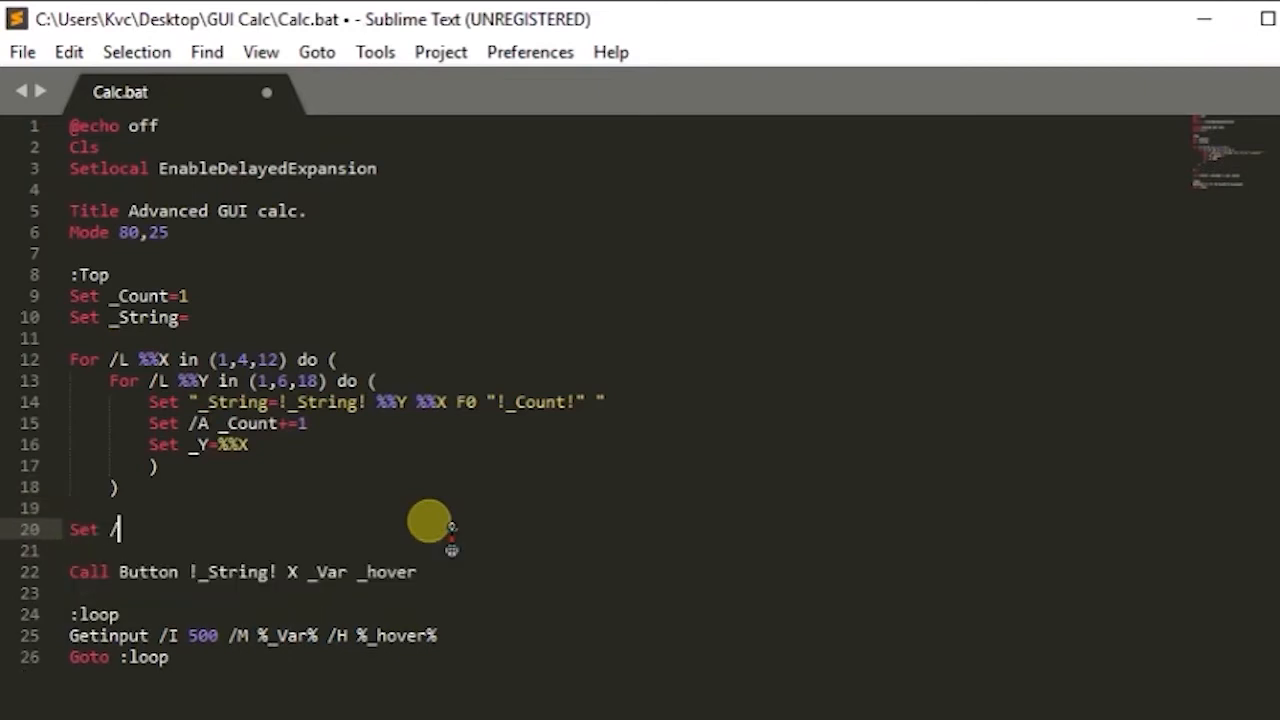
type("a")
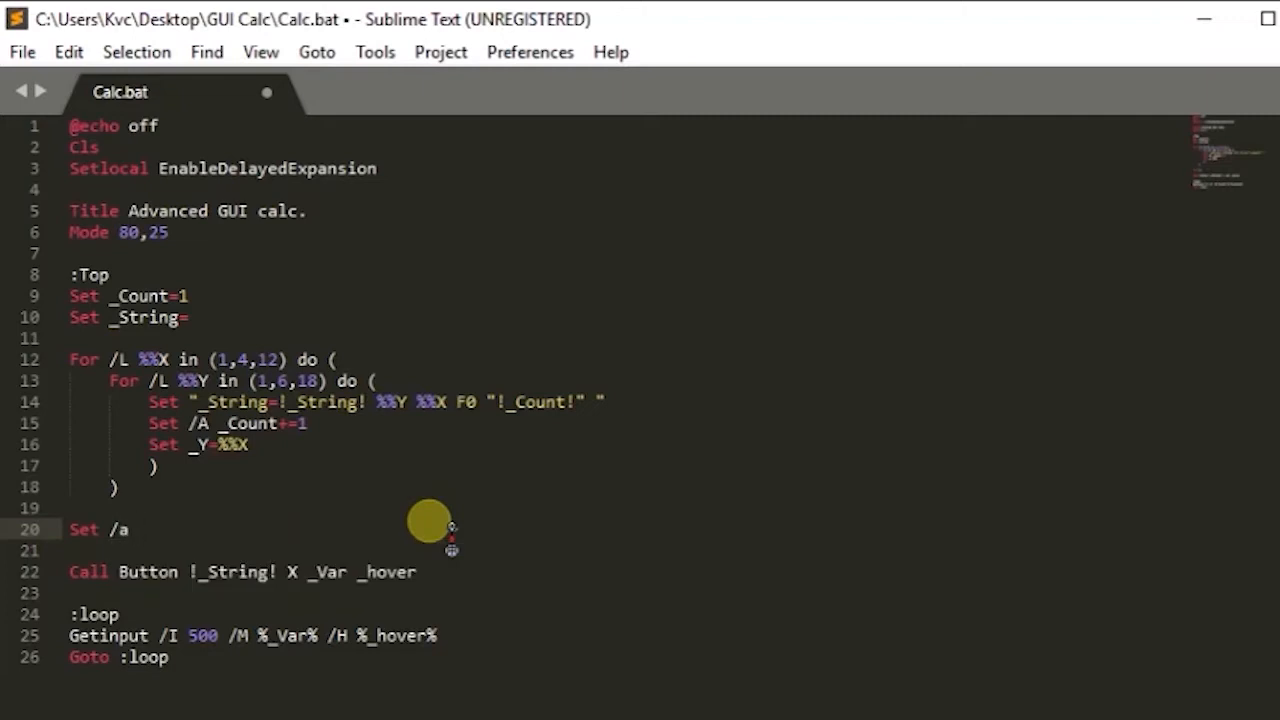
type("_Y")
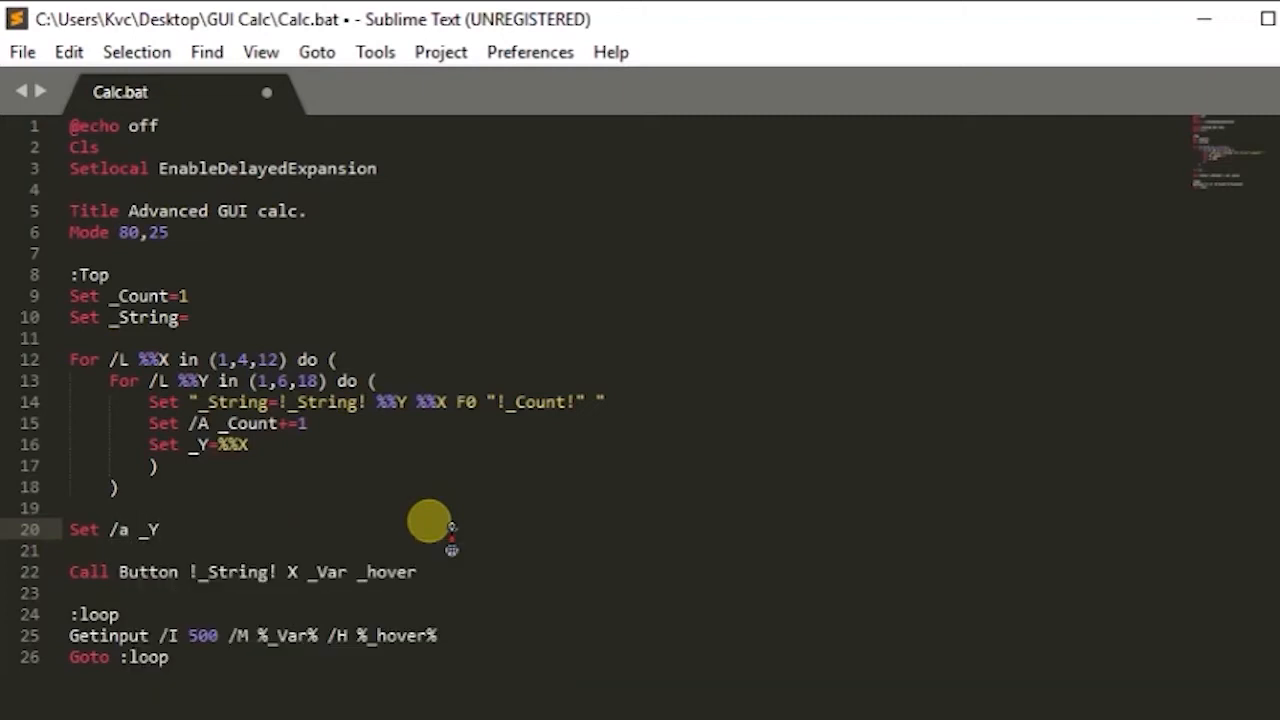
type("++")
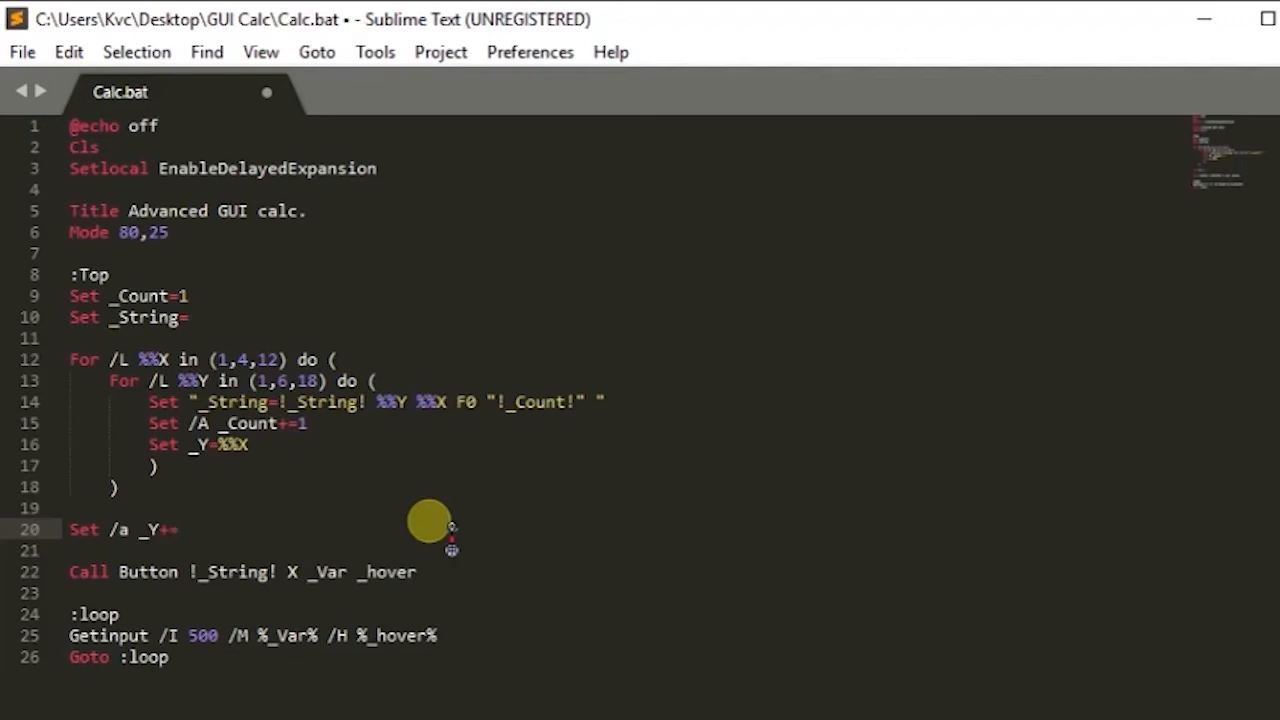
type("4")
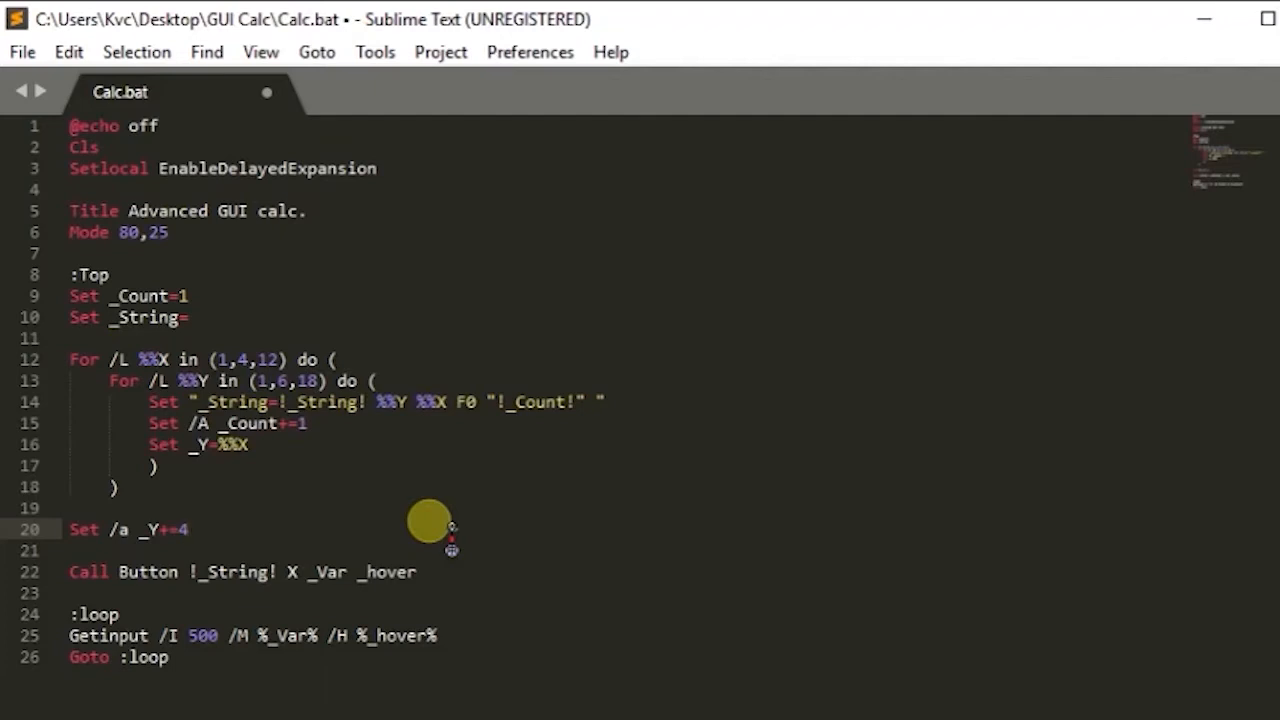
type("Set _")
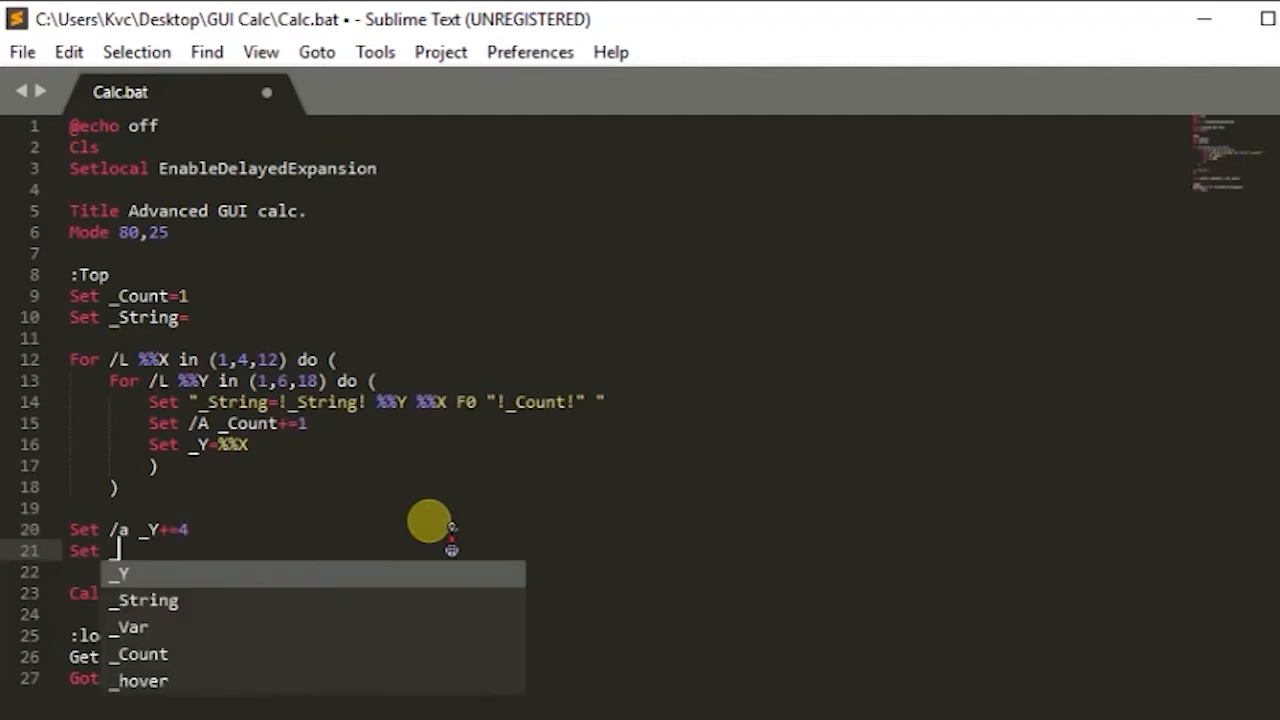
type("X=1")
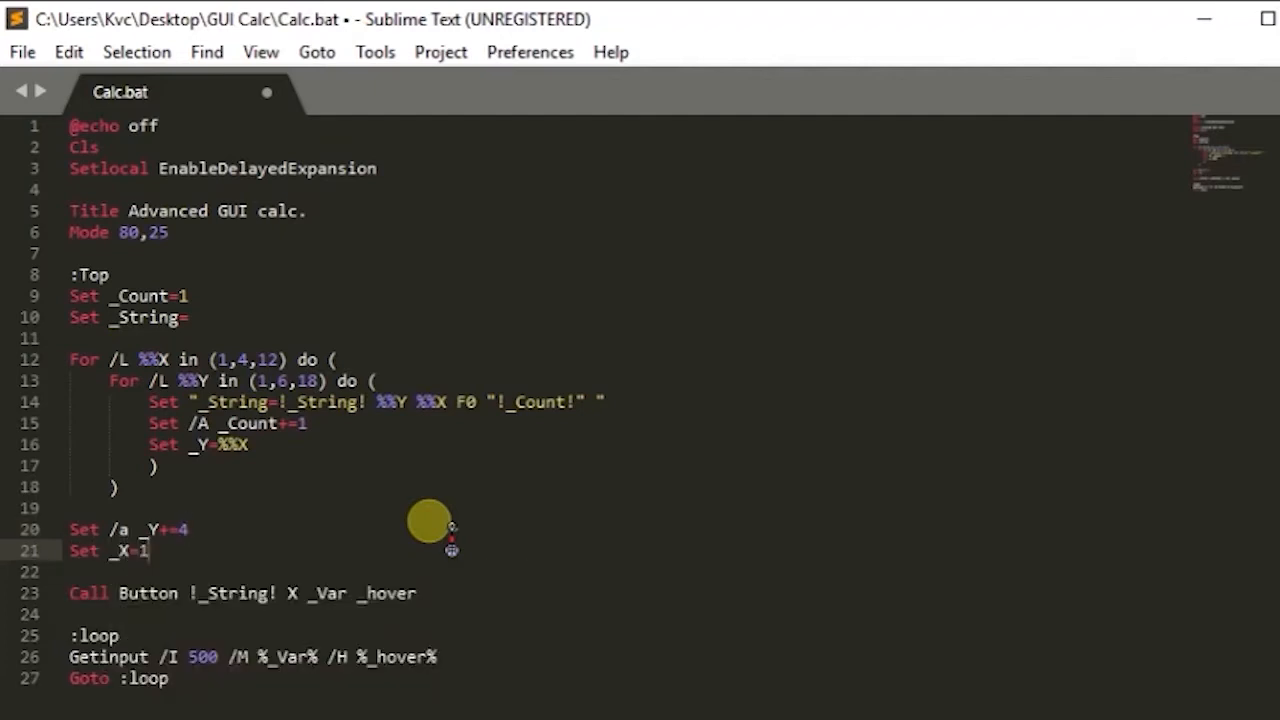
Begin a For %%A loop over the symbols "+" "0" "x"
type("For %%A")
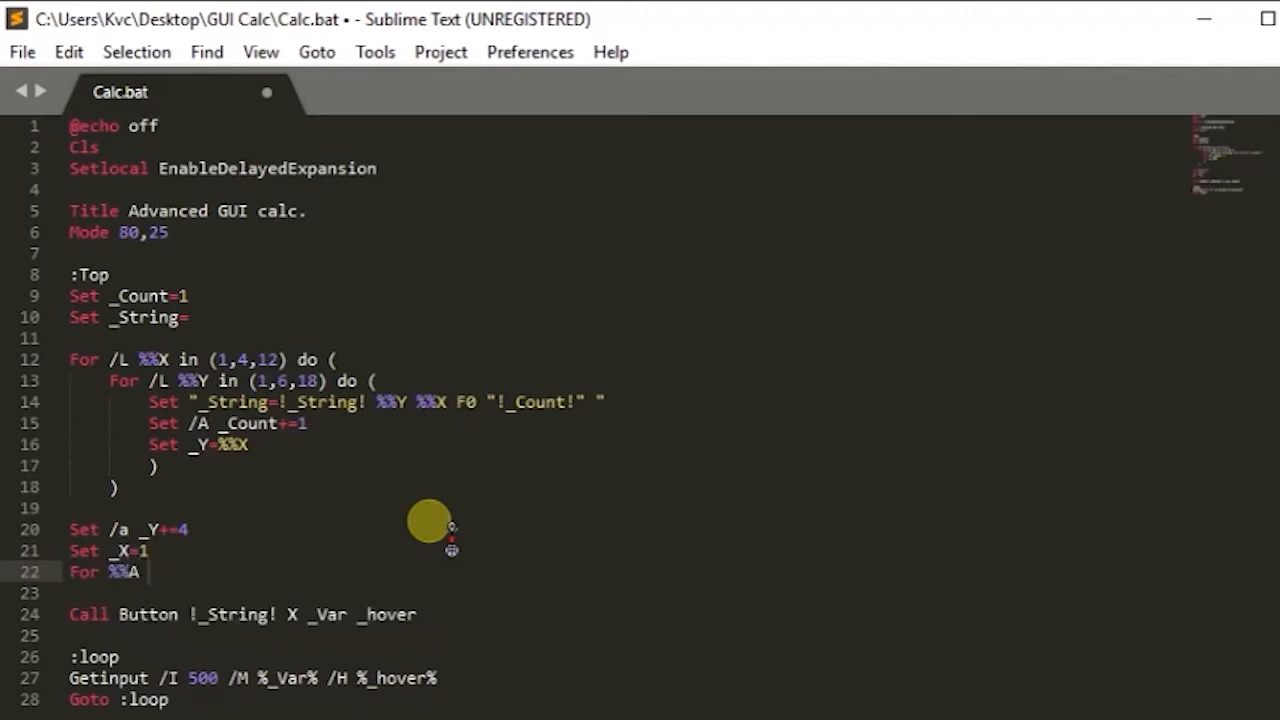
type("in")
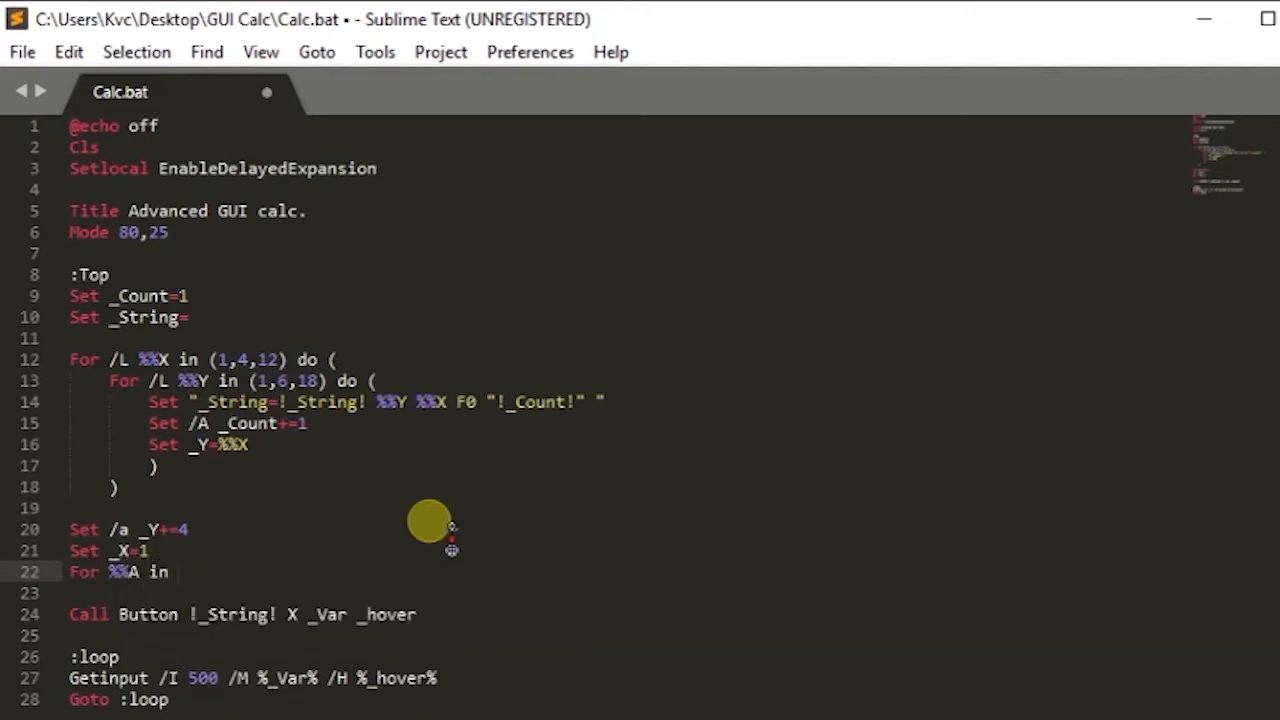
type("()")
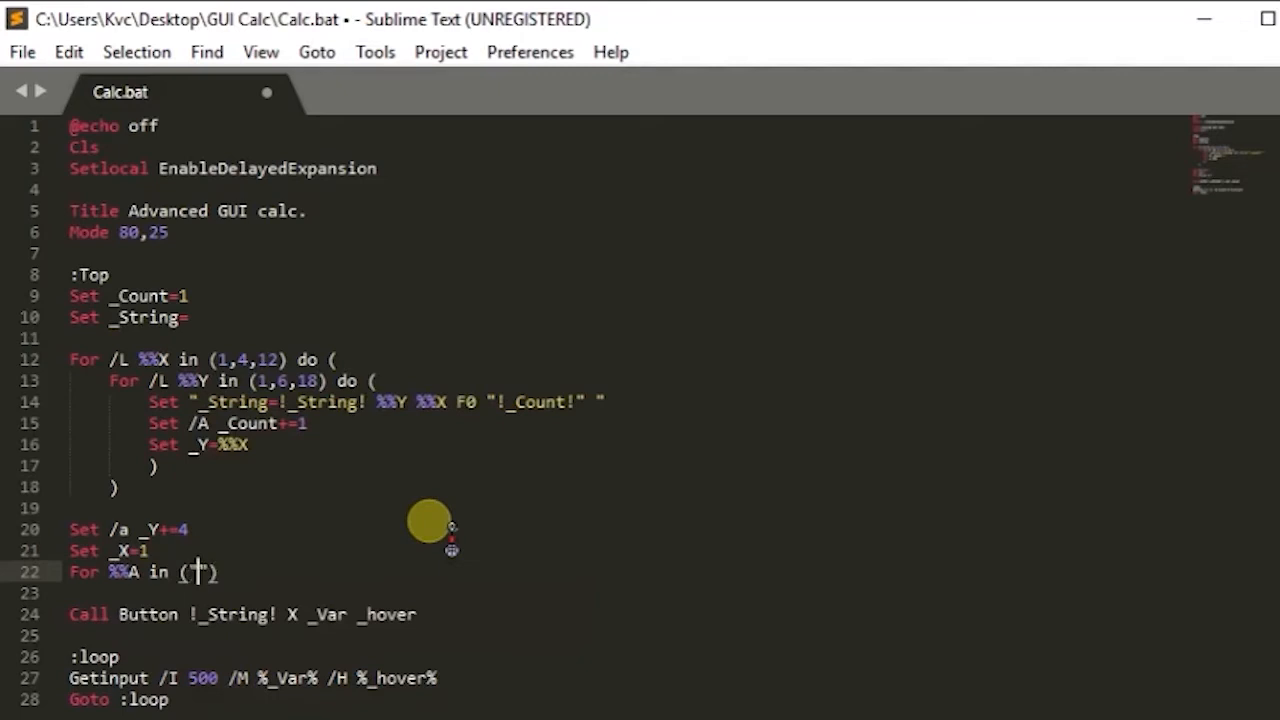
type("+")
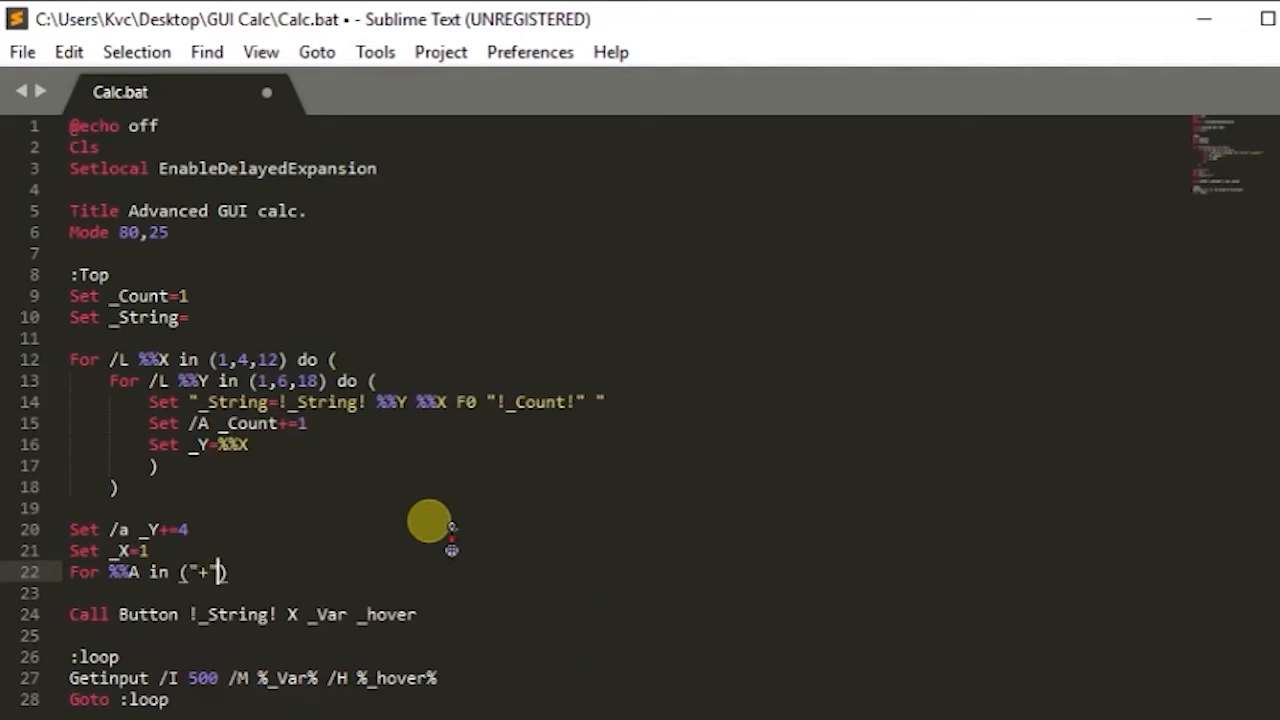
type("\"0\" \"x")
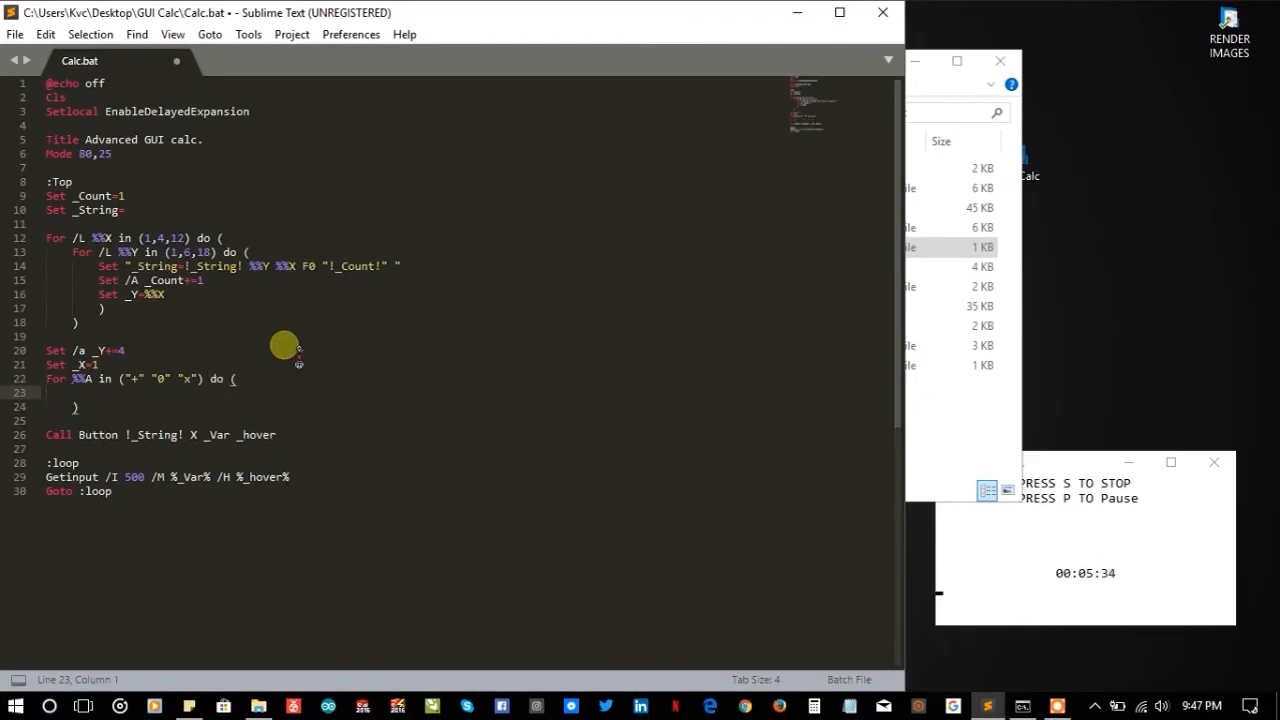
Write the loop body Set "_String=!_String! !_X! !_Y! F0 "%%~A" " appending each symbol button
type("Set \"_String")
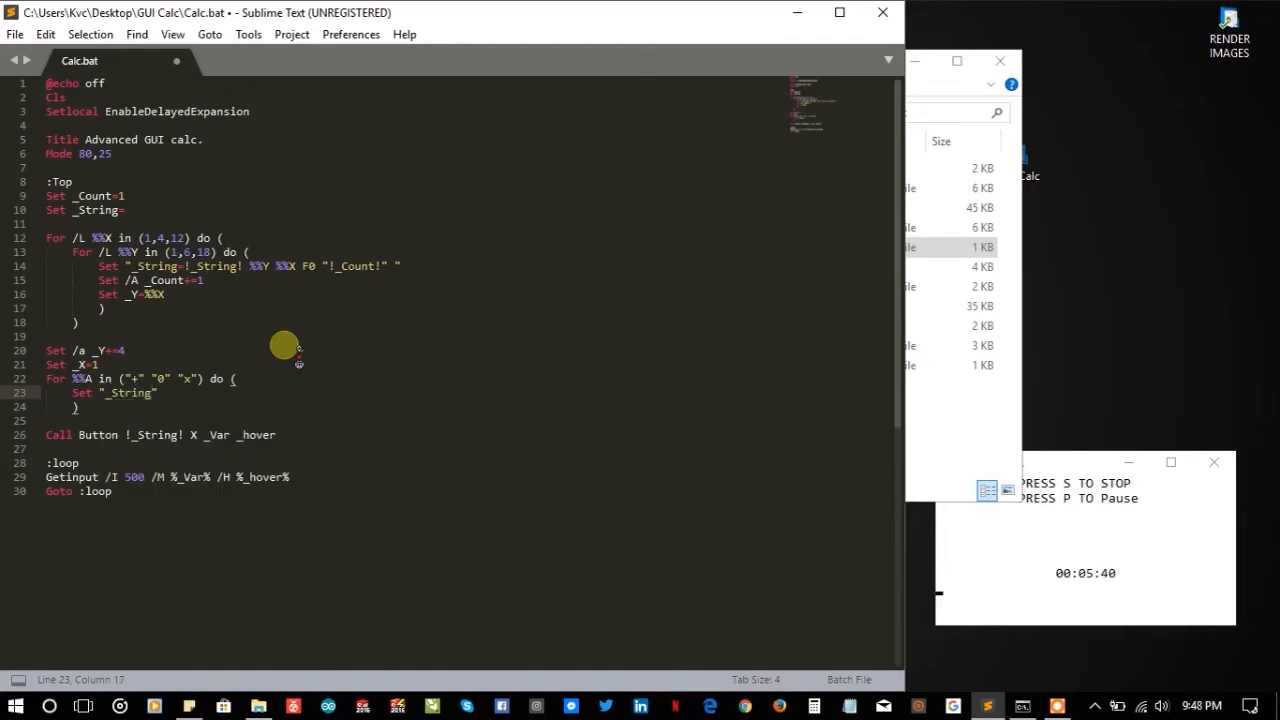
type("=!_sy")
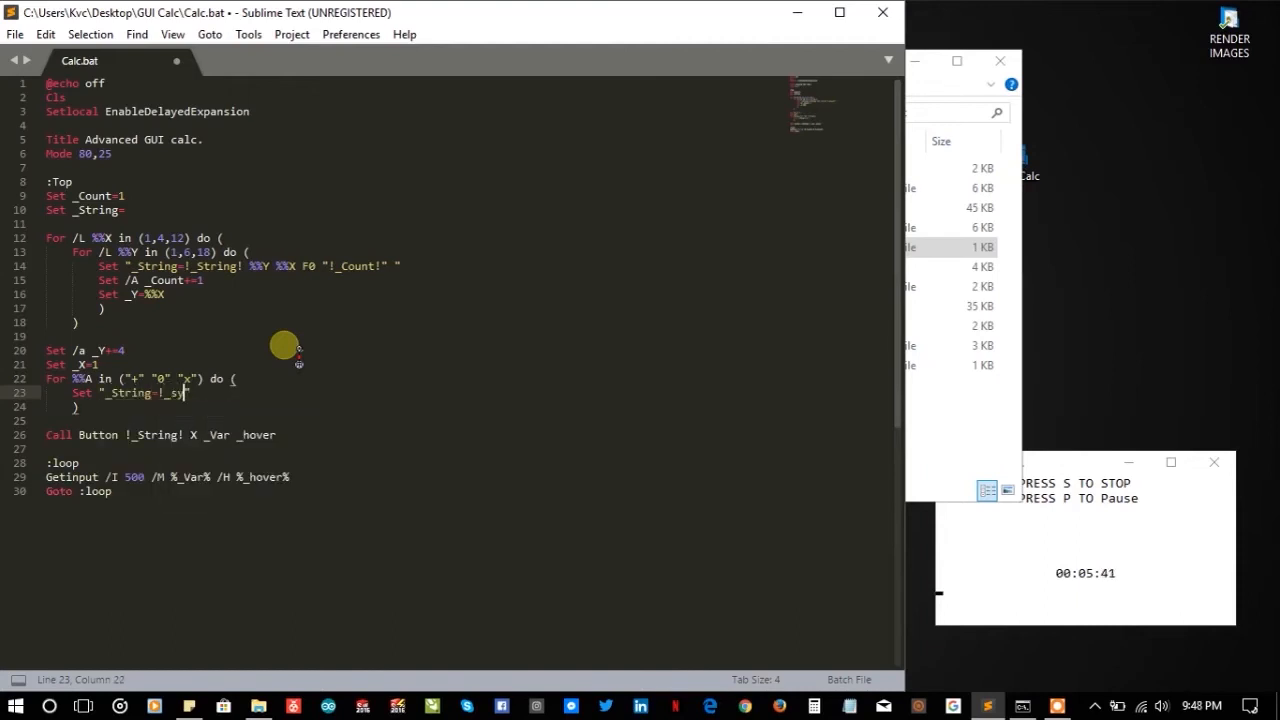
type("tring\"")
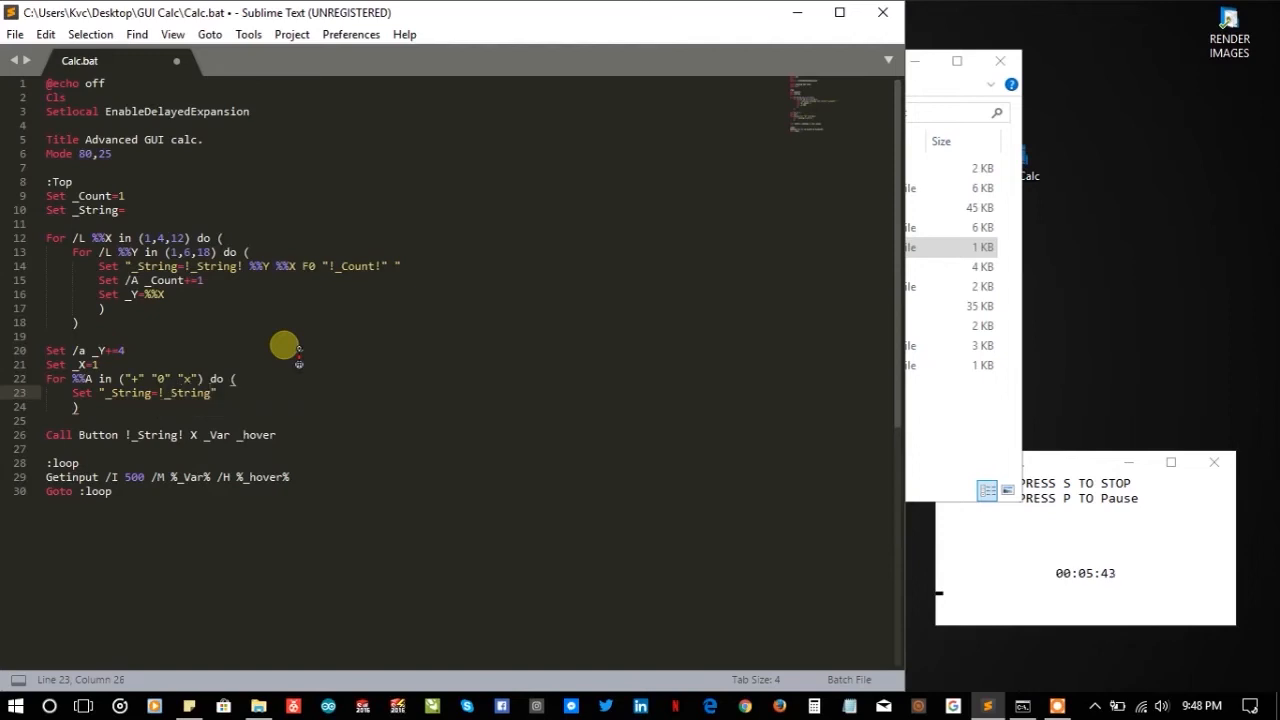
type("!_")
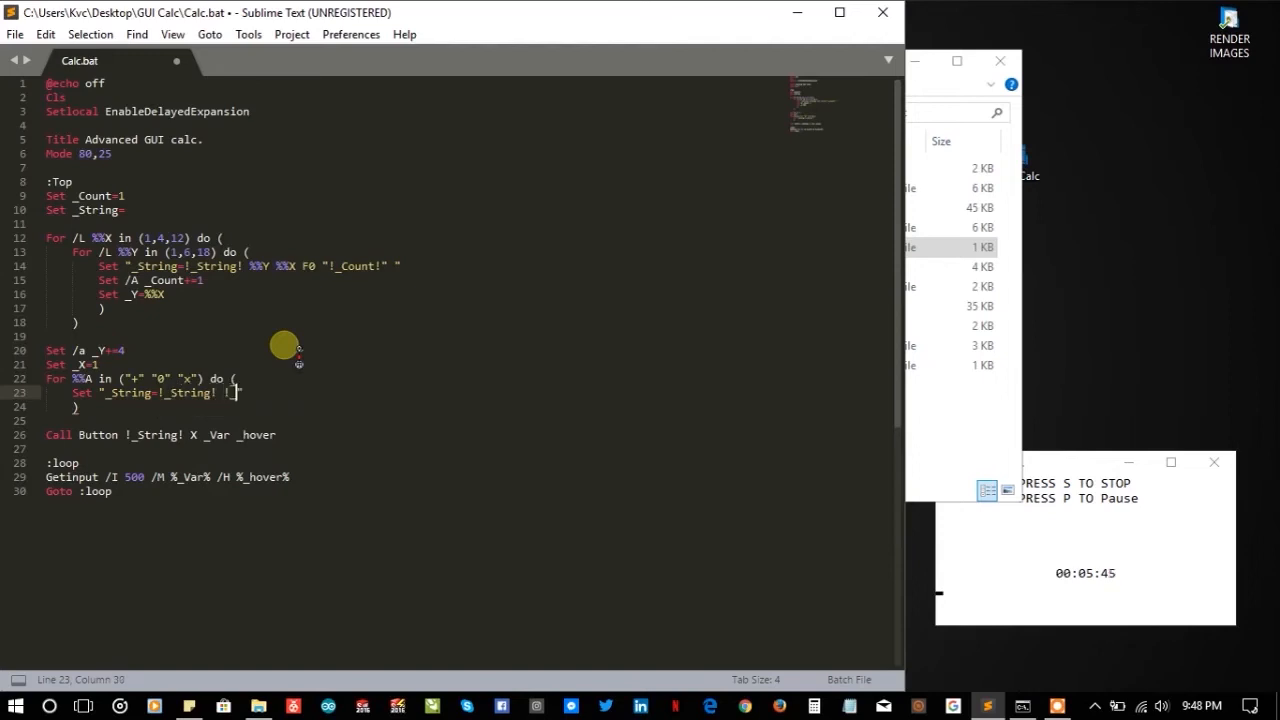
type("_X")
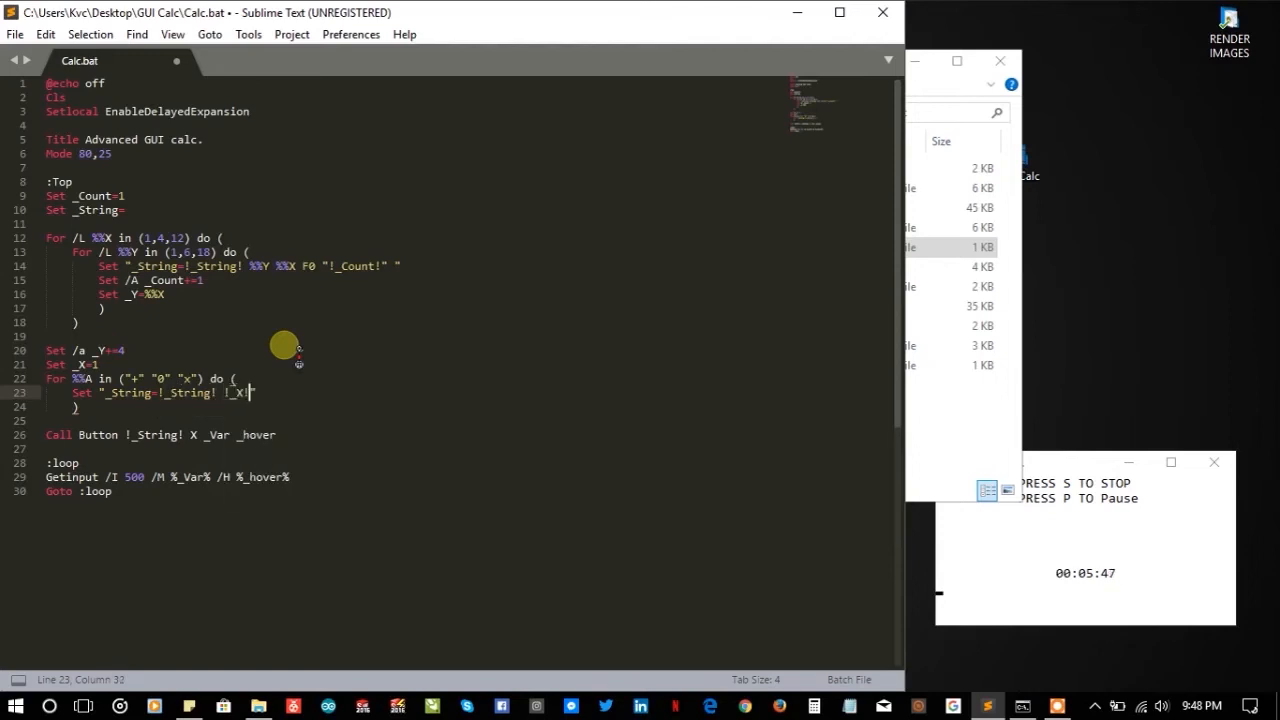
type("!_Y!")
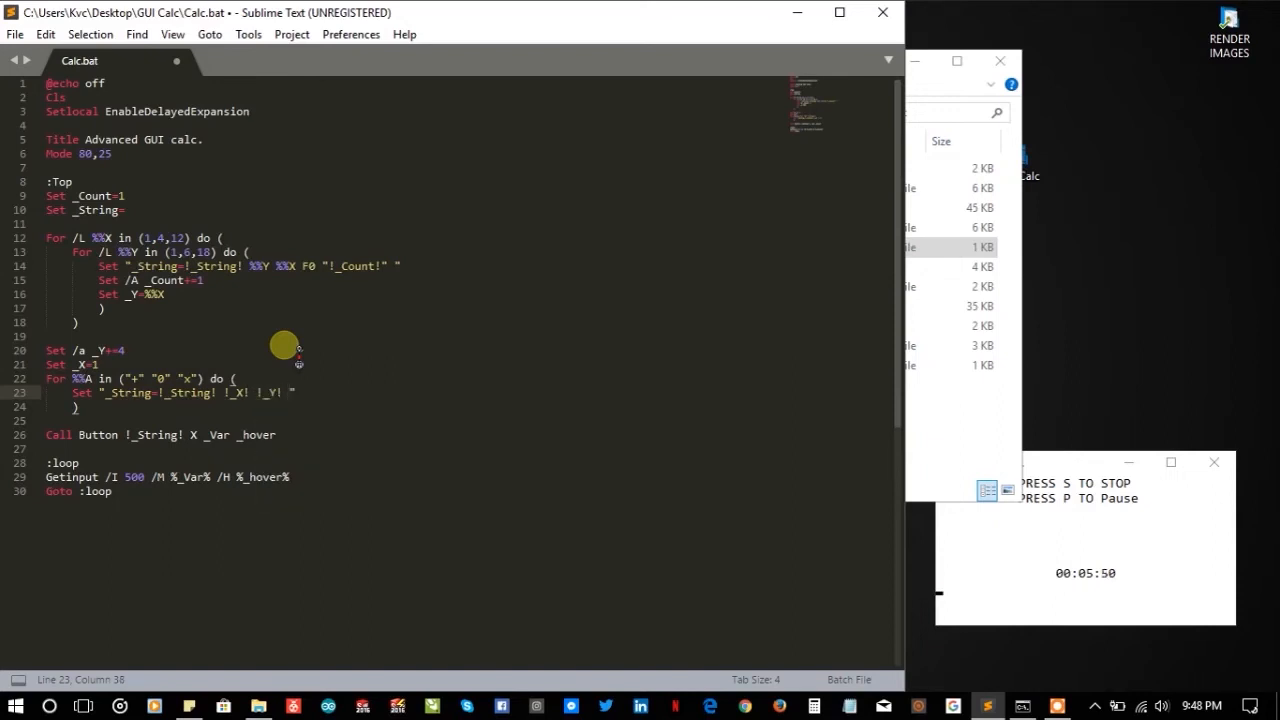
type("F0")
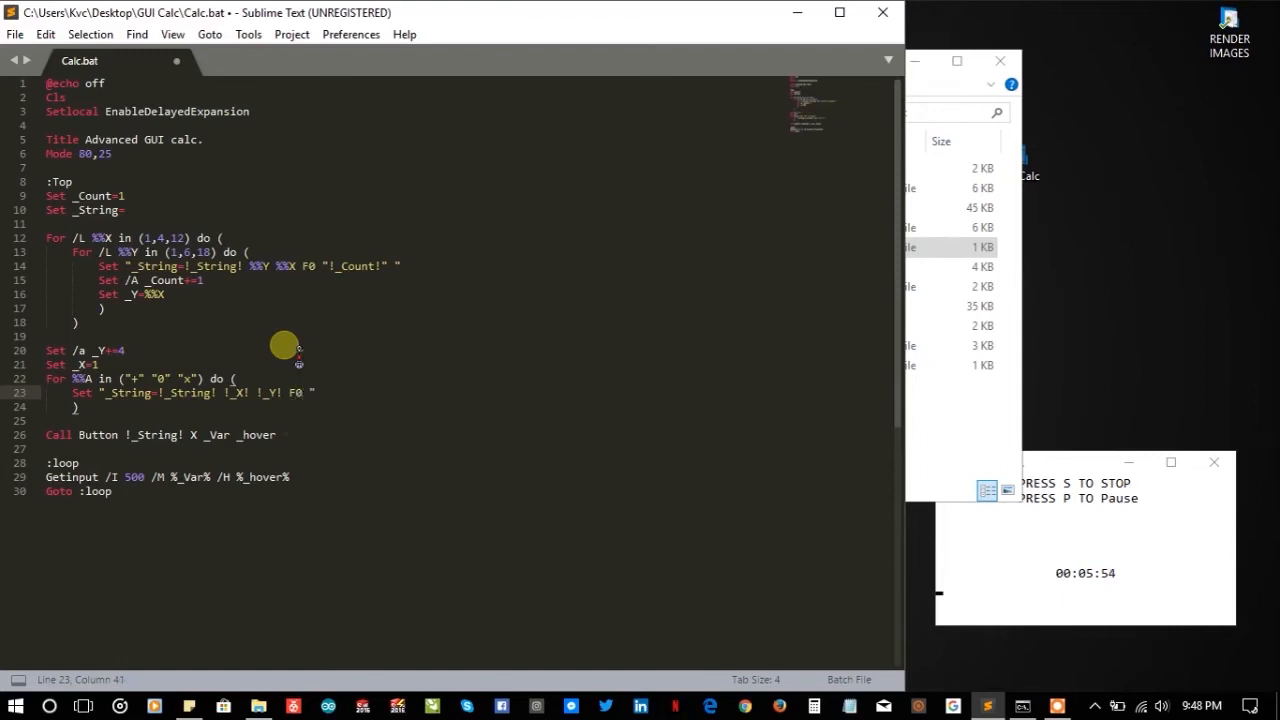
type("%%A")
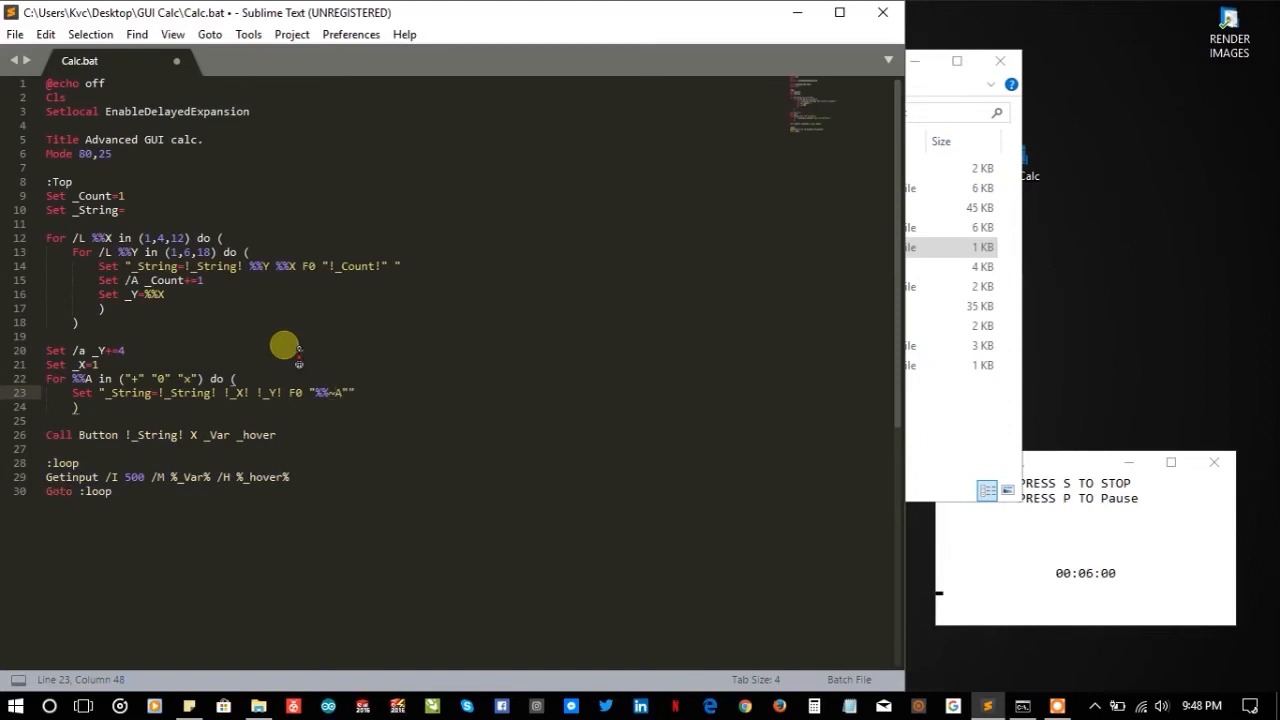
type("\"")
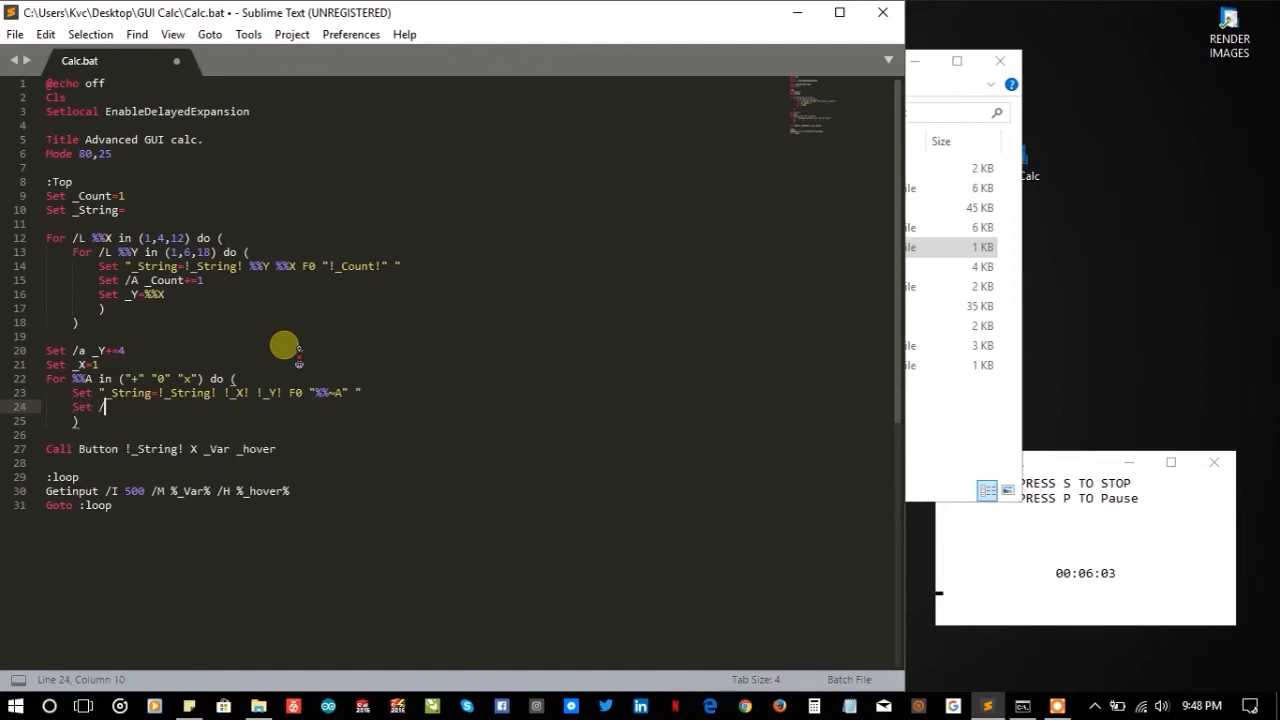
Add Set /a _X+=6 to the loop and save Calc.bat
type("a _X")
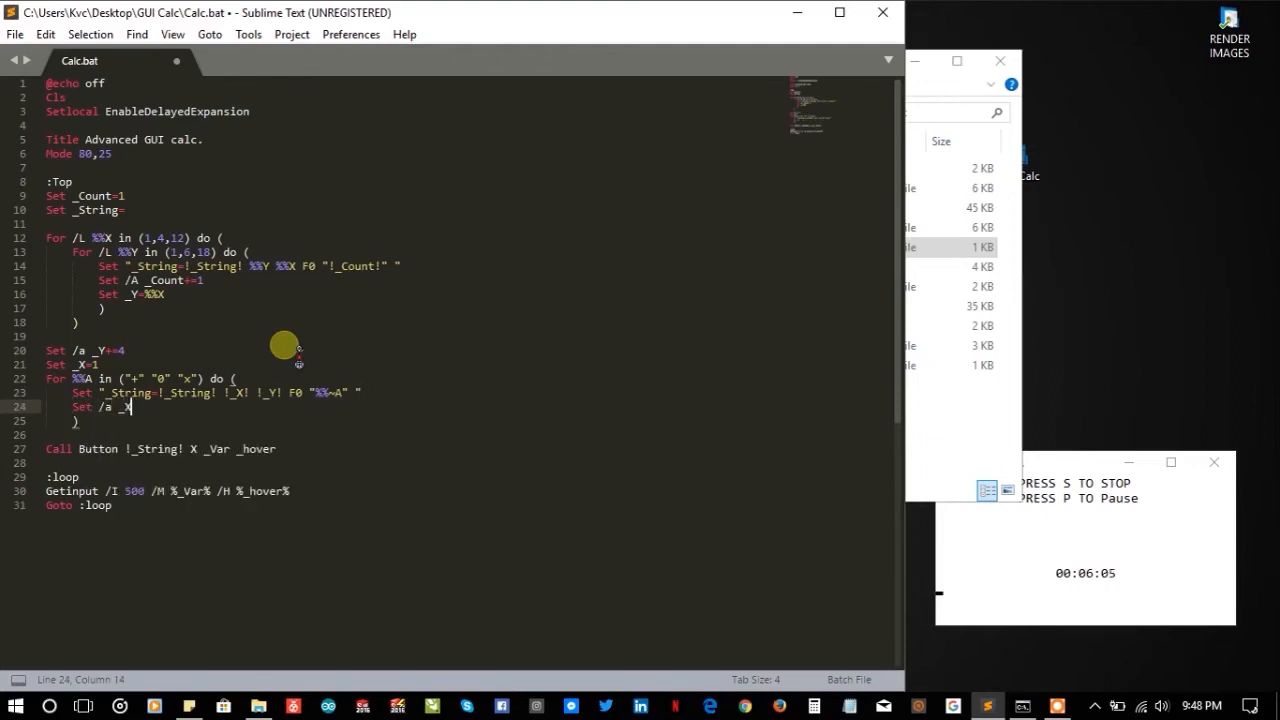
type("+=")
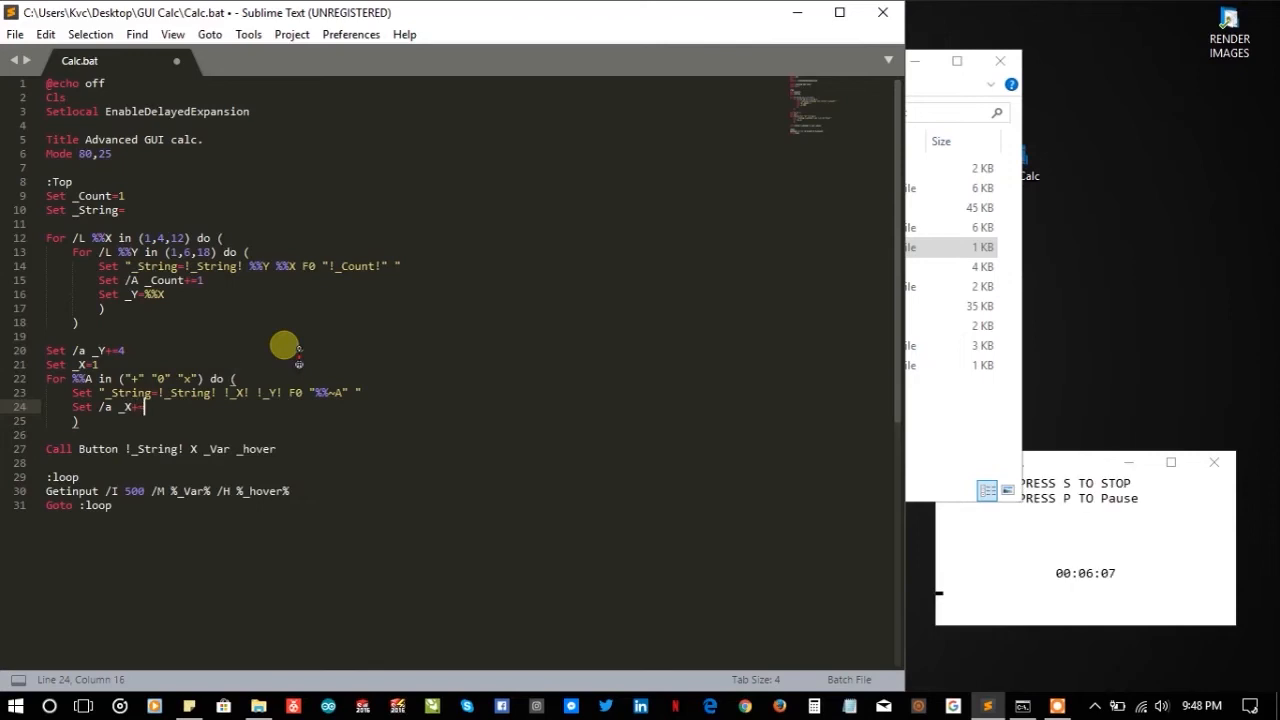
key("ctrl+s")
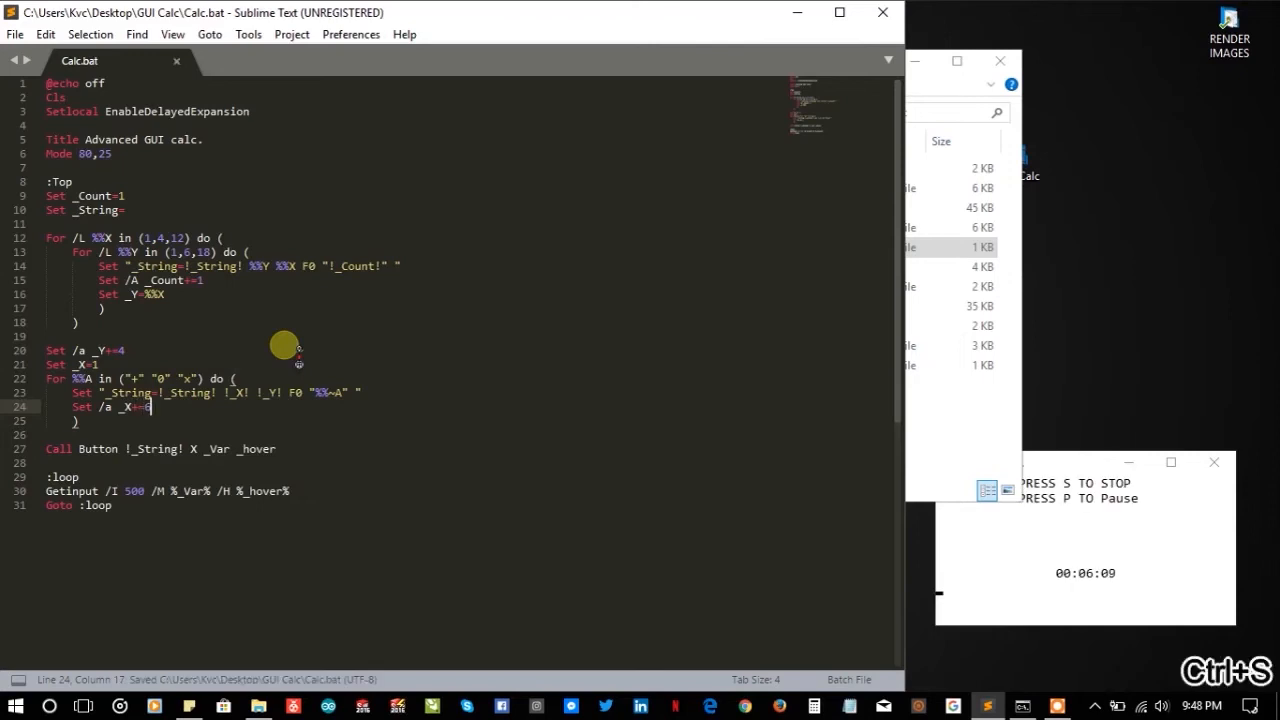
key("alt+tab")
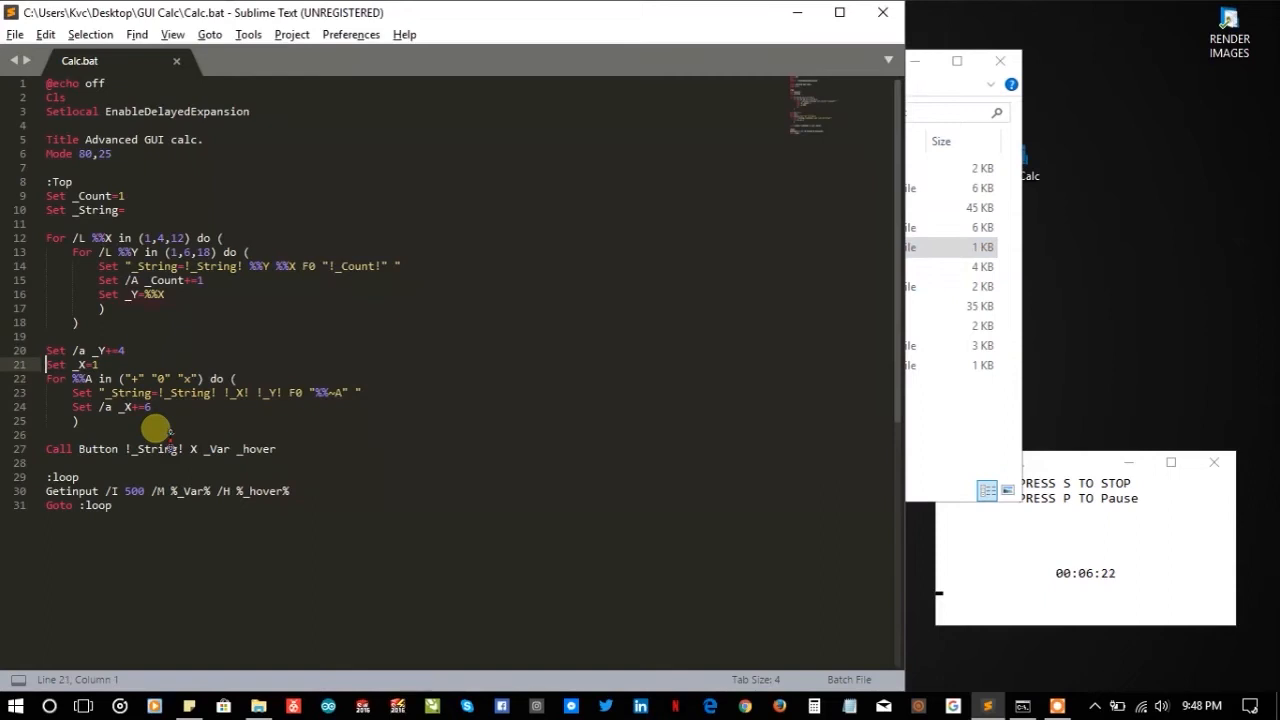
Duplicate the symbol-row block below and change its loop symbols to "-" "D" "E"
left_click_drag(44, 350, 82, 420)
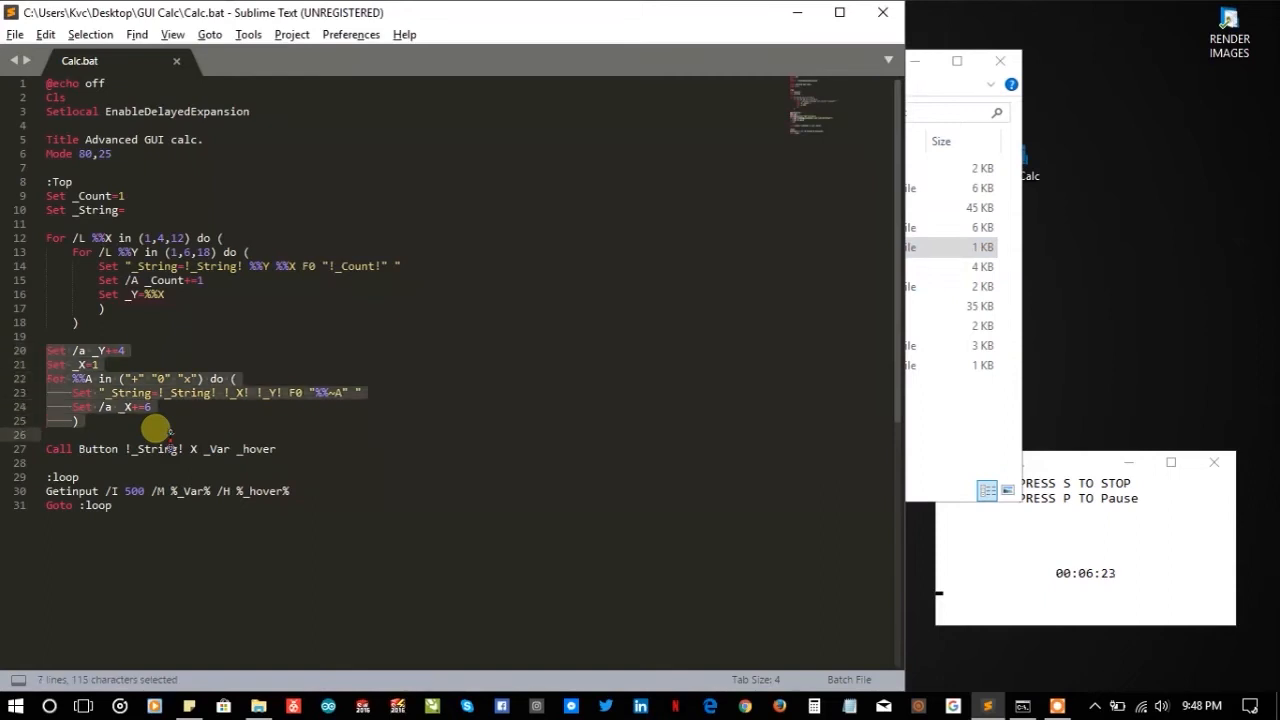
key("ctrl+v")
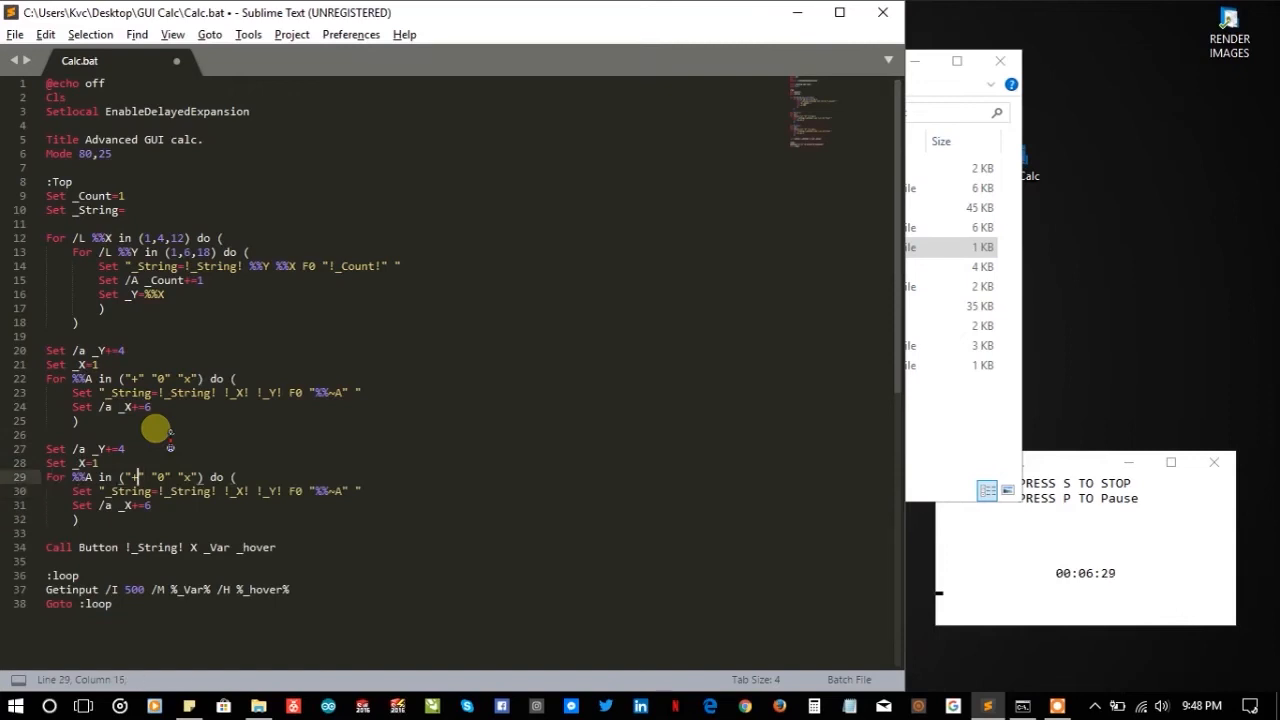
type("-")
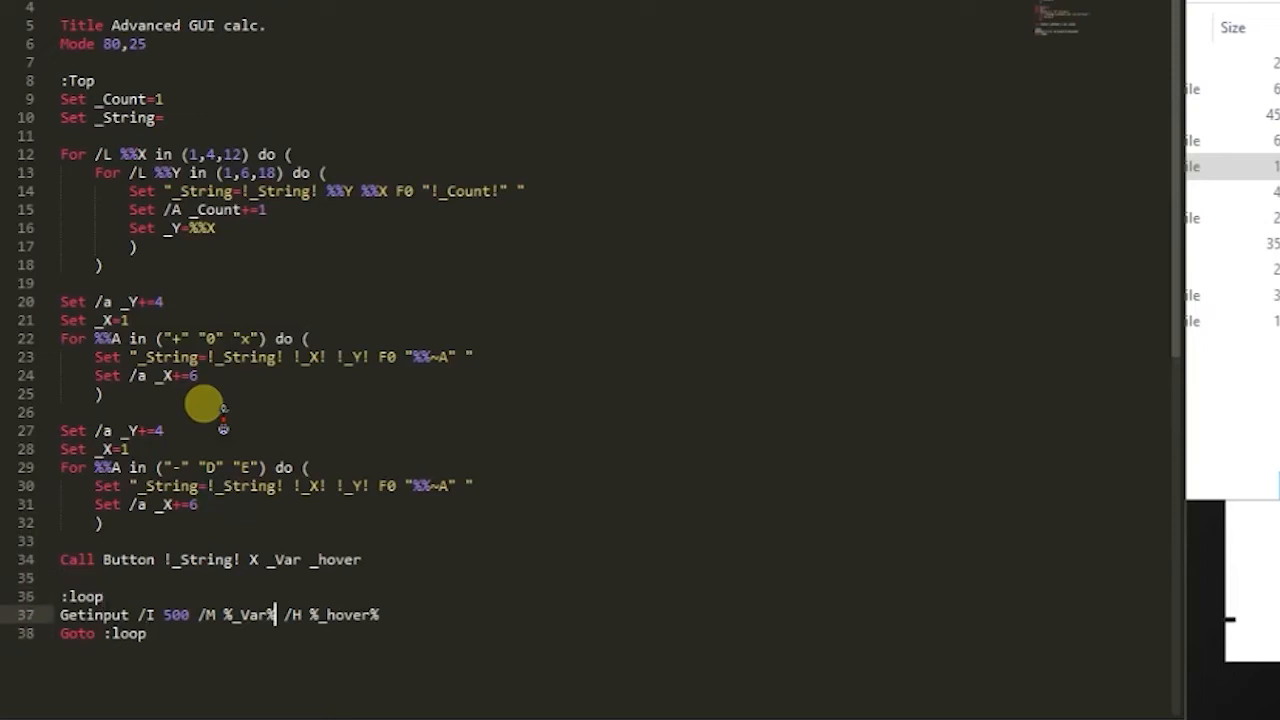
Add Call Box 20 1 8 55 - - 0F 1 before :loop and move Call Button inside the loop
key("Return")
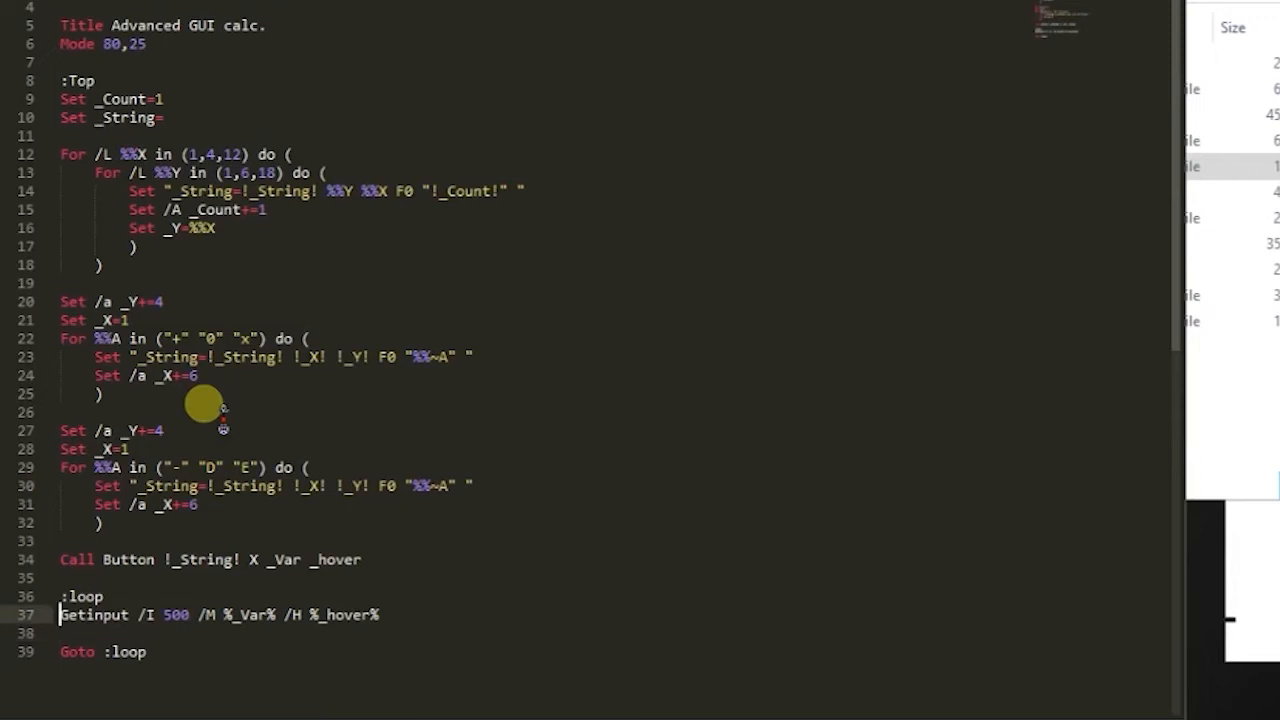
type("Call Box")
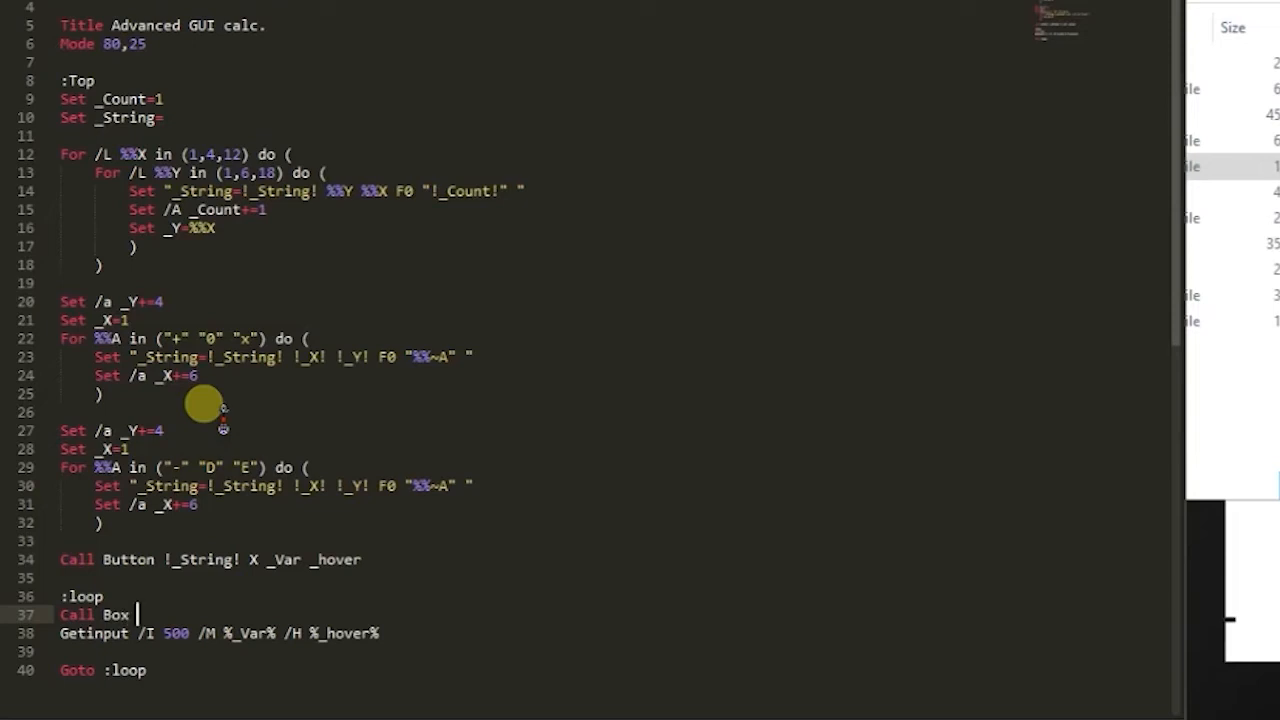
type("20 1")
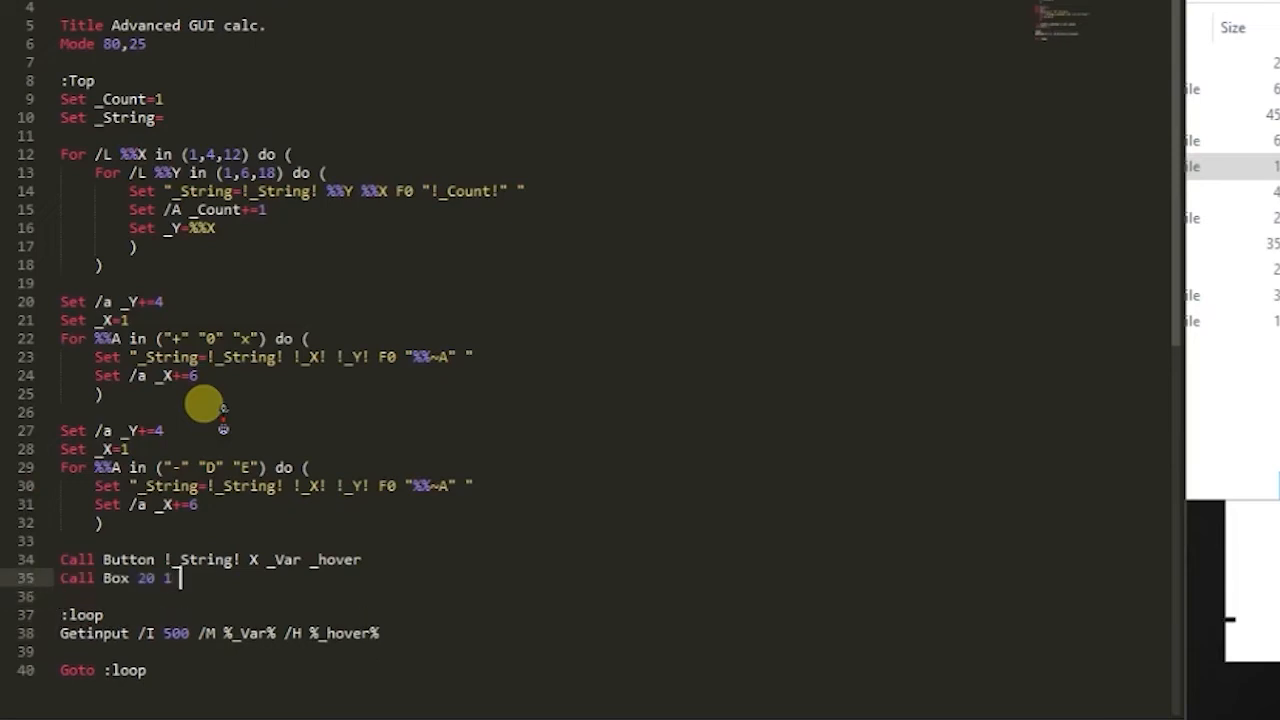
type("8 55 -")
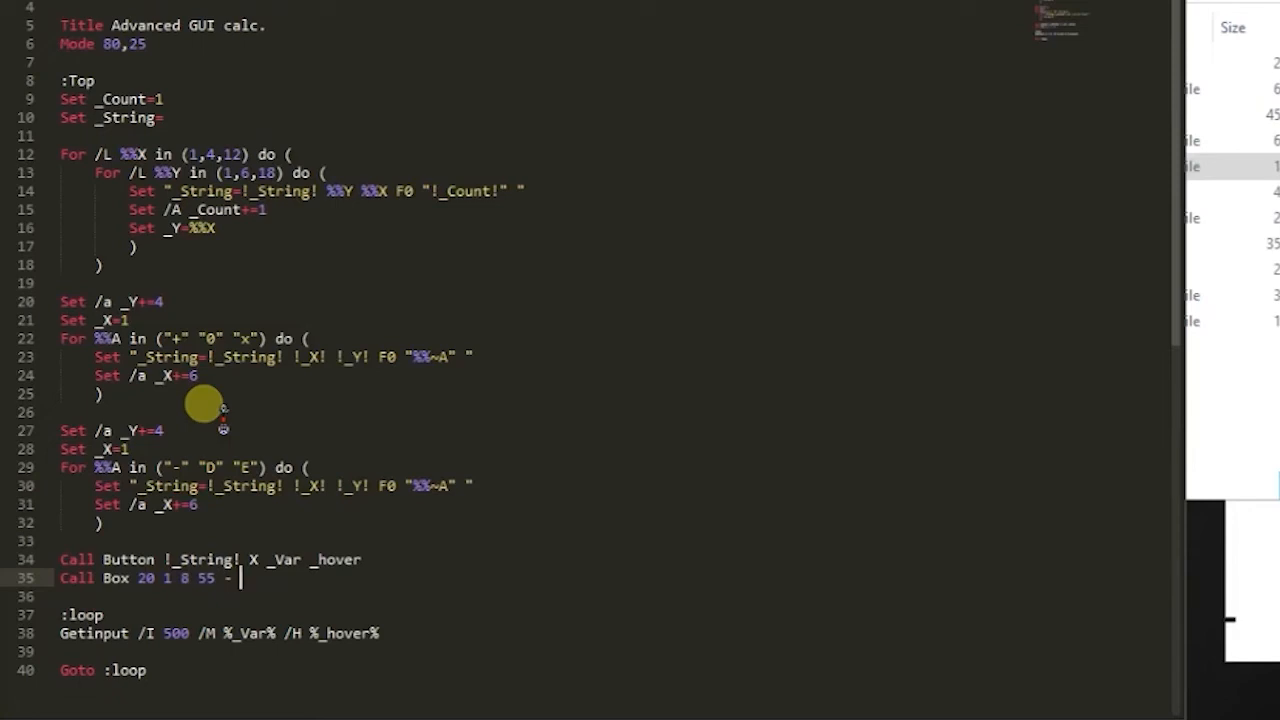
type("off")
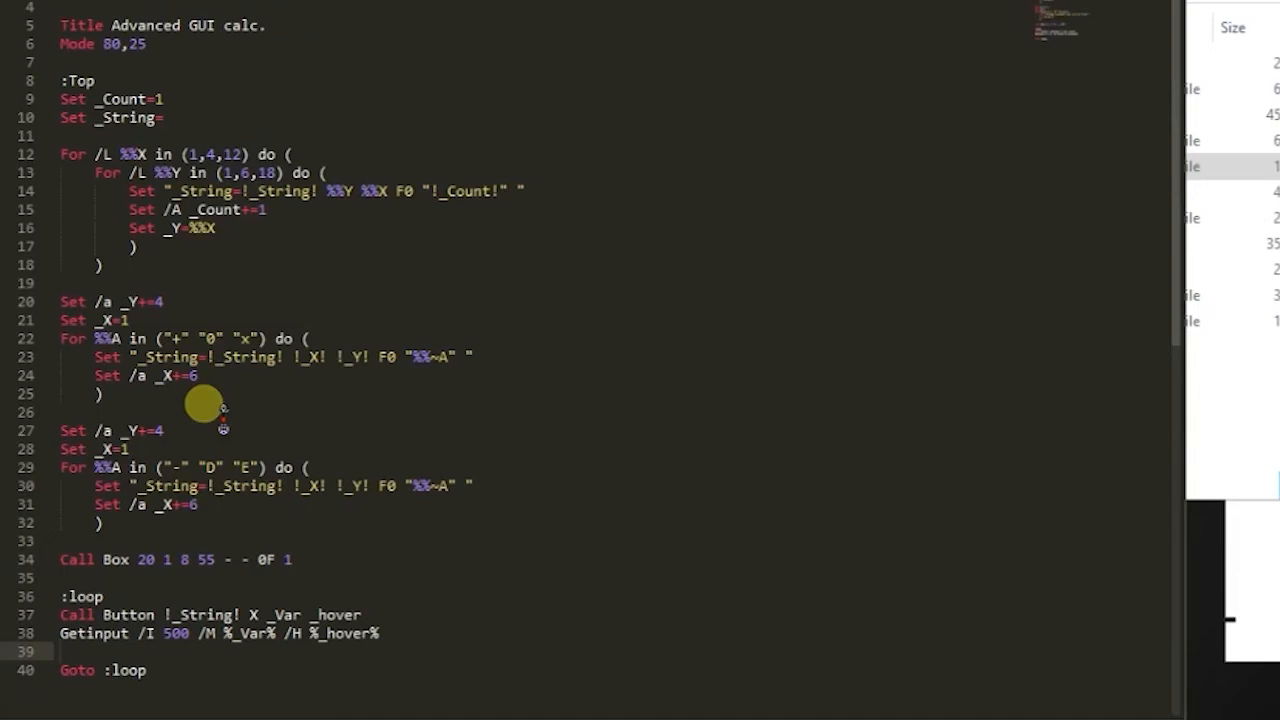
key("enter")
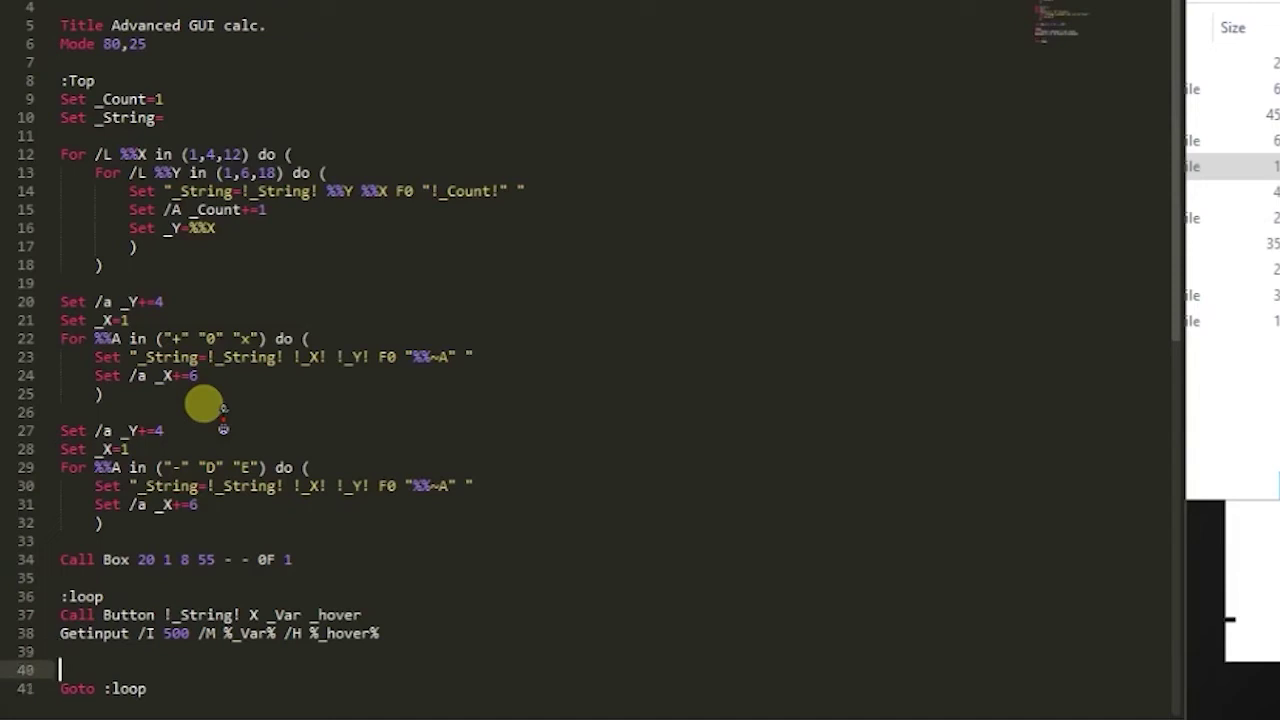
Start the loop's If %Errorlevel% LEQ 9 ( condition for digit presses
type("If")
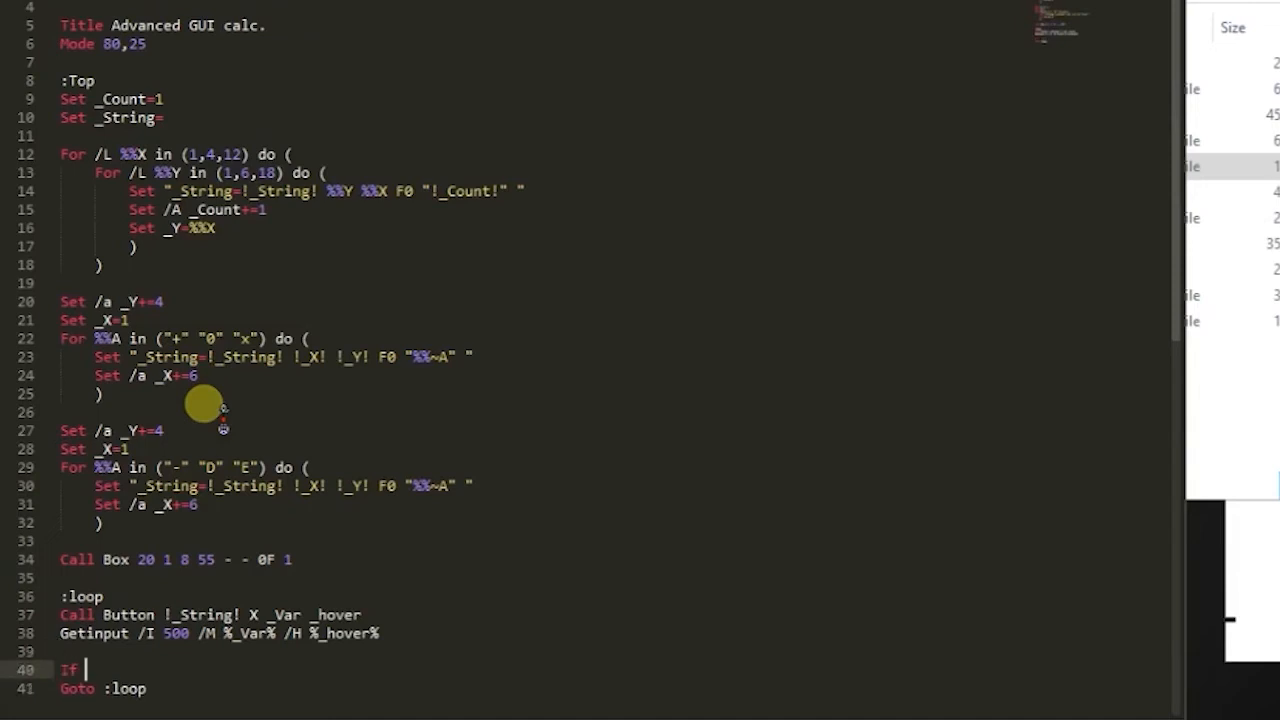
type("$Err")
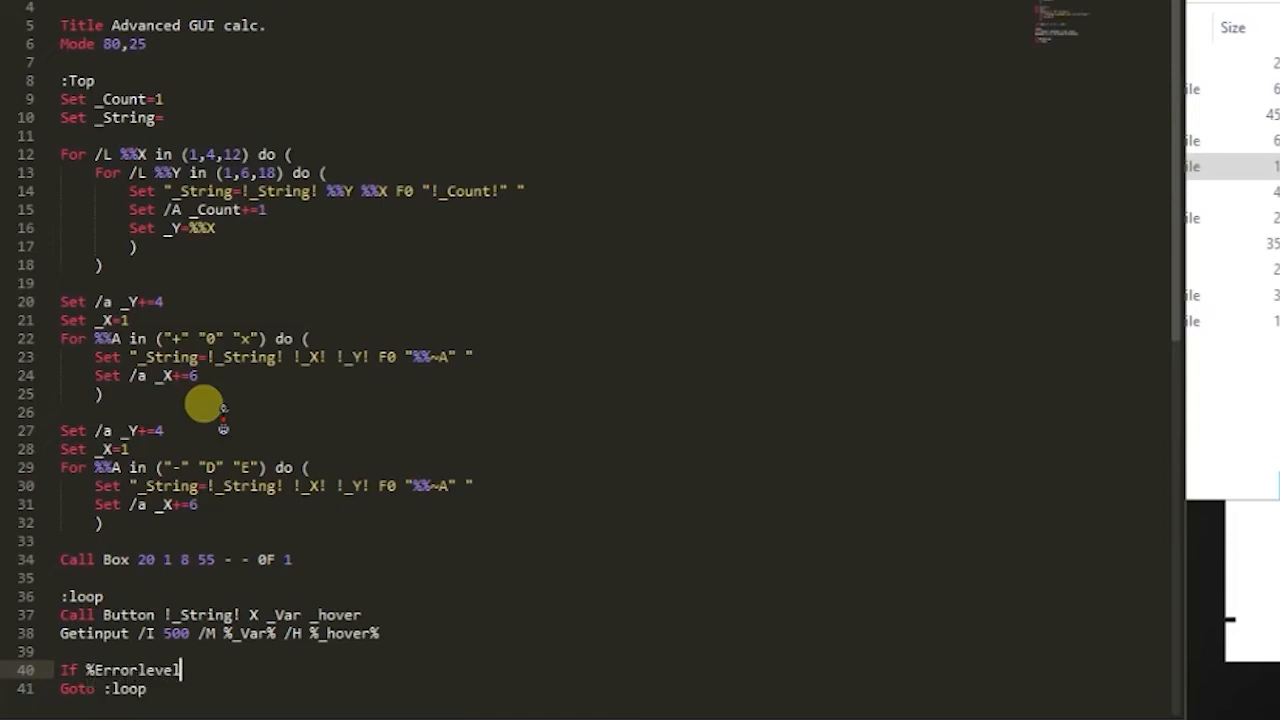
type("%")
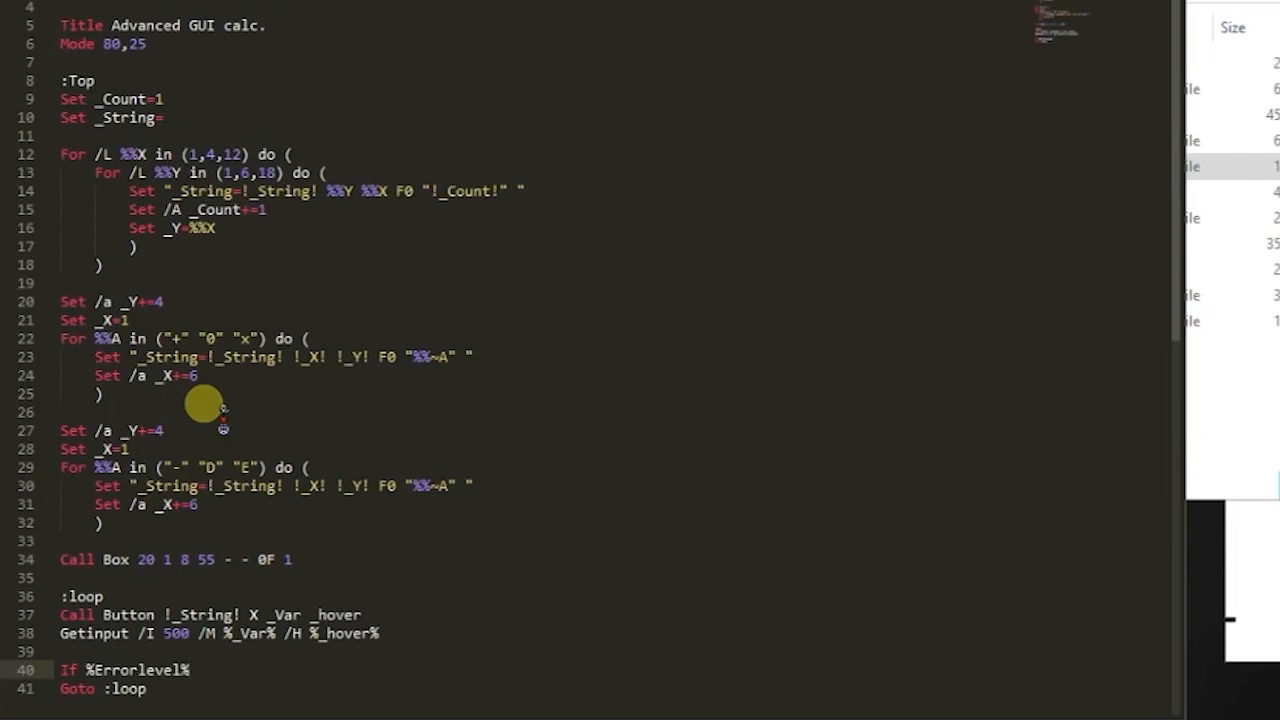
type("LEQ")
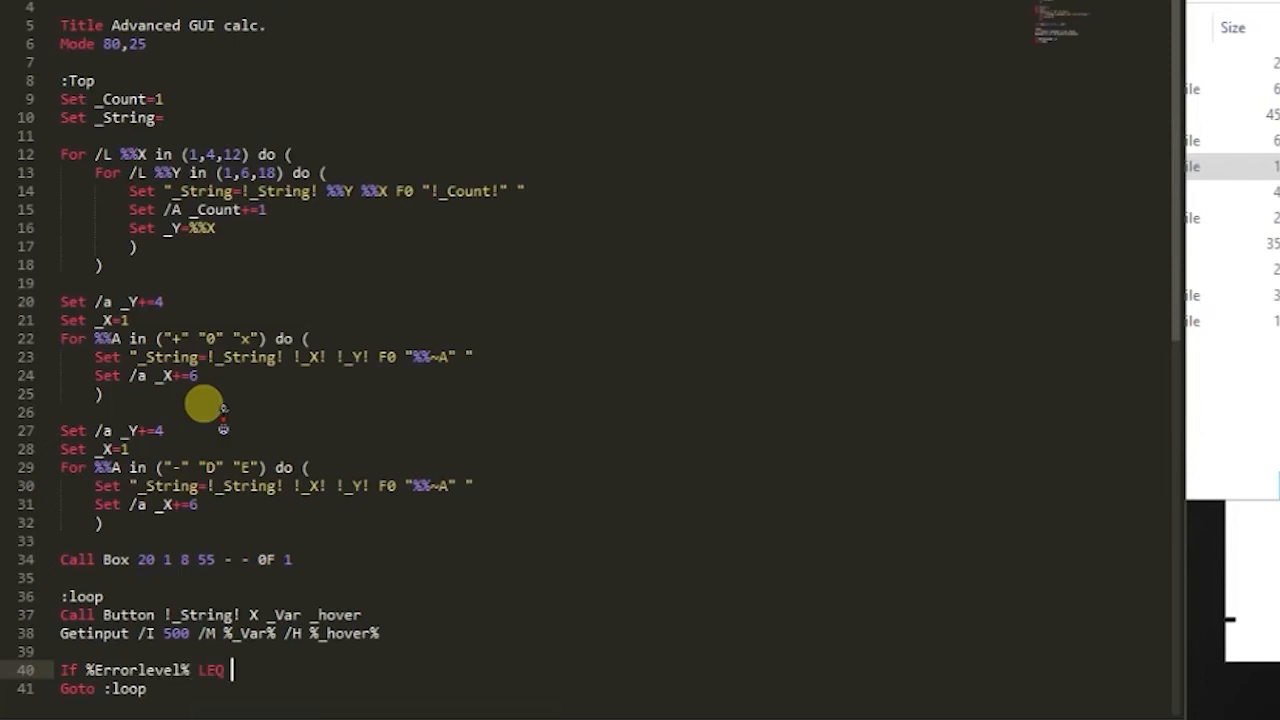
type("9")
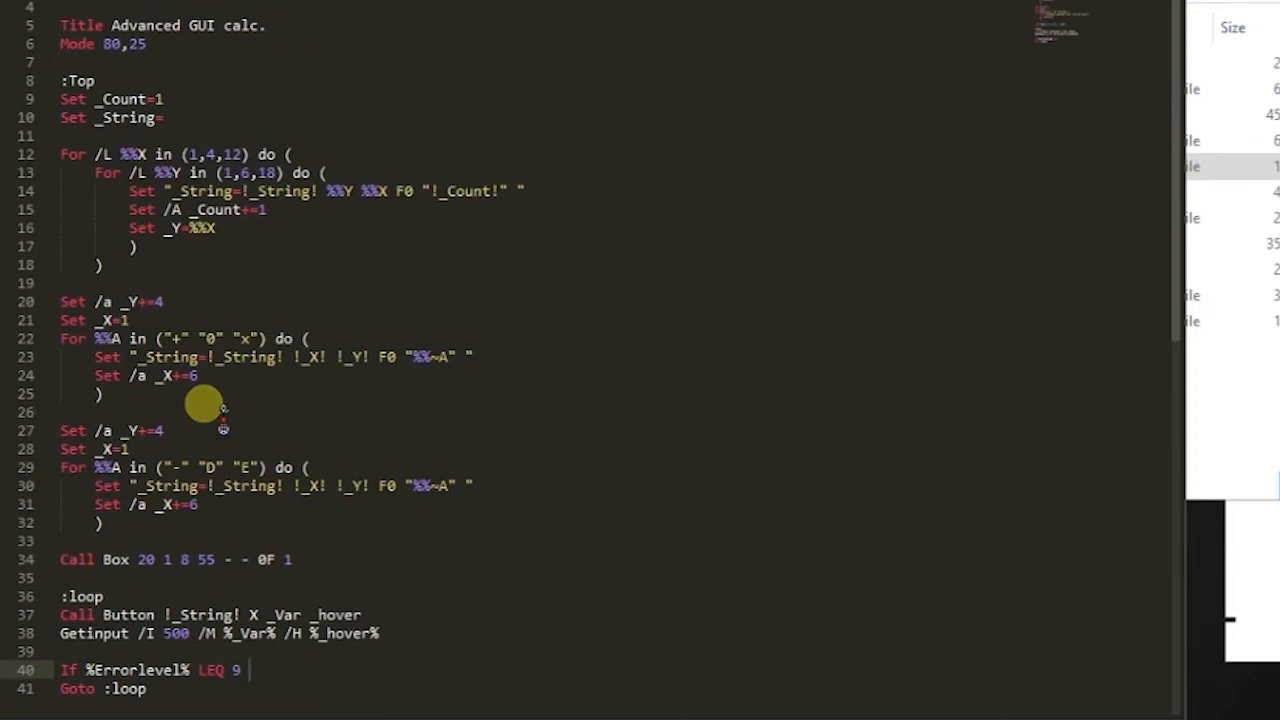
type("()")
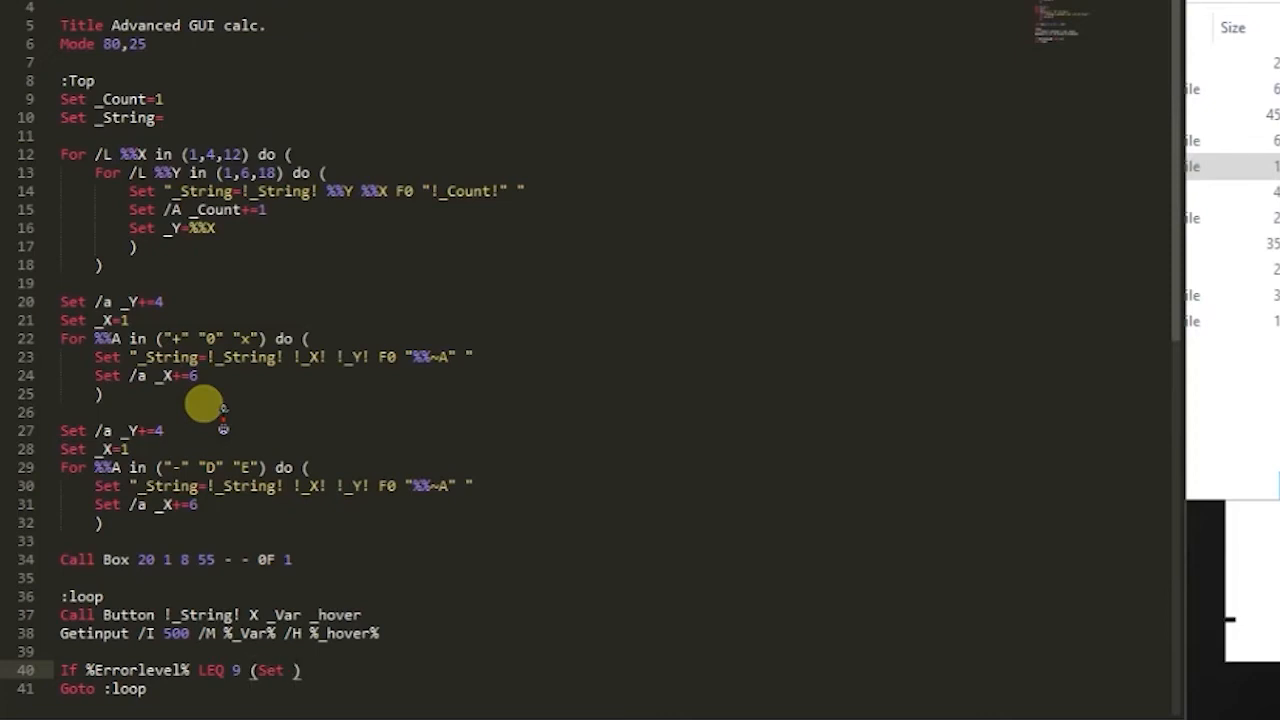
Complete it with Set "_number_%_Count%=!_number_%_Count%!!Errorlevel!" and reset _Count=1 before :loop
type("\"_number")
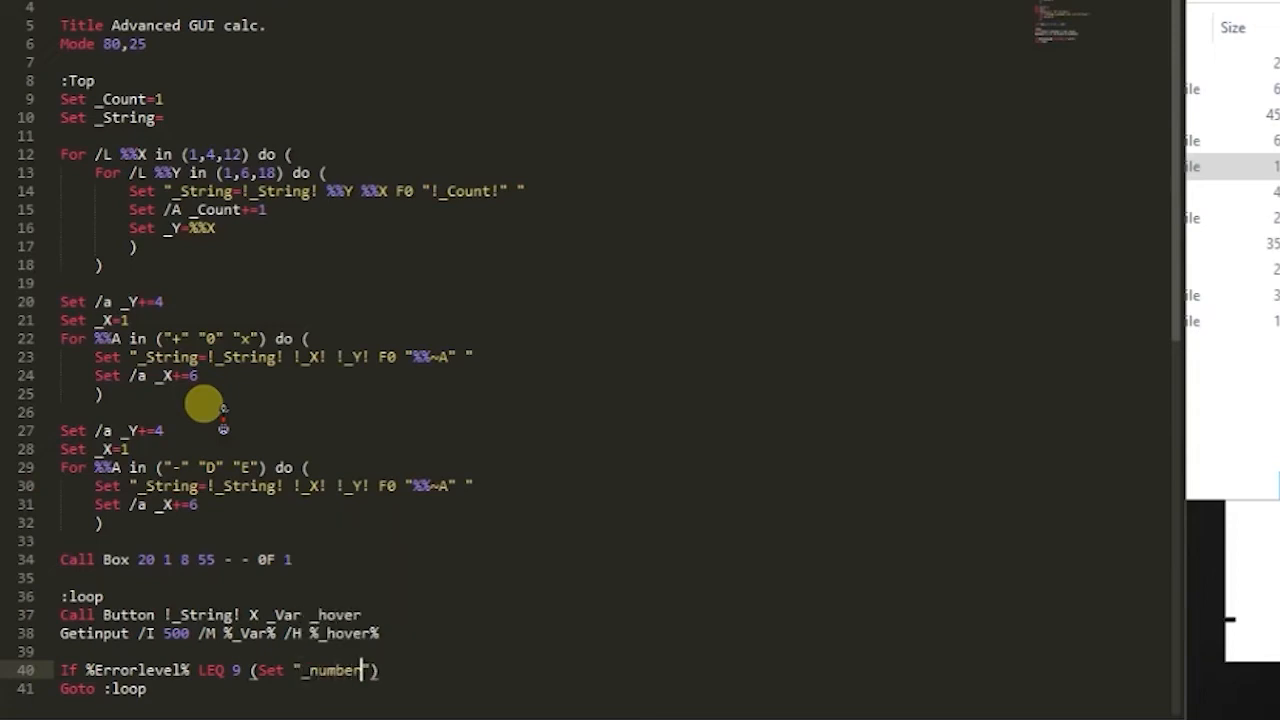
type("_%_Count%")
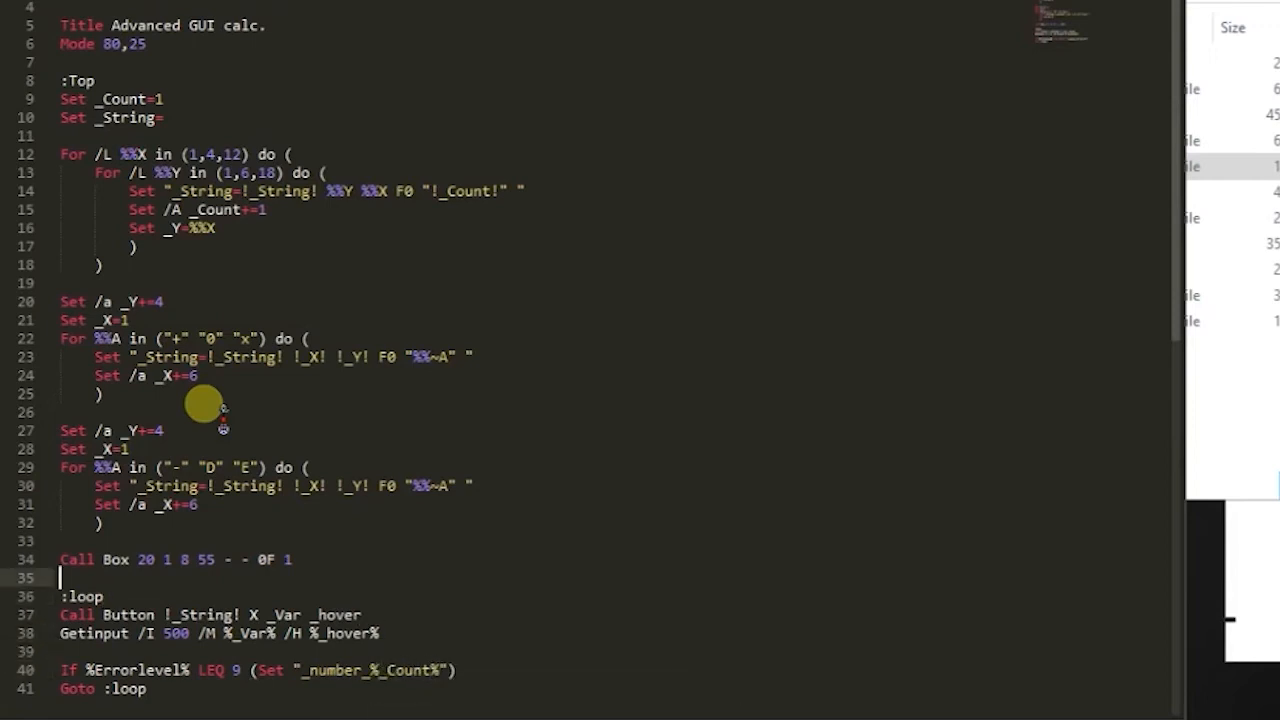
type("Set")
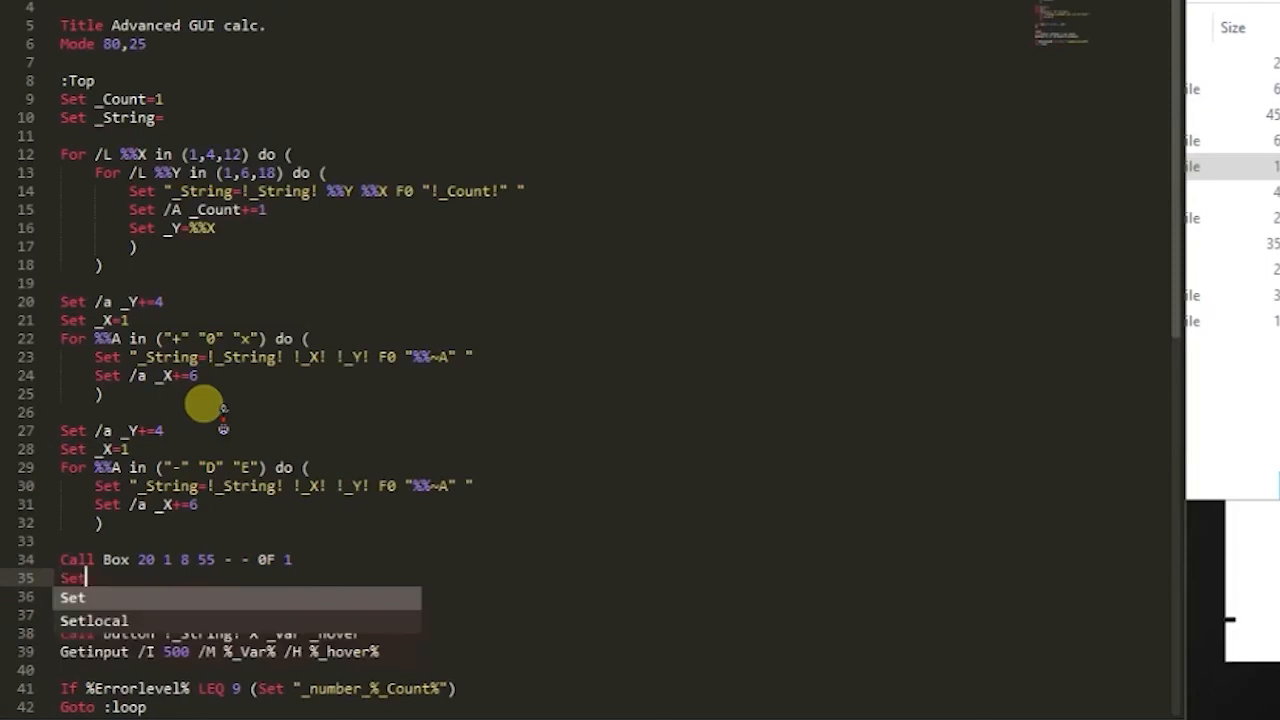
type("_Count=1")
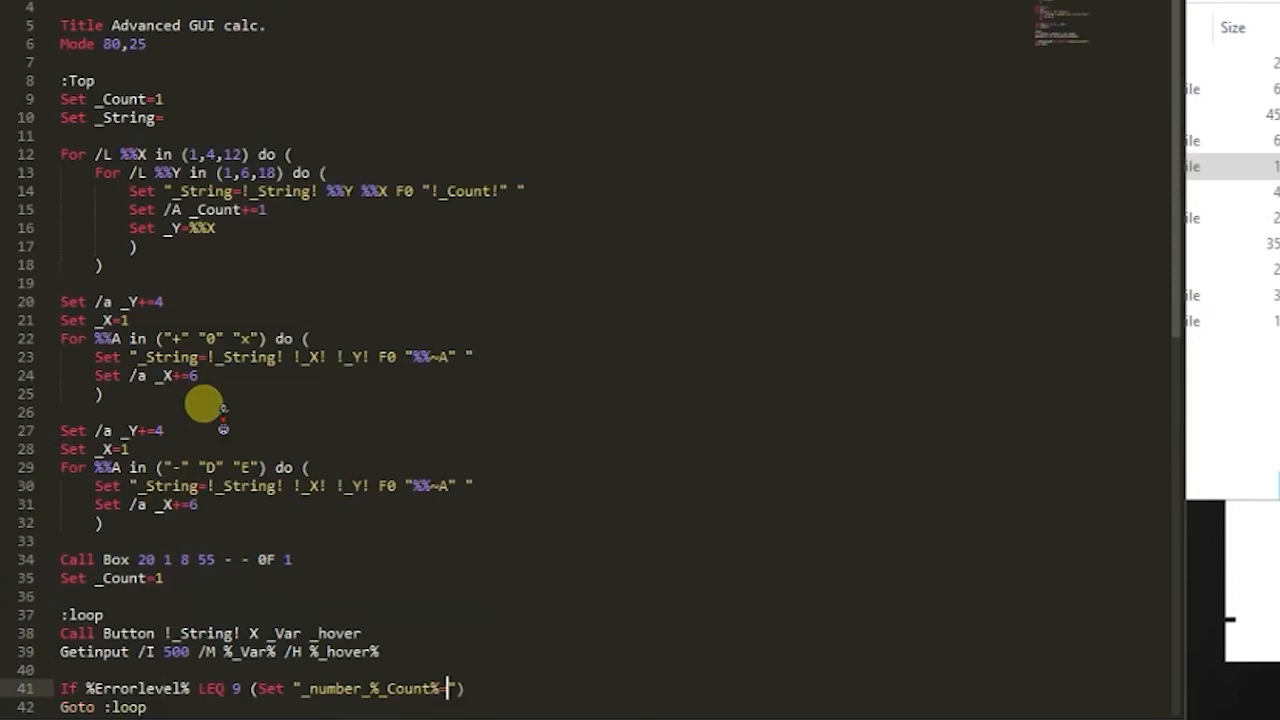
type("!_number_%_Count%")
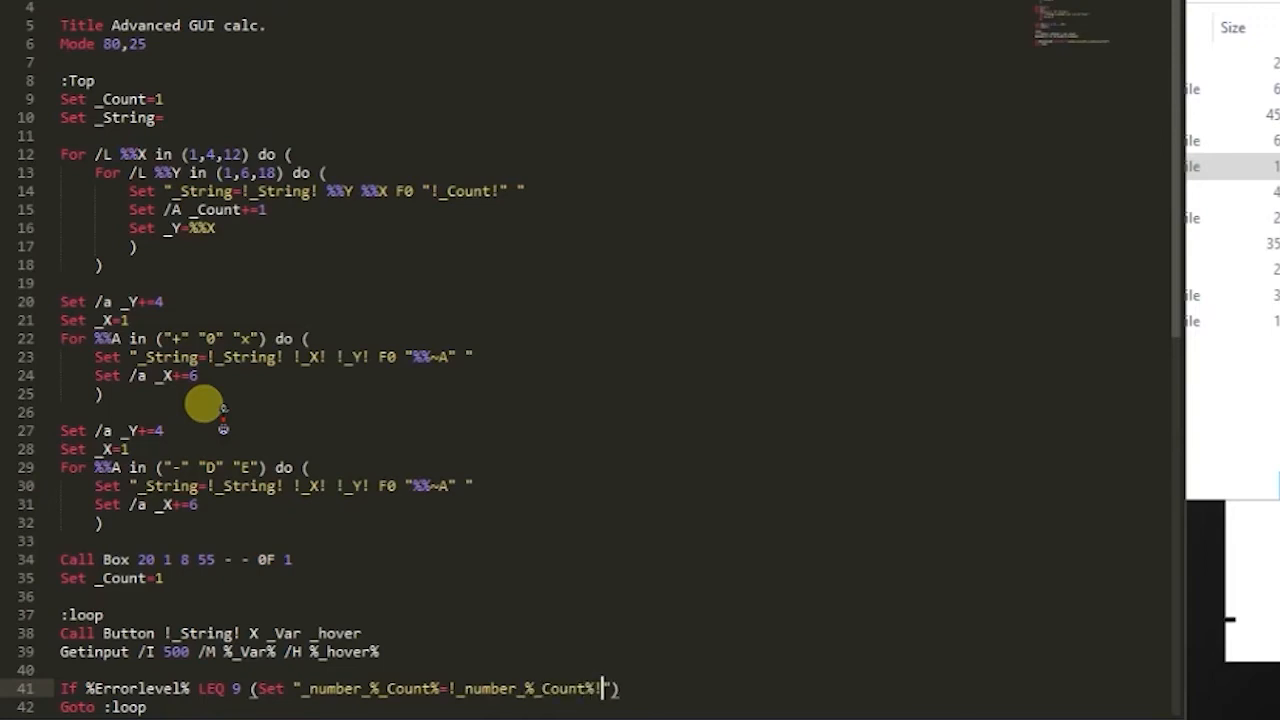
type("!Errorlevel!")
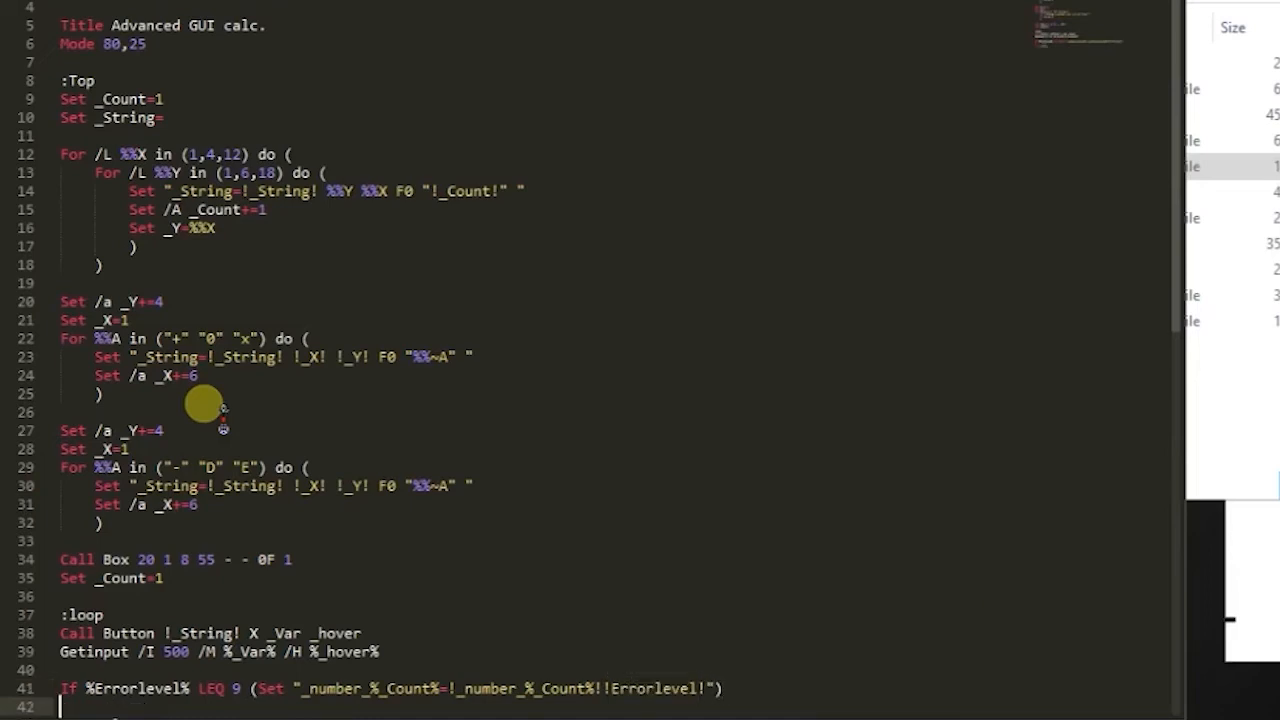
left_click(390, 688)
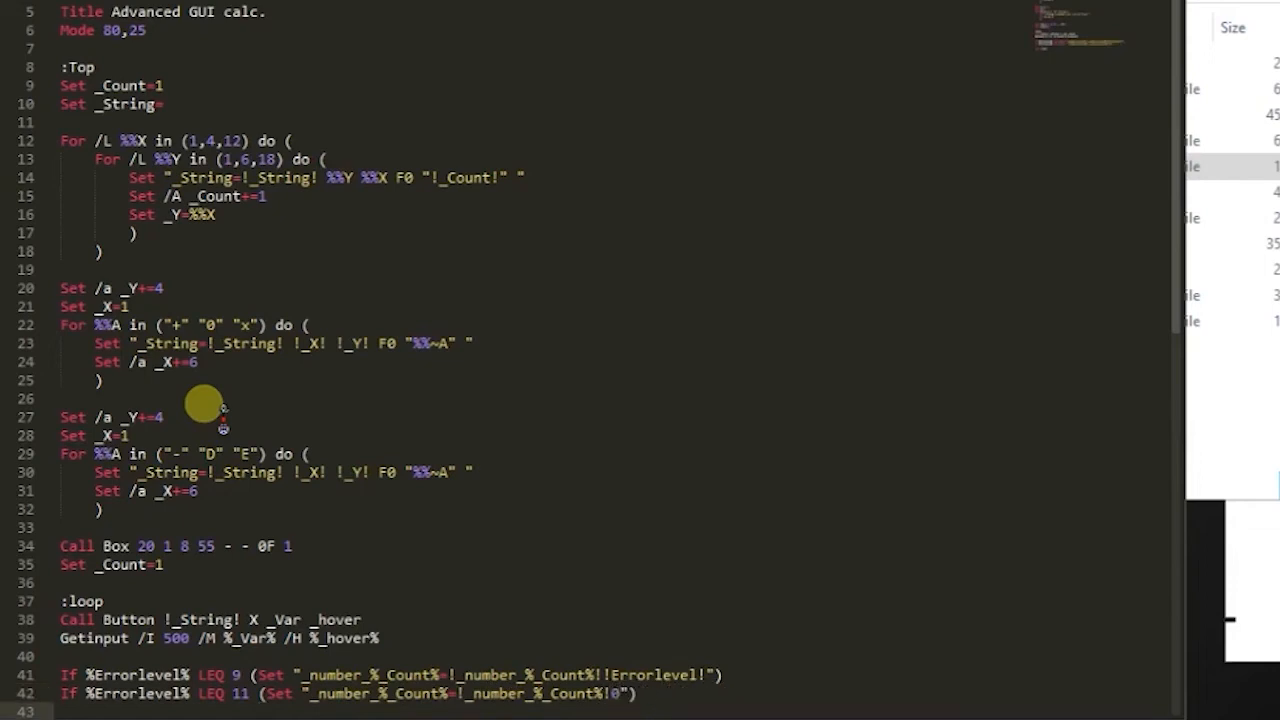
Make the LEQ 10, 12, 13, 14 lines set _operation_%_Count% and increment _Count; LEQ 15 jumps to :result
scroll("down", 3)
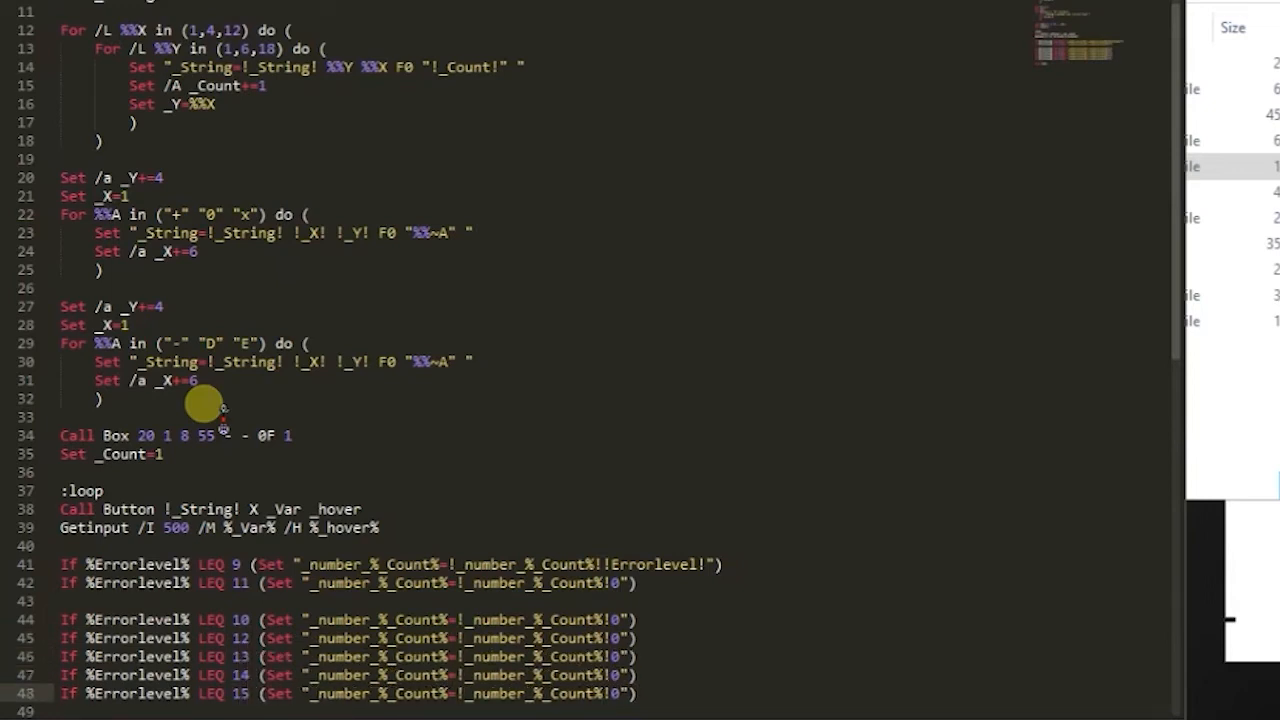
left_click(262, 620)
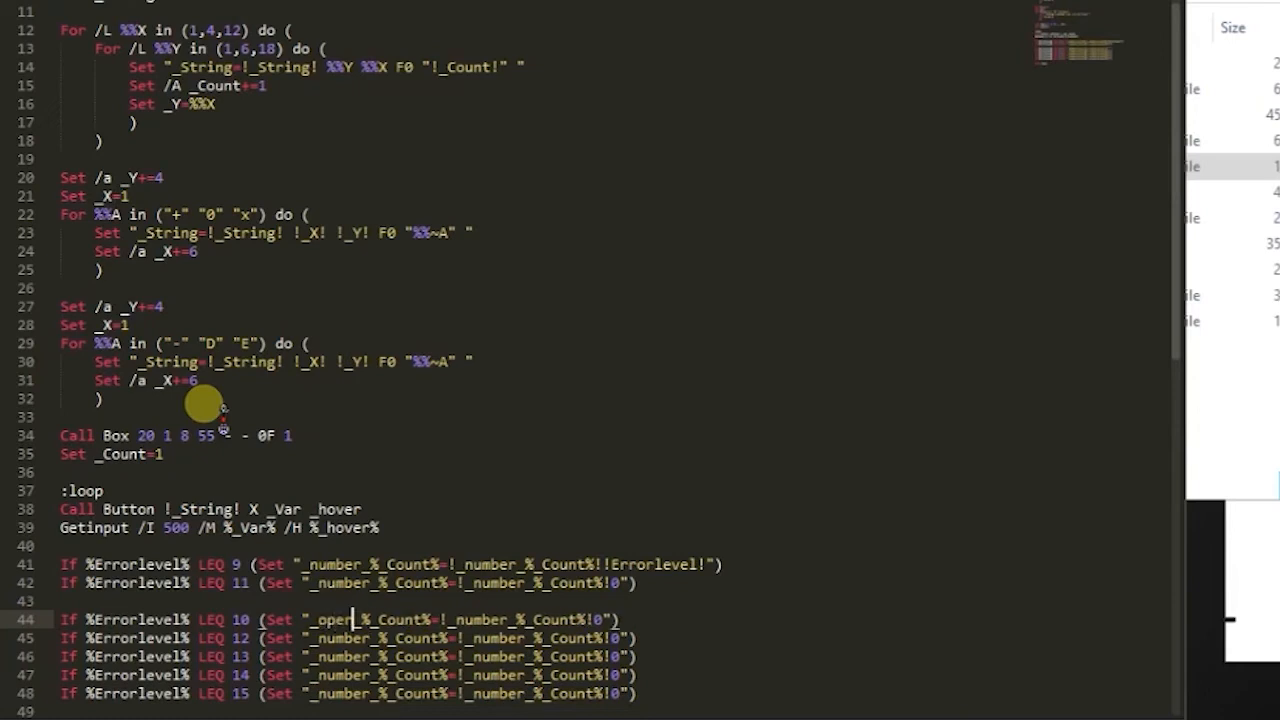
type("ation")
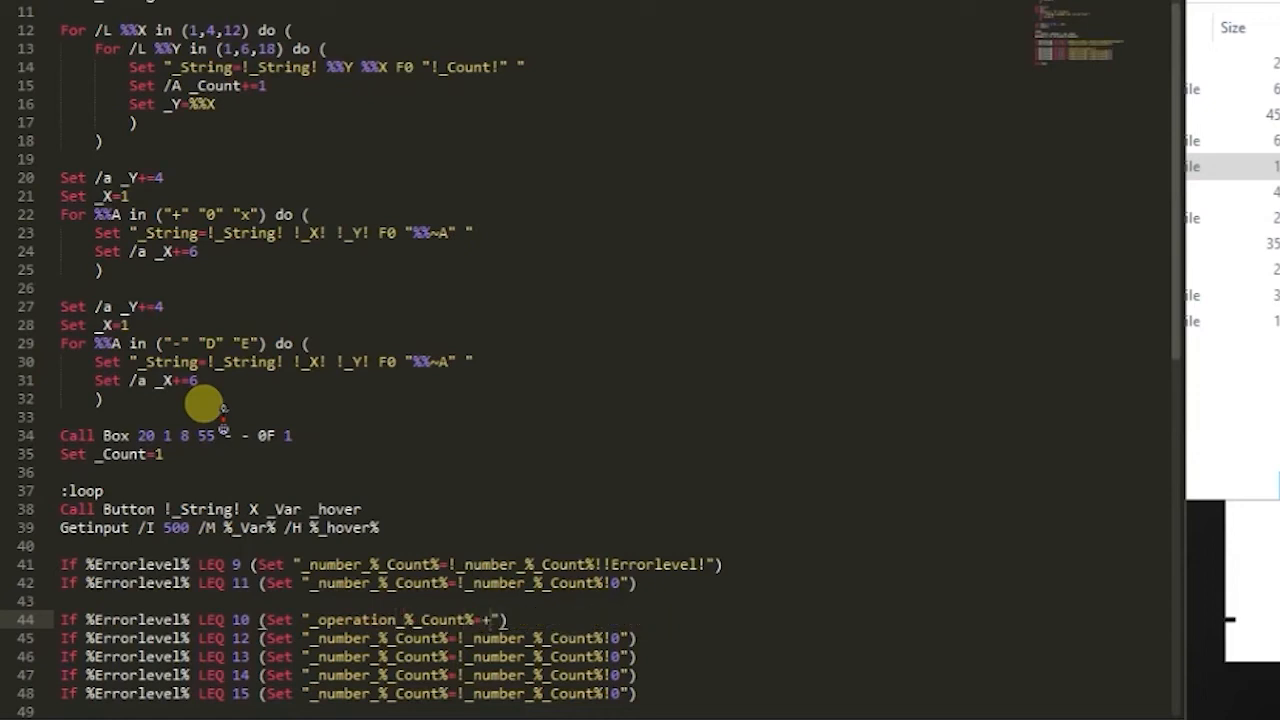
type("%%")
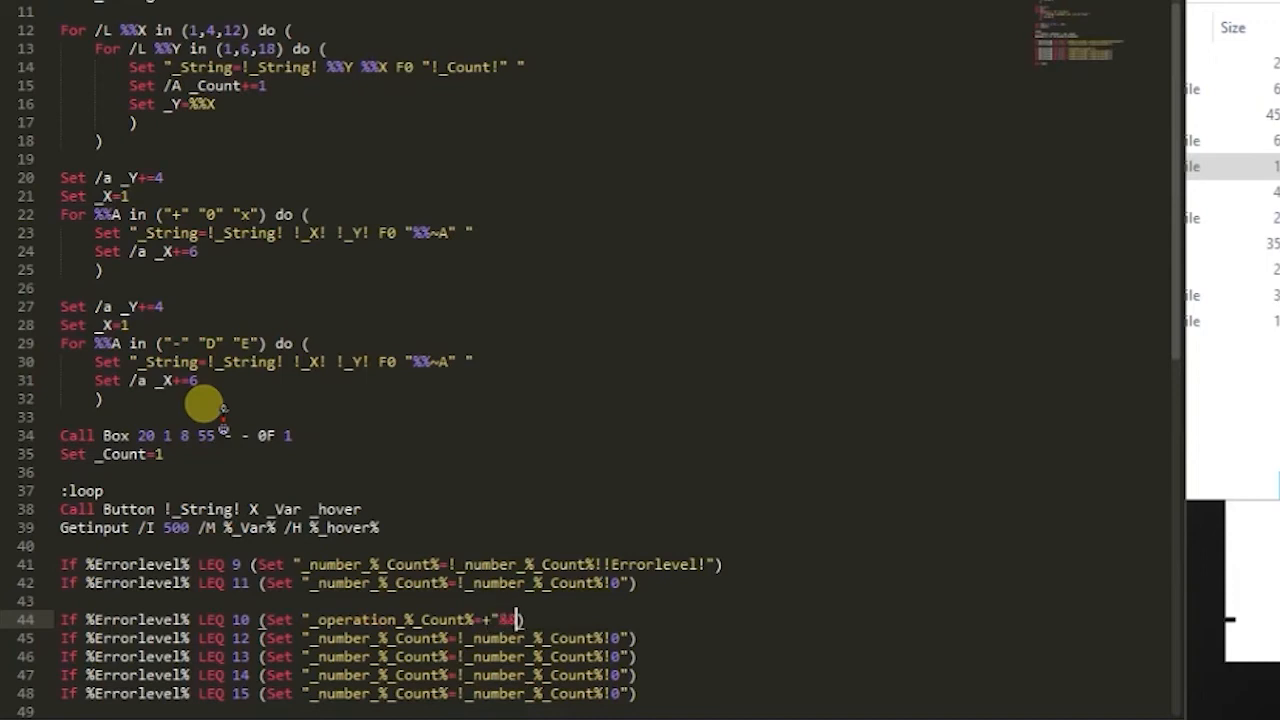
type("&&Set")
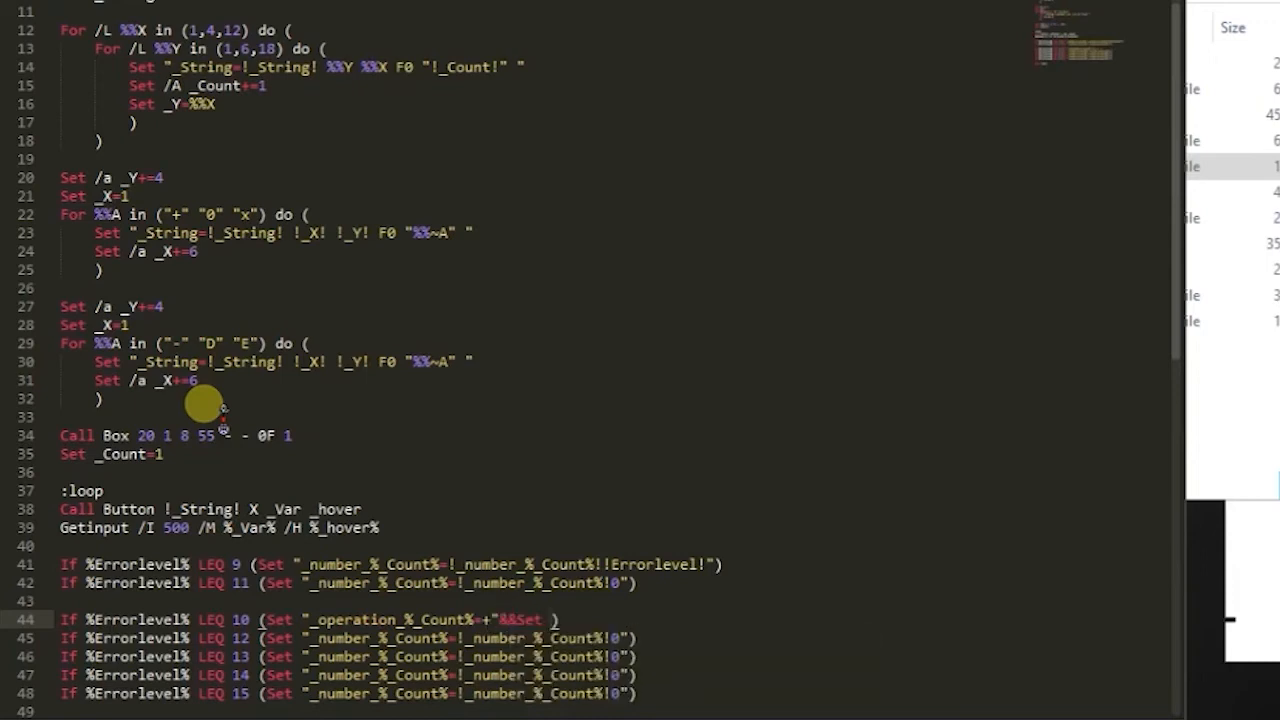
type("_Count")
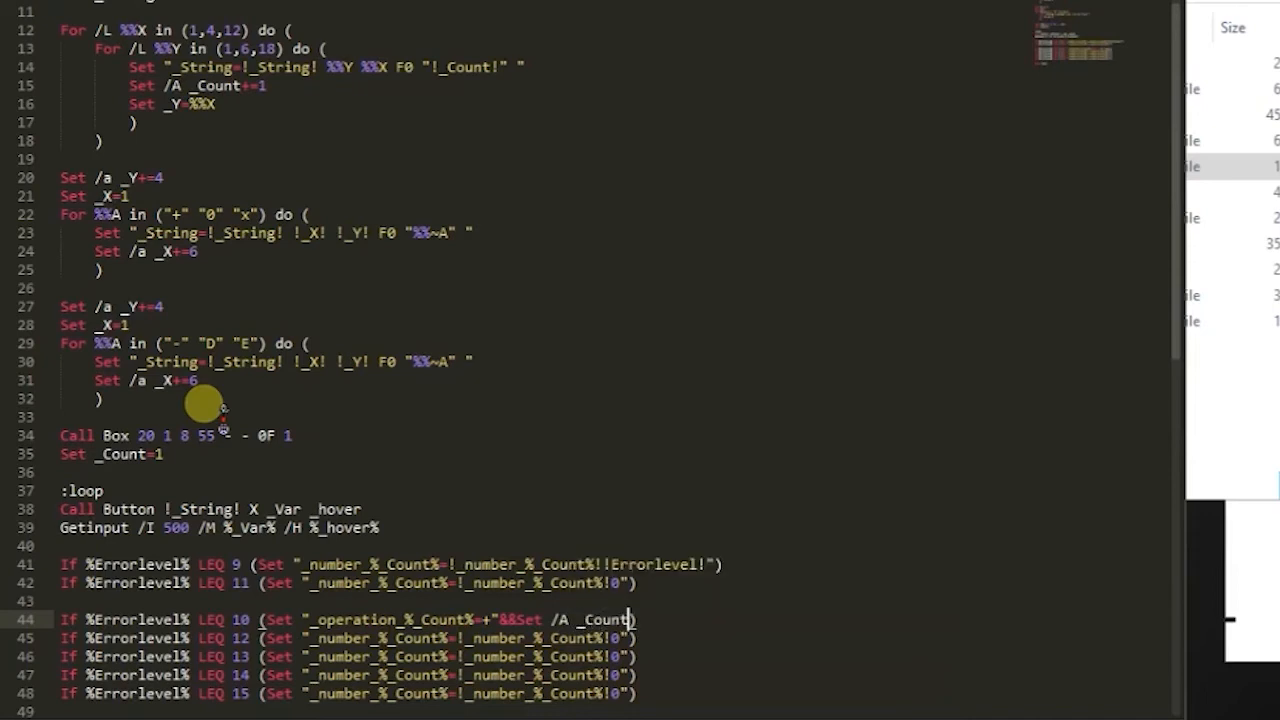
type("+=1)")
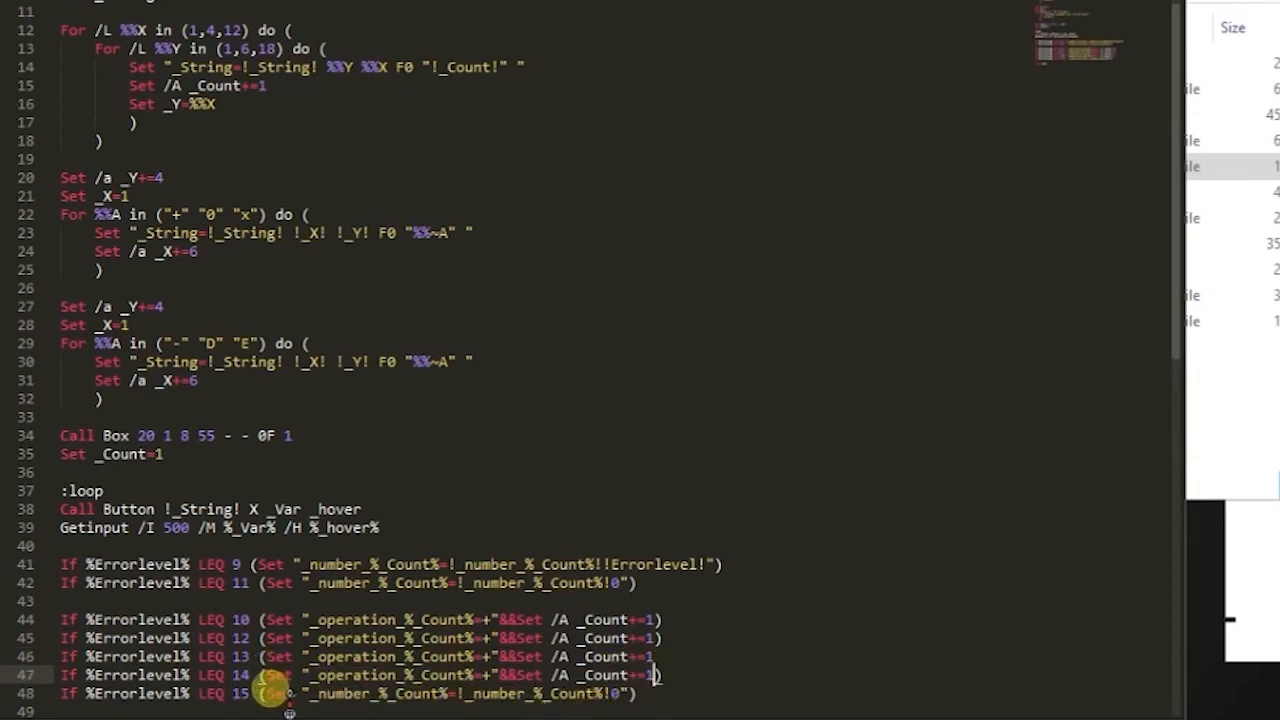
mouse_move(660, 660)
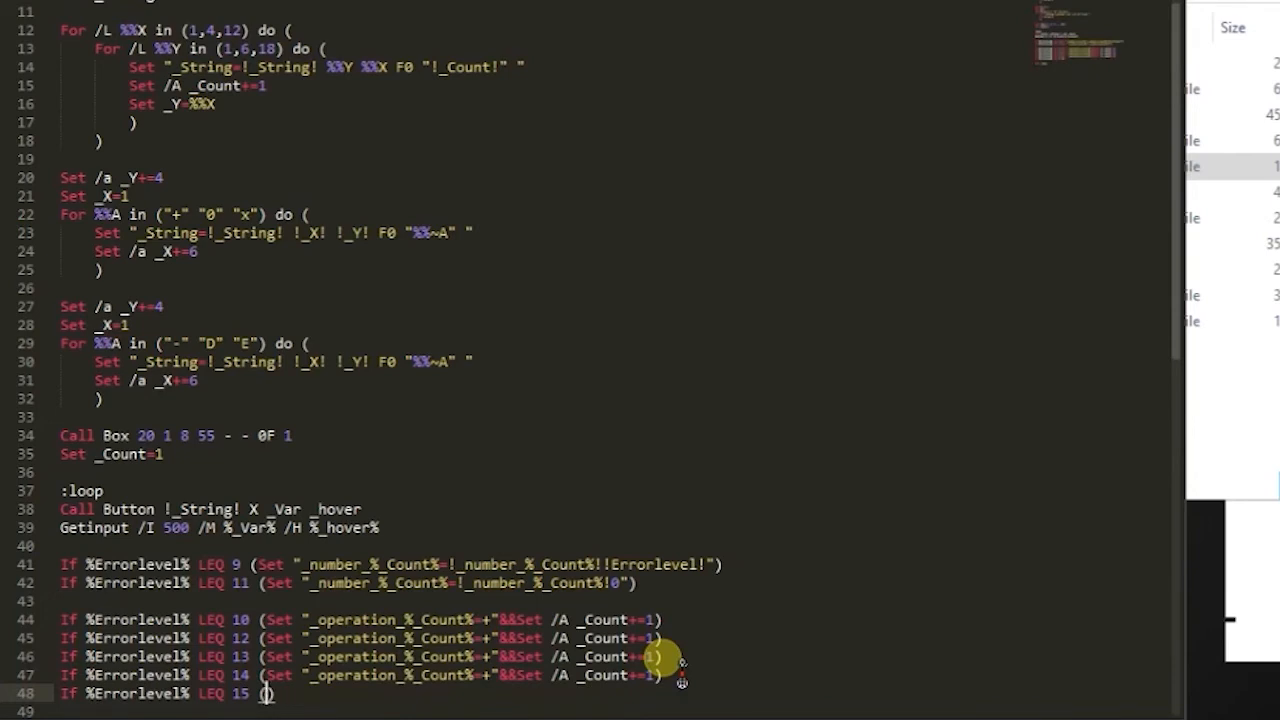
type("goto :result")
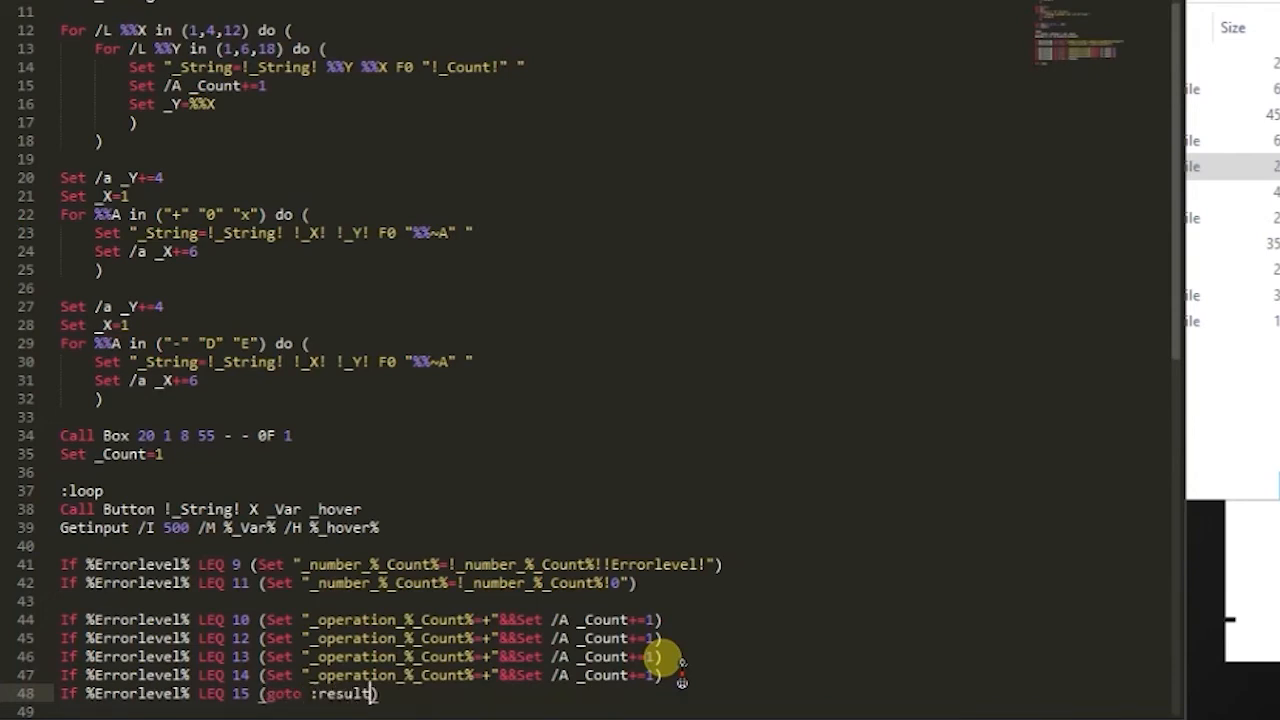
scroll("down", 3)
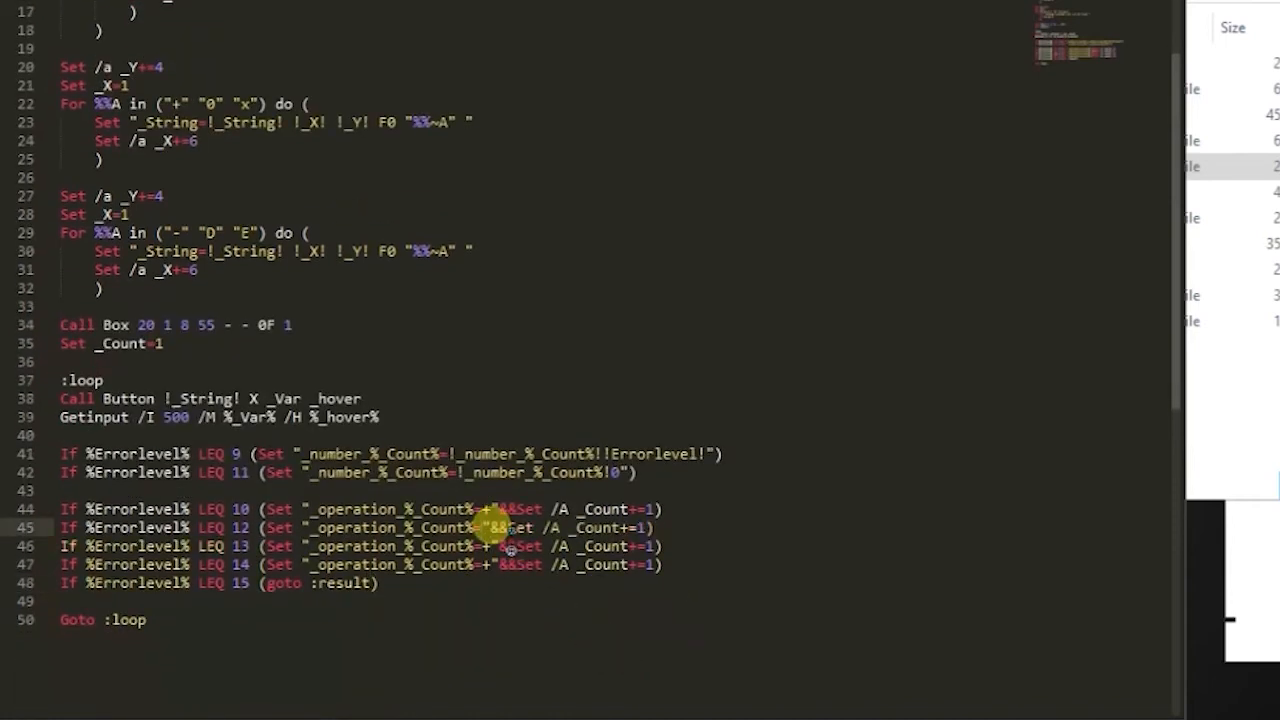
Start the :result label with a Set _result= line followed by Goto :Top
type("x")
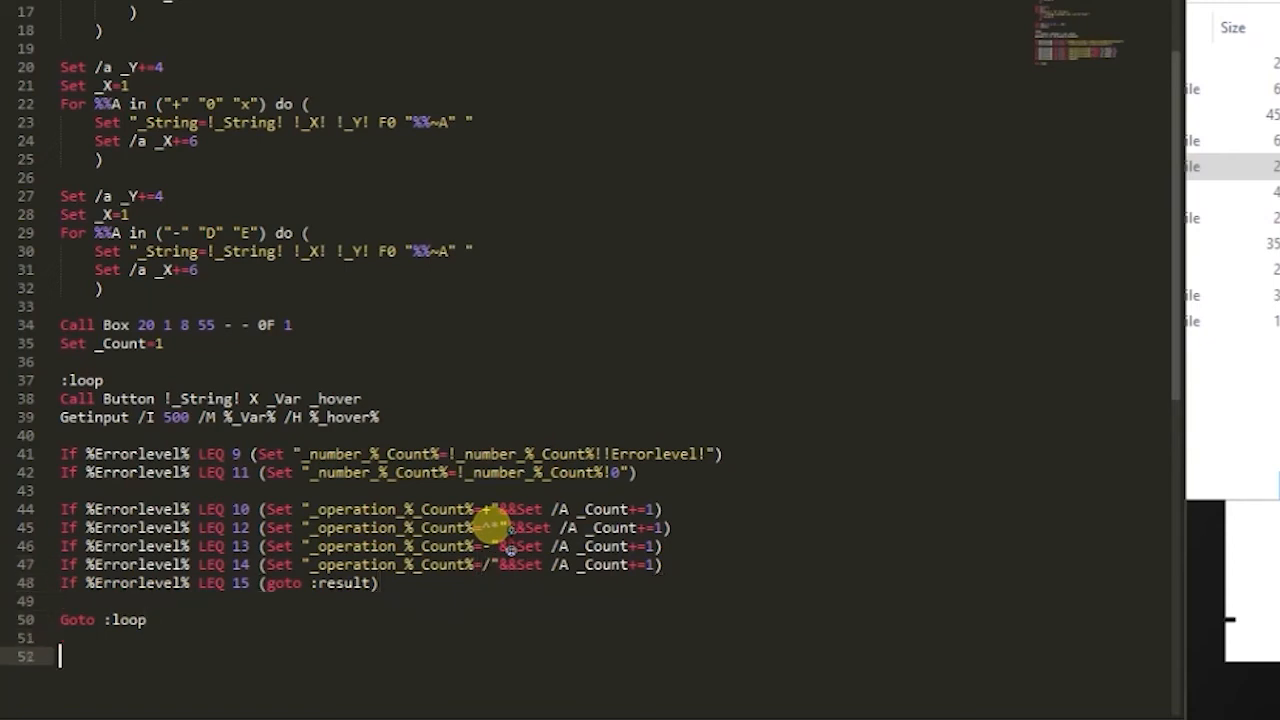
type(":result")
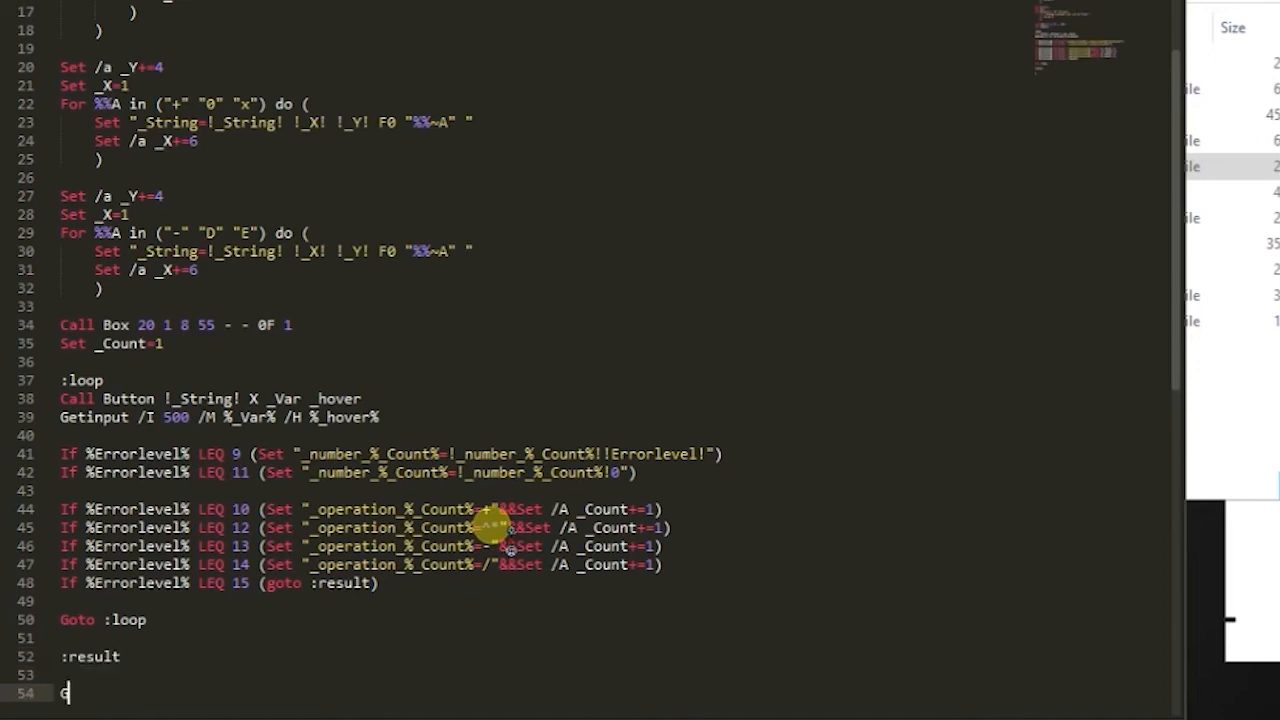
type("oto :top")
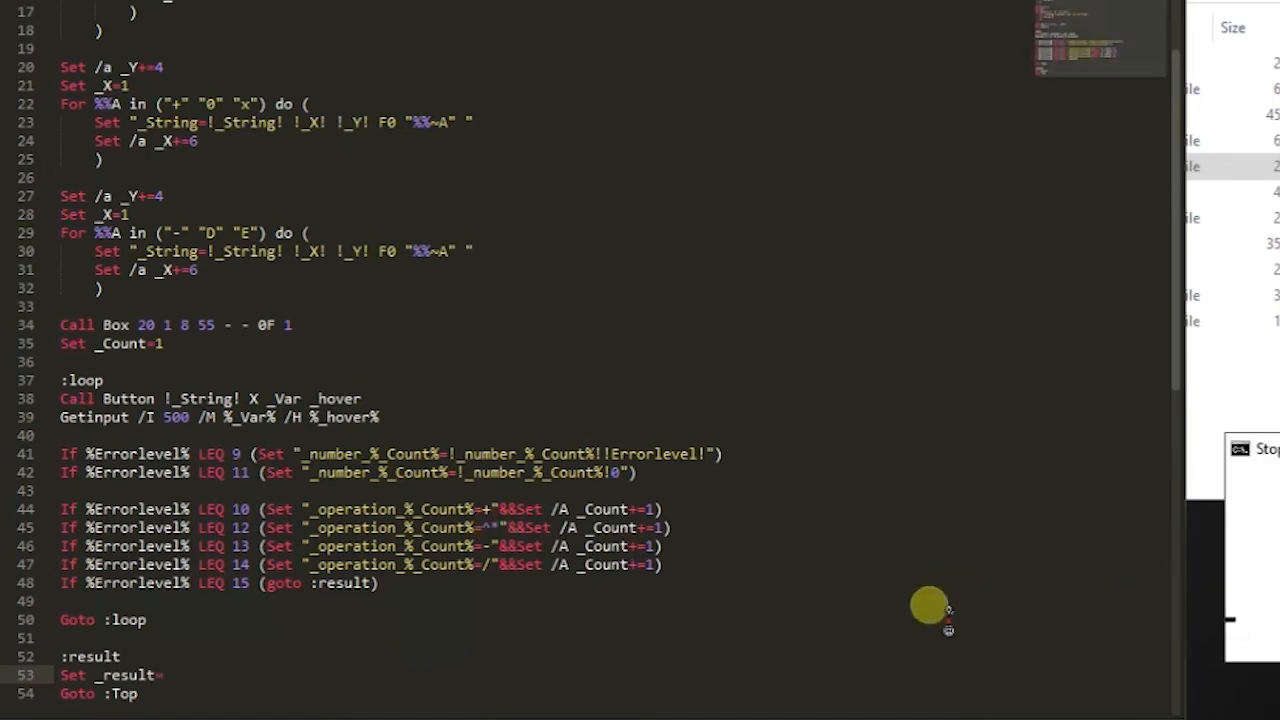
Seed _result from the first number with Set _result=%_number_1%
scroll("down", 3)
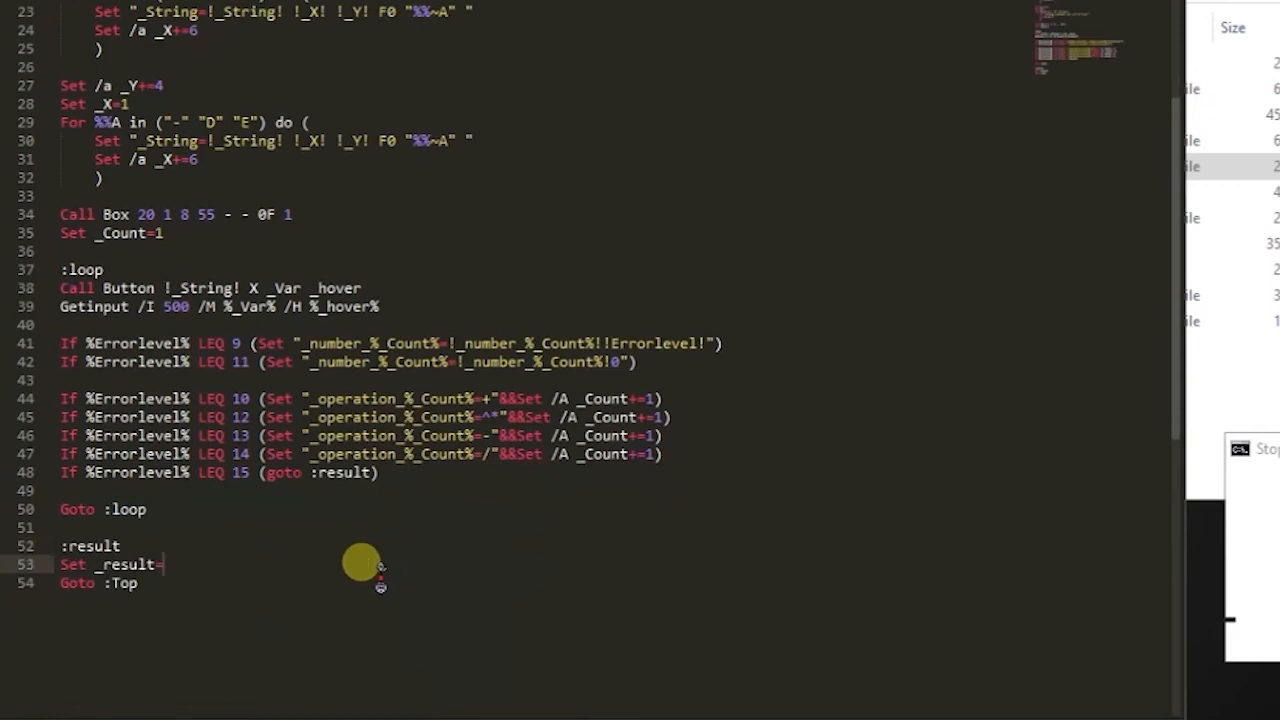
type("%")
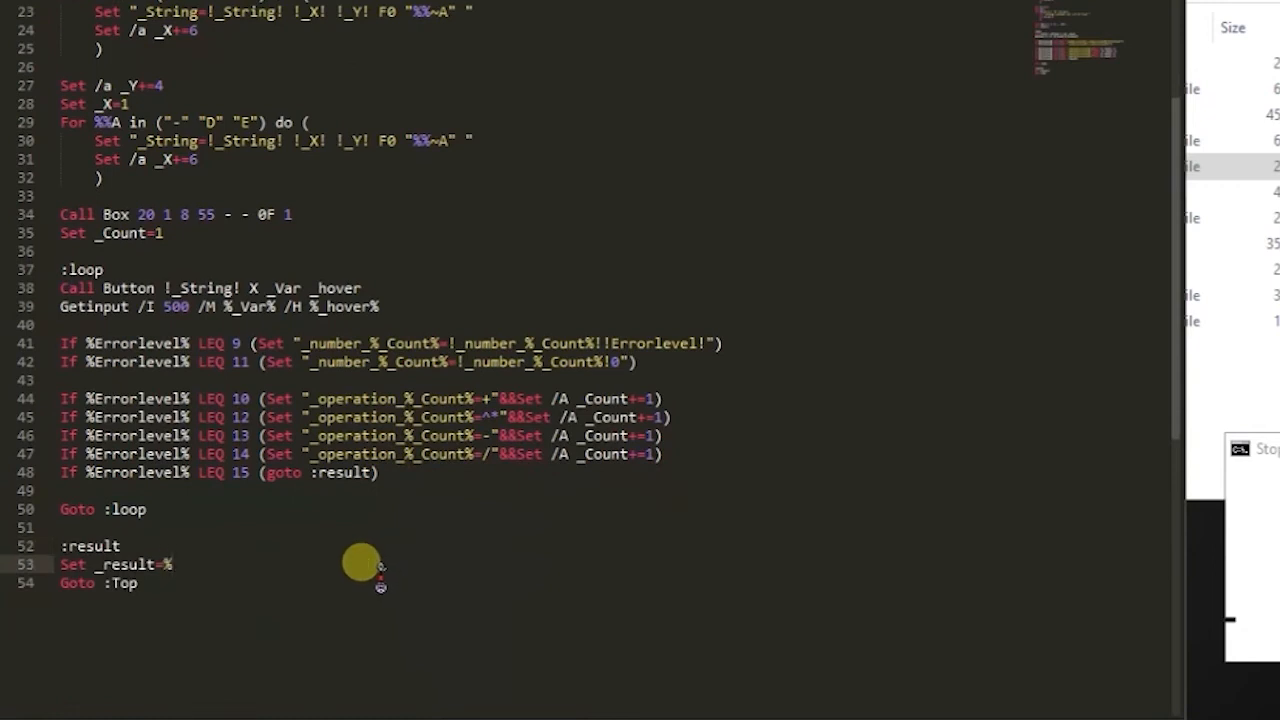
type("_number_")
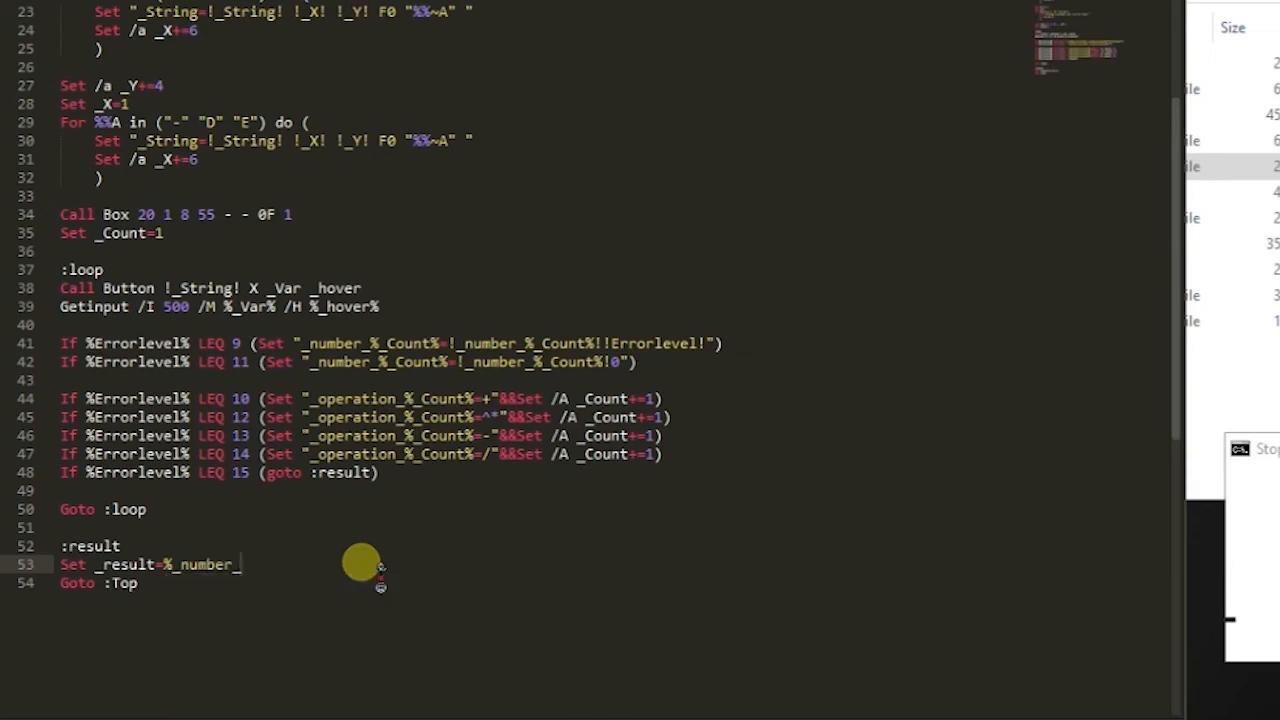
type("1%")
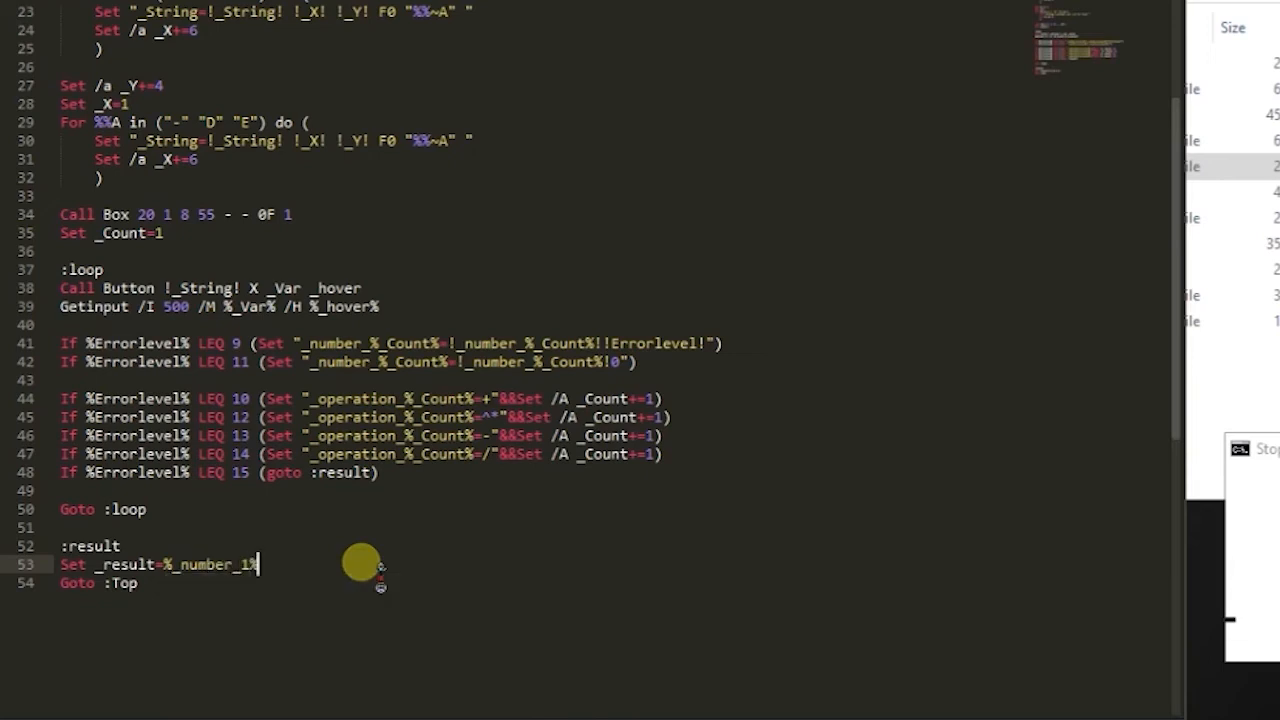
Add a For /L %%A in (2,1,%_Count%) loop that sets _op=%%A via set /a
type("For /L")
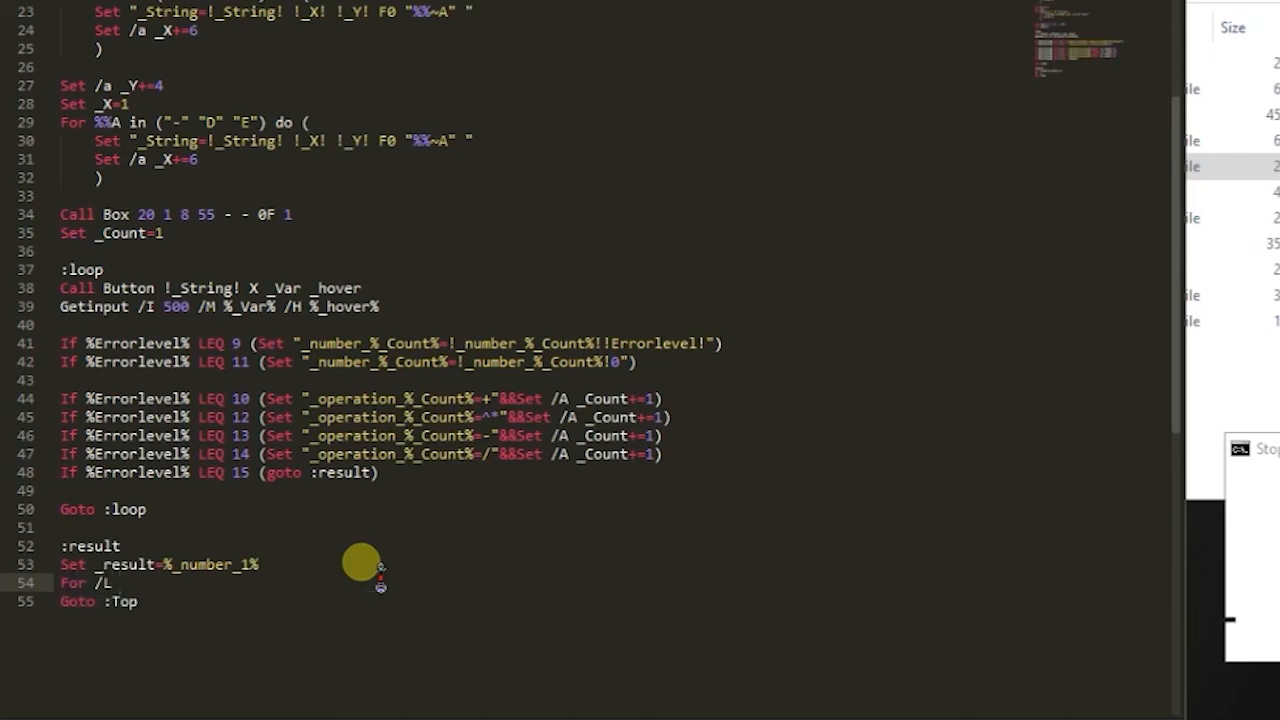
type("%%A")
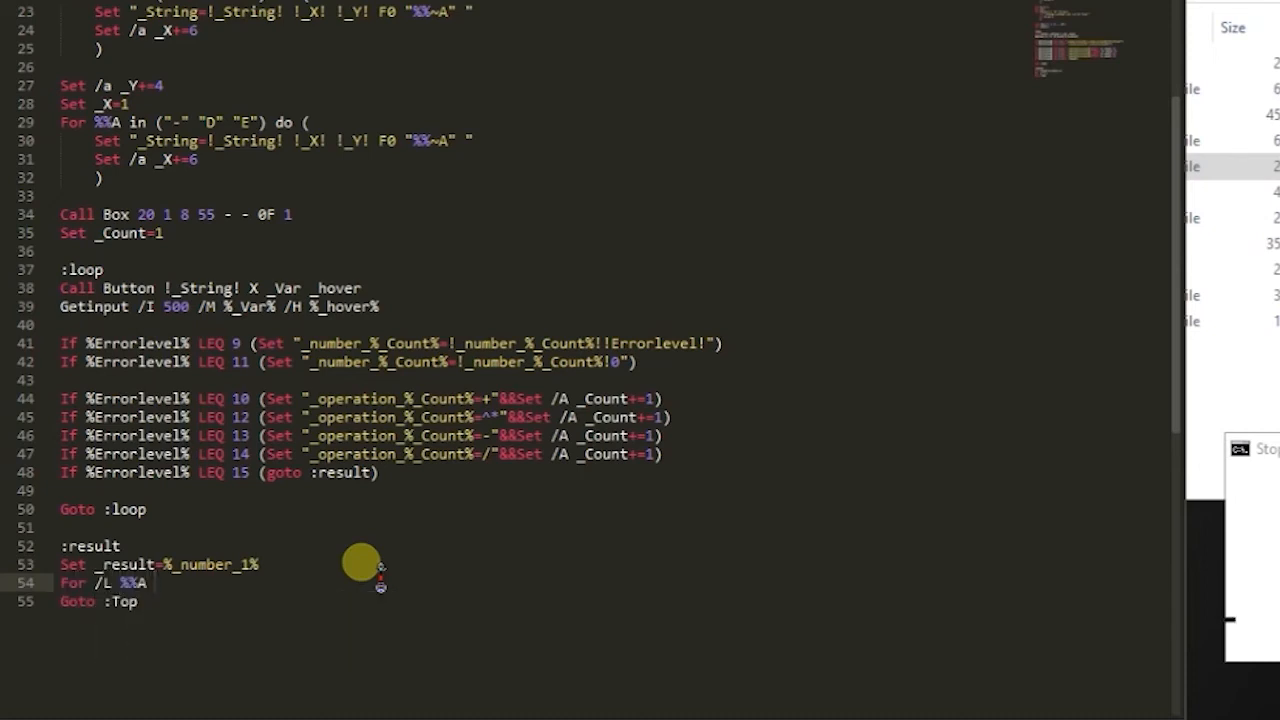
type("in (2")
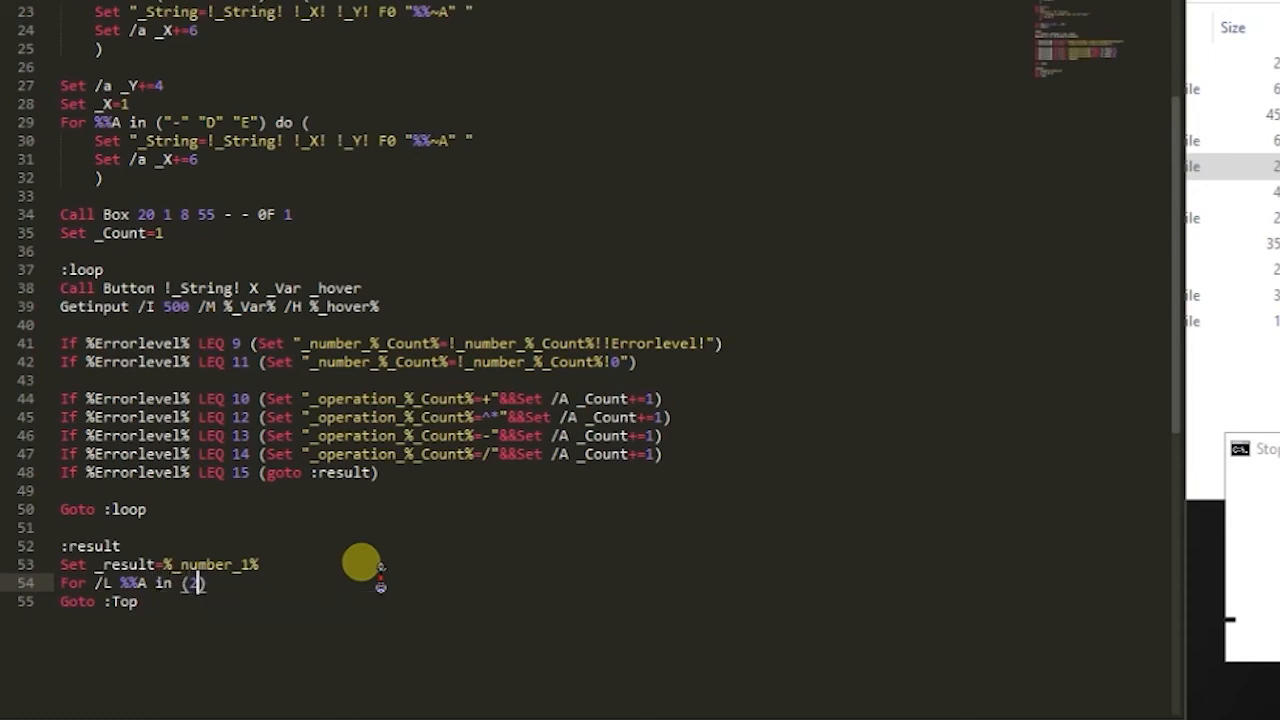
type("1,")
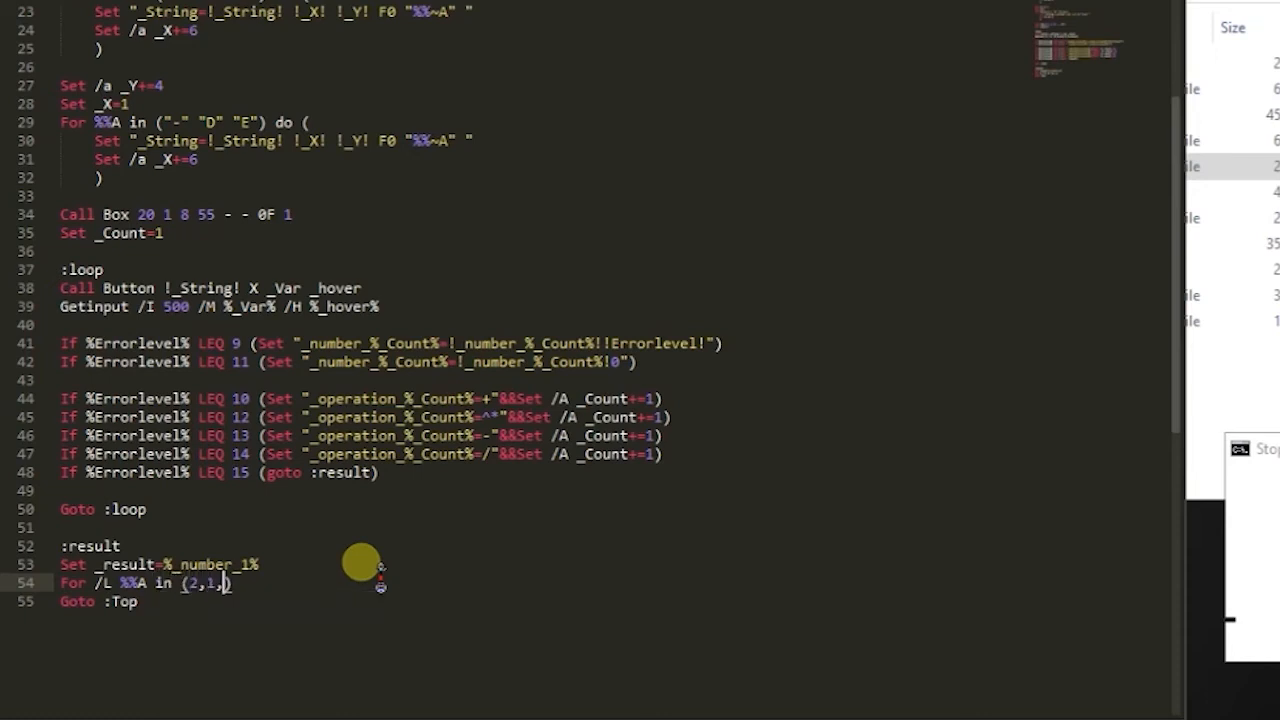
type("%_Count")
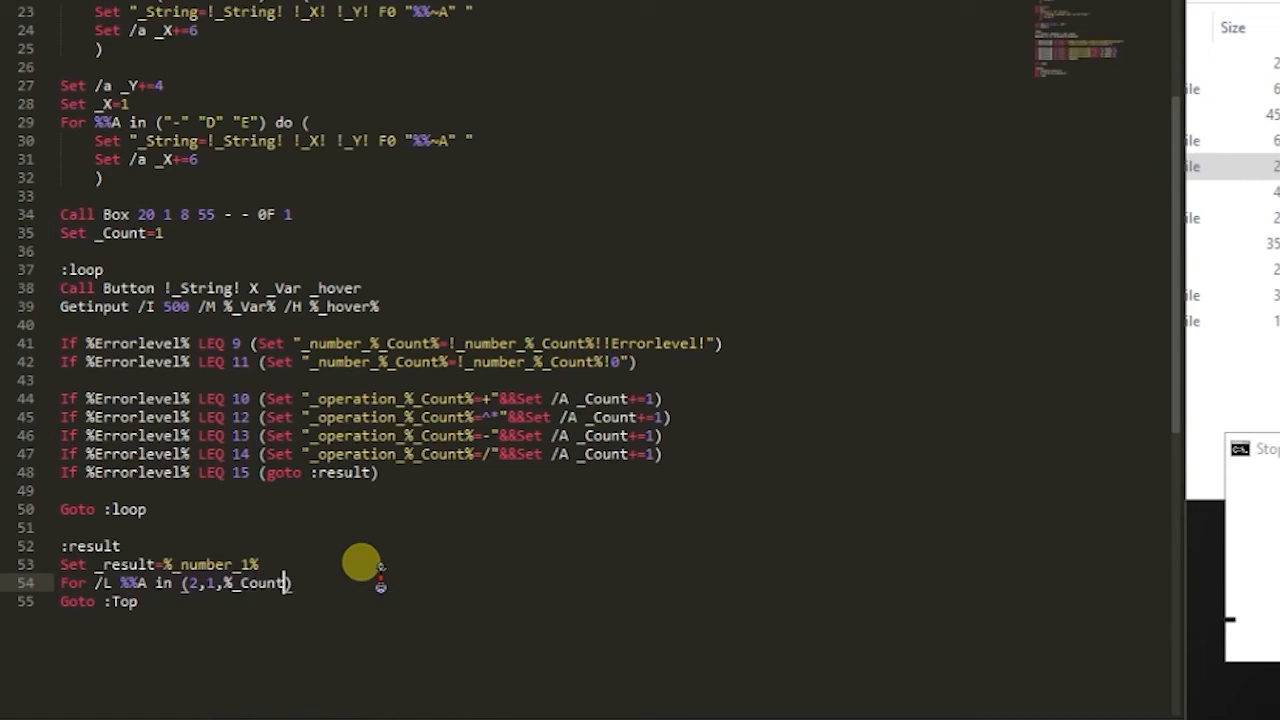
type("do (")
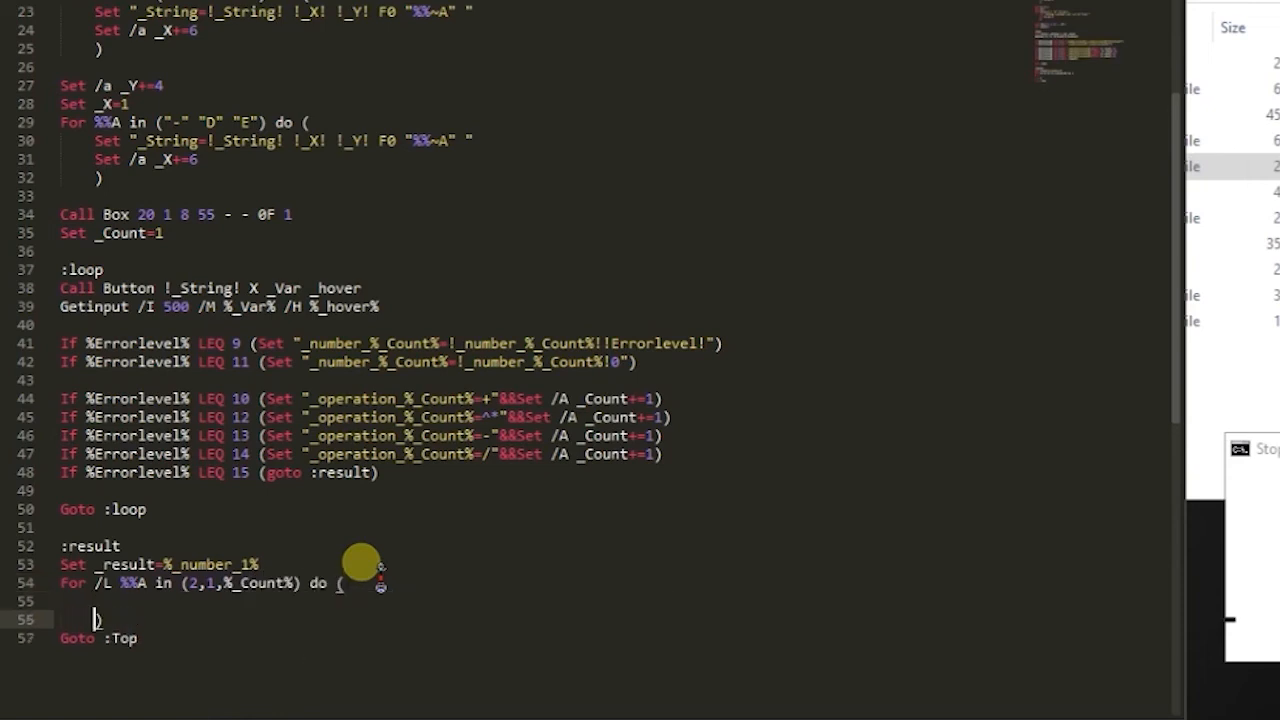
type("Set")
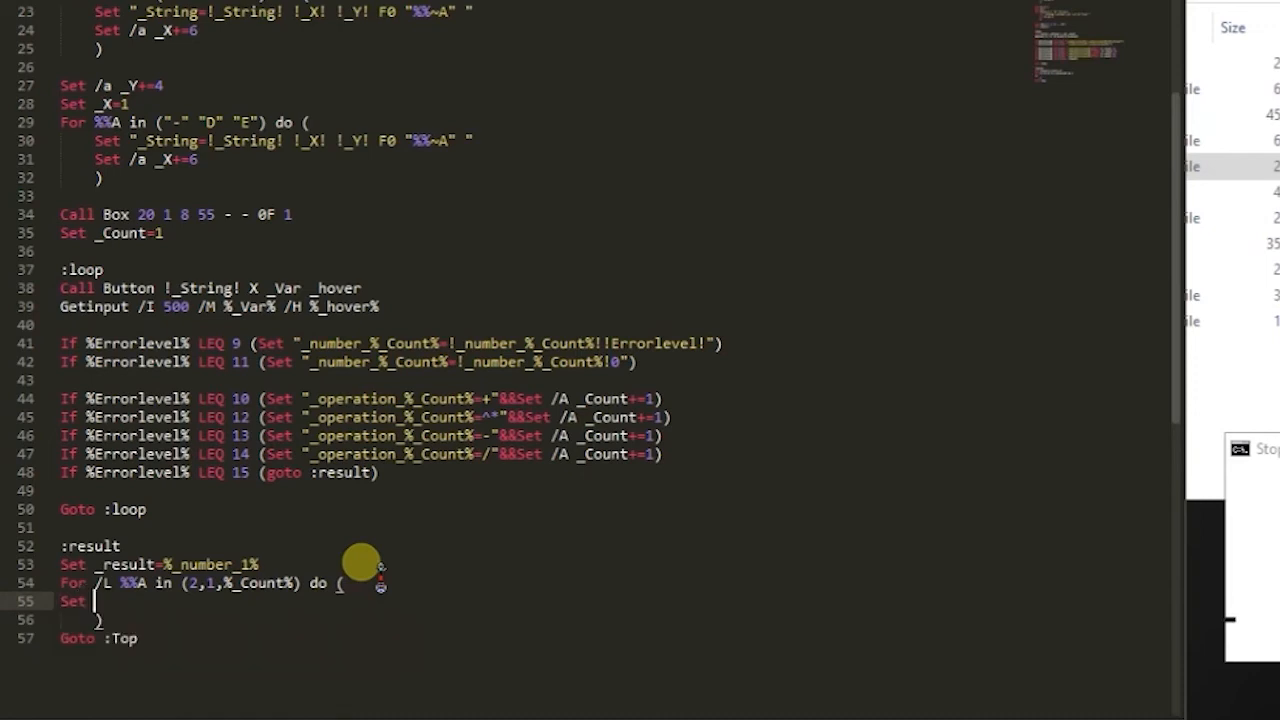
type("/a")
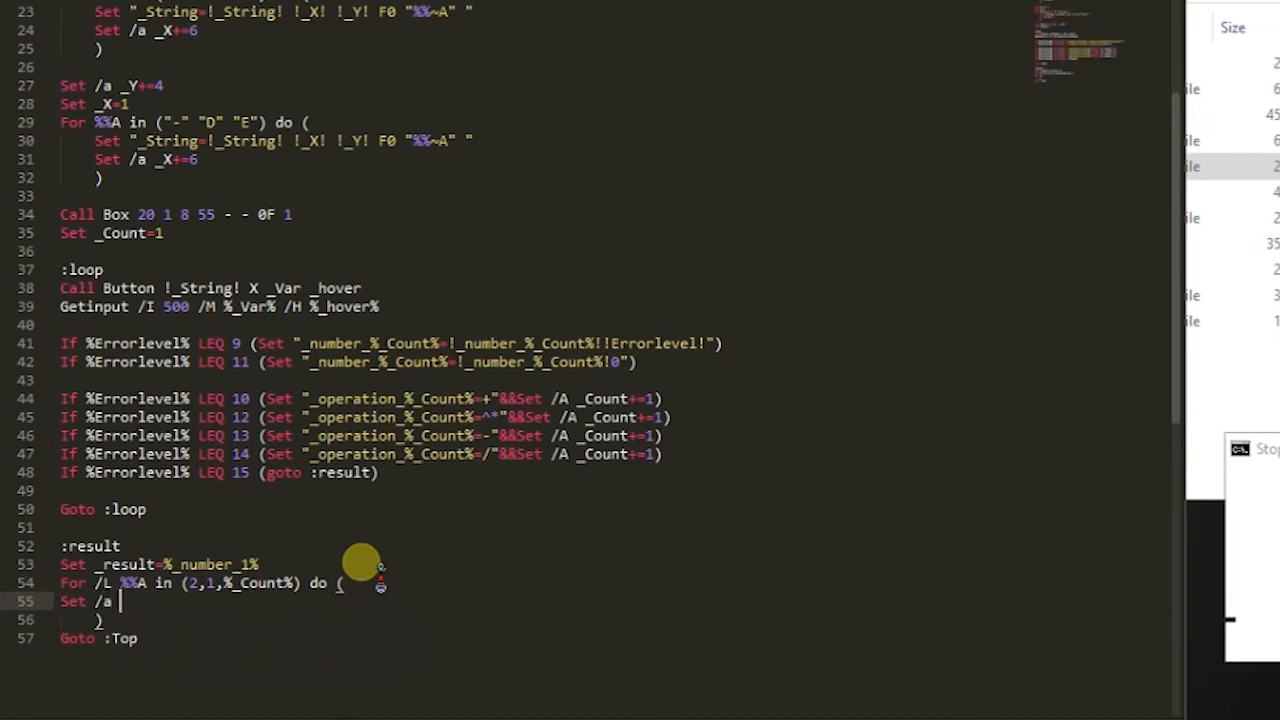
type("_op")
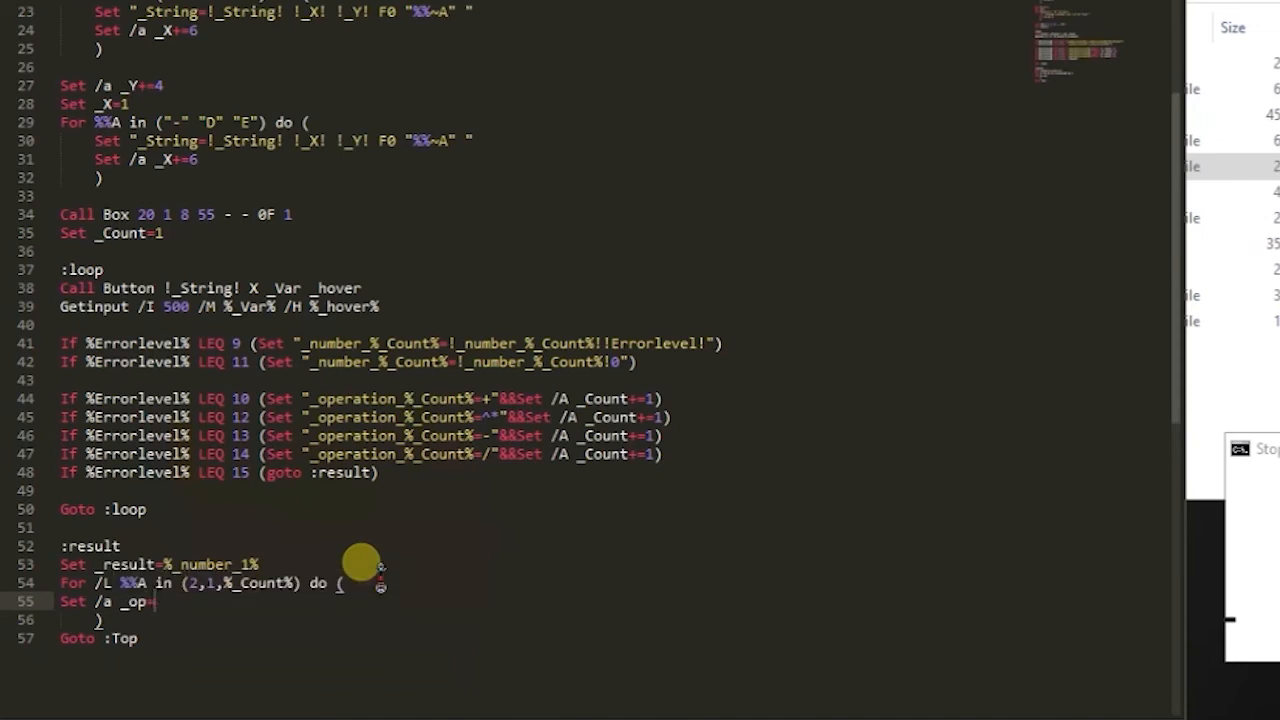
type("=%%A -1")
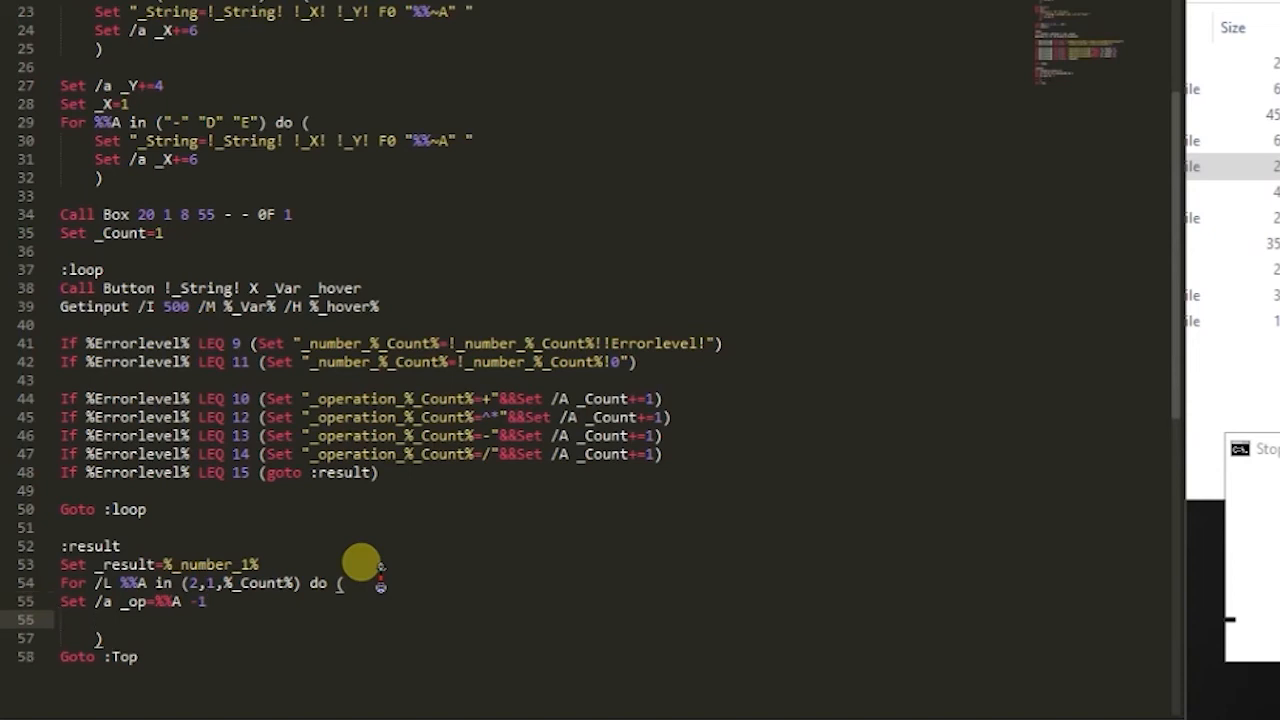
Nest a For over !_operation_%%X! applying set /a _result=!_result! op !_number_%%A!, then show the title
type("For %%X in (\"")
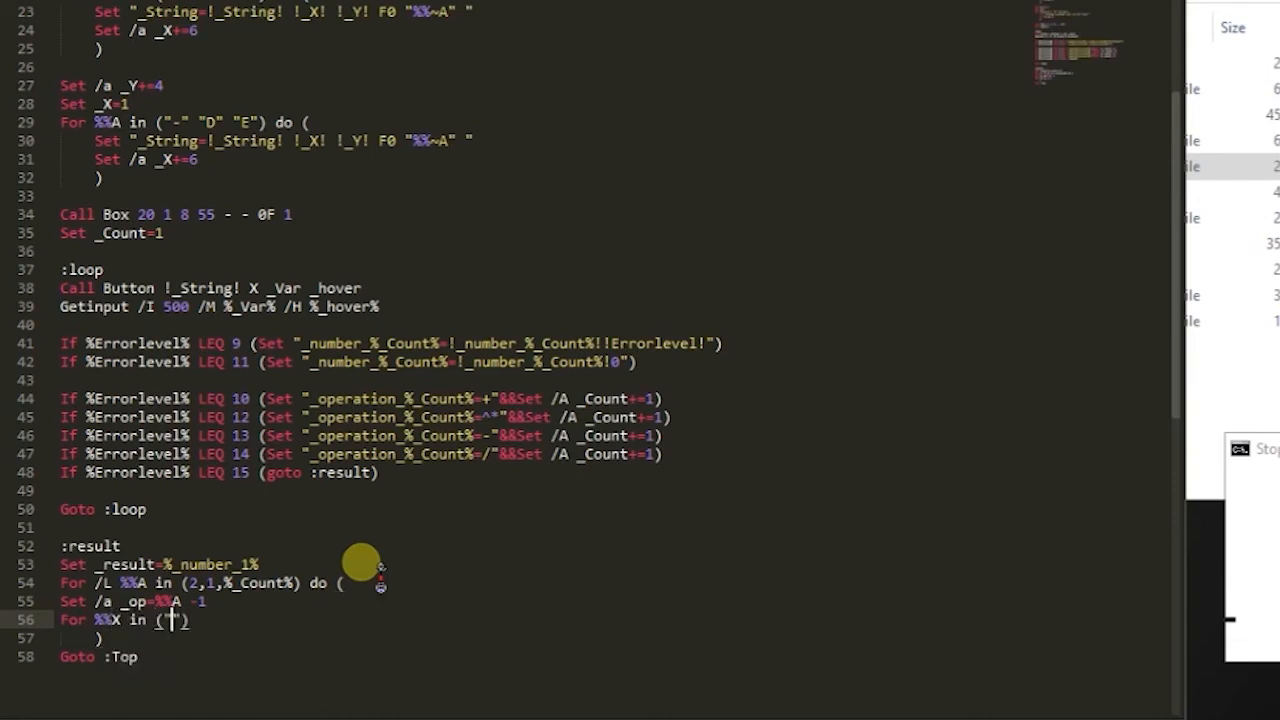
type("!")
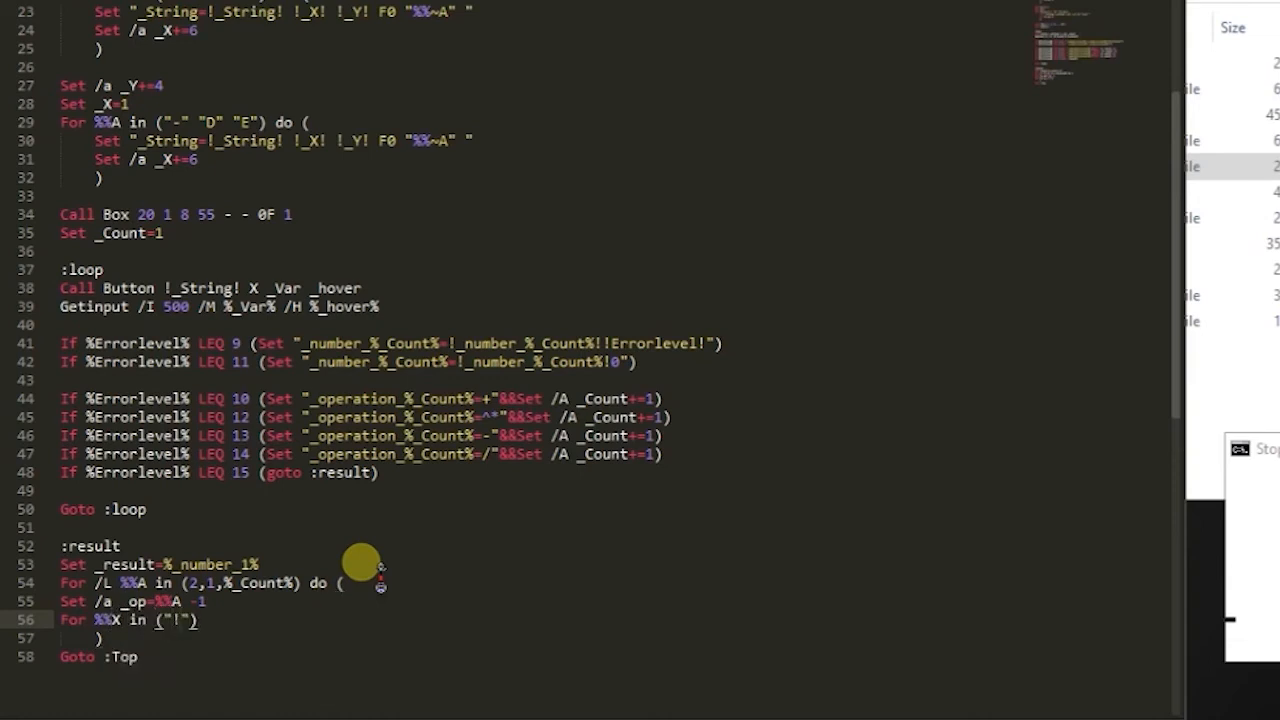
type("_op!")
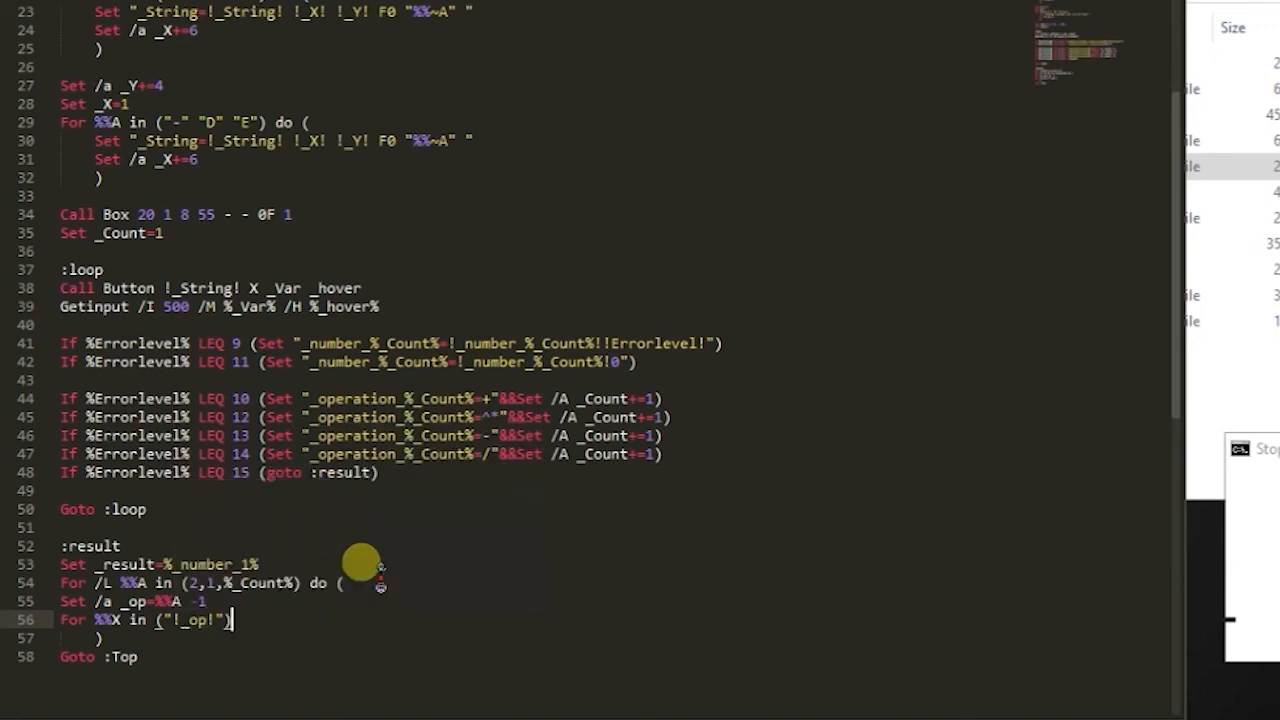
type("do")
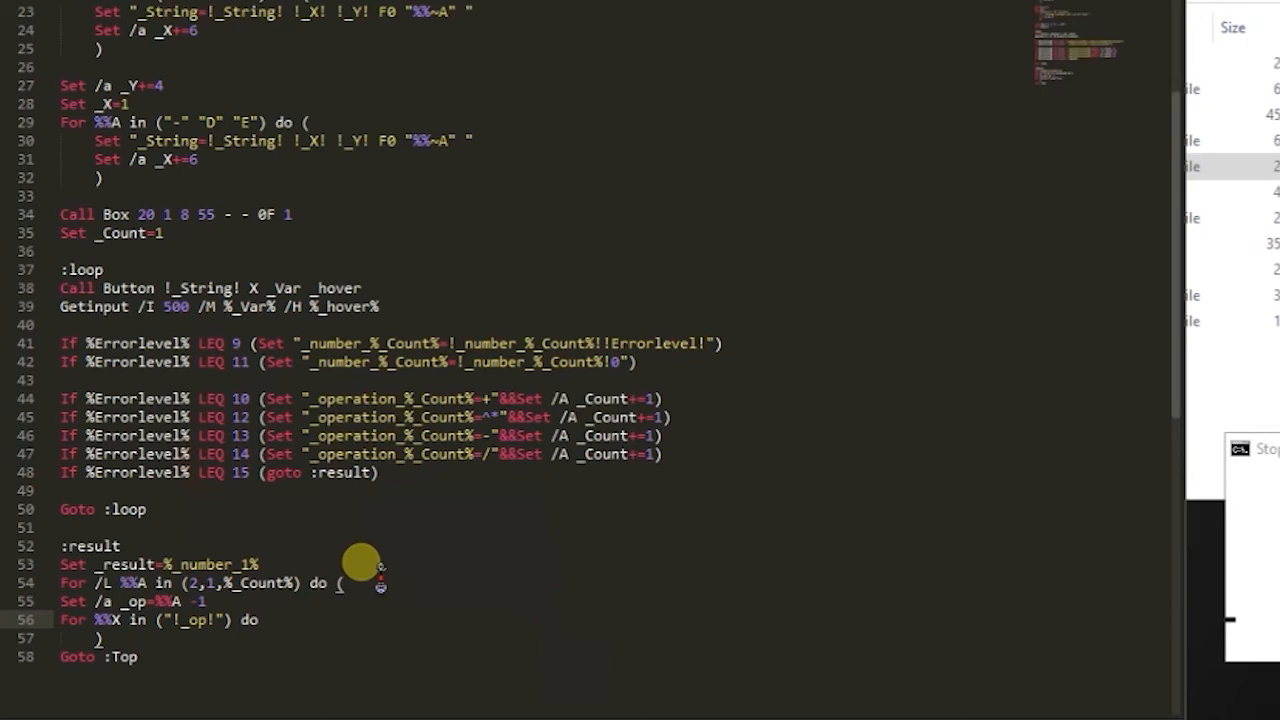
type("(set )")
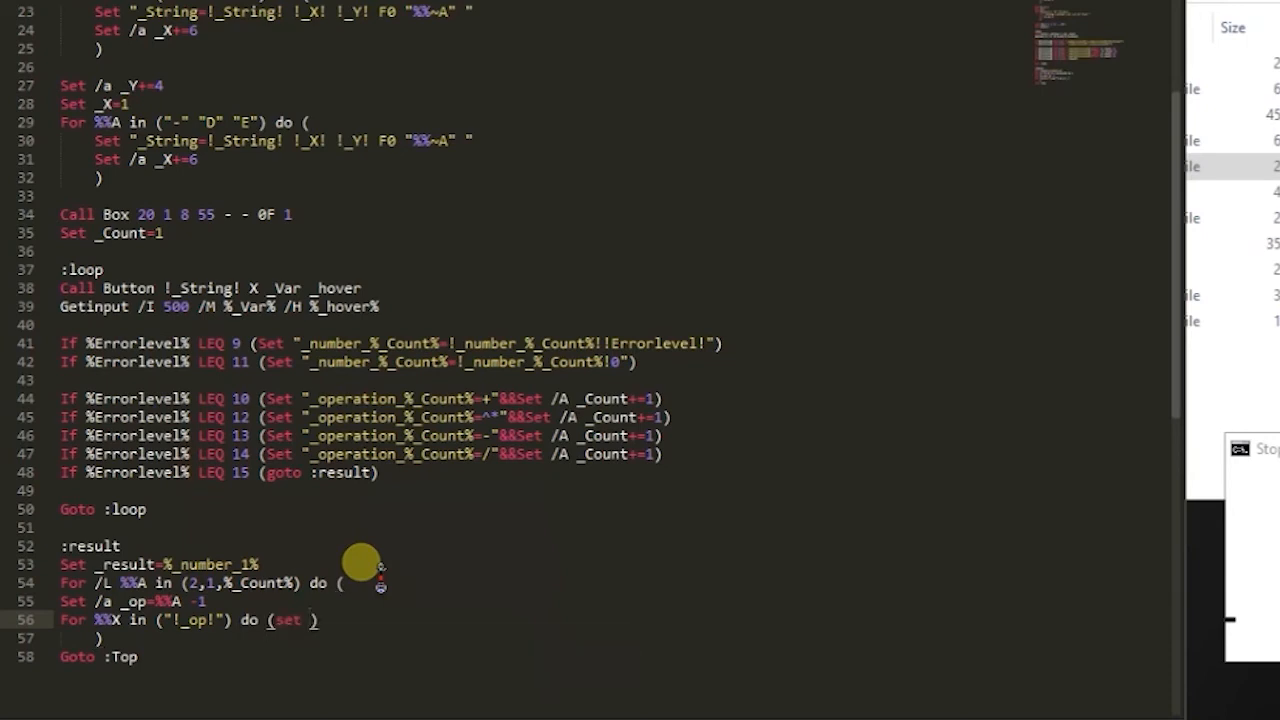
type("?a")
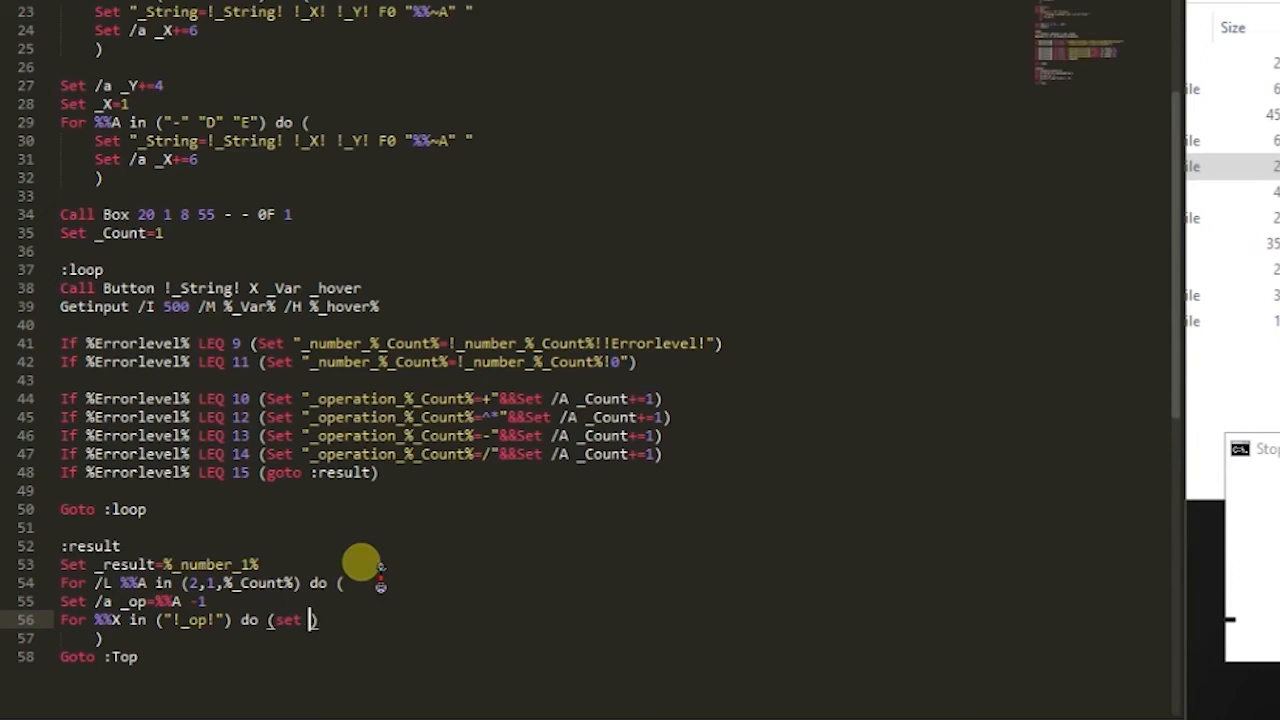
type("/a _result=")
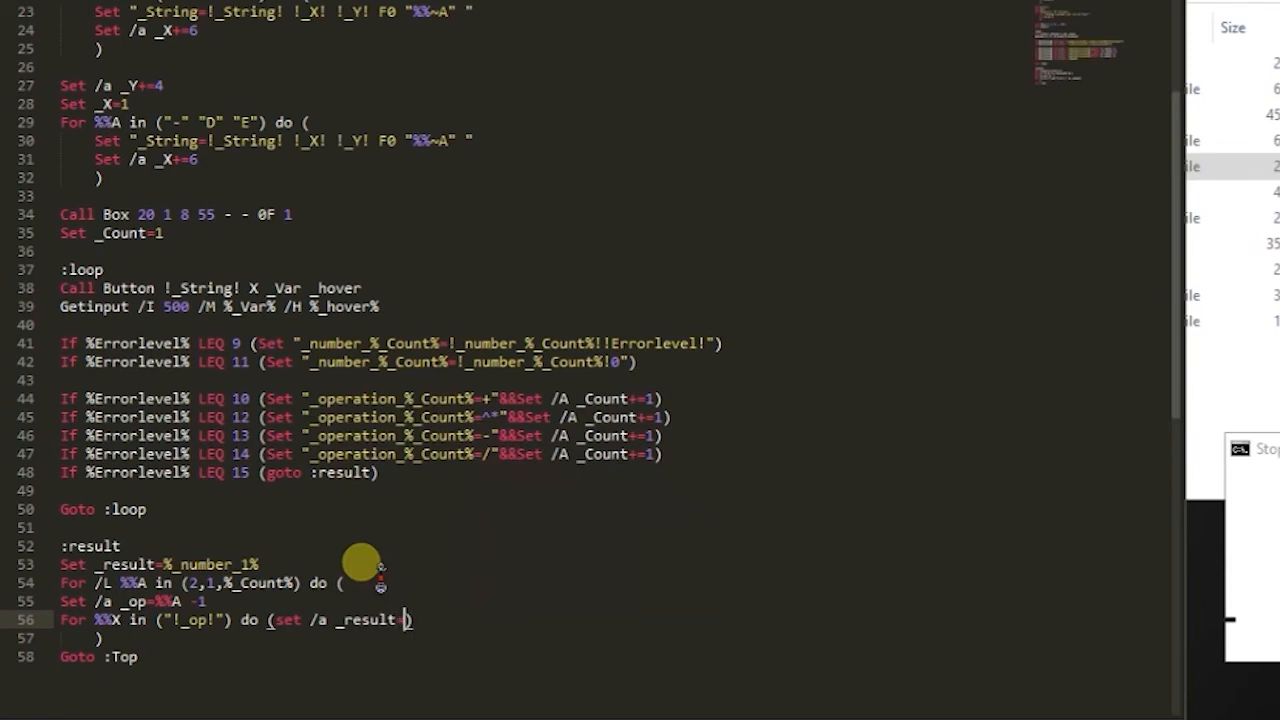
type("!_result! !")
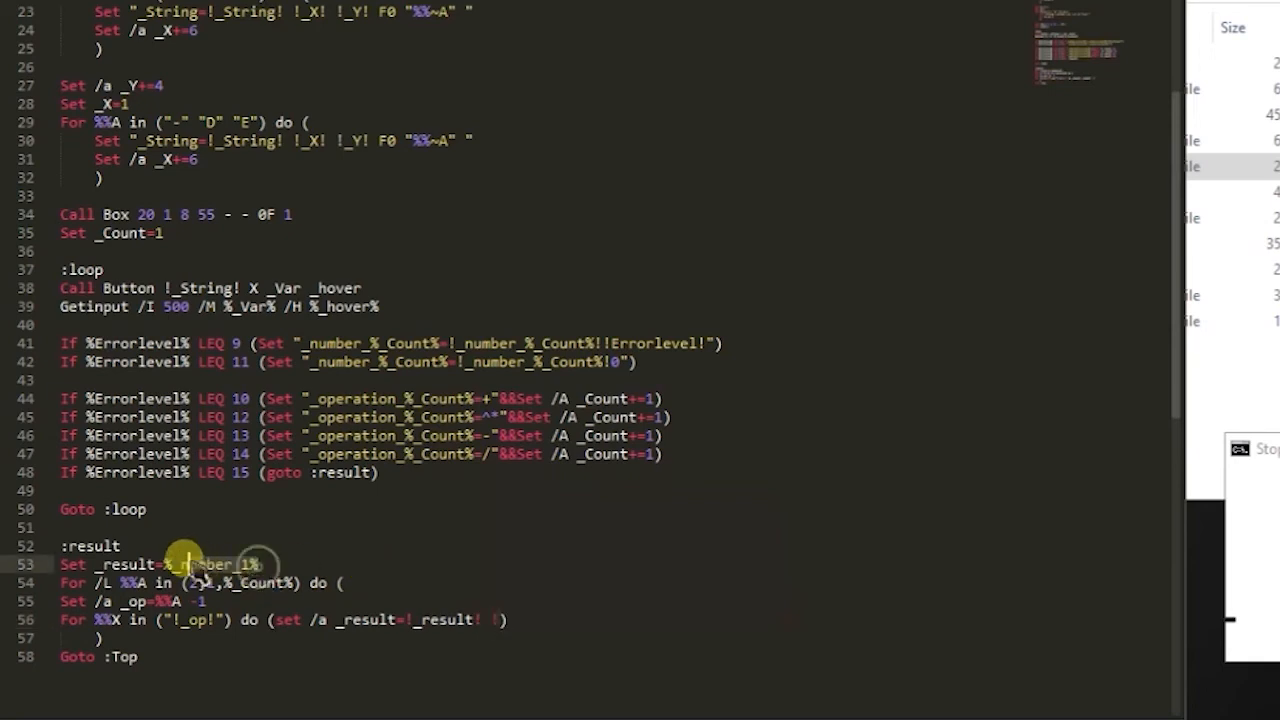
mouse_move(584, 620)
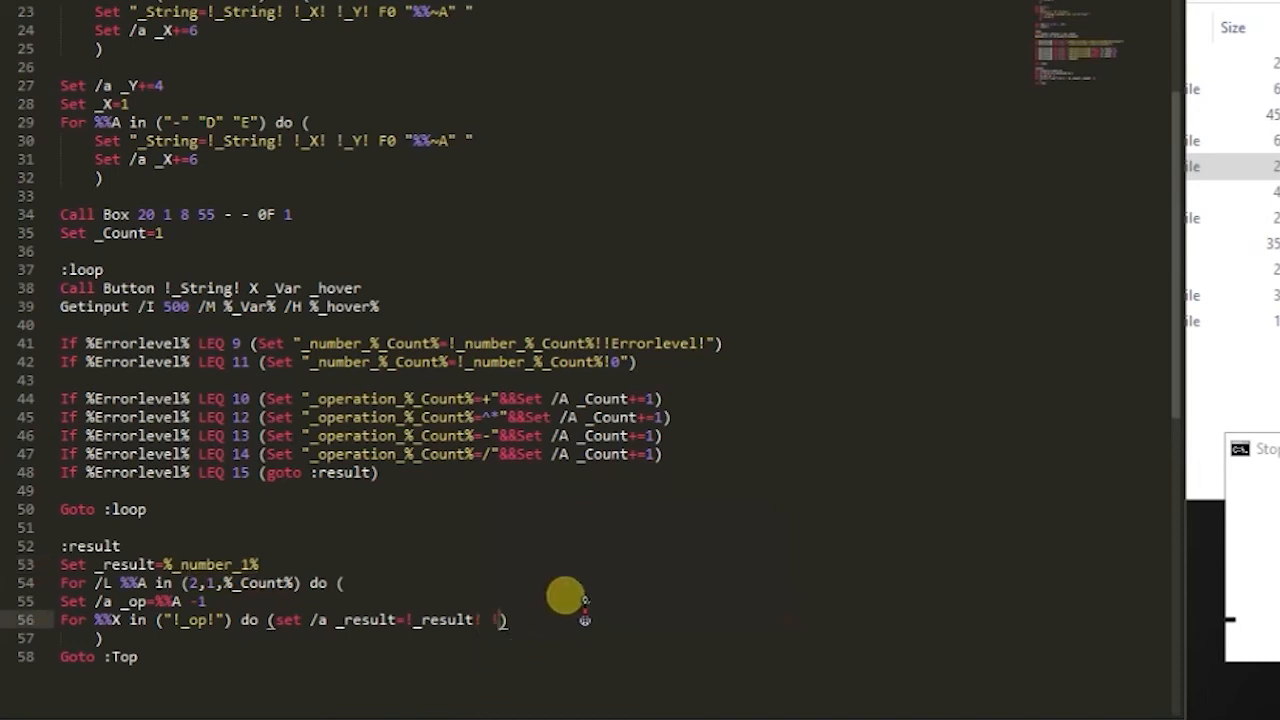
type("_operation_%%")
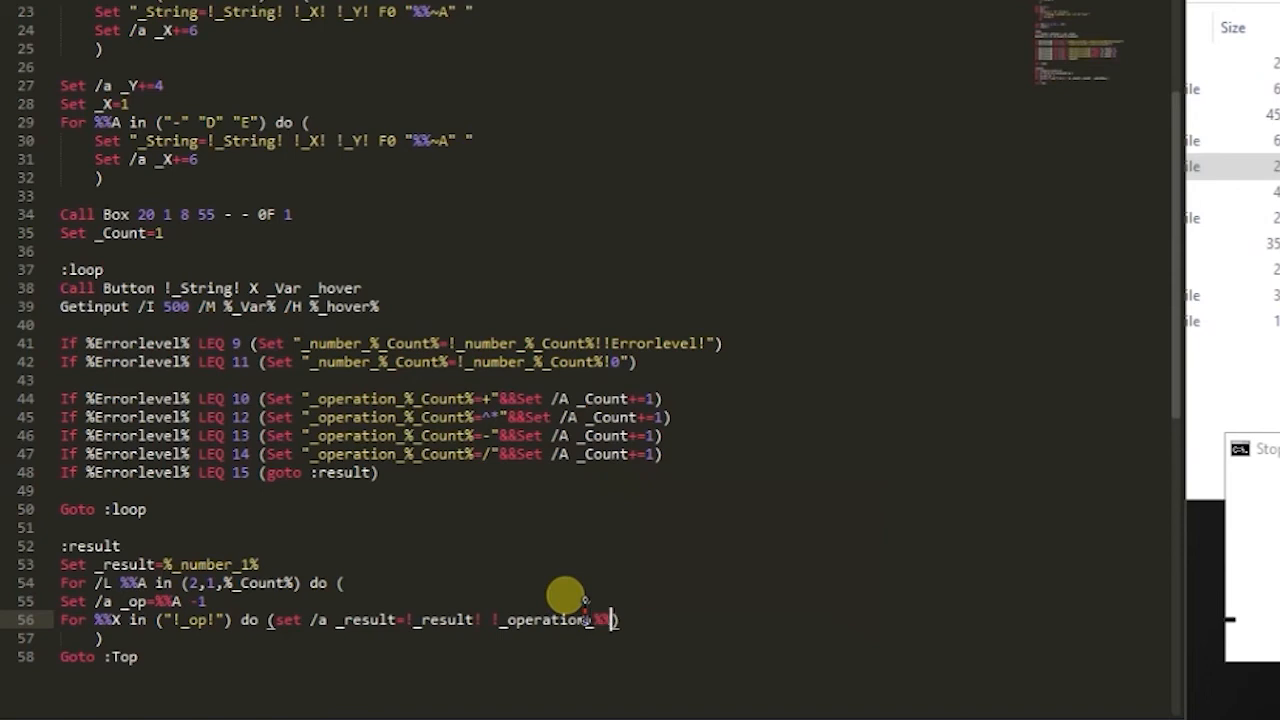
type("X!")
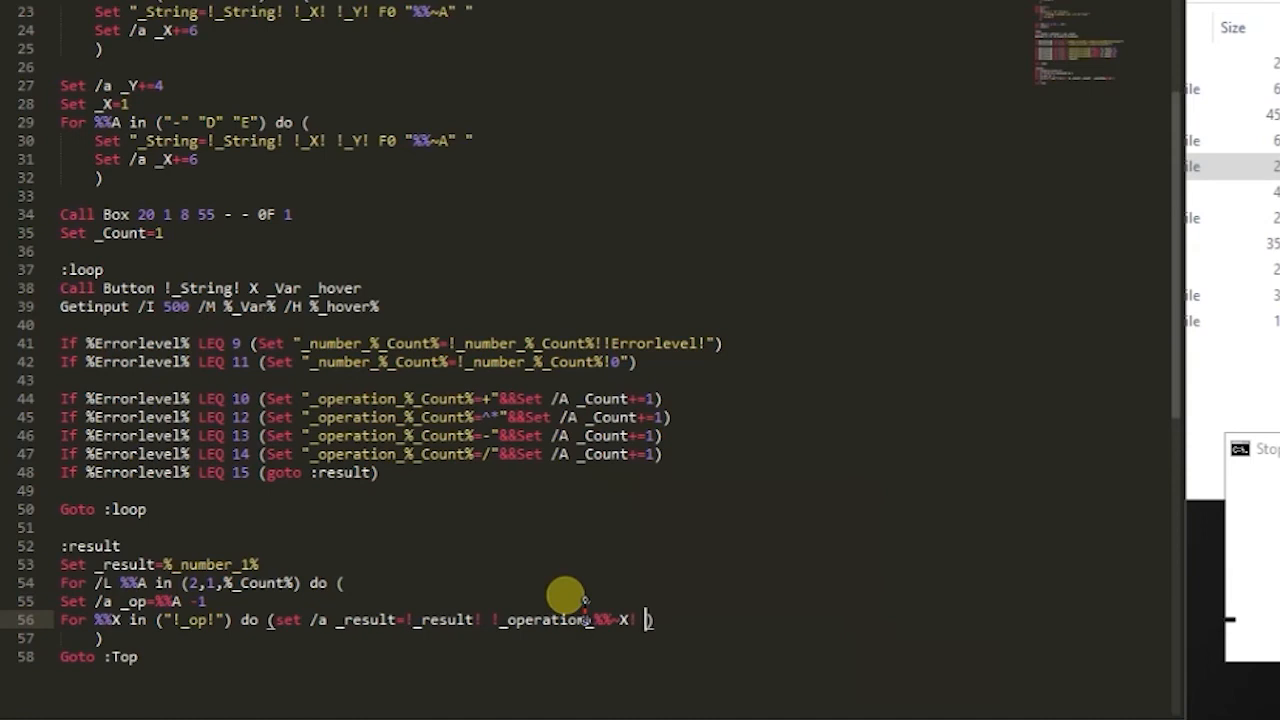
type("number_")
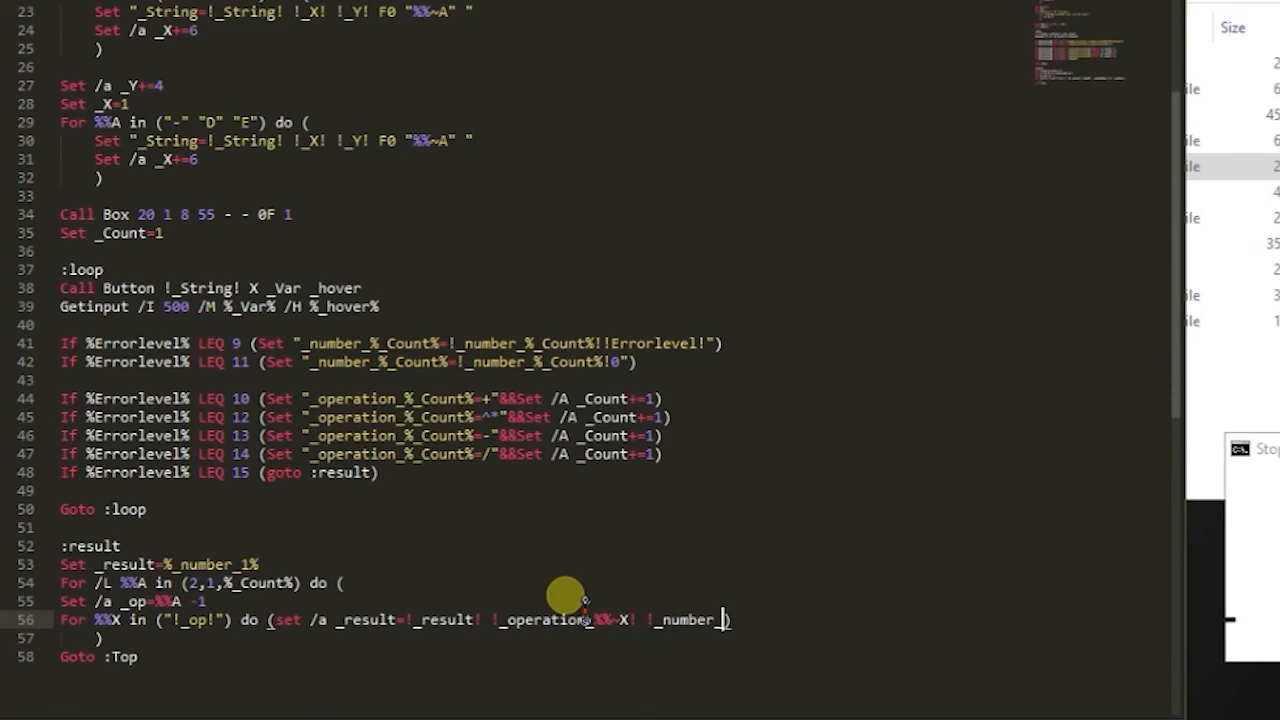
type("%%A!")
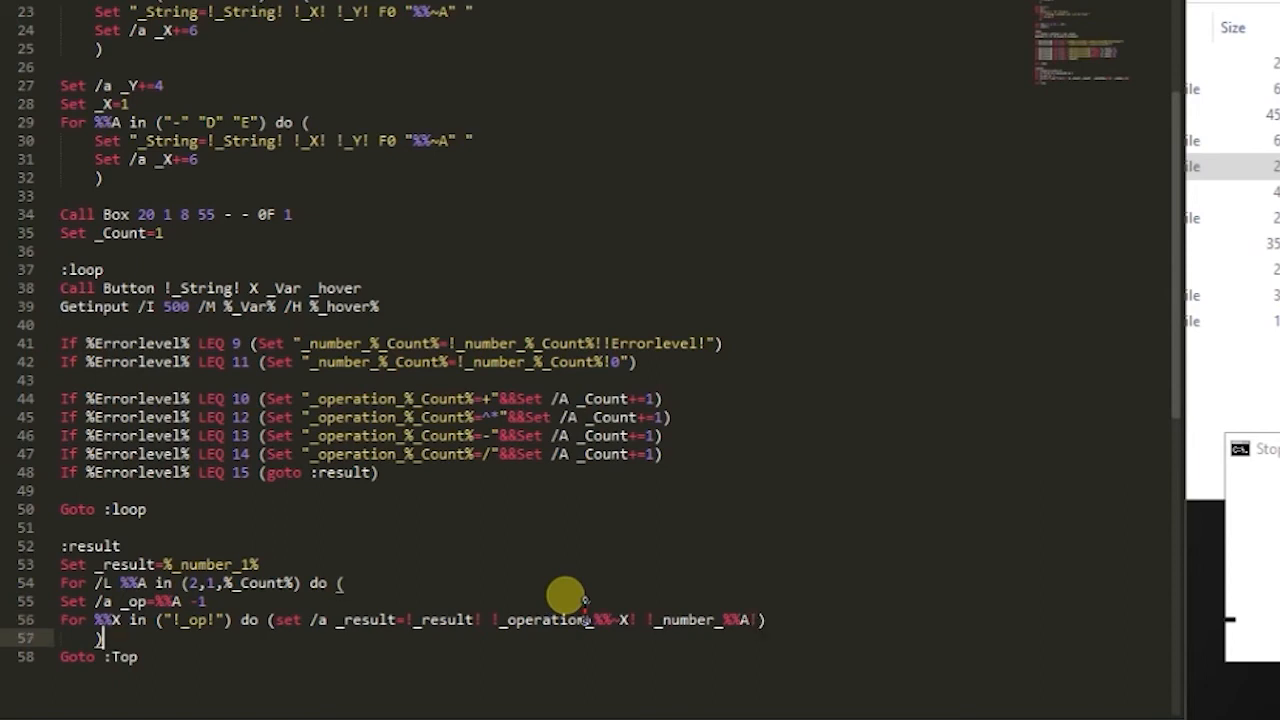
type("title %_result%")
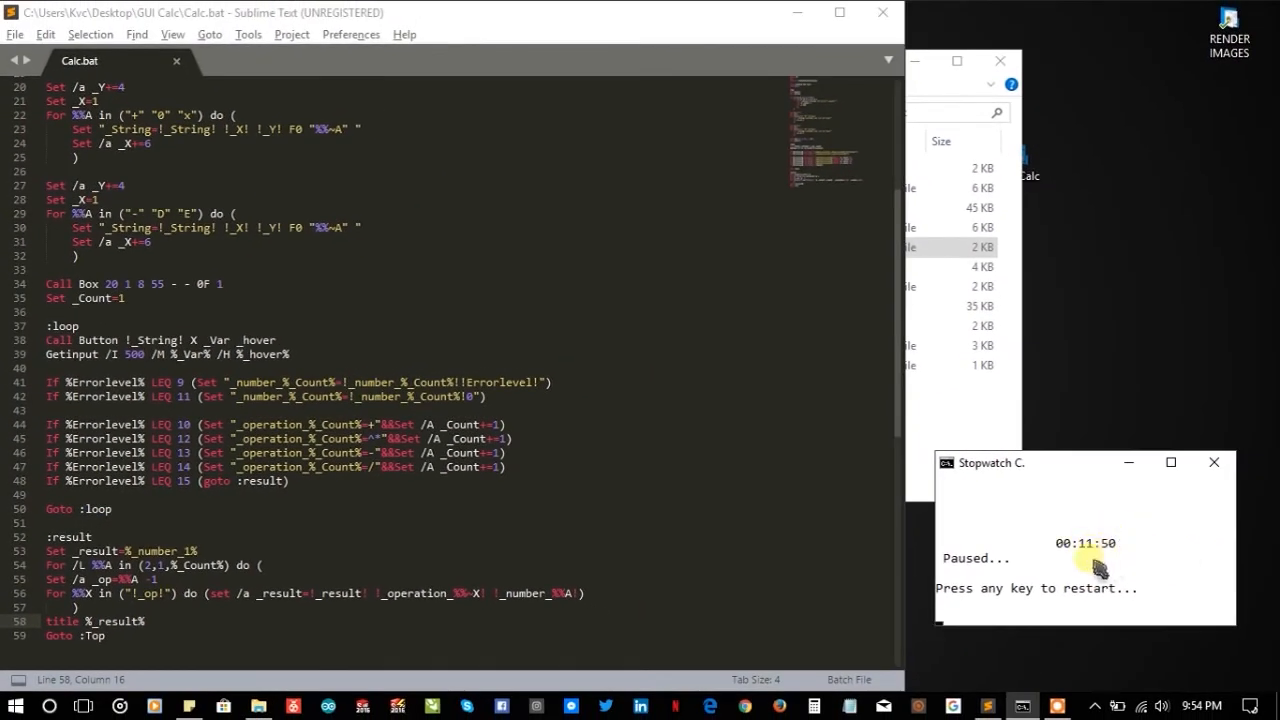
Run Calc.bat so the Advanced GUI calc. window opens with its button grid
left_click(424, 340)
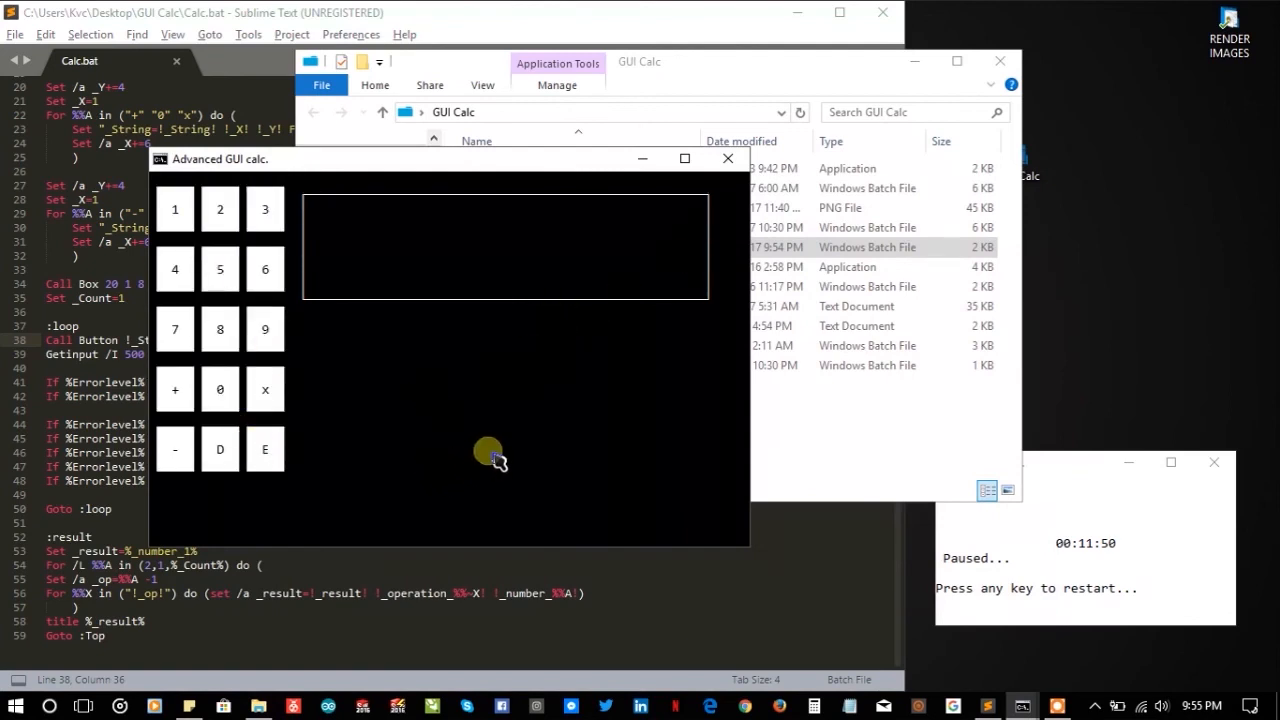
type("defen")
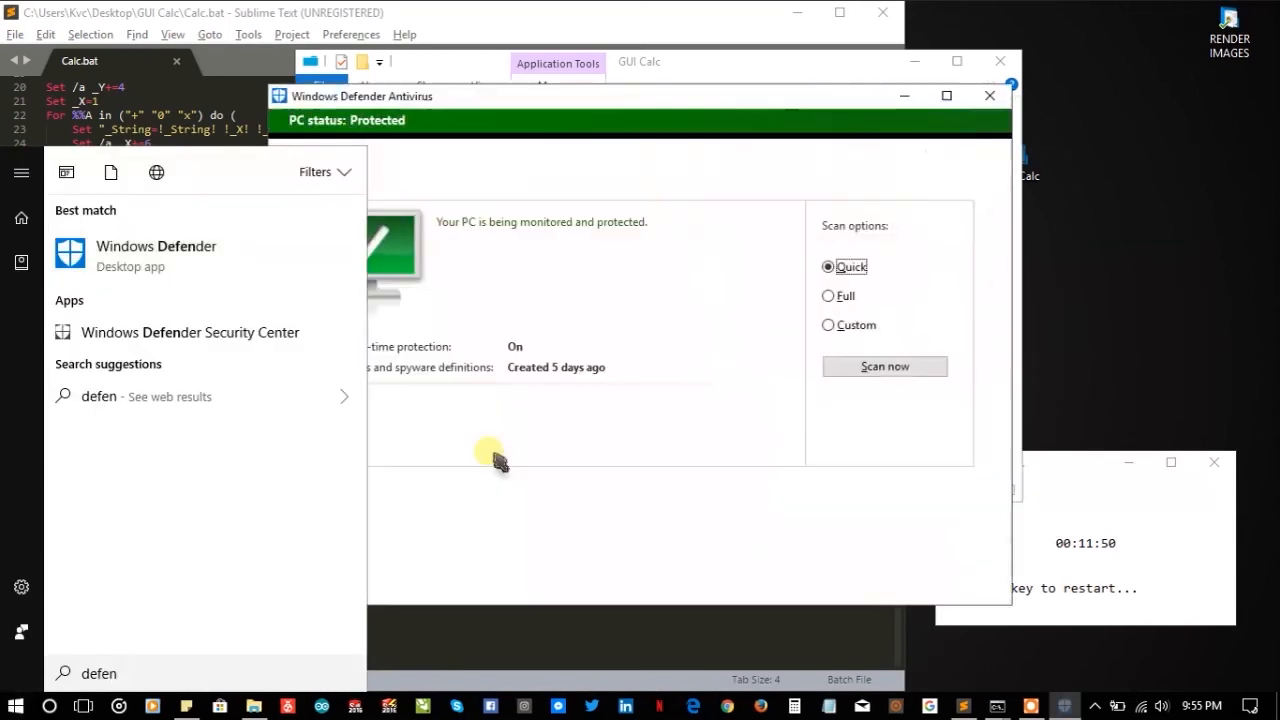
left_click(188, 332)
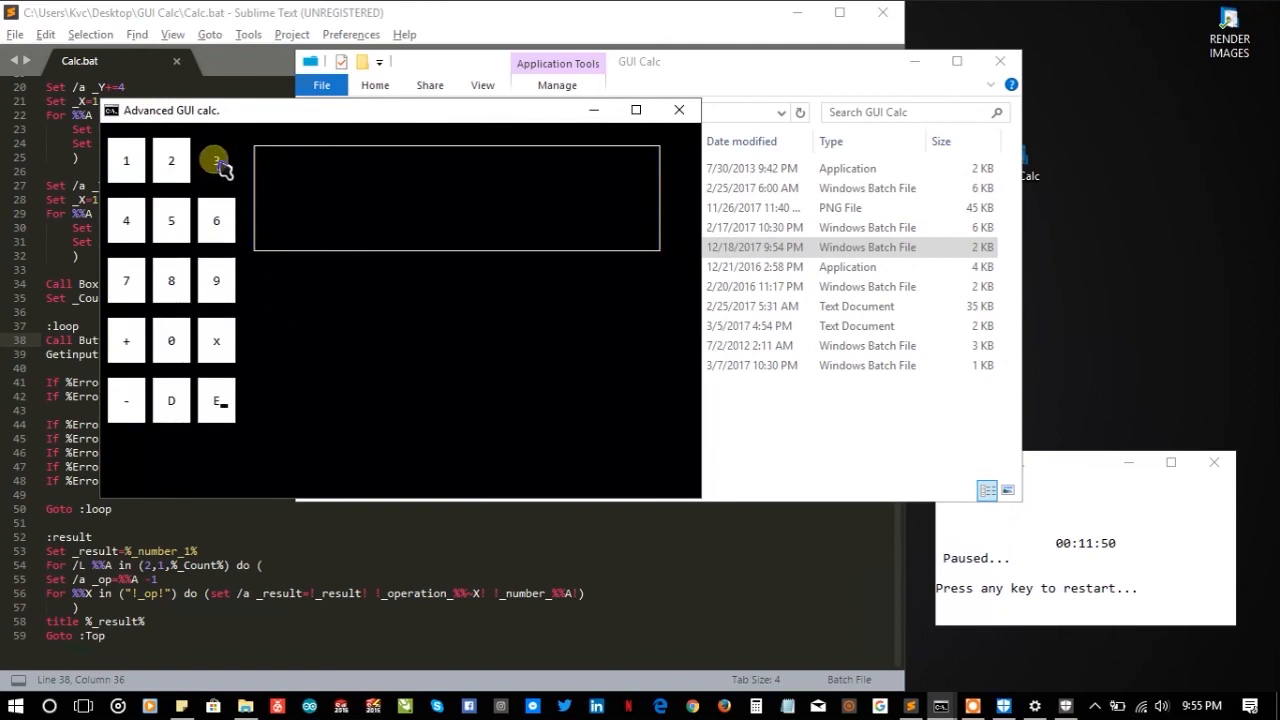
mouse_move(170, 220)
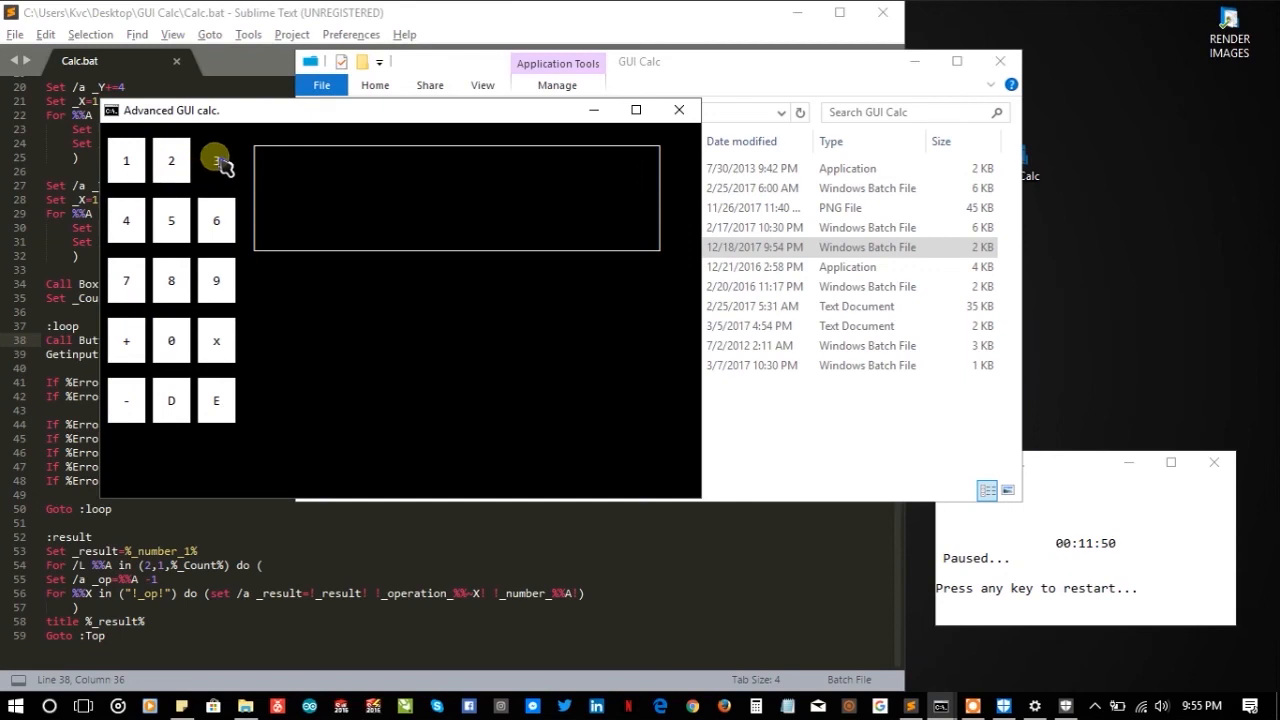
left_click(216, 160)
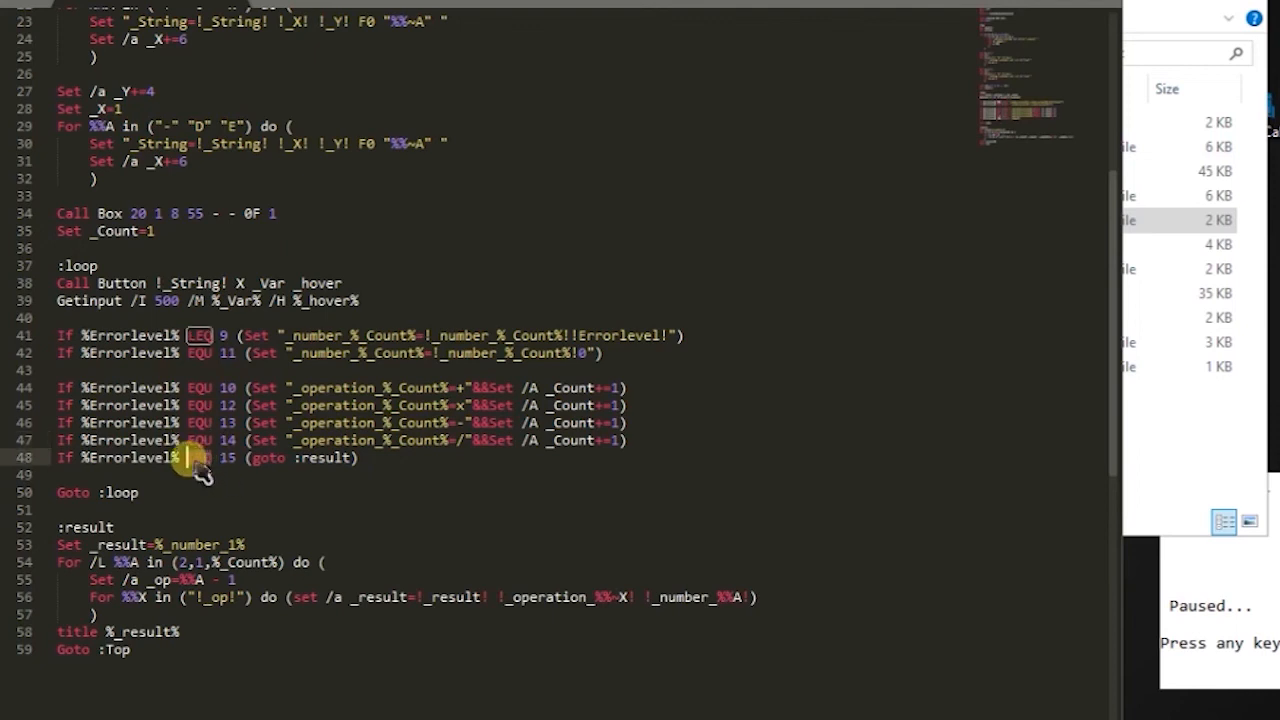
mouse_move(316, 420)
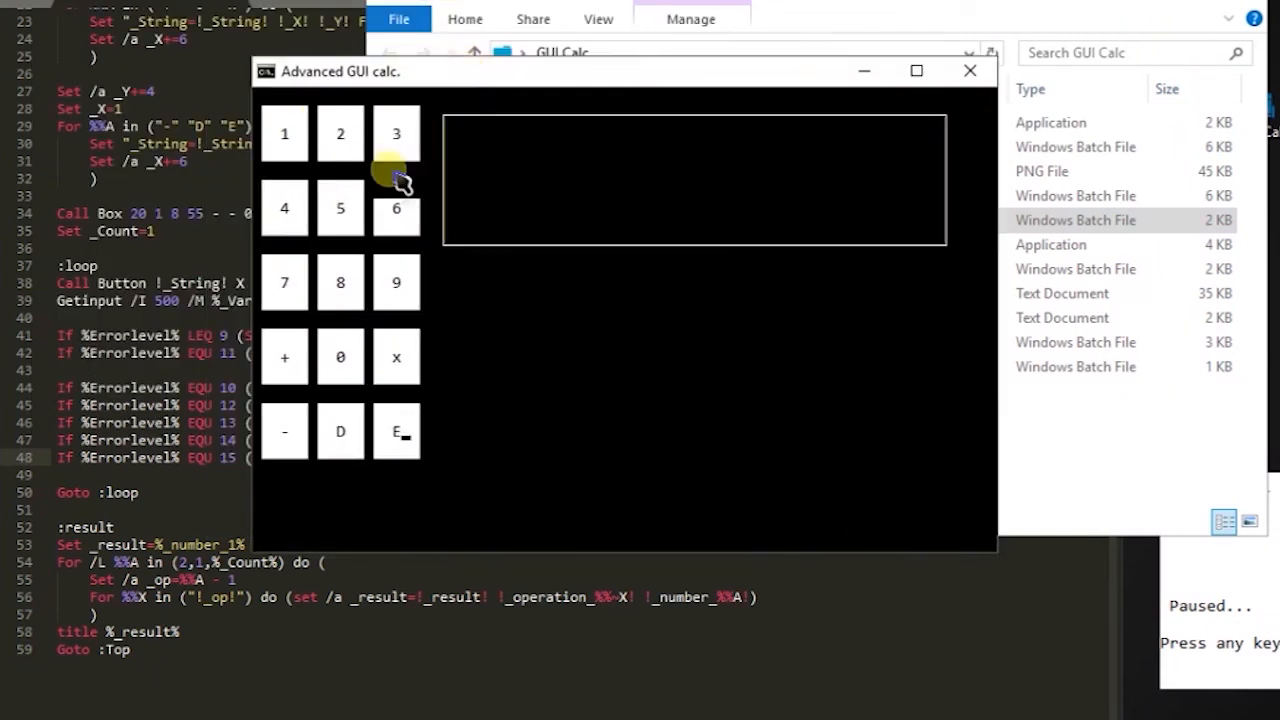
mouse_move(396, 132)
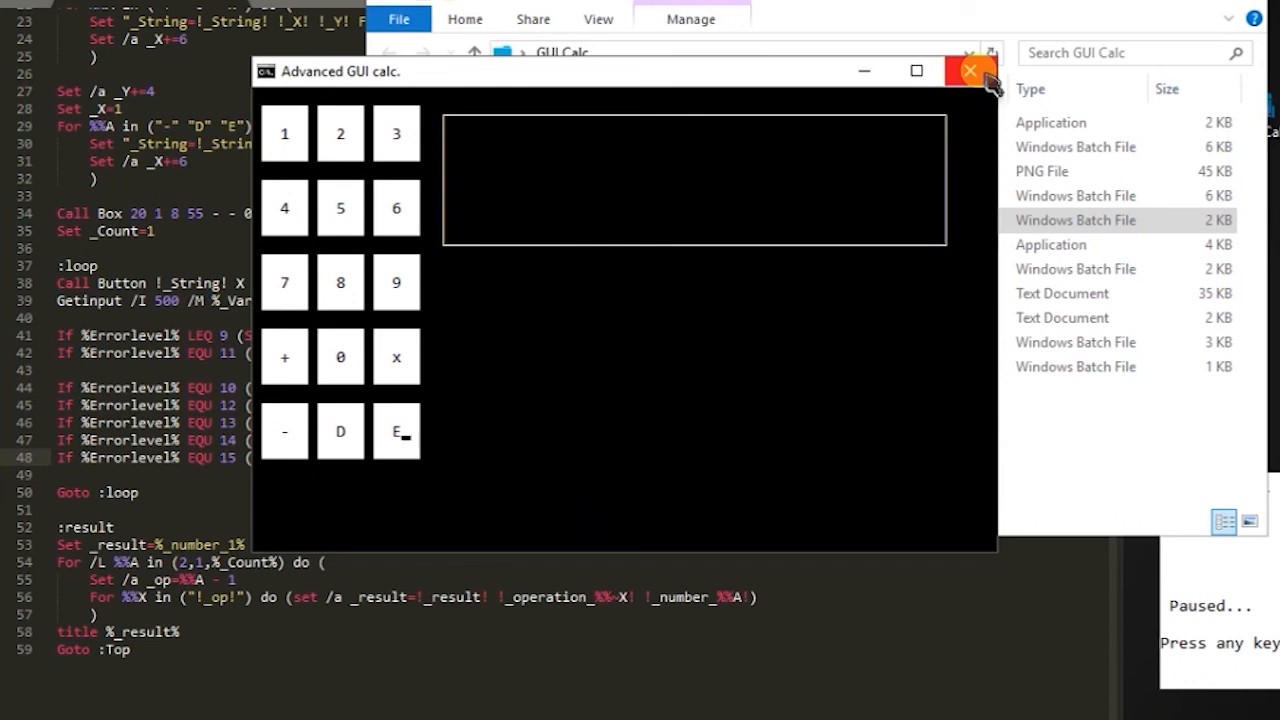
left_click(968, 70)
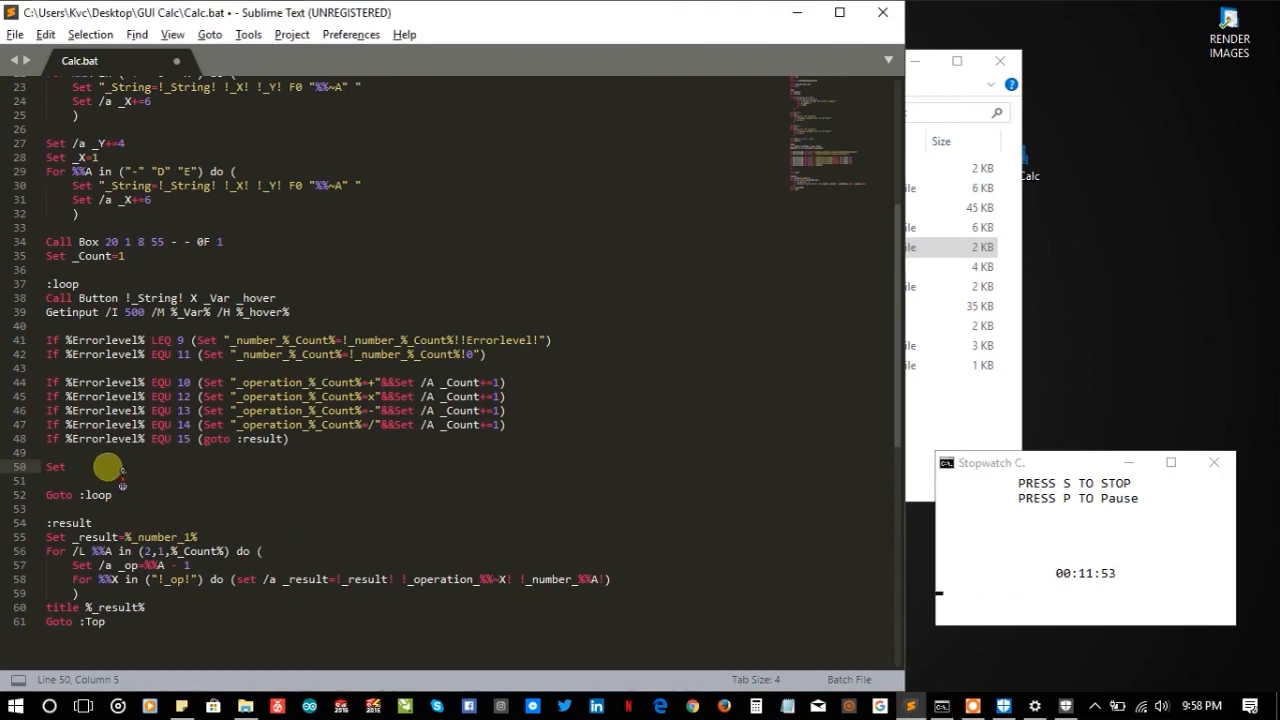
Set __y=3 and start a For /L %%A in (1,1,%_Count%) loop after the input checks
type("__y=3")
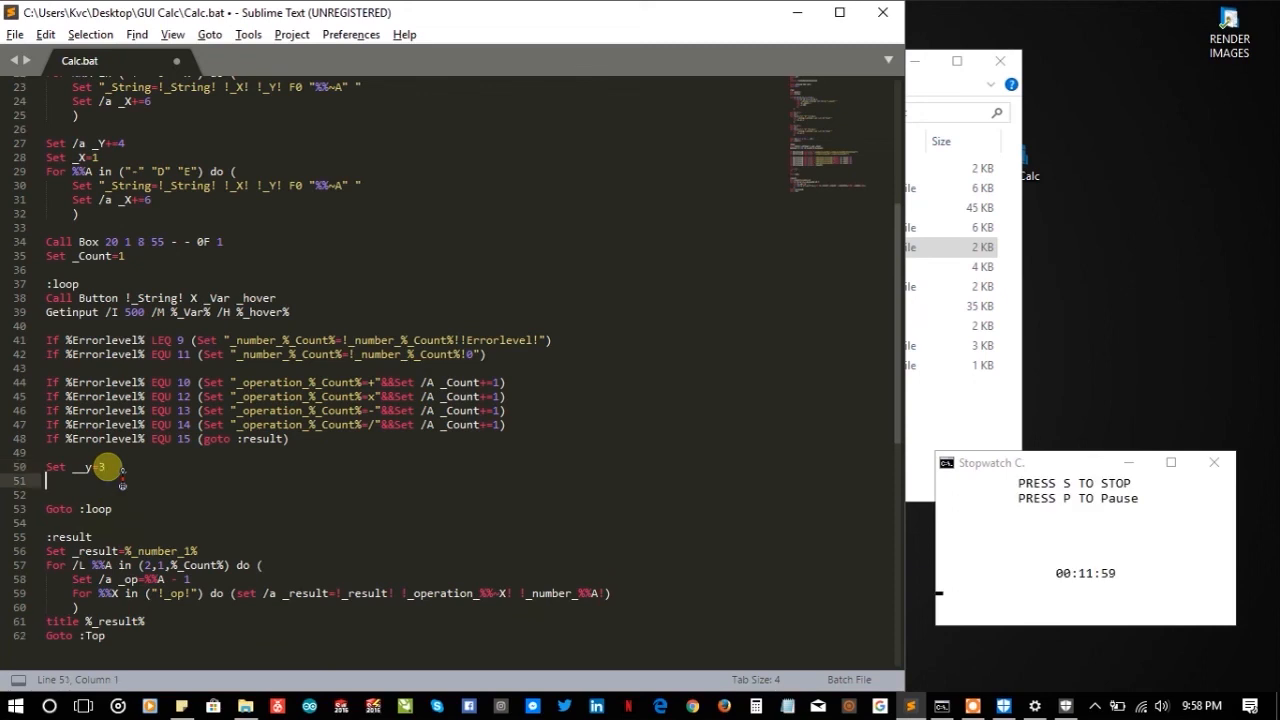
type("For /")
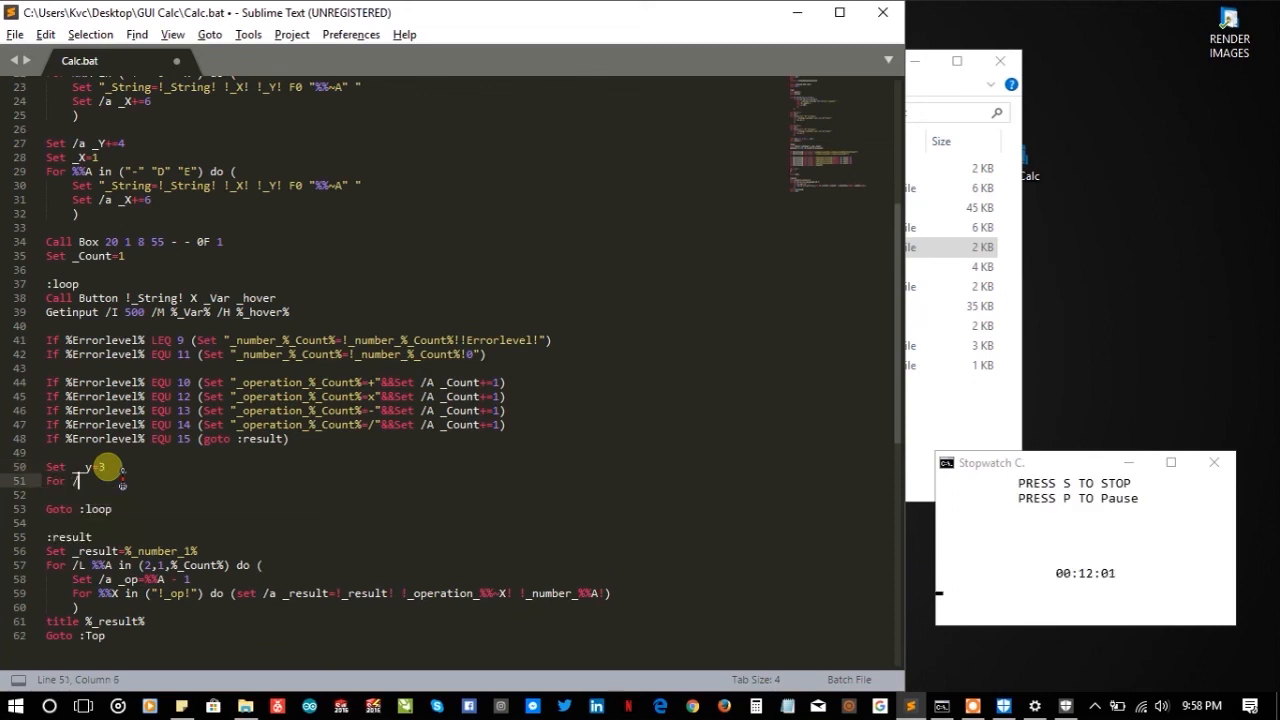
type("L %%A")
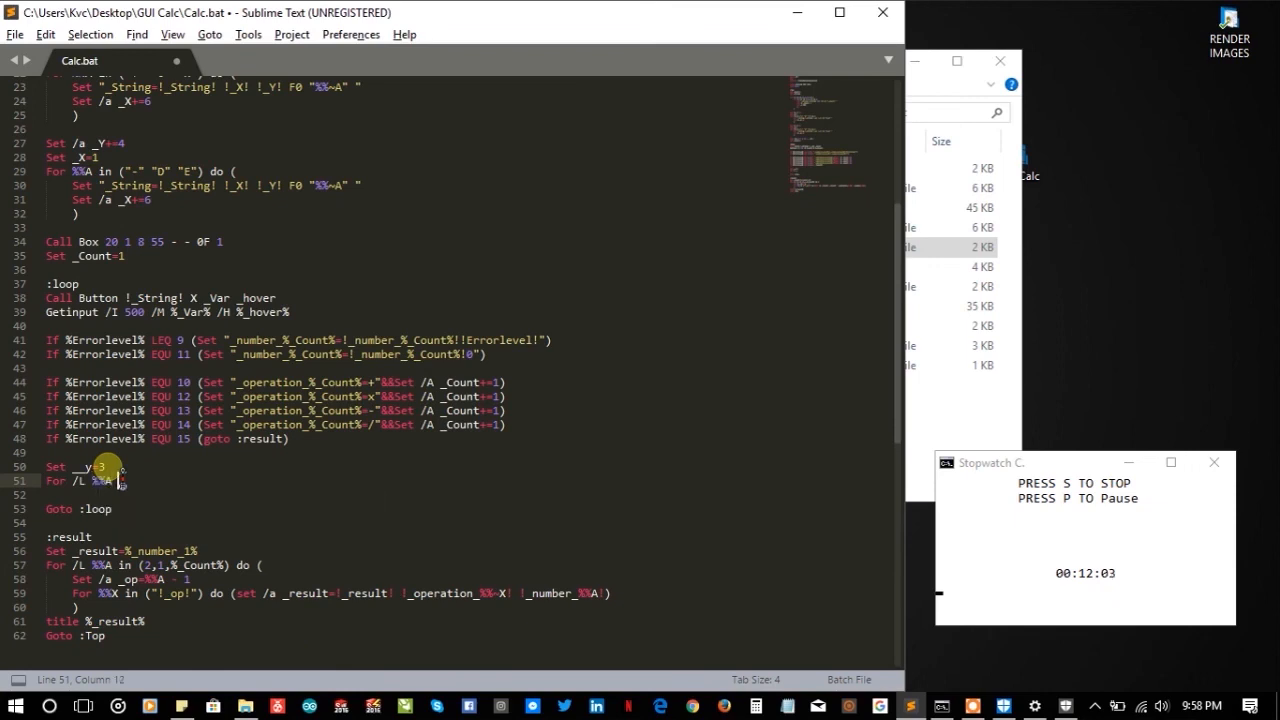
type("in")
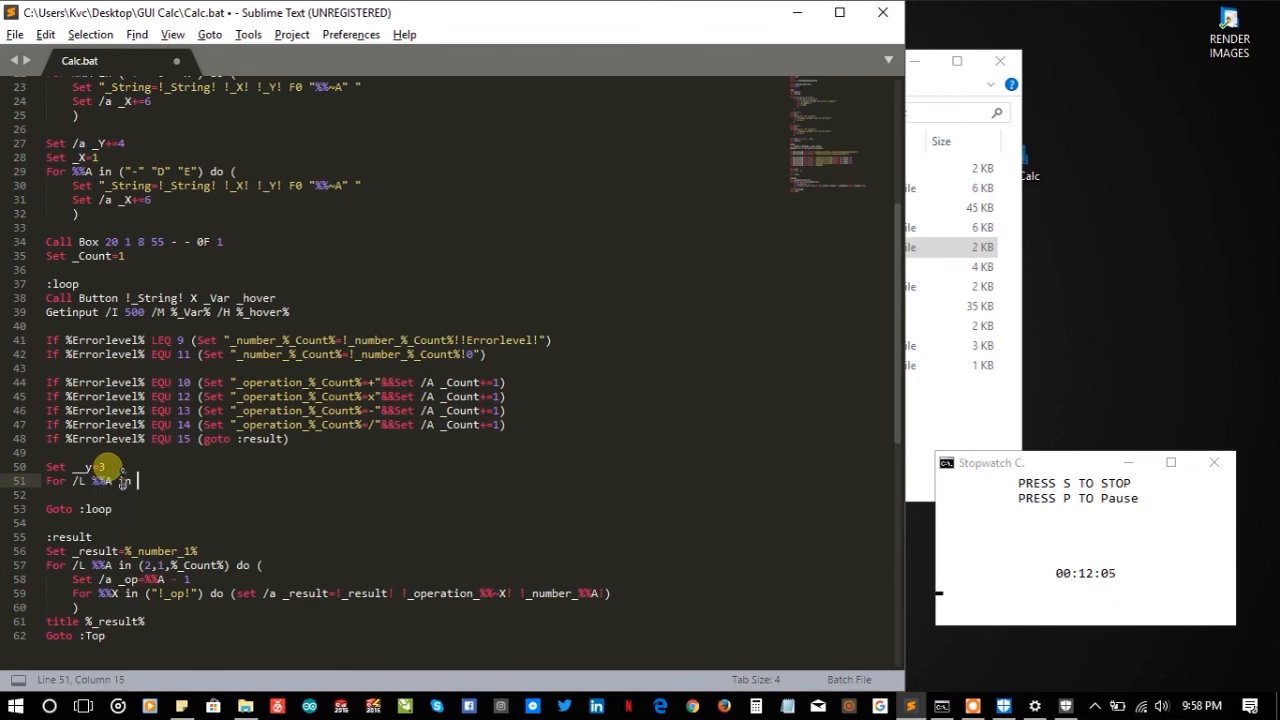
type("(1,")
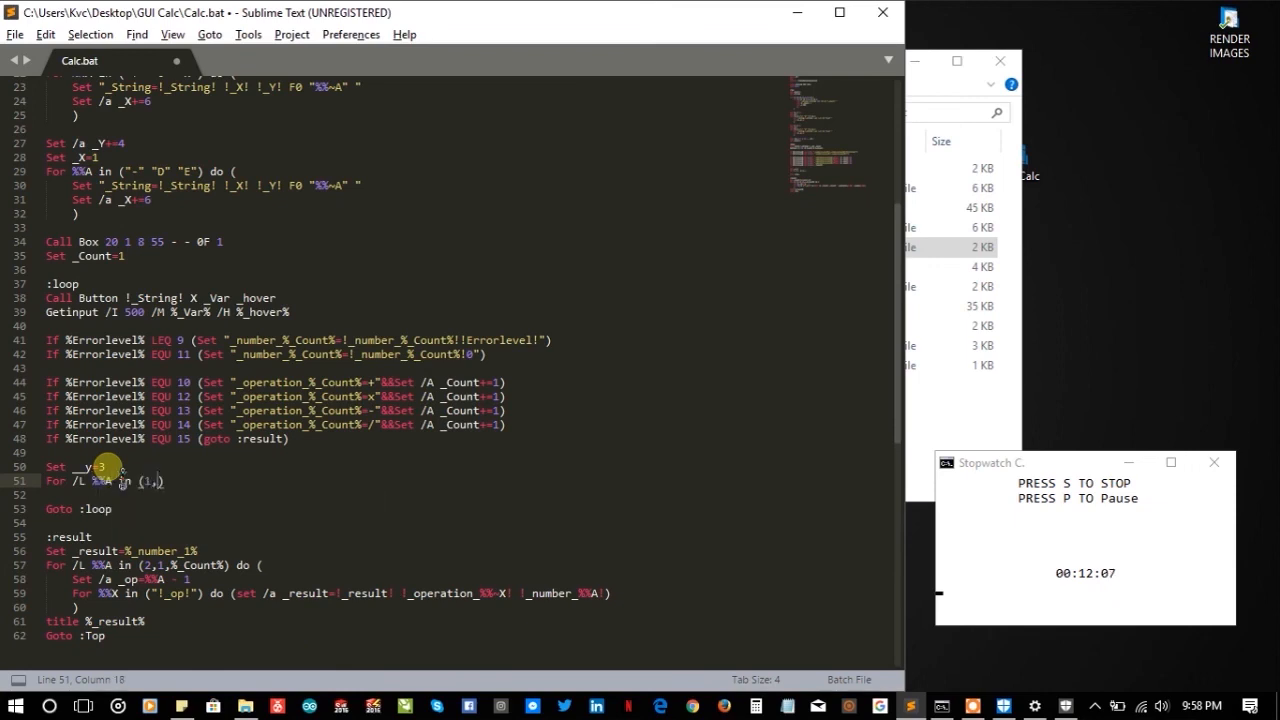
type("1,%%")
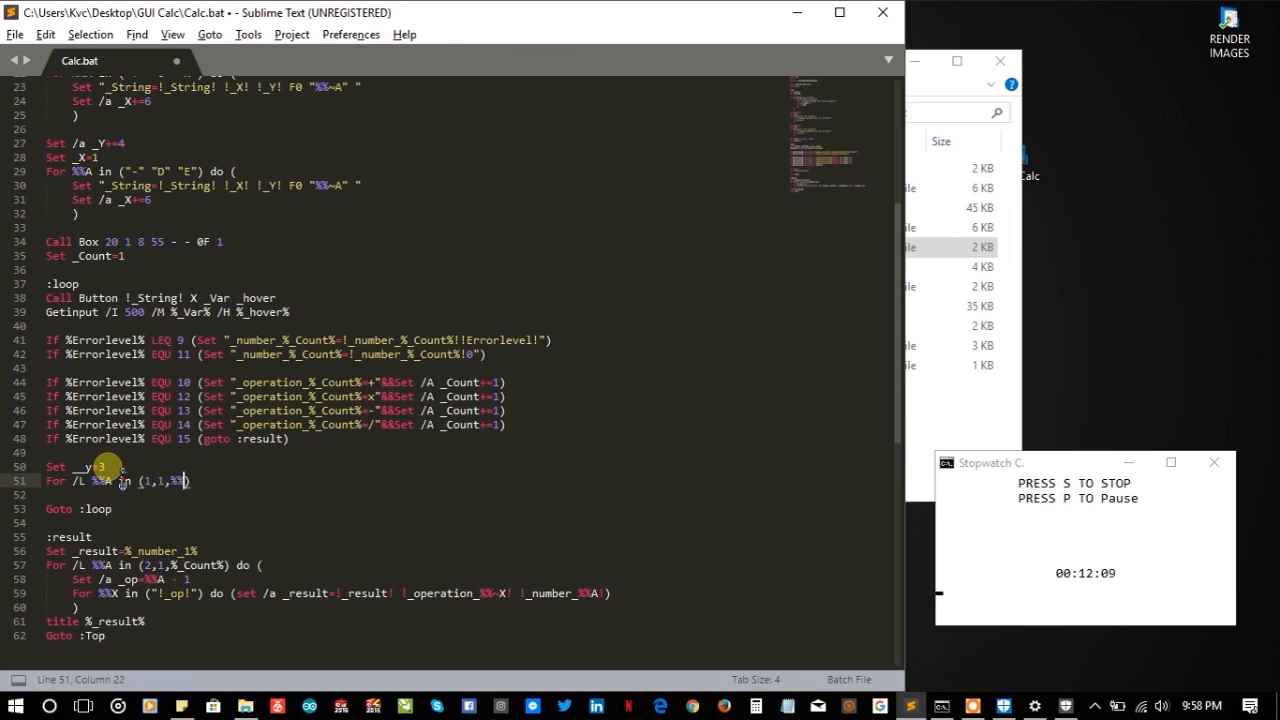
type("_Count")
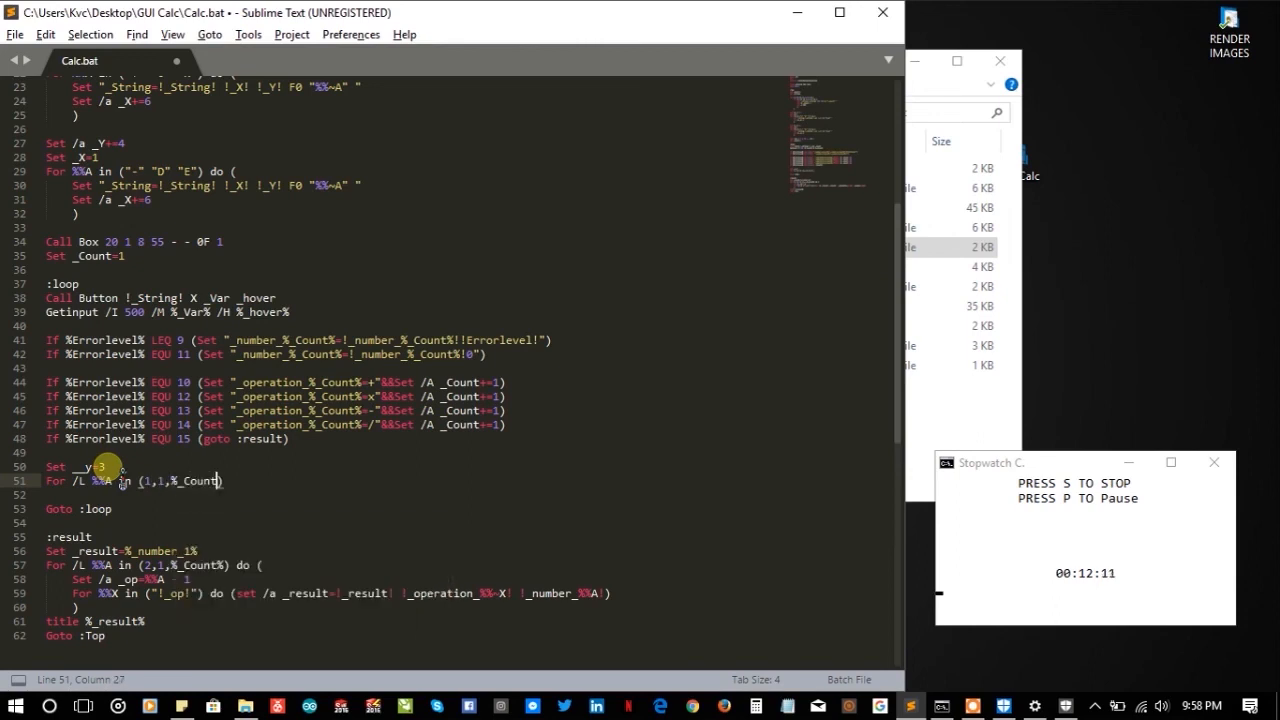
type("%)")
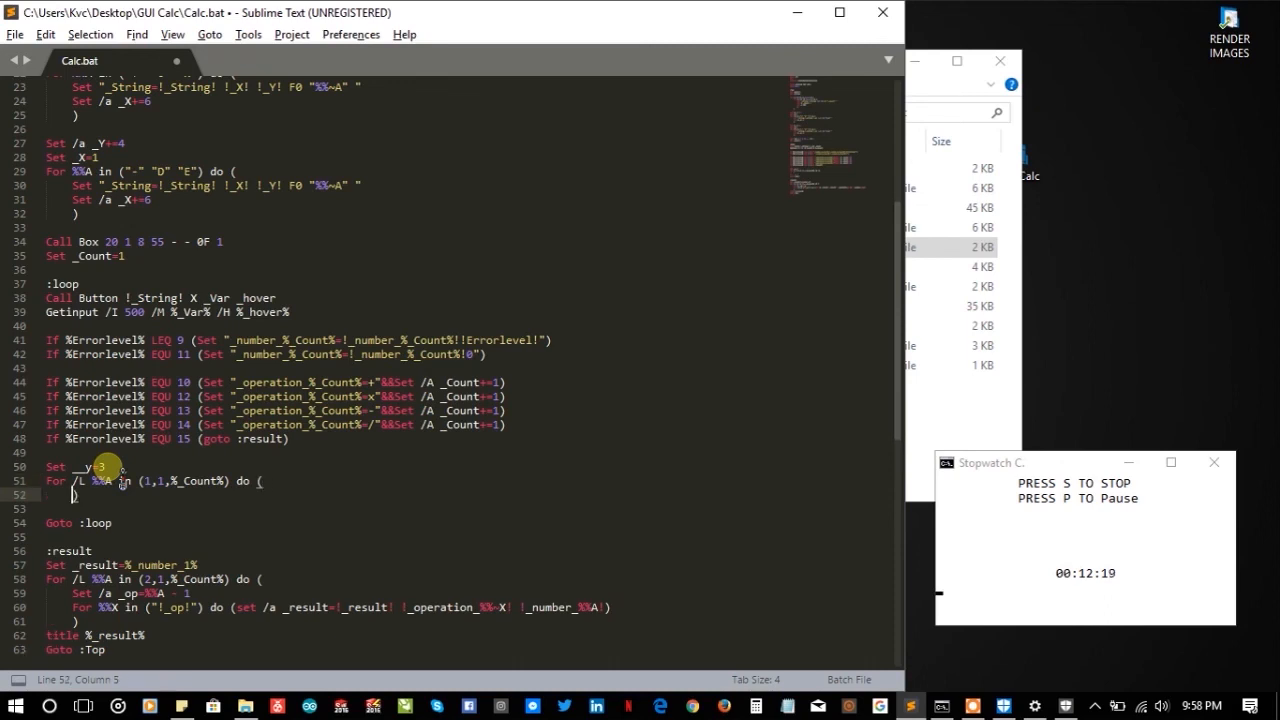
In the loop call batbox /g 23 !__y! /d "!_number_%%A!" and increment __y by 1
type("batbox /g 23")
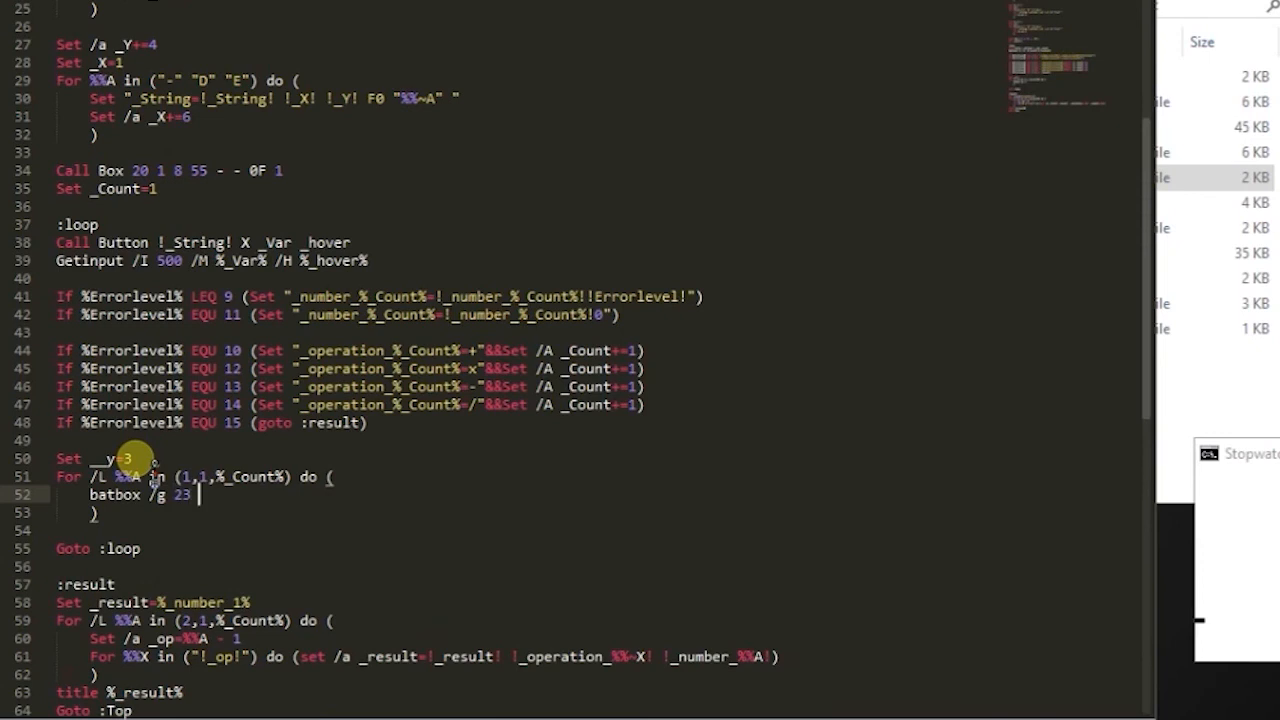
type("!")
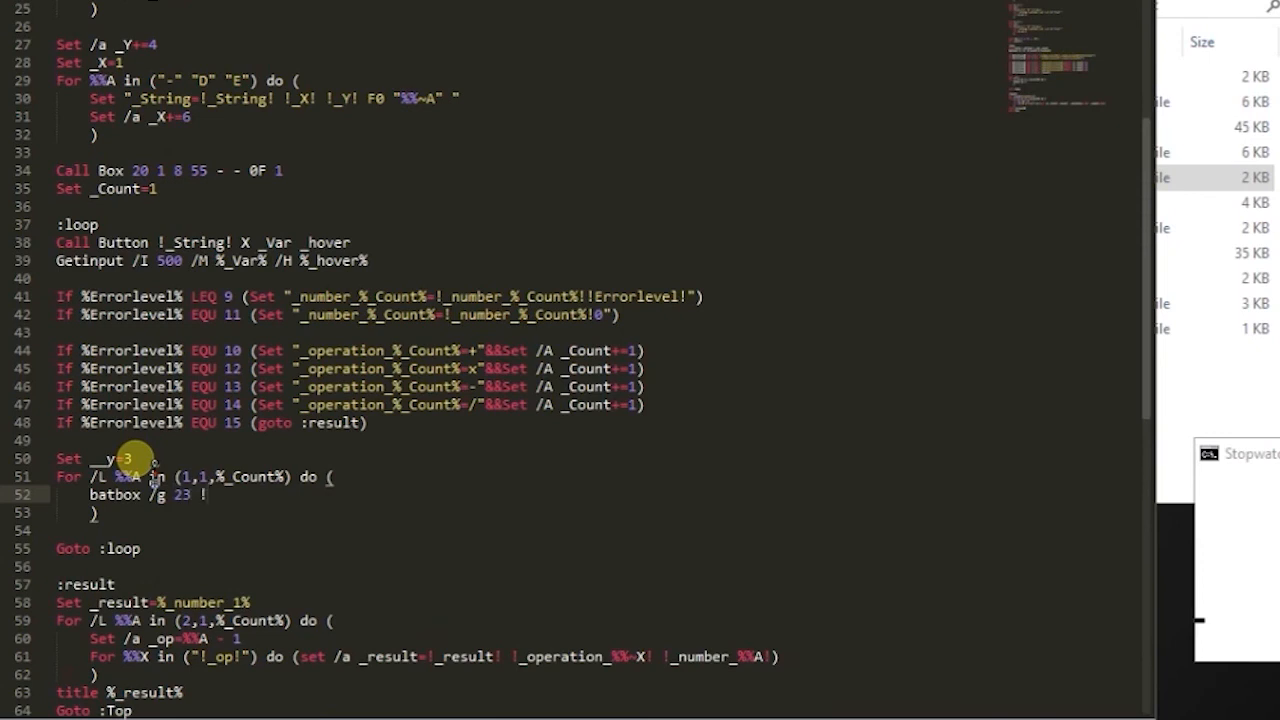
type("_y! /d \"")
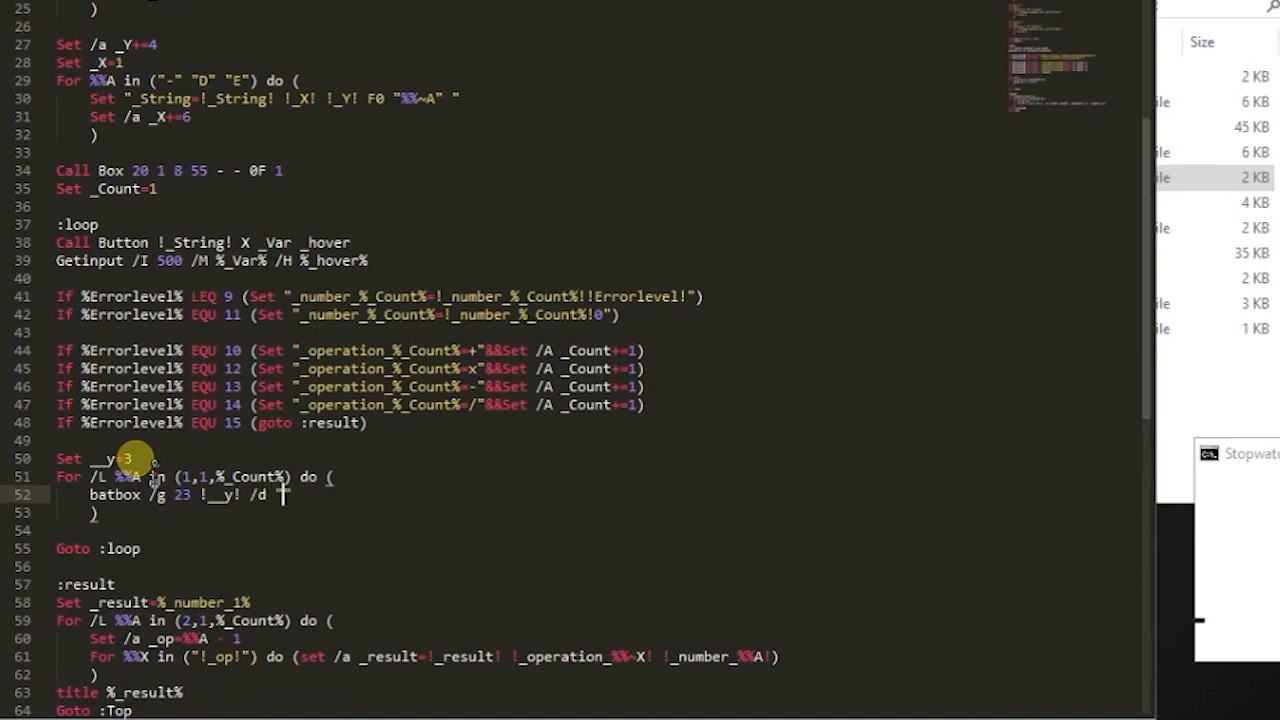
type("!_number_%%A!\"")
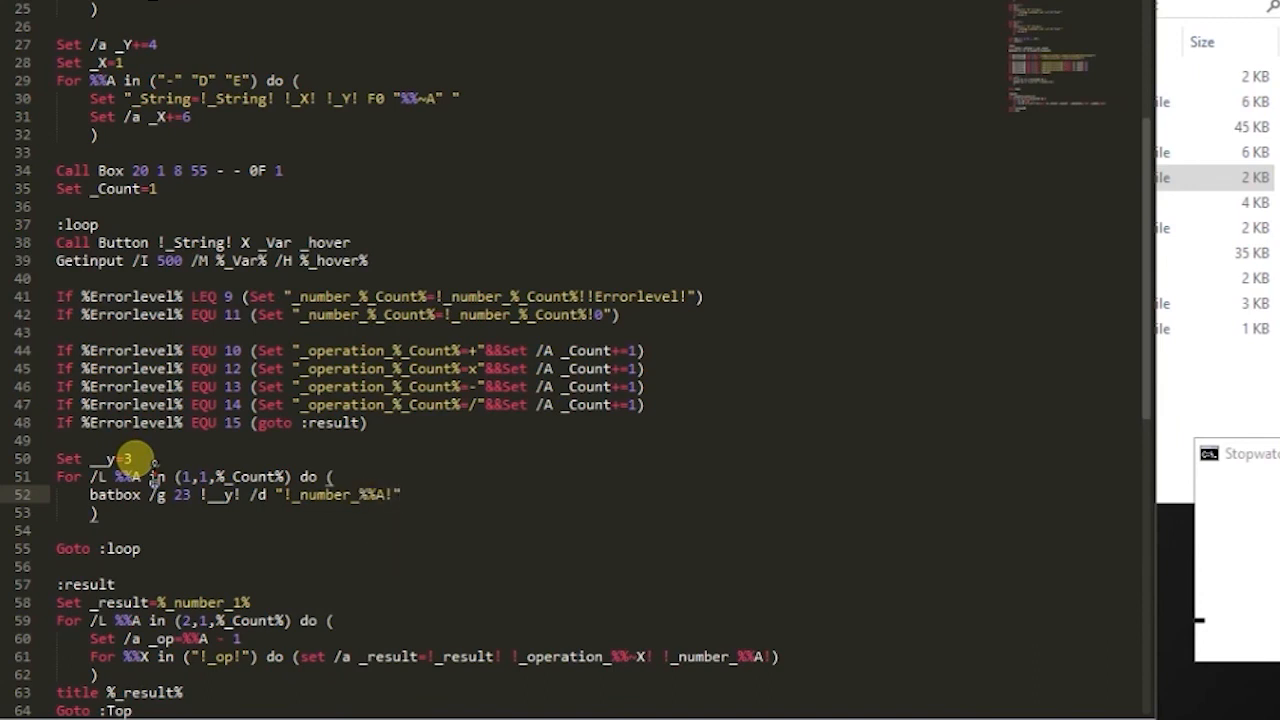
type("Set /a")
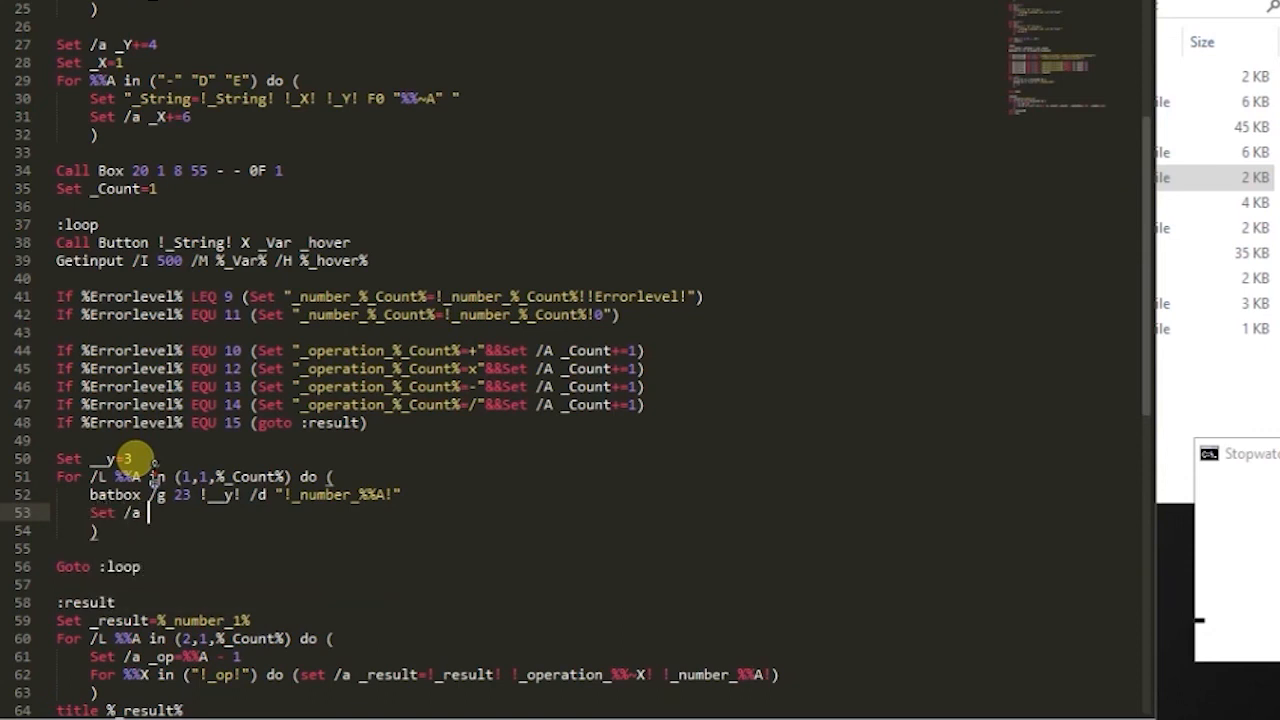
type("__y+=1")
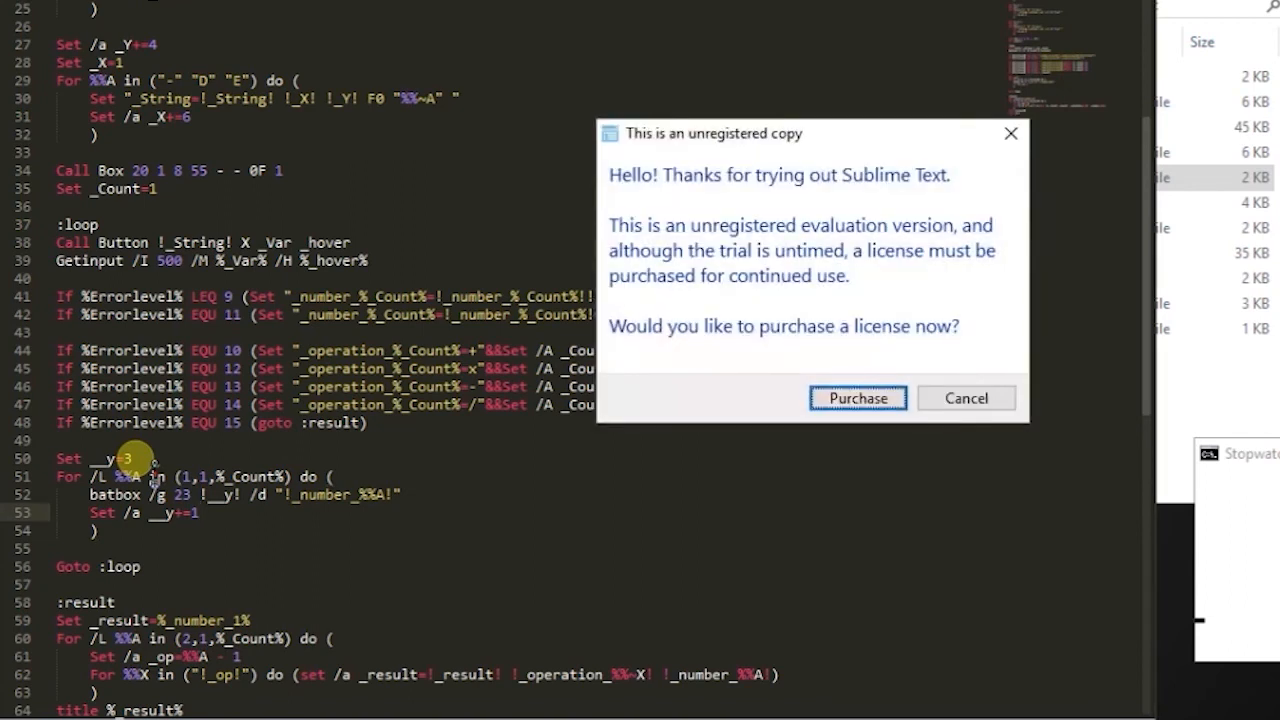
mouse_move(722, 220)
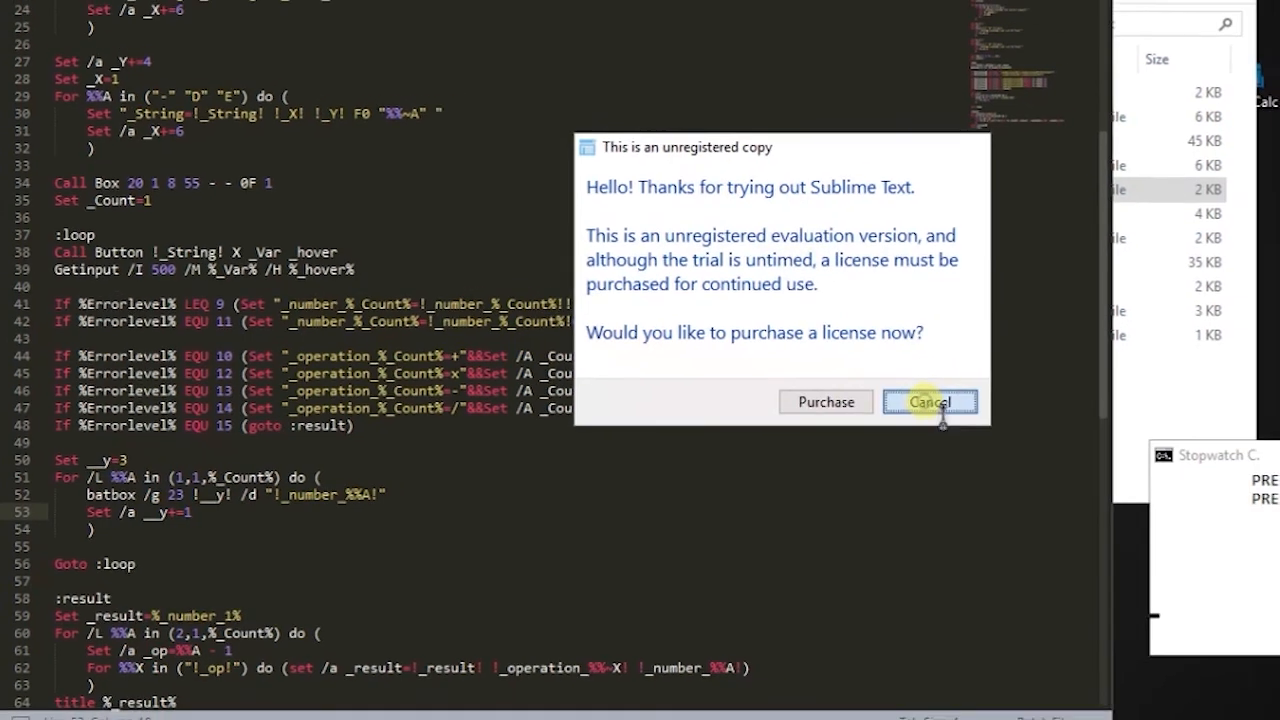
Save Calc.bat and cancel the unregistered-copy purchase reminder
left_click(928, 400)
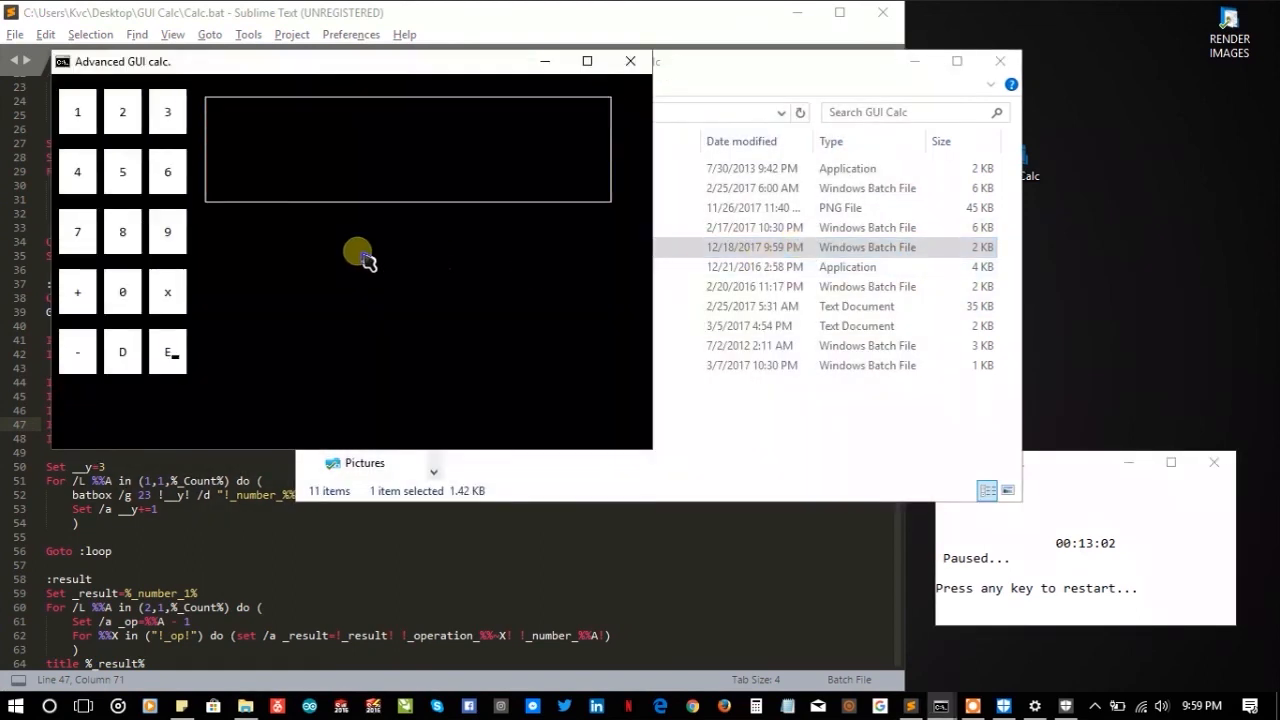
Test 5 + 3 with E showing 8 in the title, then close the calculator
left_click(122, 172)
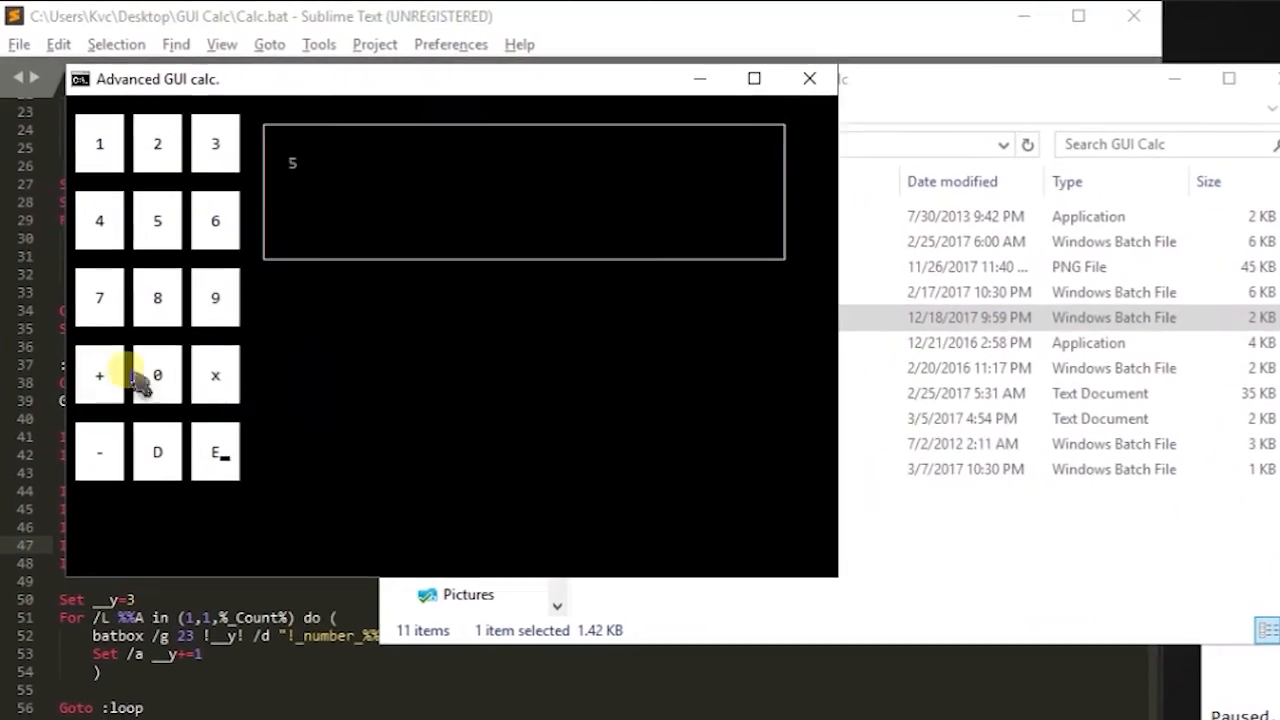
left_click(100, 376)
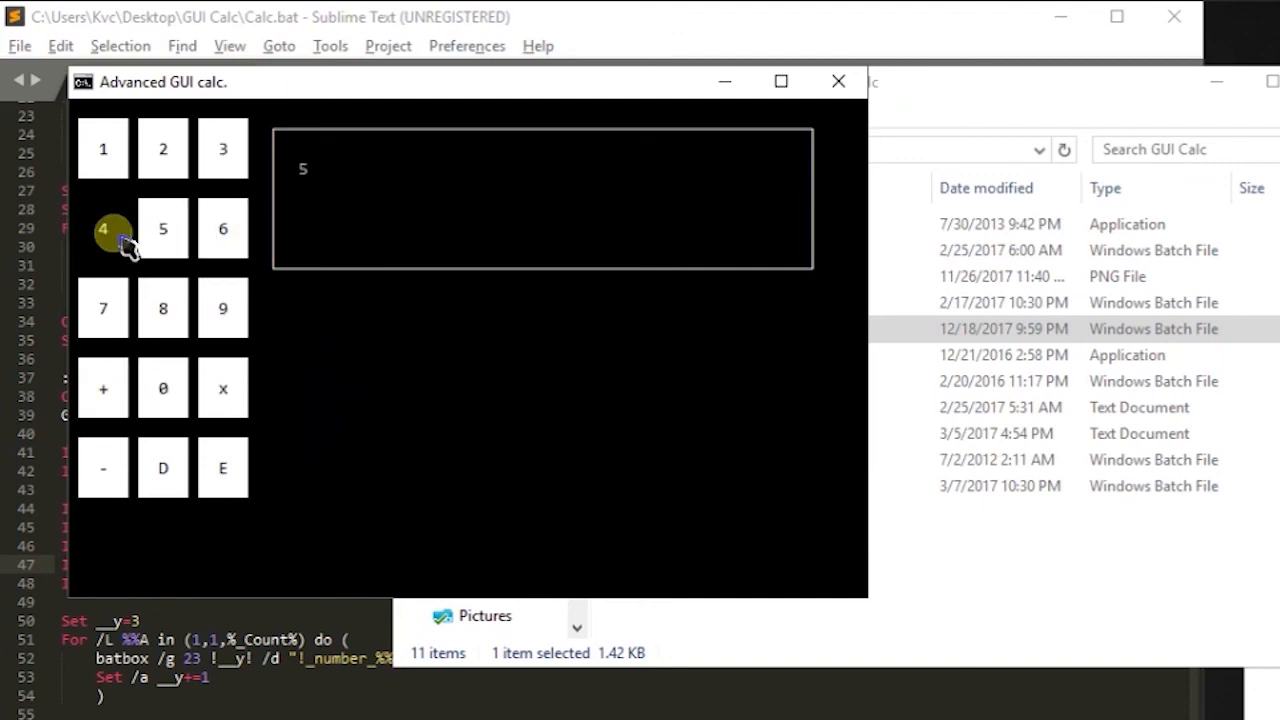
left_click(222, 148)
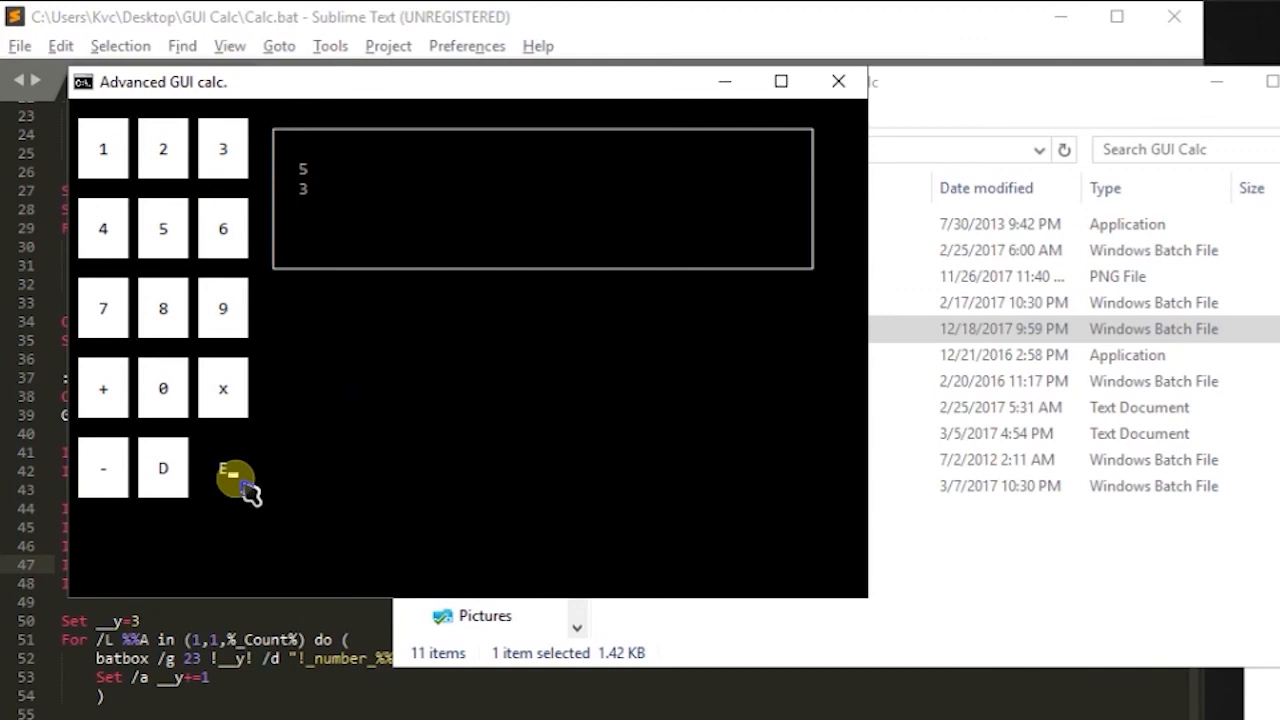
left_click(224, 468)
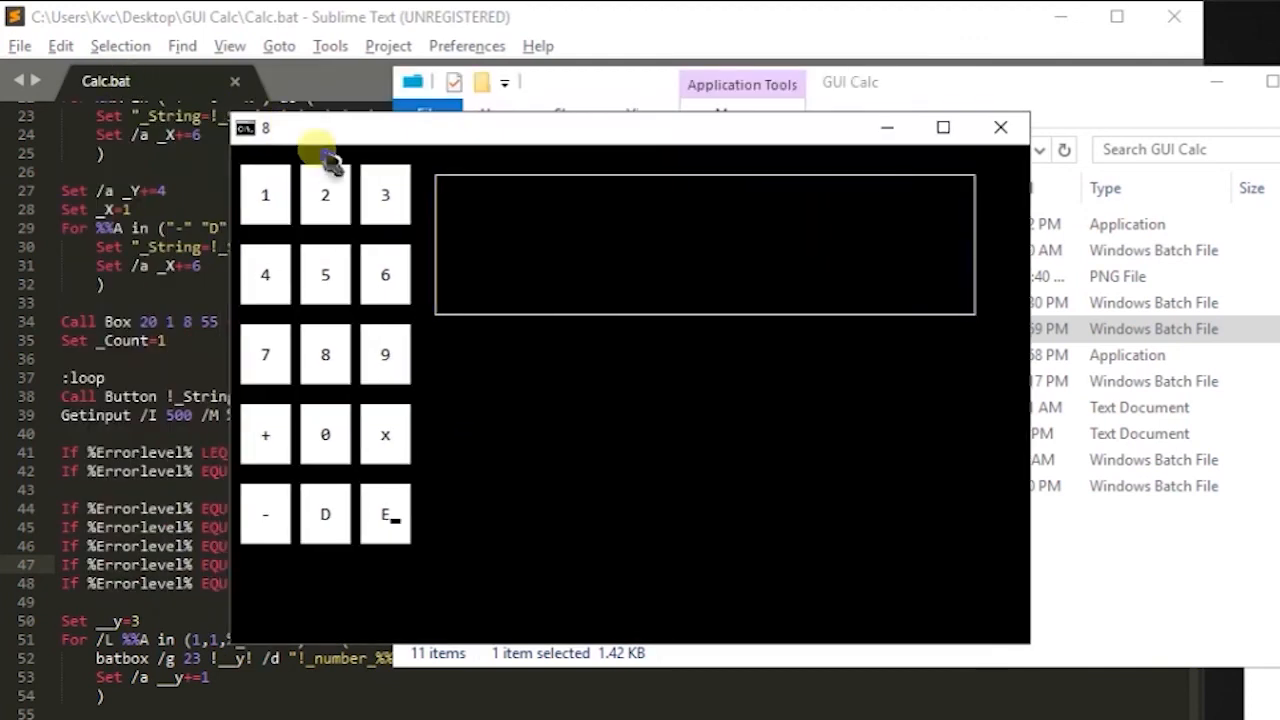
mouse_move(1040, 160)
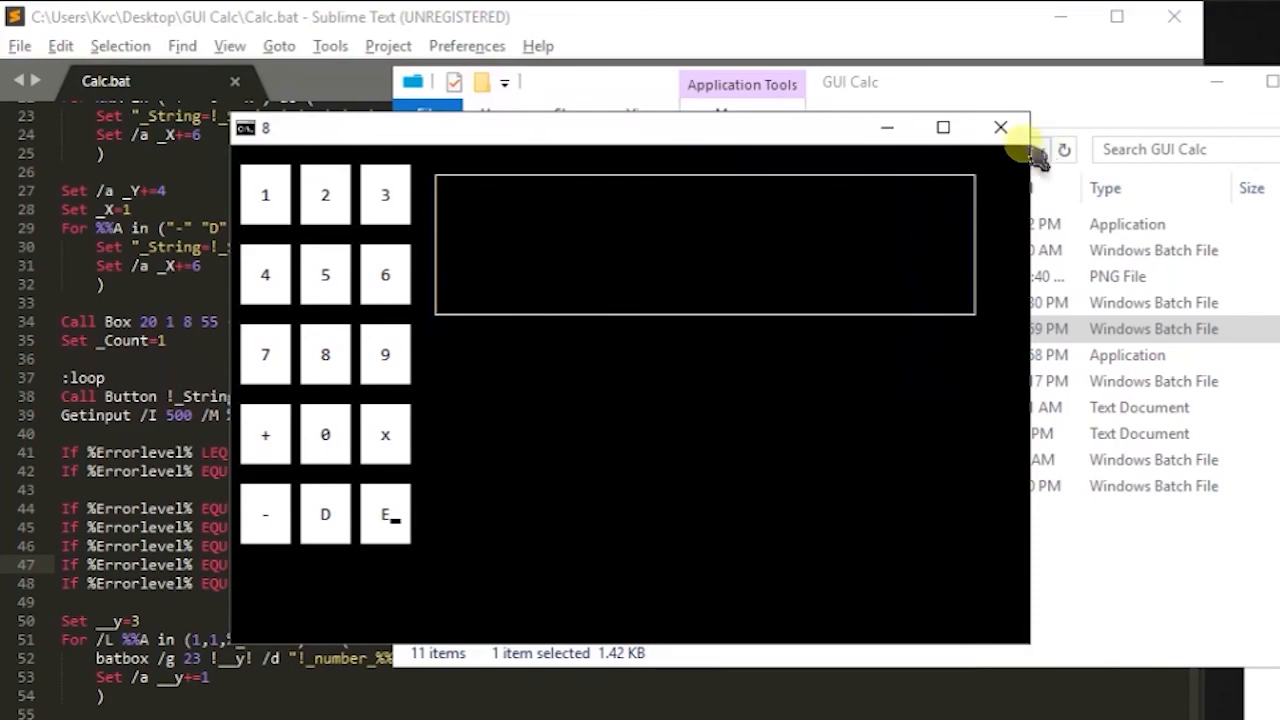
left_click(1000, 128)
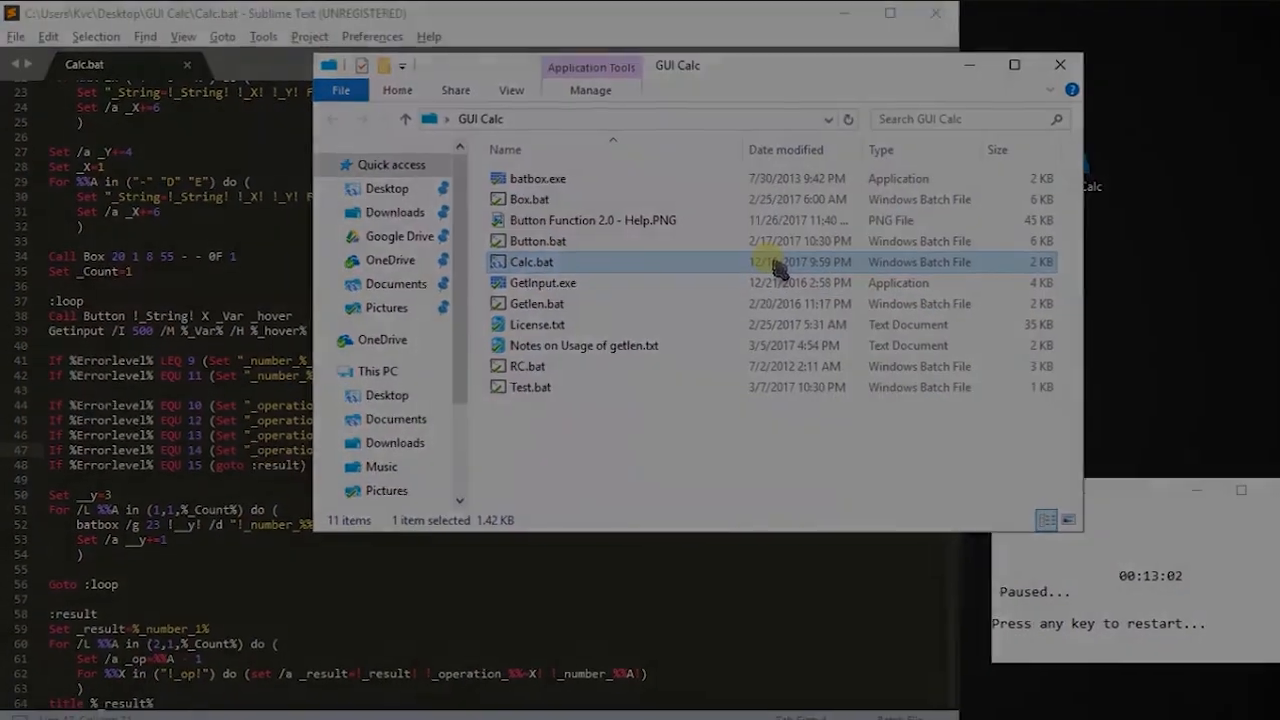